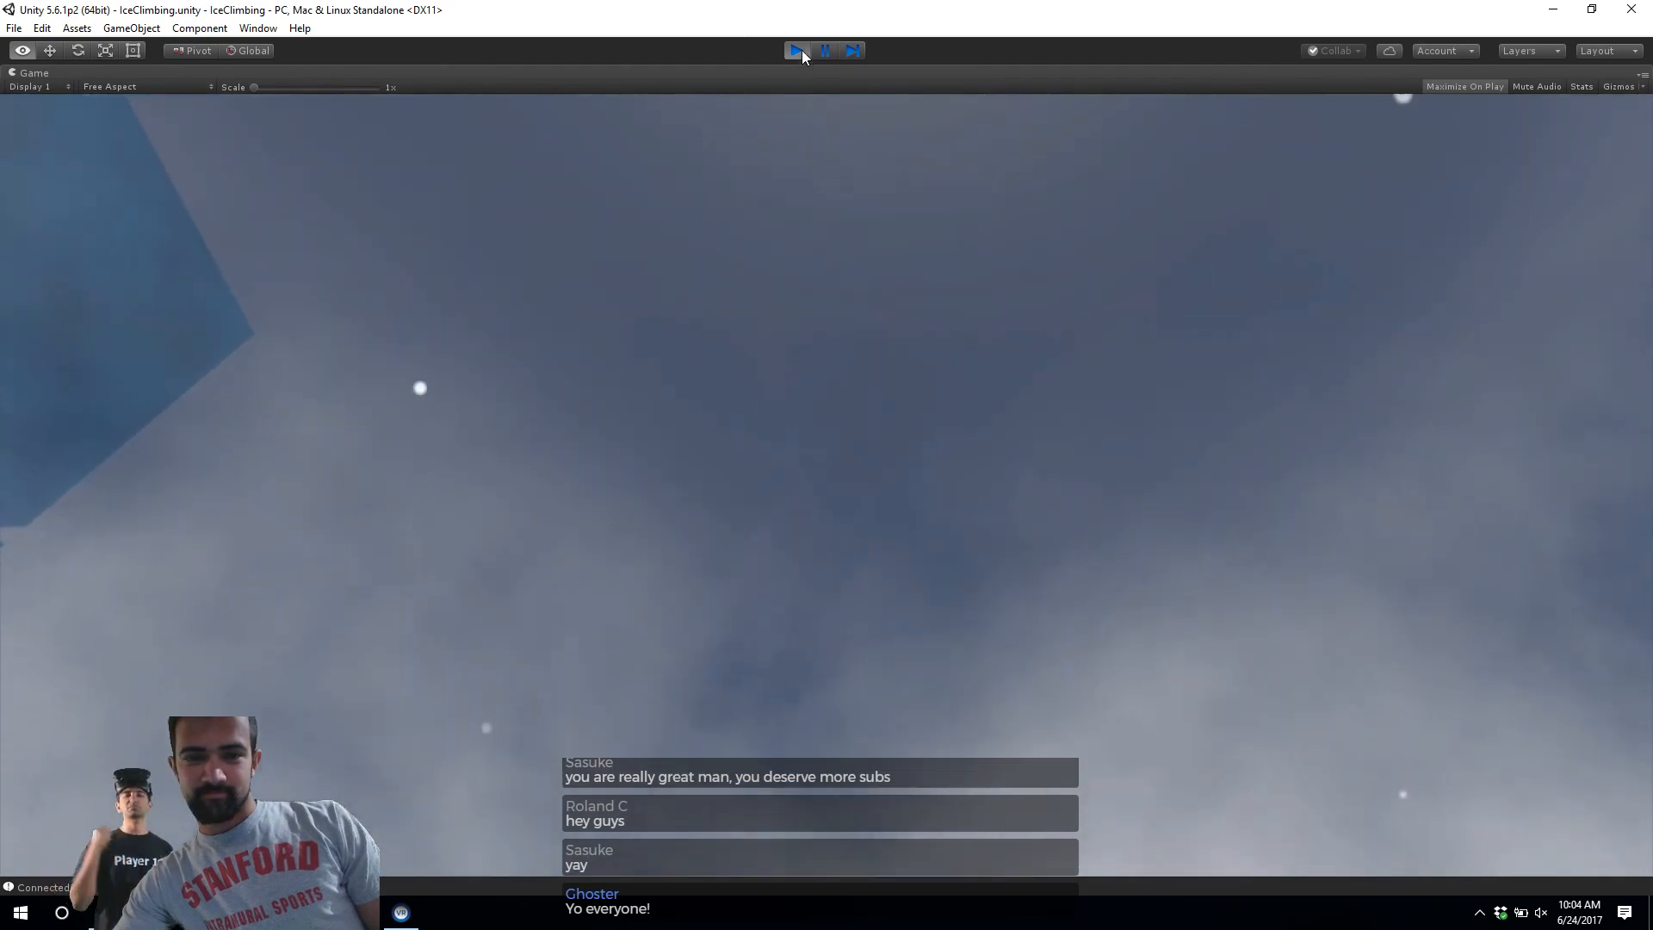
# Step: Stop the running play test to return to the editor
pyautogui.click(797, 50)
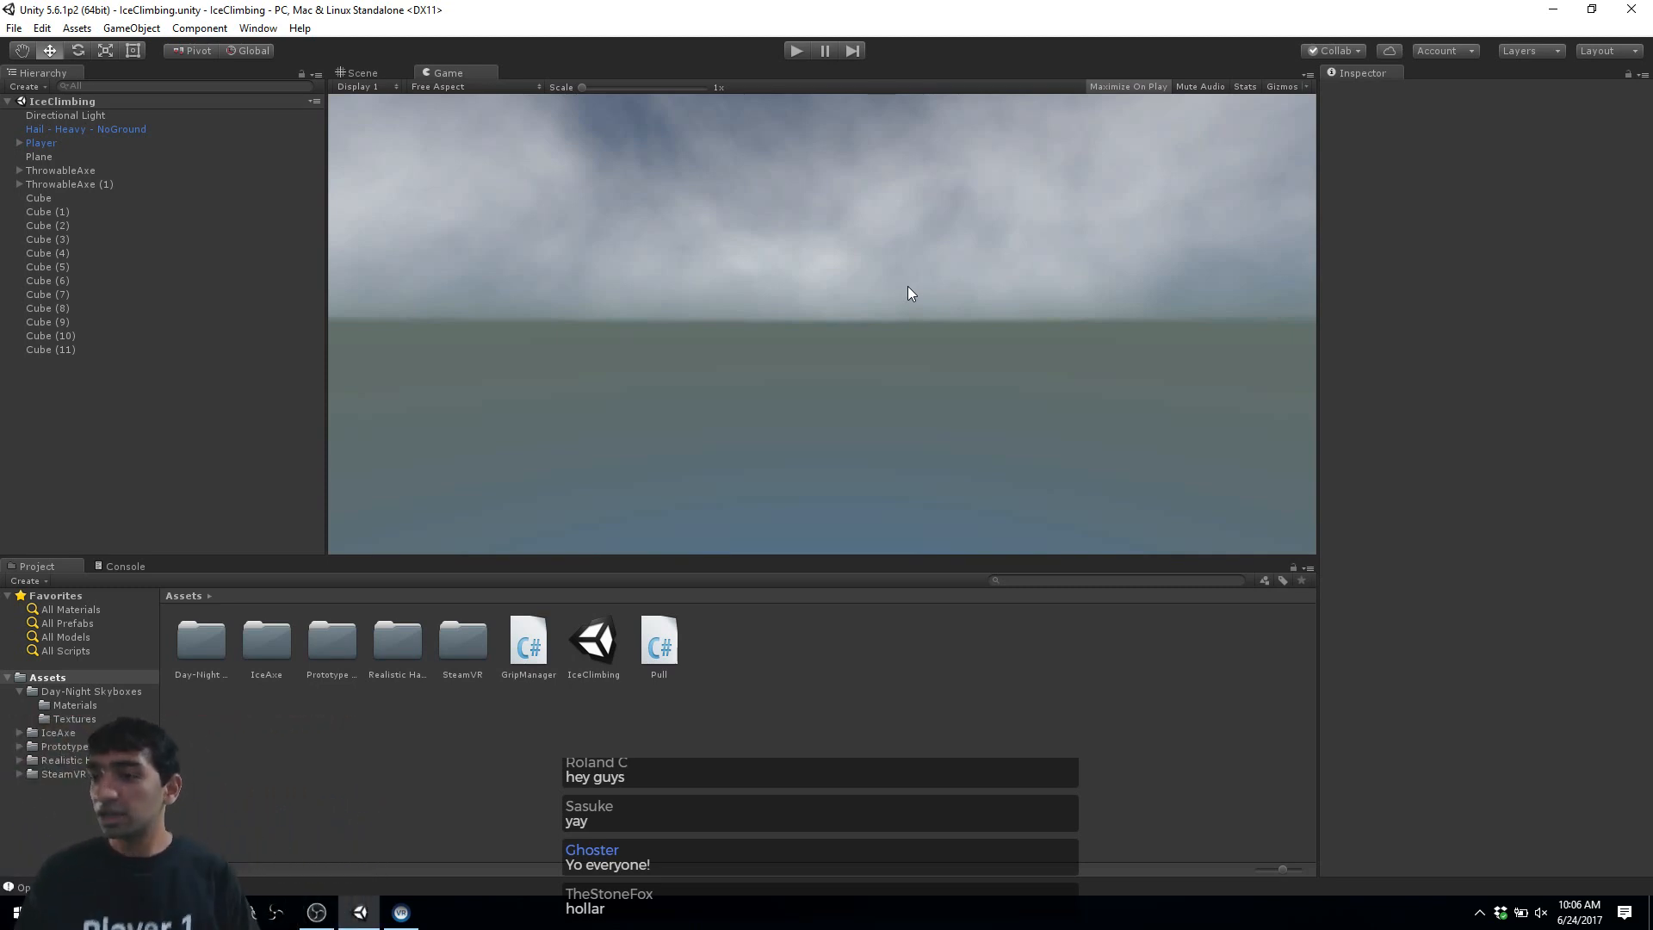
pyautogui.moveTo(796, 493)
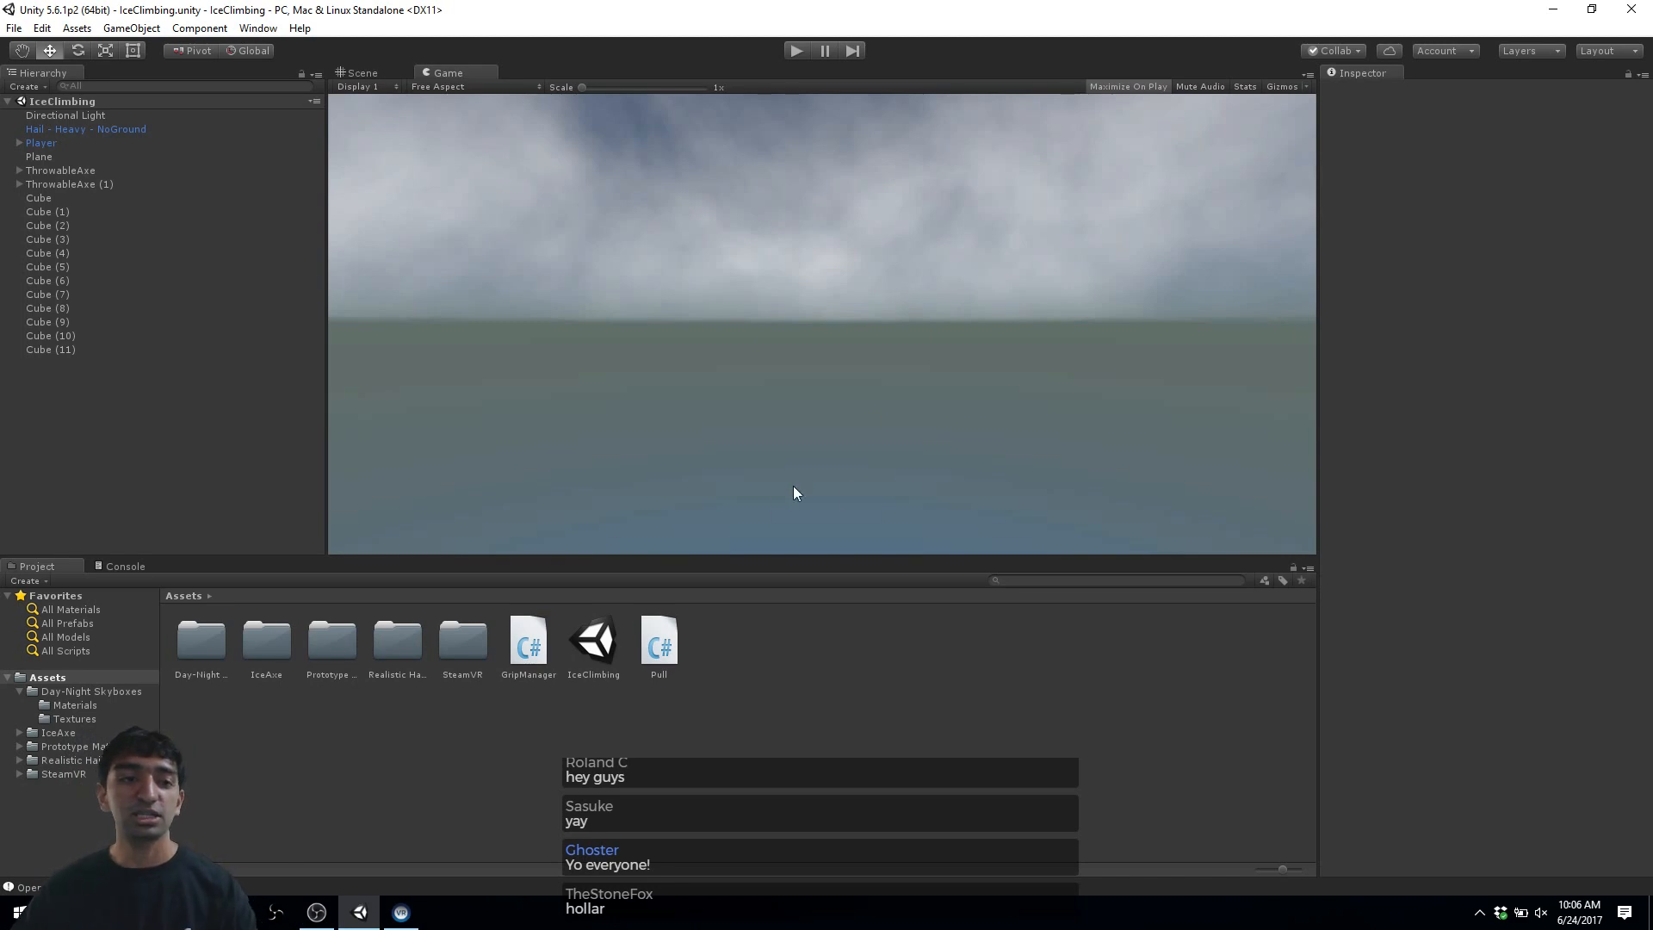
# Step: Switch to the Scene view, then browse the Day-Night Skyboxes and Prototype Materials folders
pyautogui.click(360, 72)
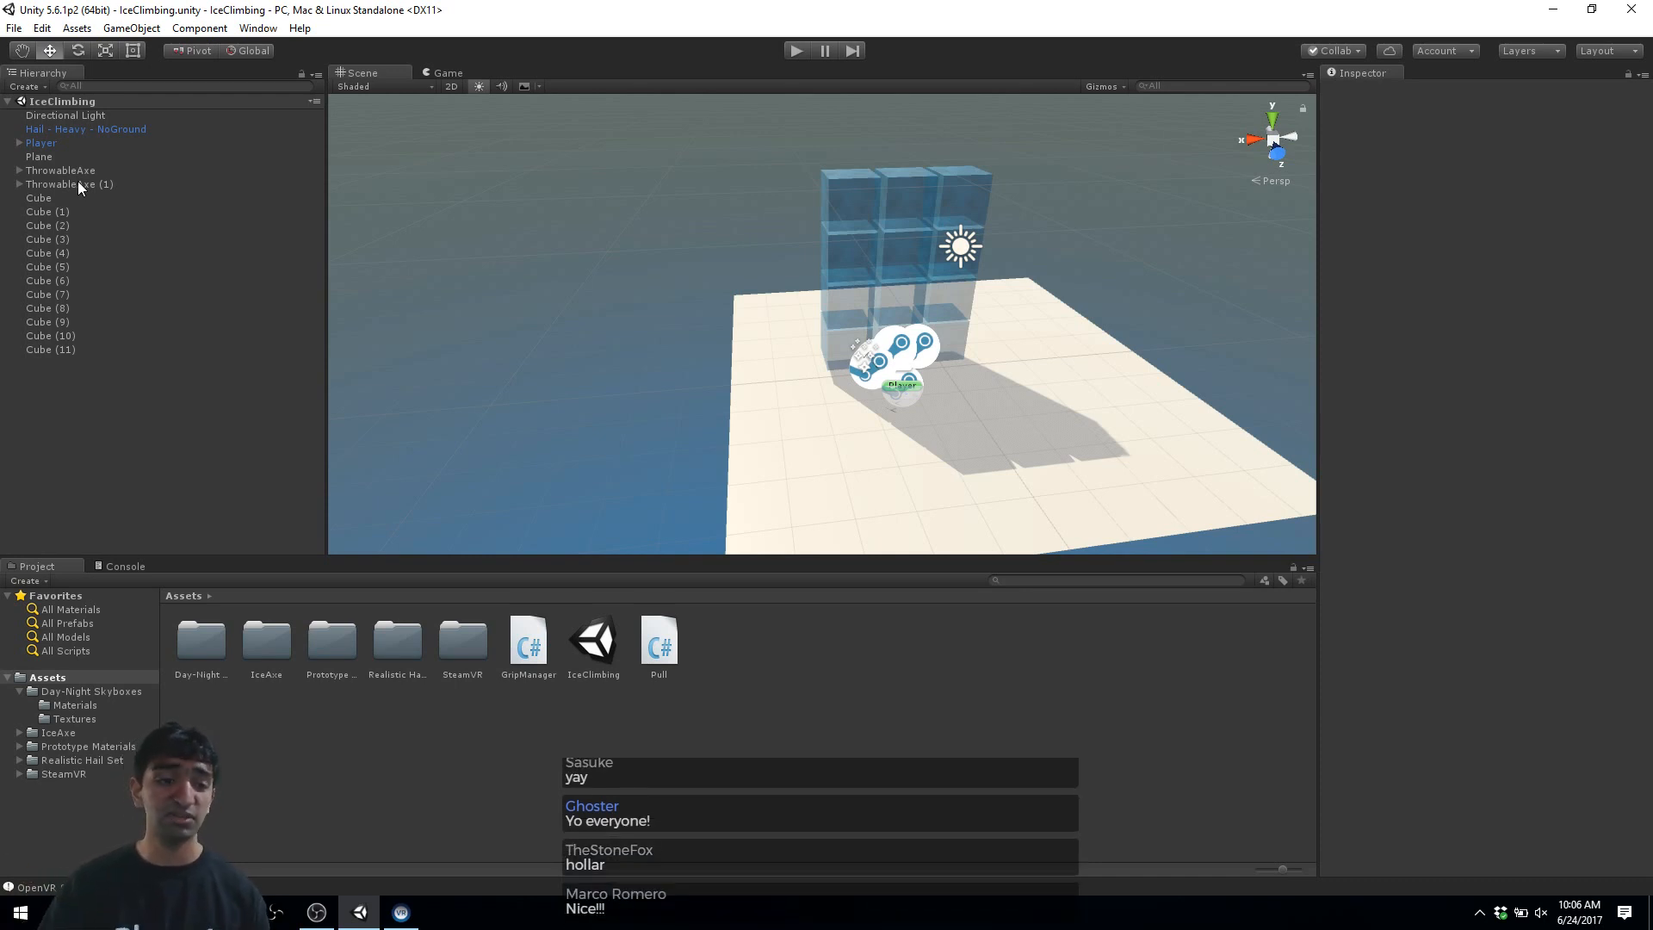
pyautogui.click(72, 704)
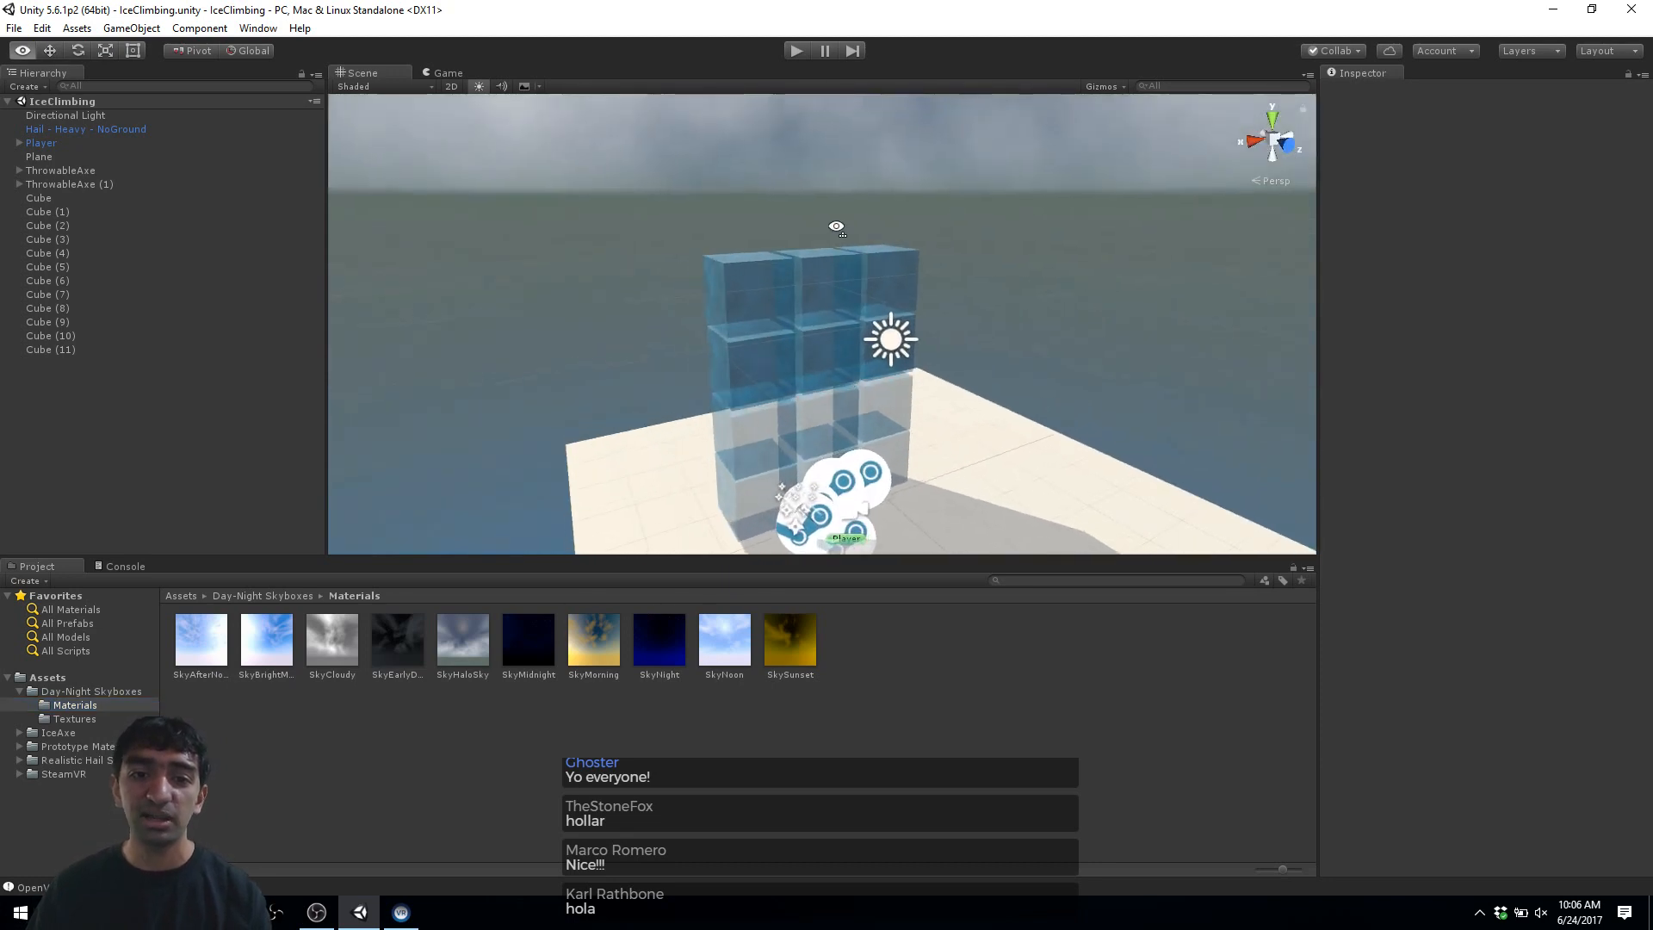
pyautogui.click(87, 746)
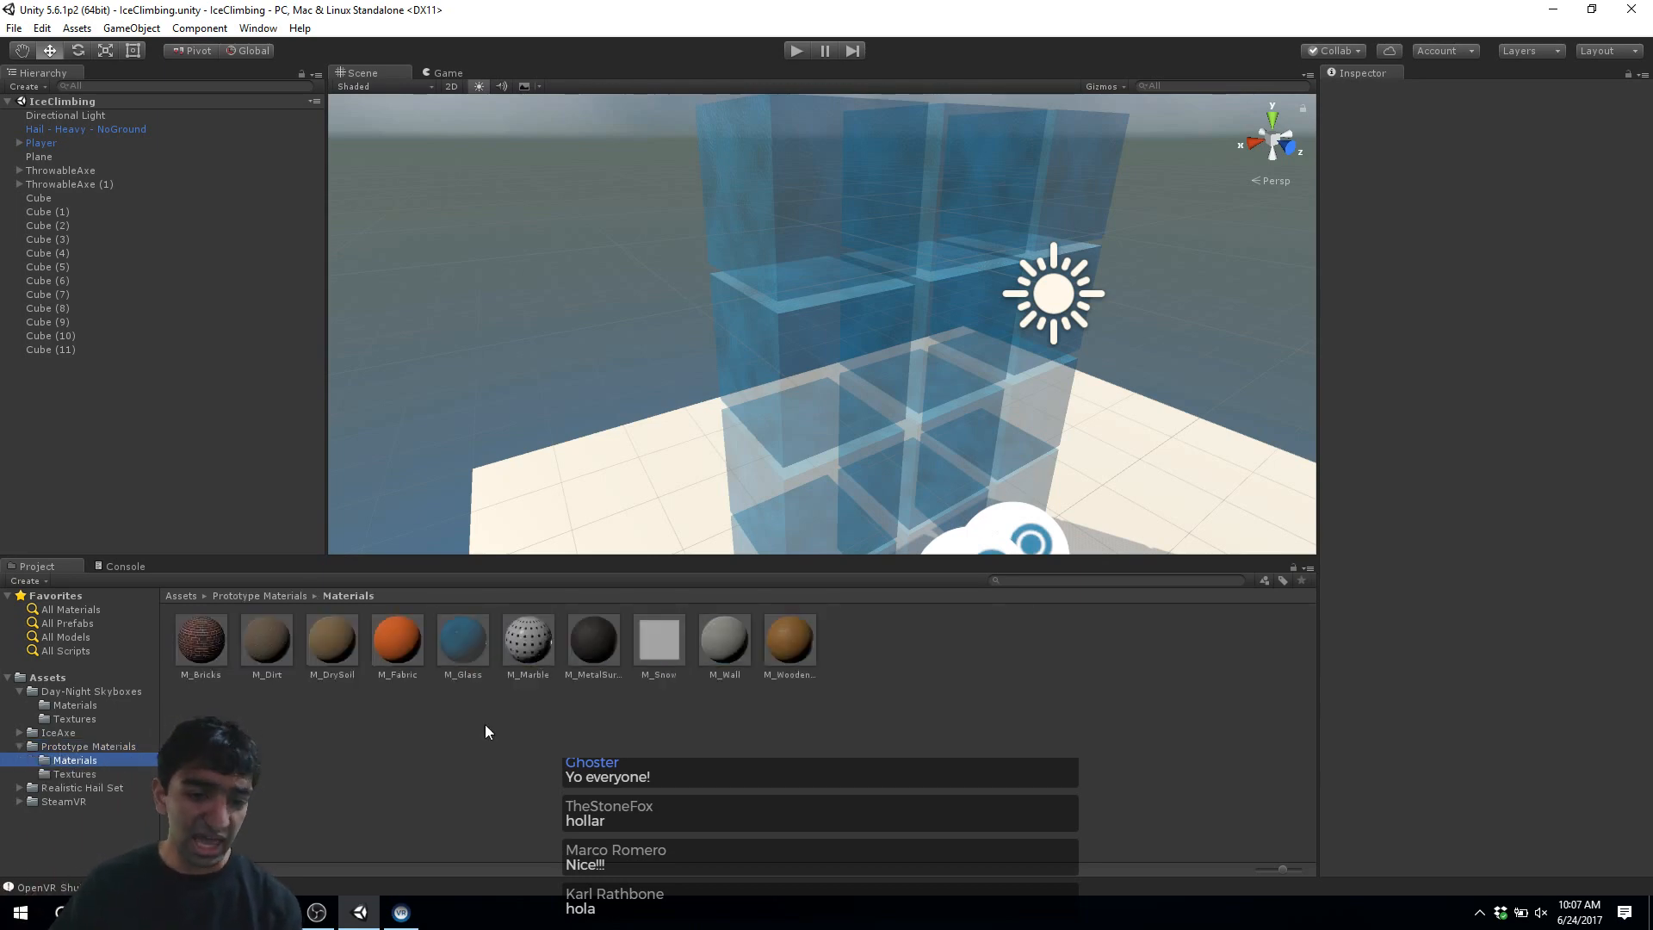
pyautogui.moveTo(422, 625)
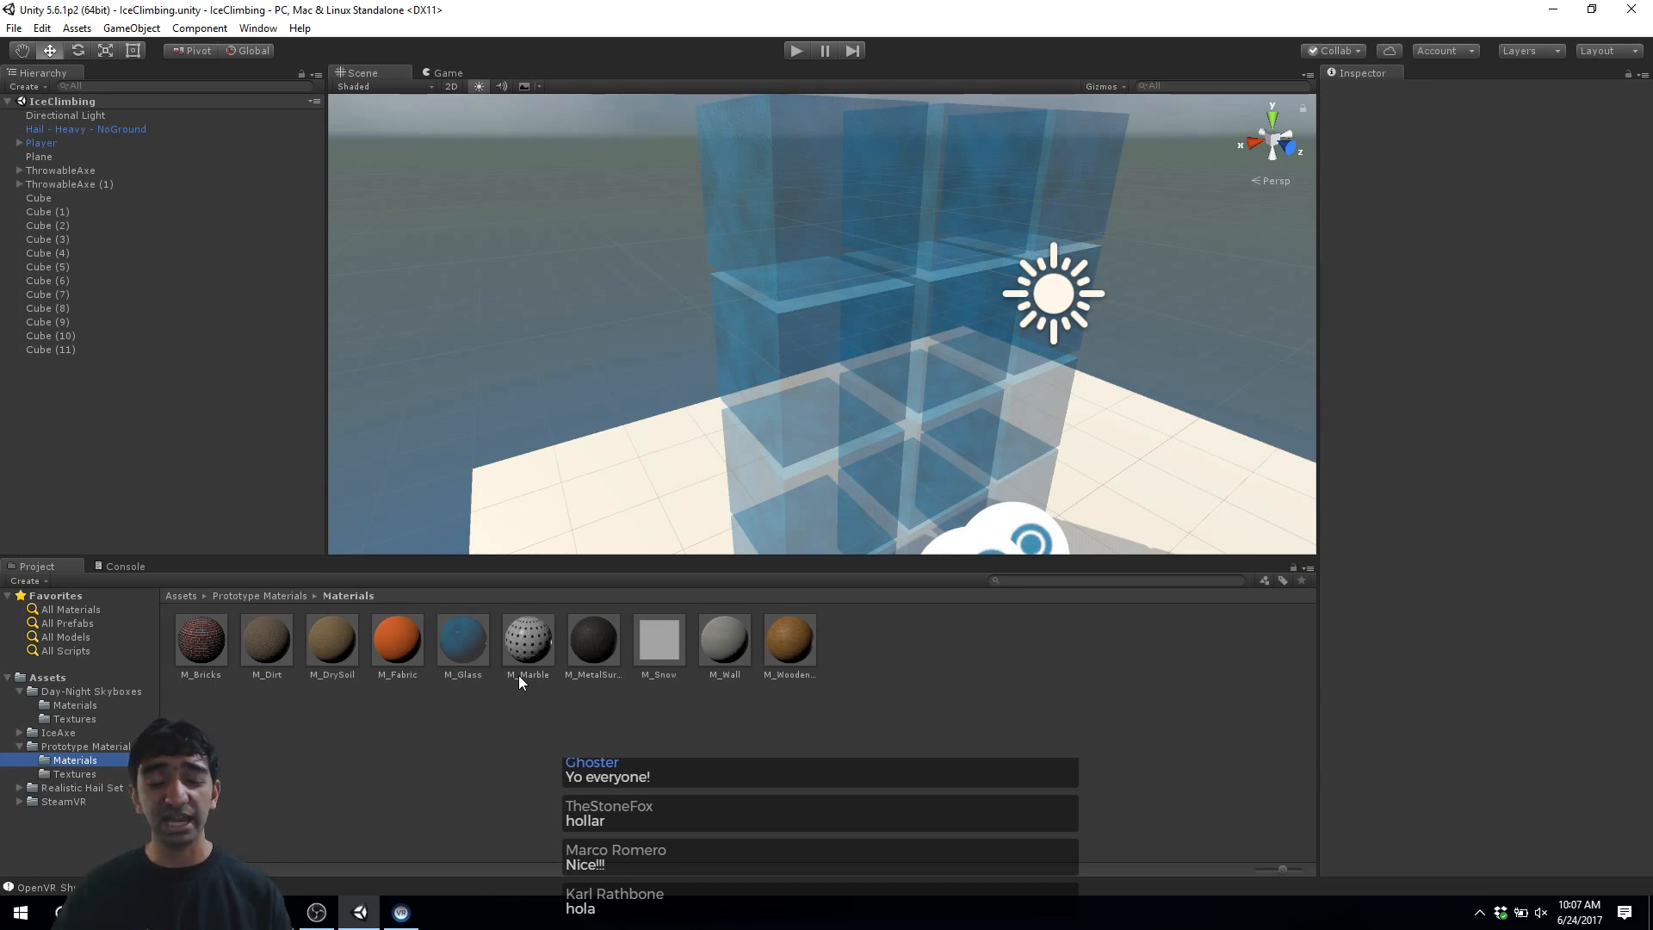
# Step: Select the M_Glass material to view its transparent shader settings in the Inspector
pyautogui.click(462, 637)
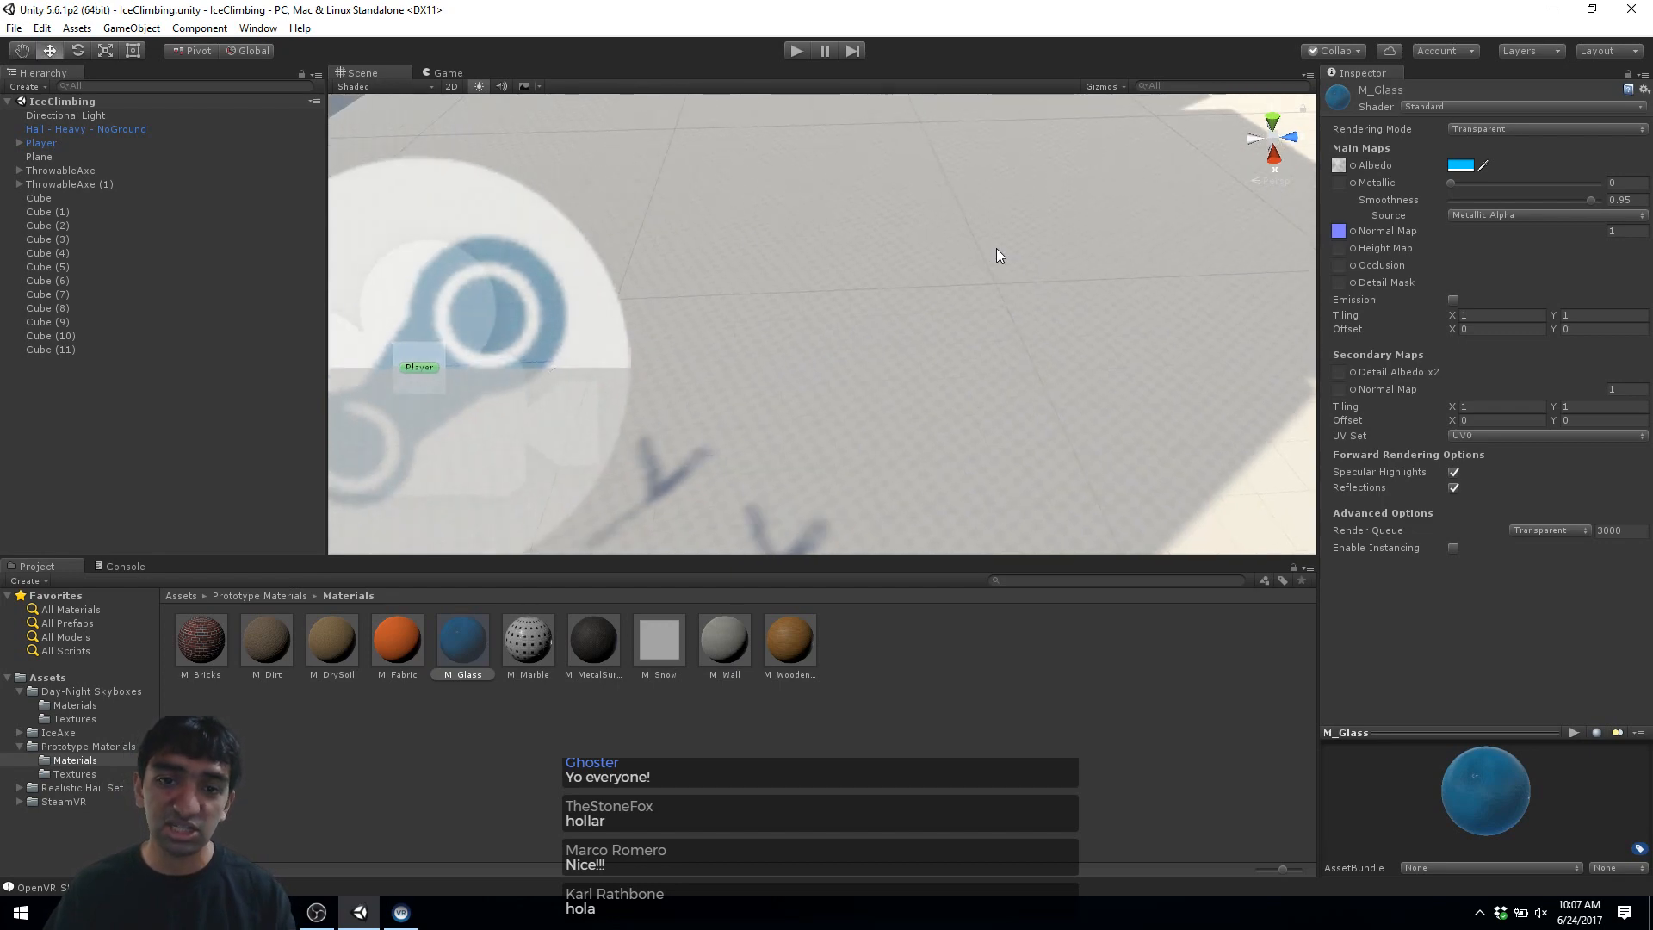
pyautogui.moveTo(1049, 255)
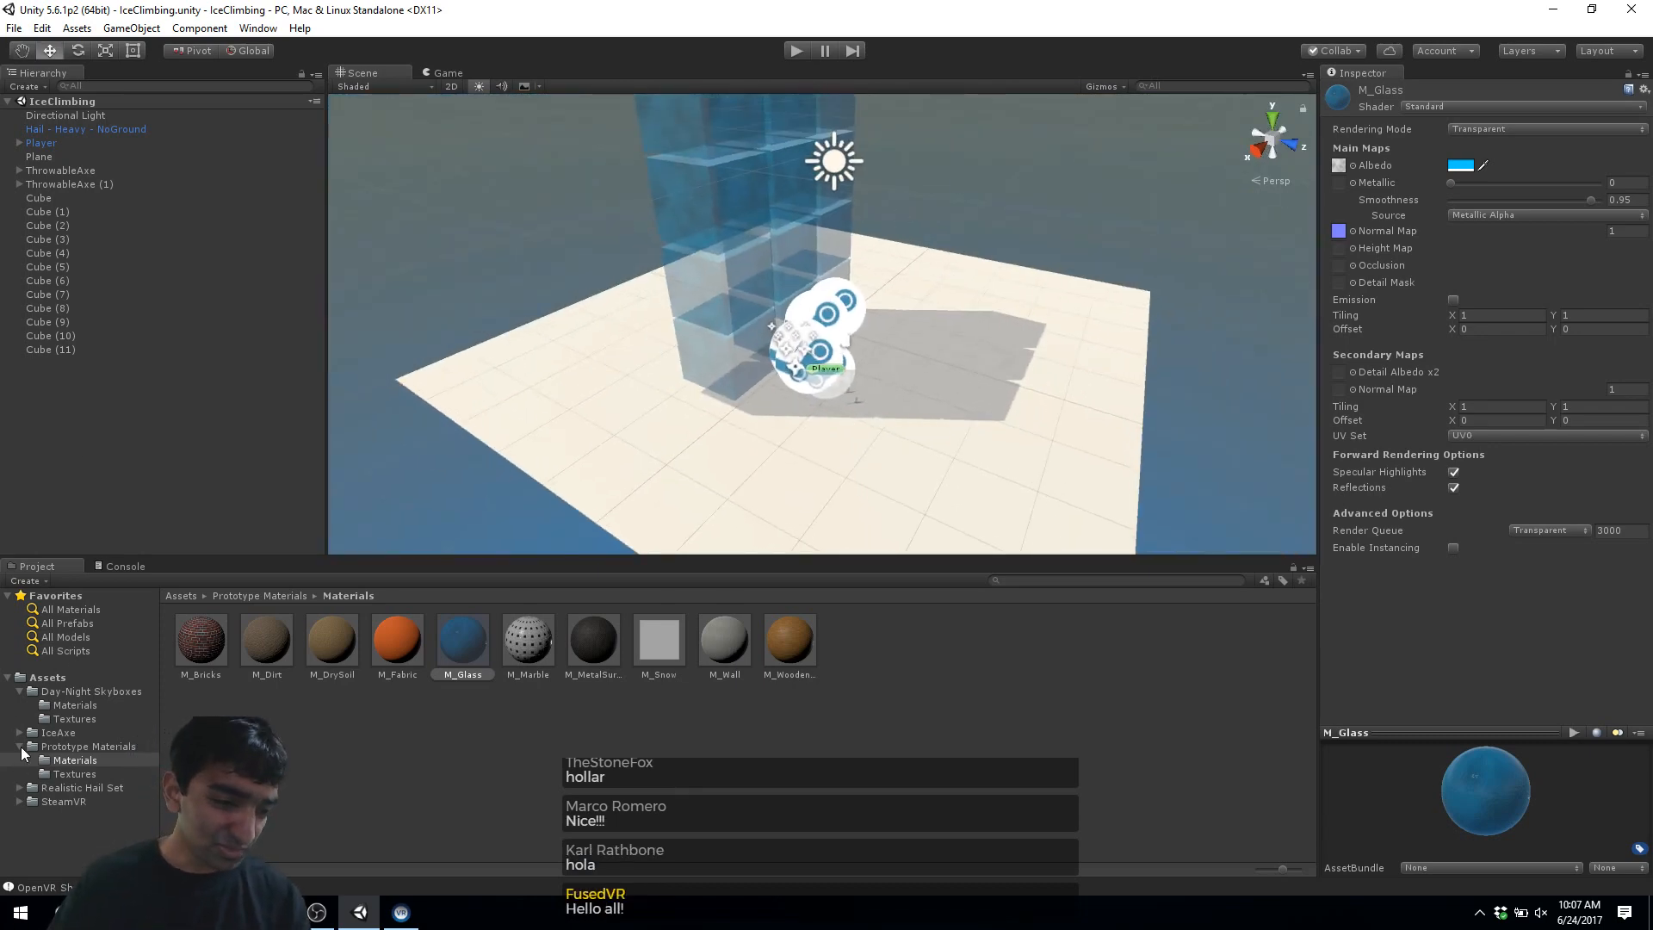
# Step: Open the IceAxe asset folder and its Model subfolder
pyautogui.click(59, 732)
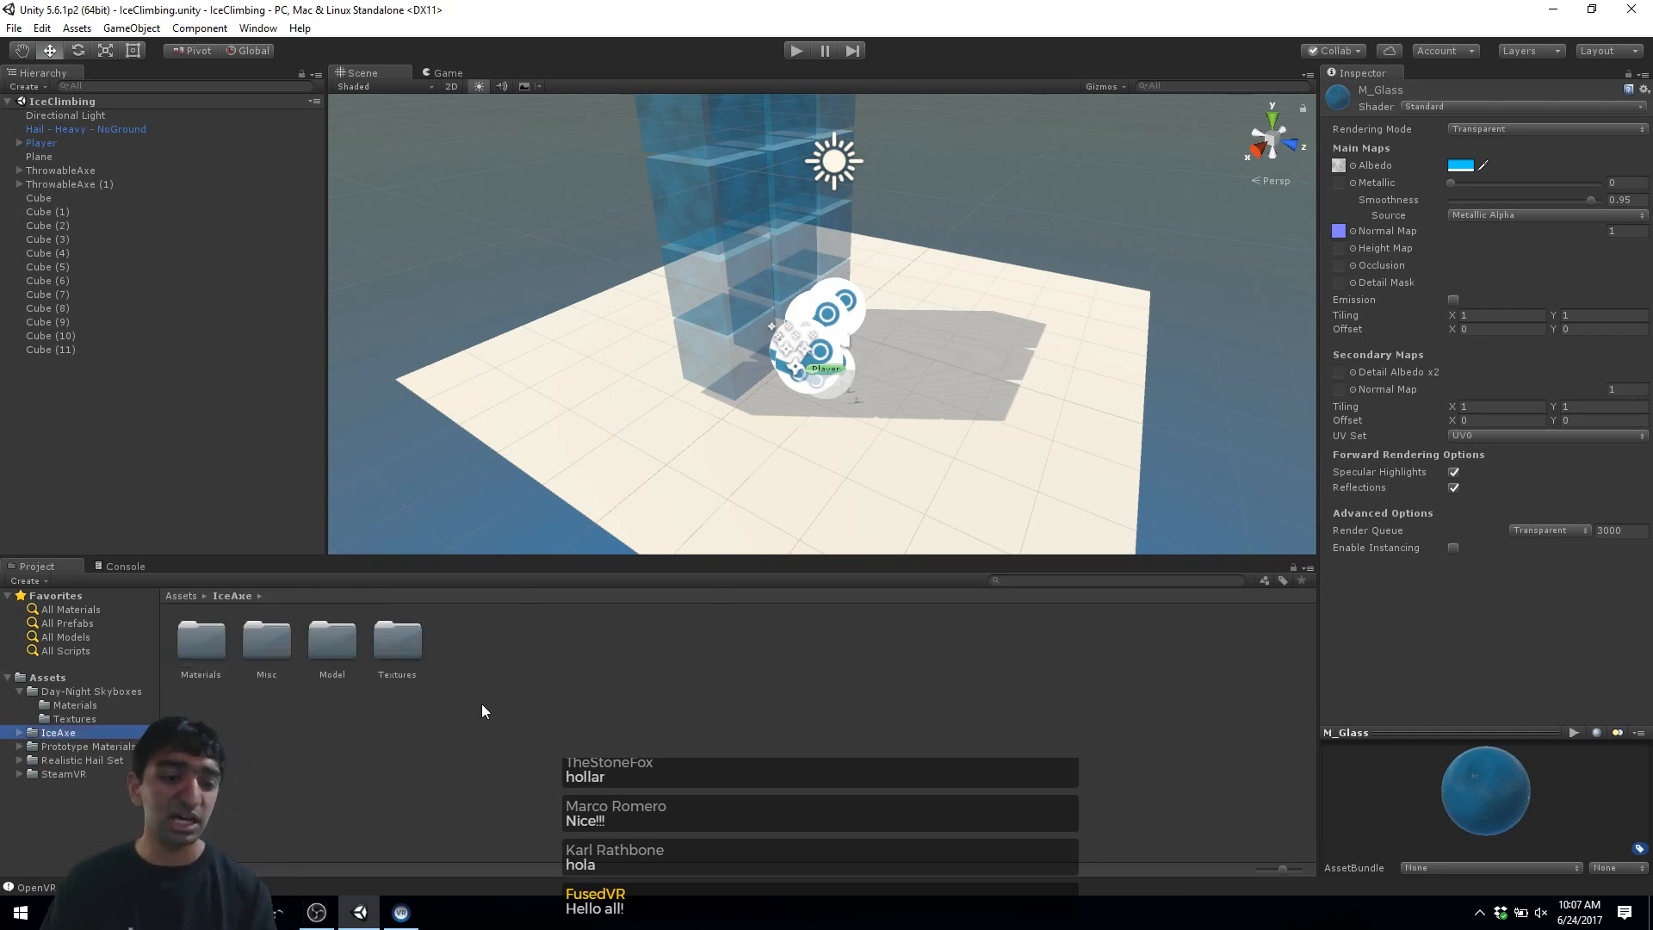
pyautogui.doubleClick(331, 641)
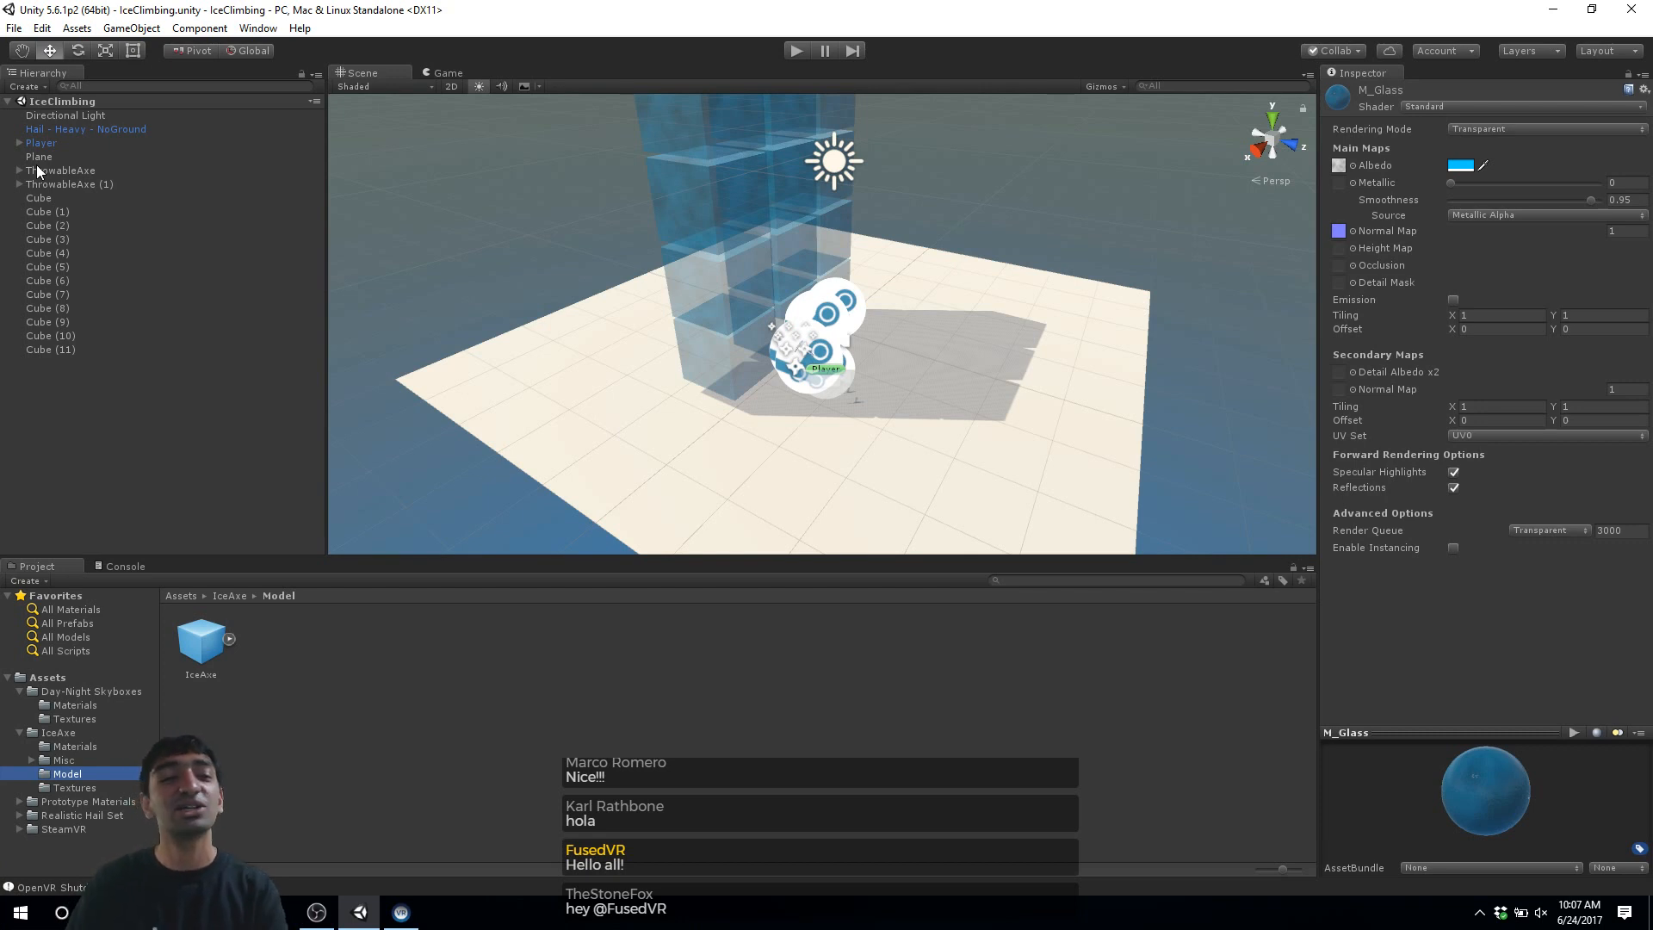
# Step: Expand ThrowableAxe and review its components and the IceAxe child's mesh, renderer and collider
pyautogui.click(60, 171)
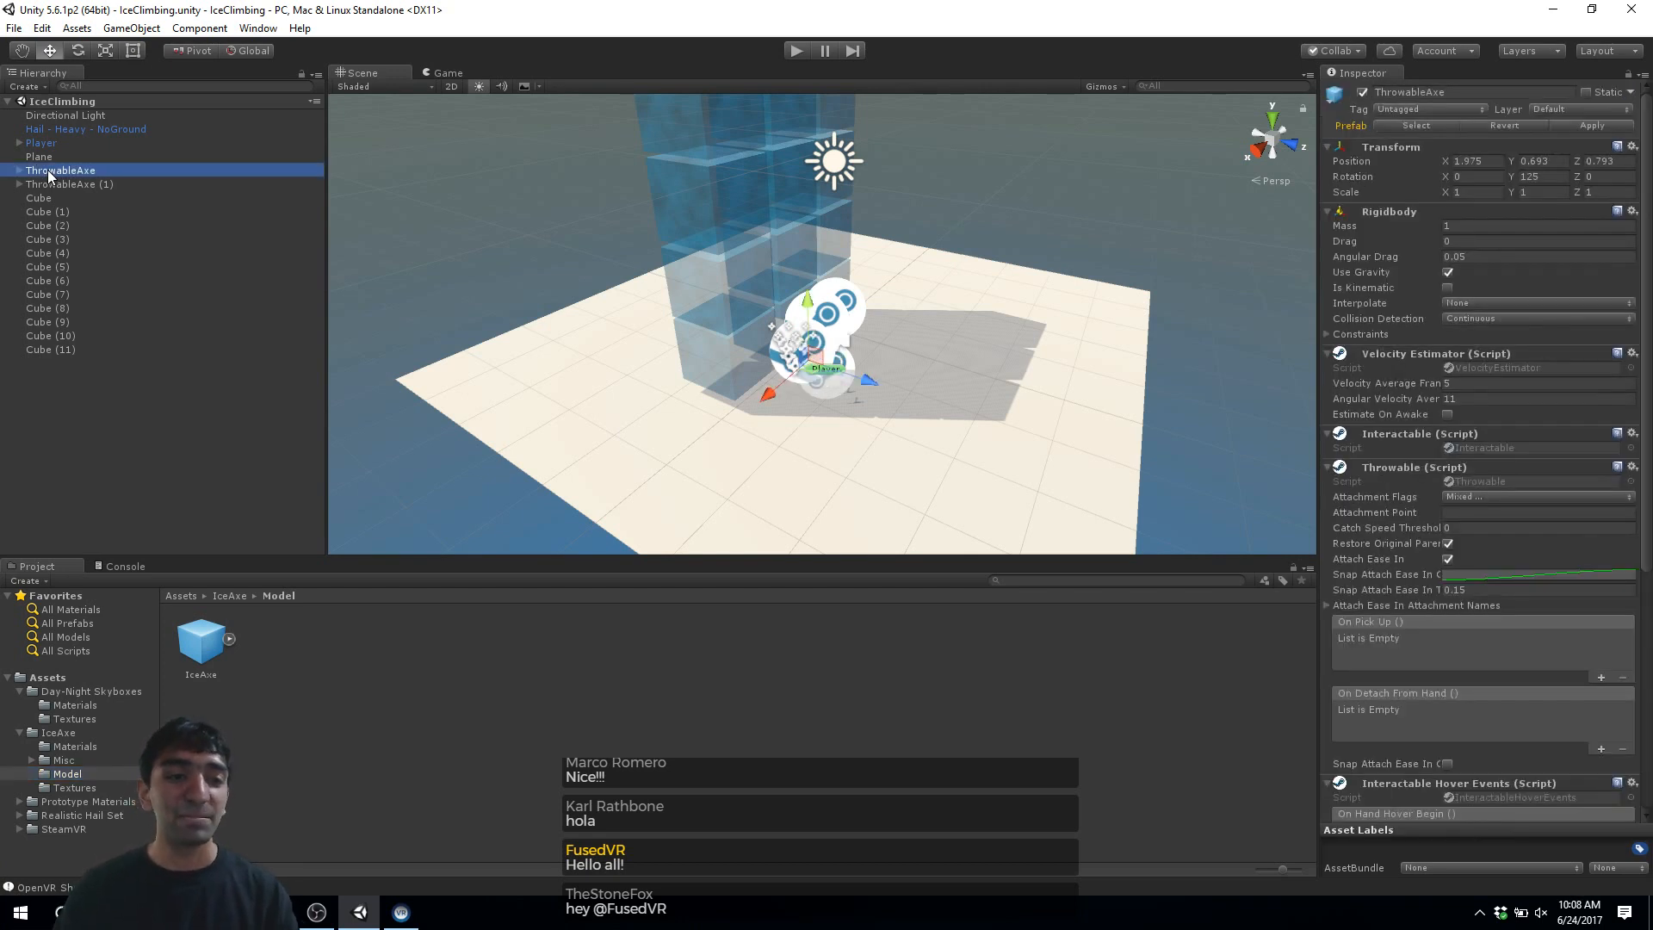
pyautogui.click(7, 170)
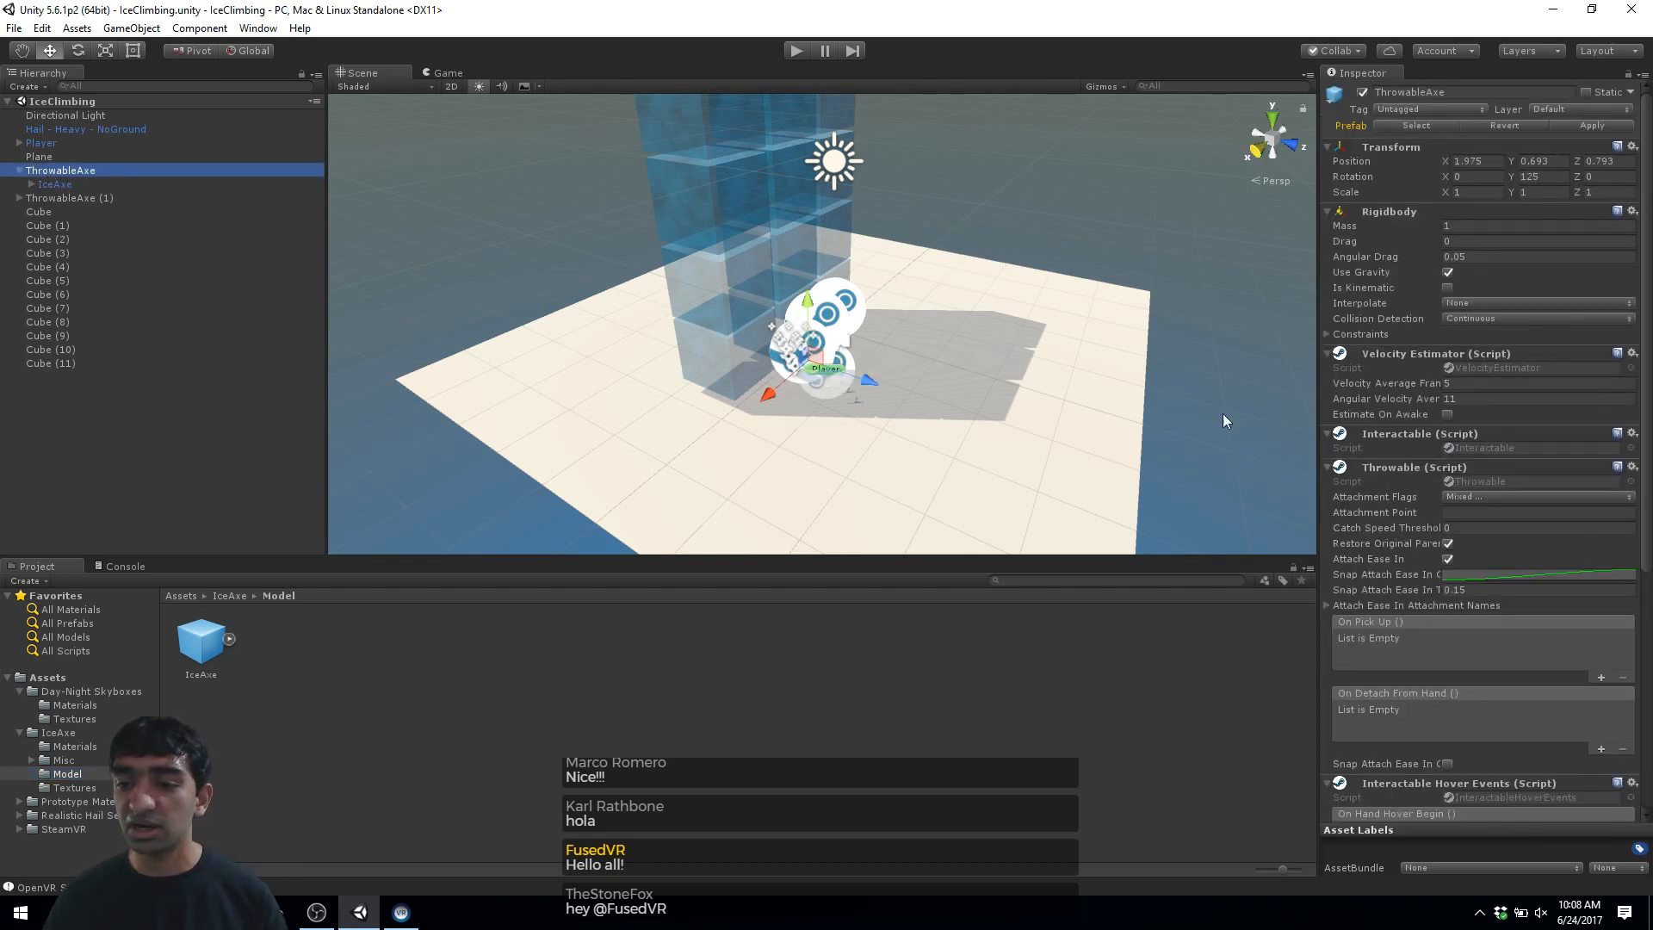
pyautogui.click(55, 184)
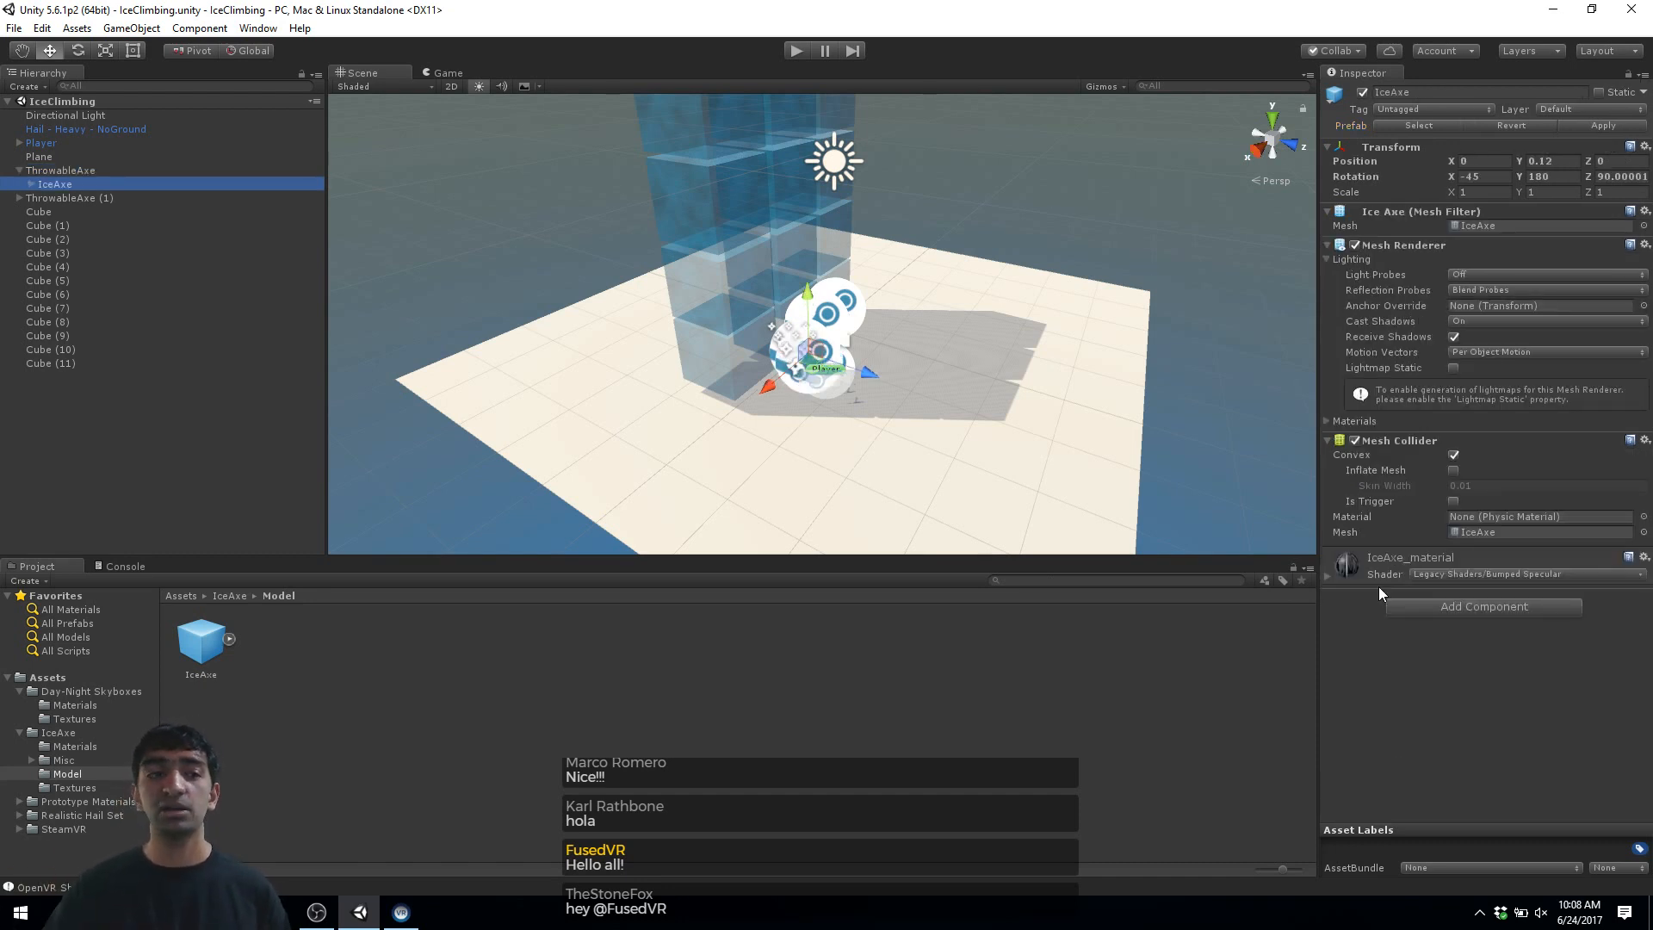
pyautogui.click(62, 170)
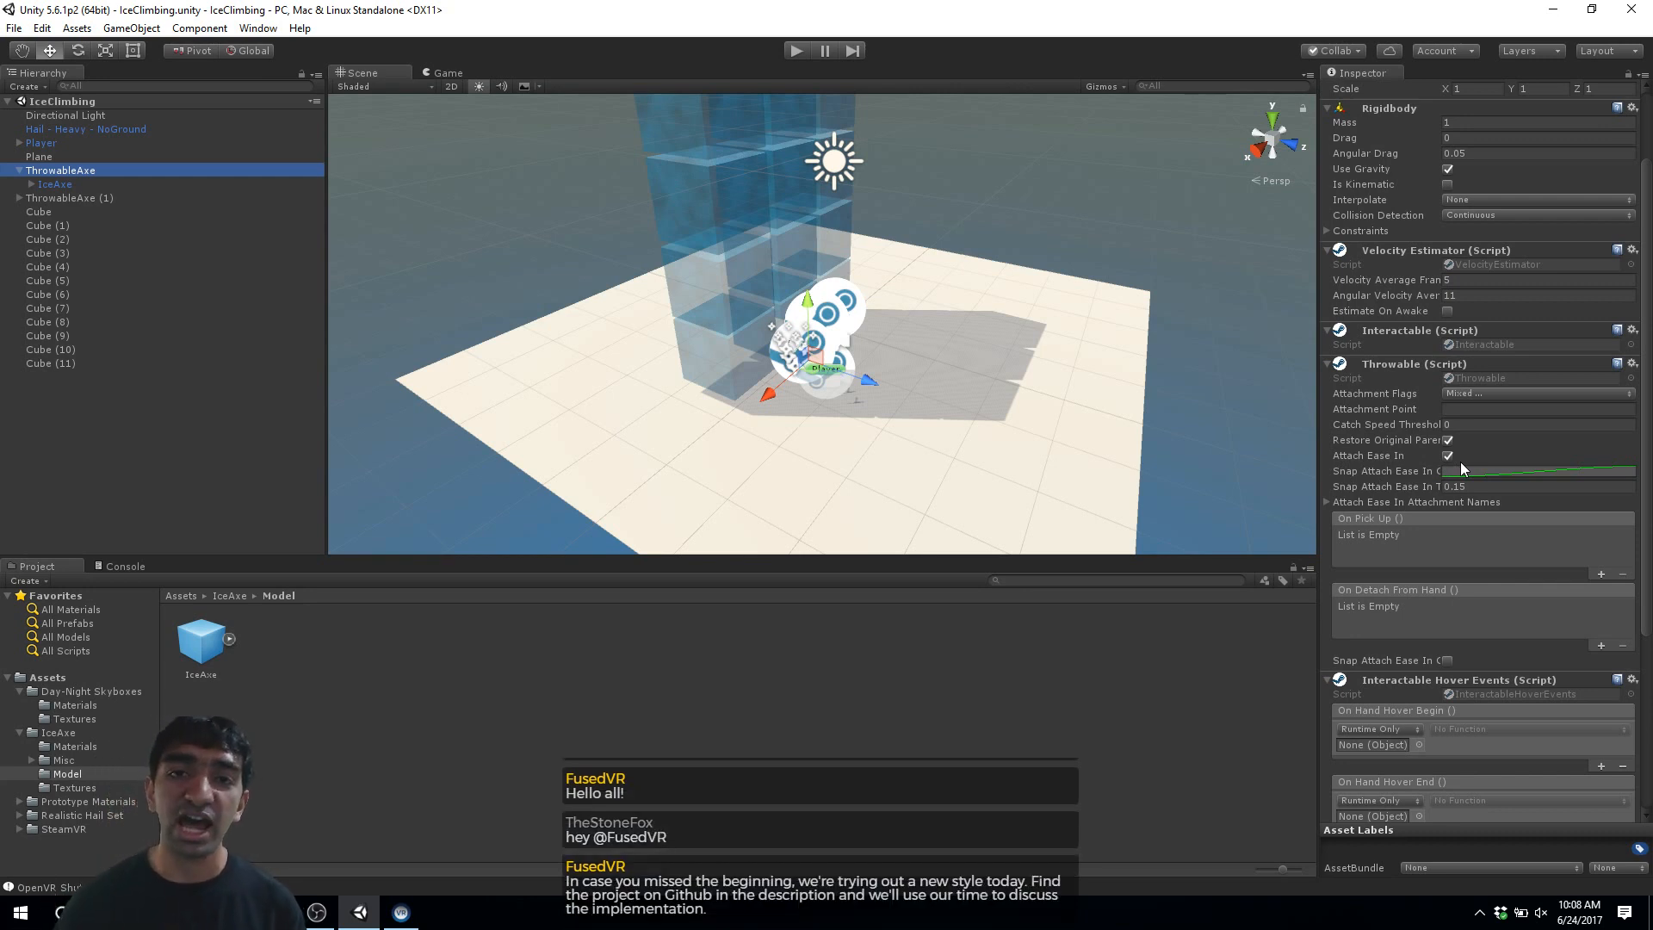
pyautogui.moveTo(1561, 477)
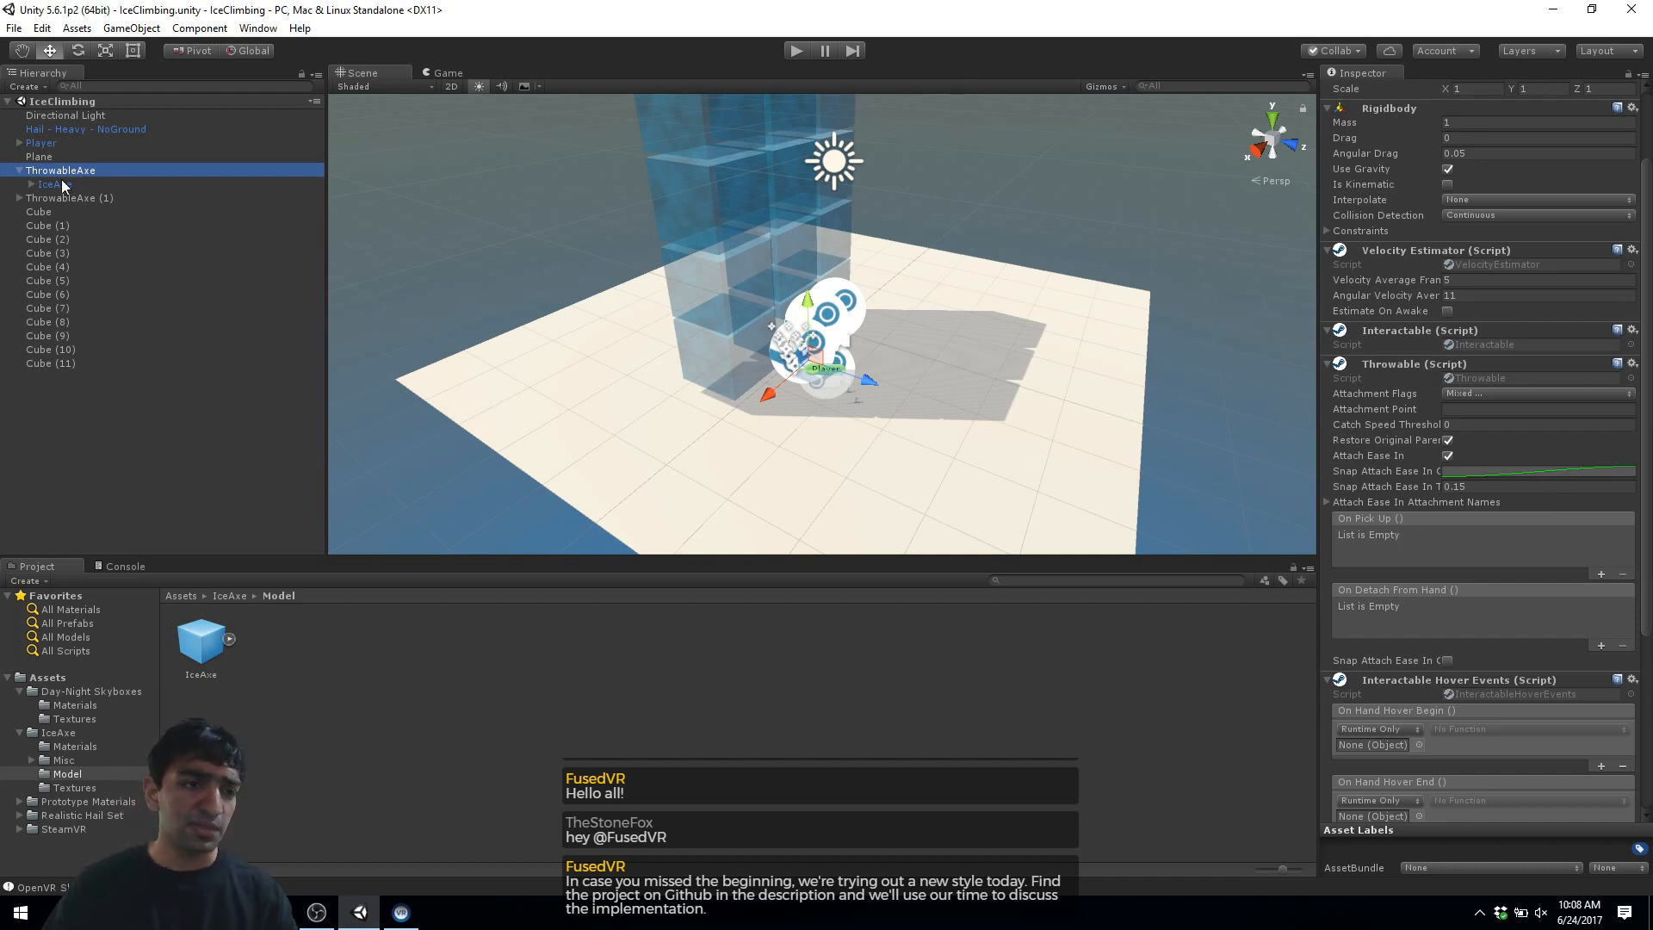
pyautogui.click(50, 184)
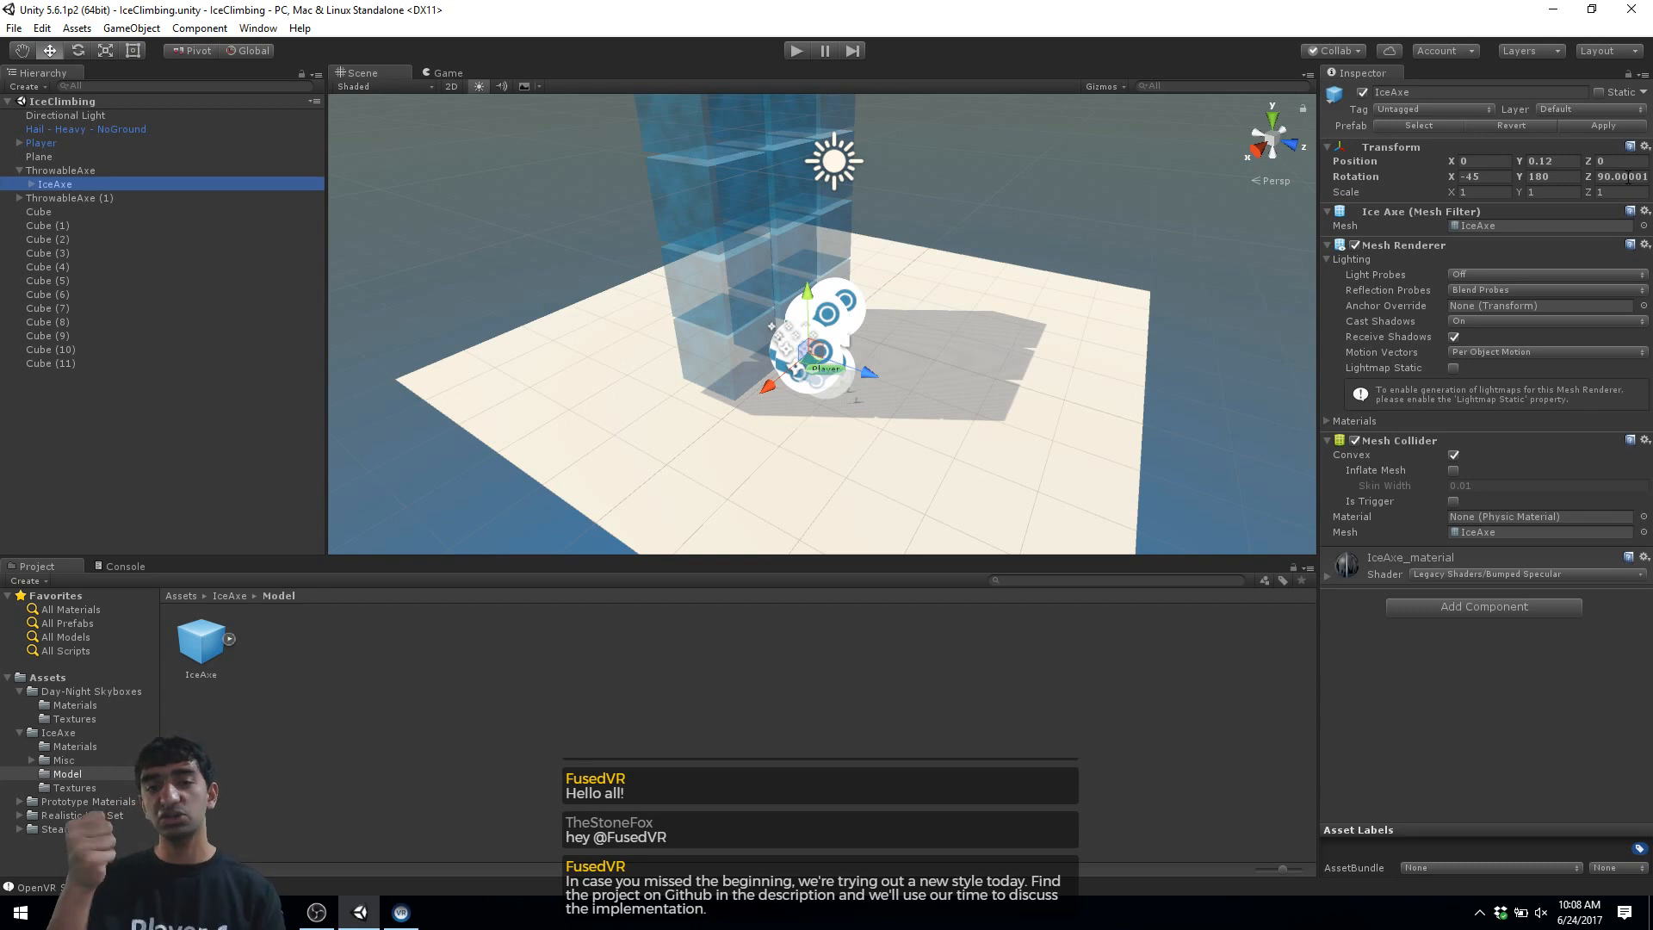
pyautogui.moveTo(1243, 253)
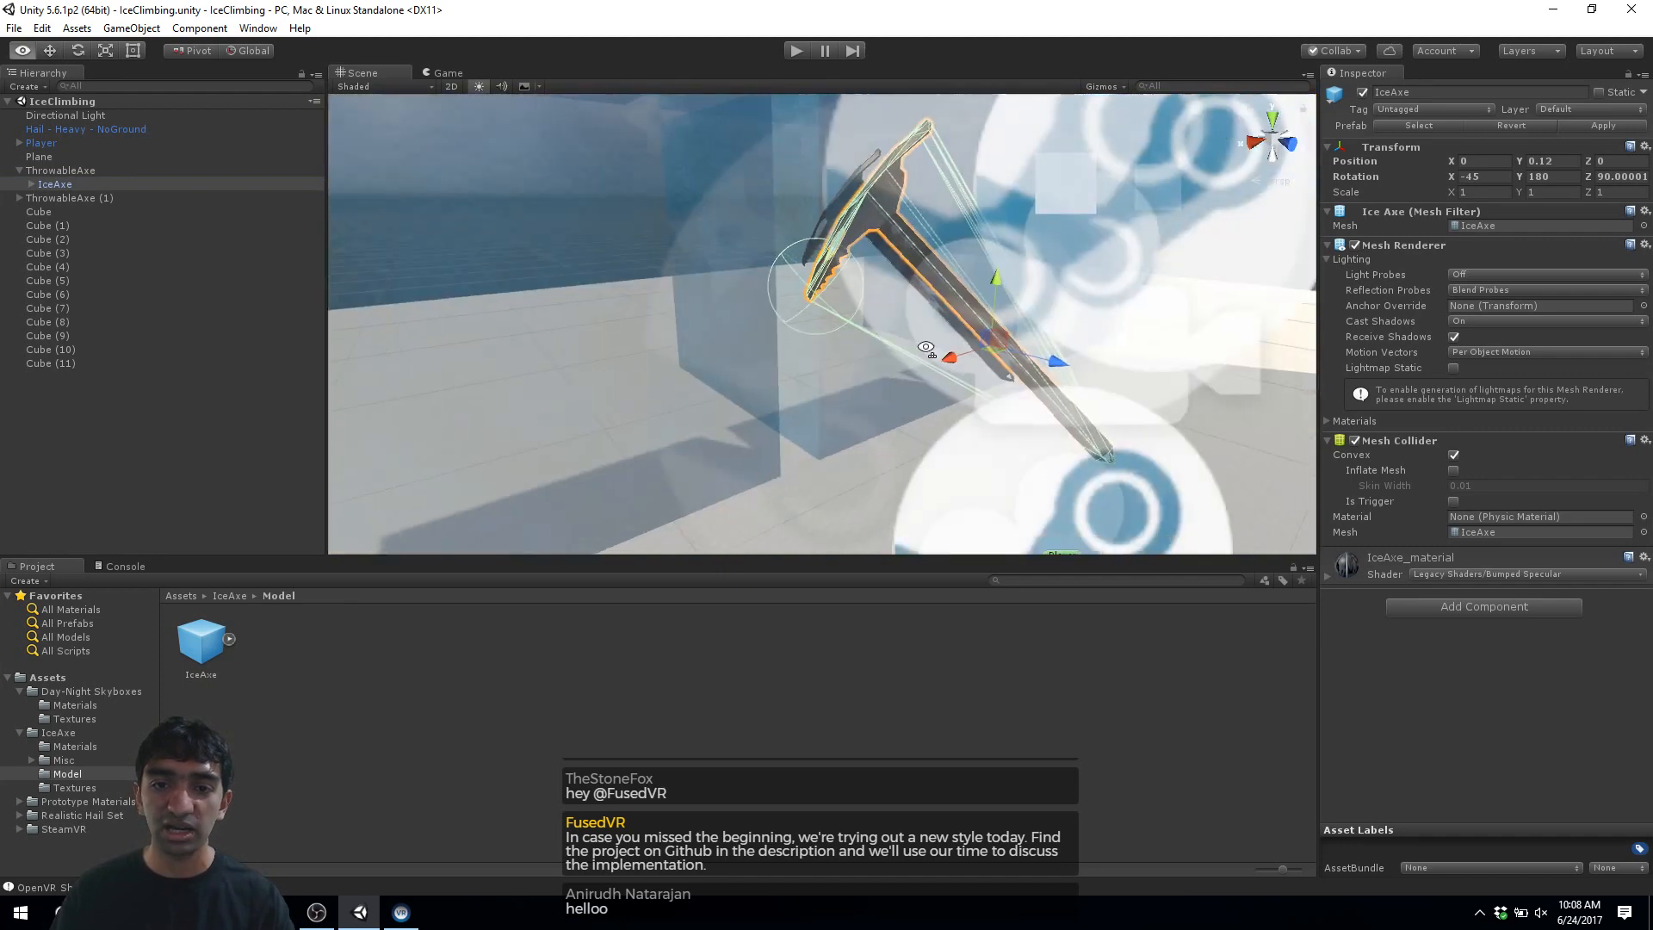
# Step: Frame the IceAxe model in the Scene view and collapse the ThrowableAxe group in the Hierarchy
pyautogui.click(360, 86)
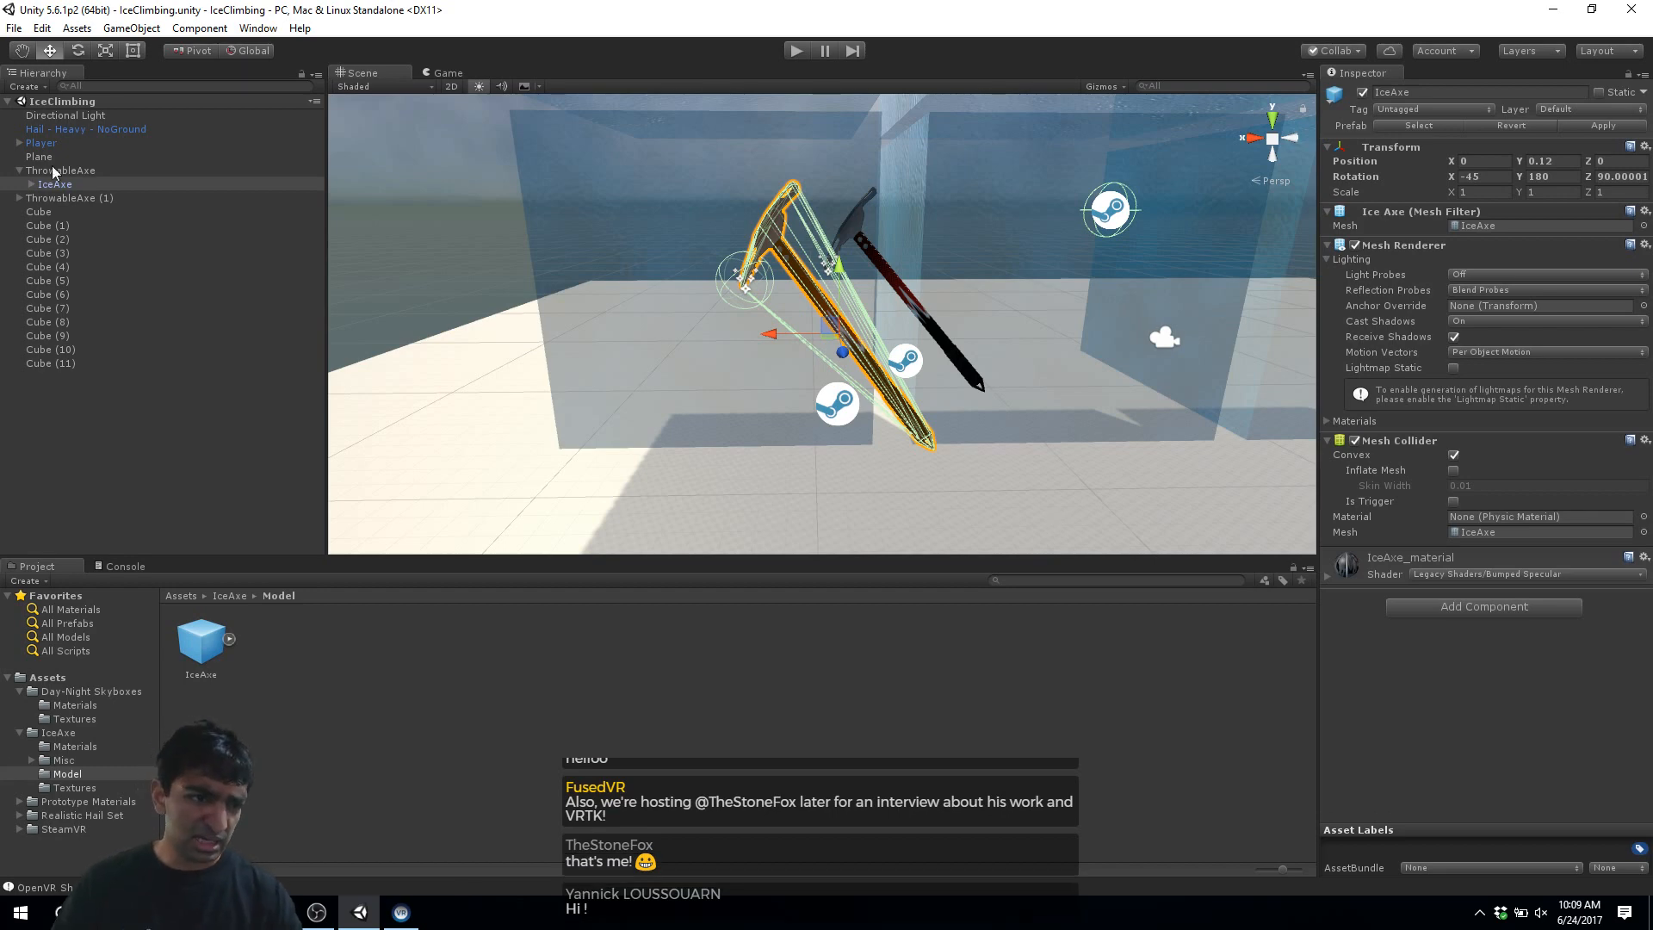
pyautogui.click(19, 171)
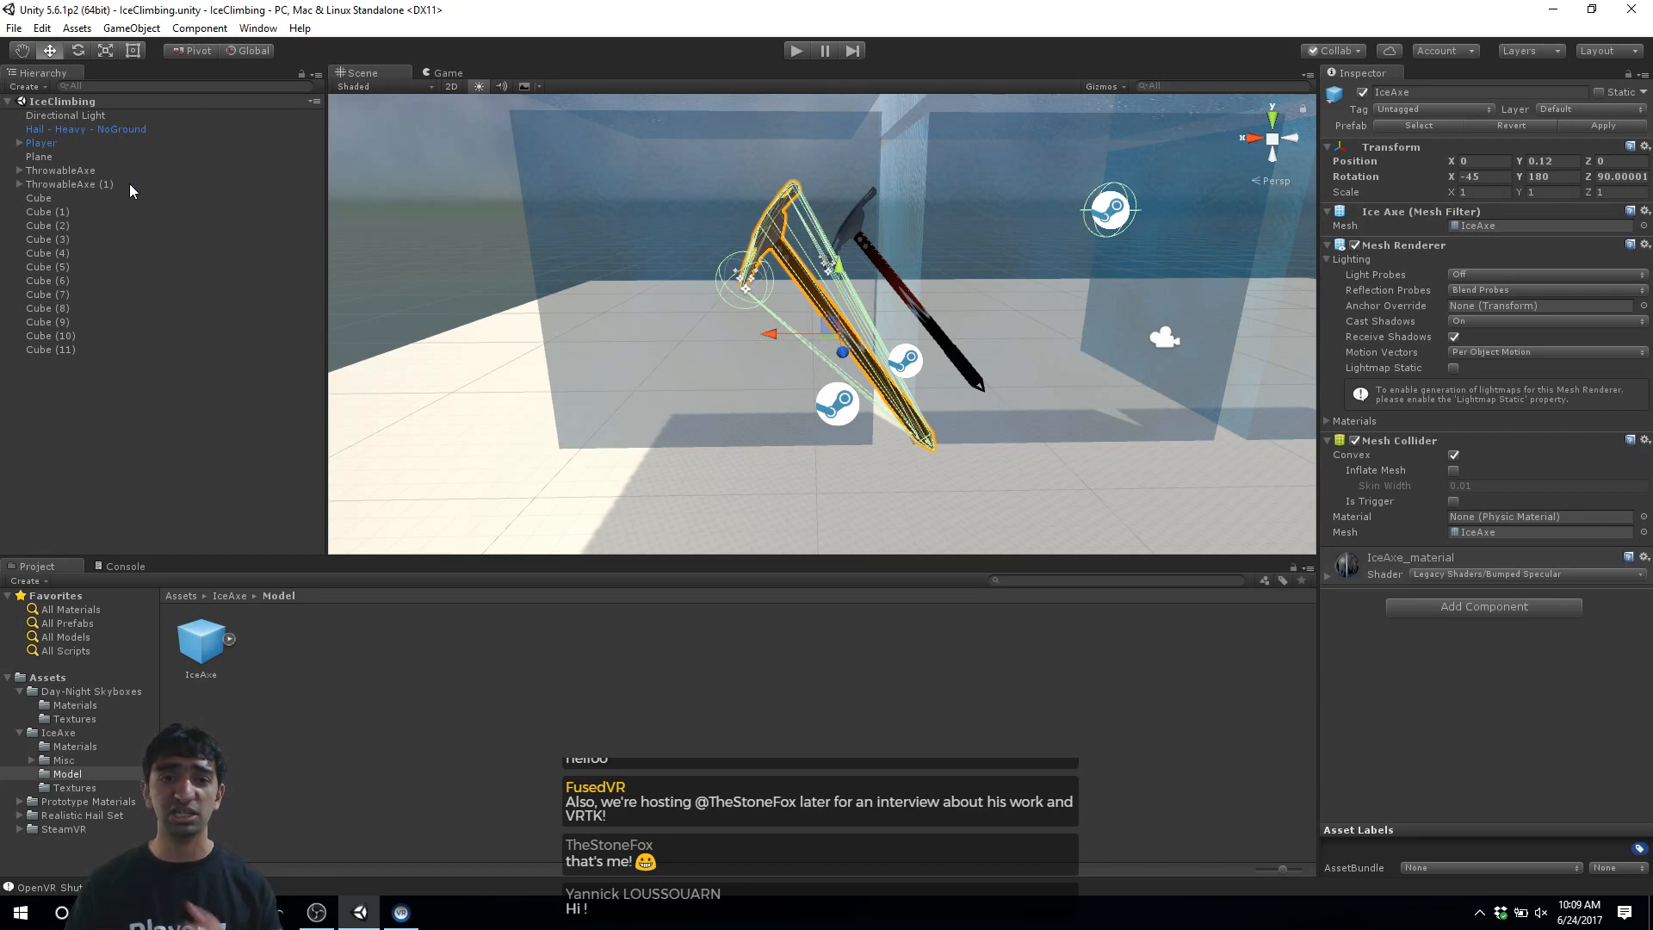
pyautogui.click(60, 171)
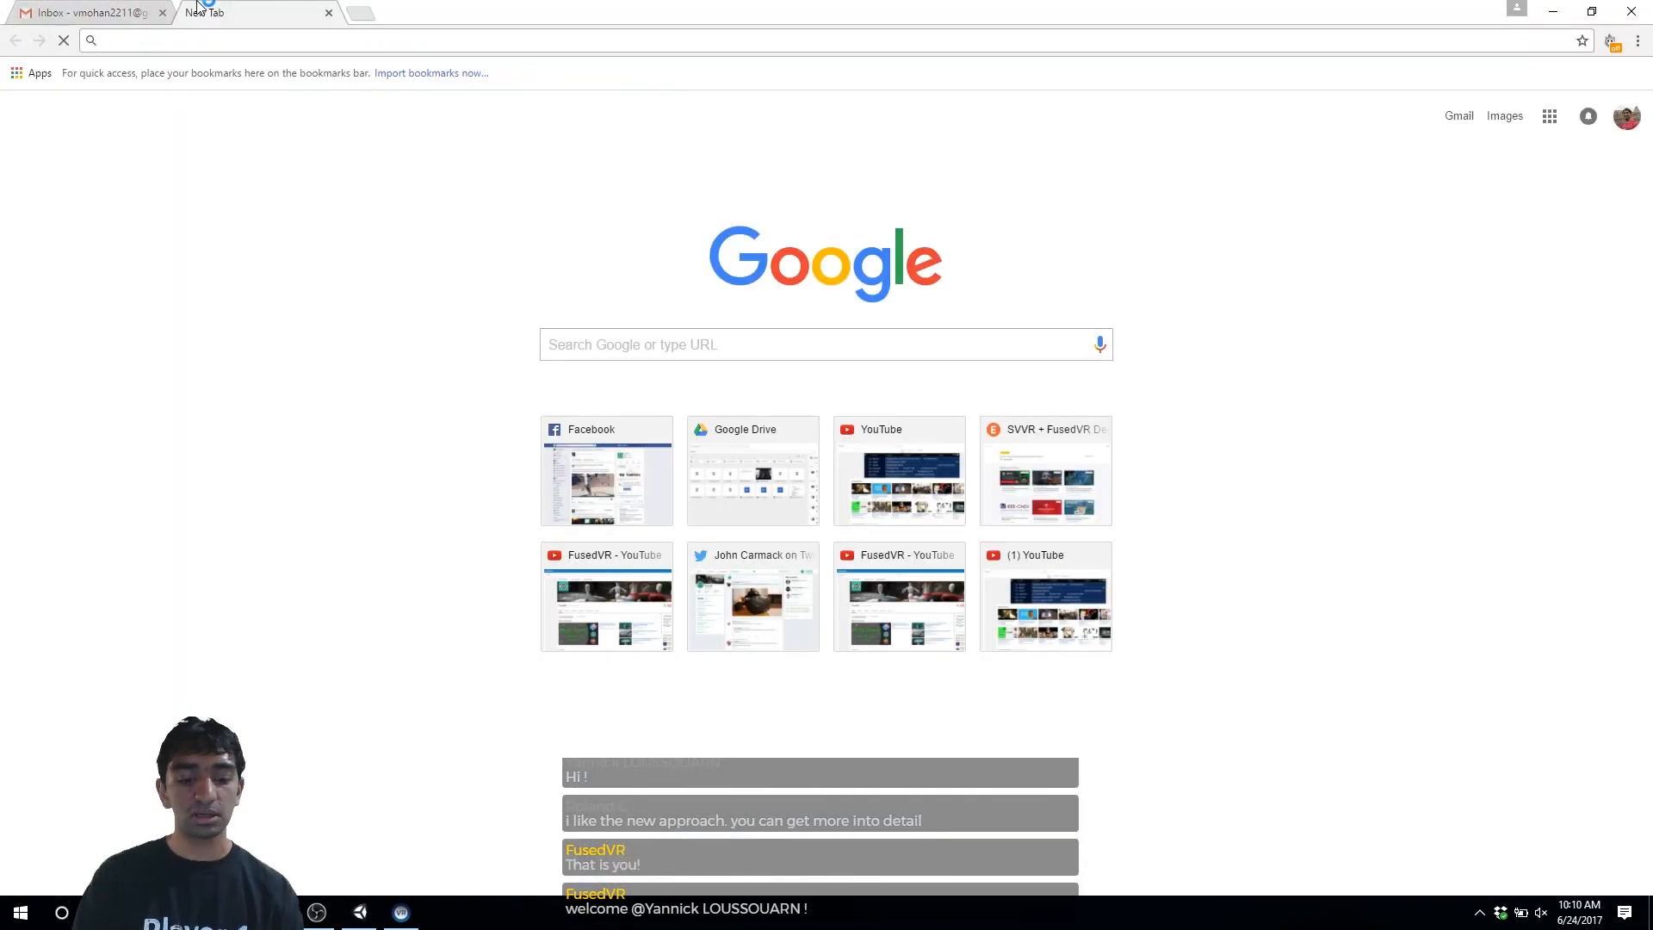
# Step: On YouTube, open 'Building The Climb VR from Scratch' and expand the pinned gravity-glitch comment
pyautogui.write('youtube')
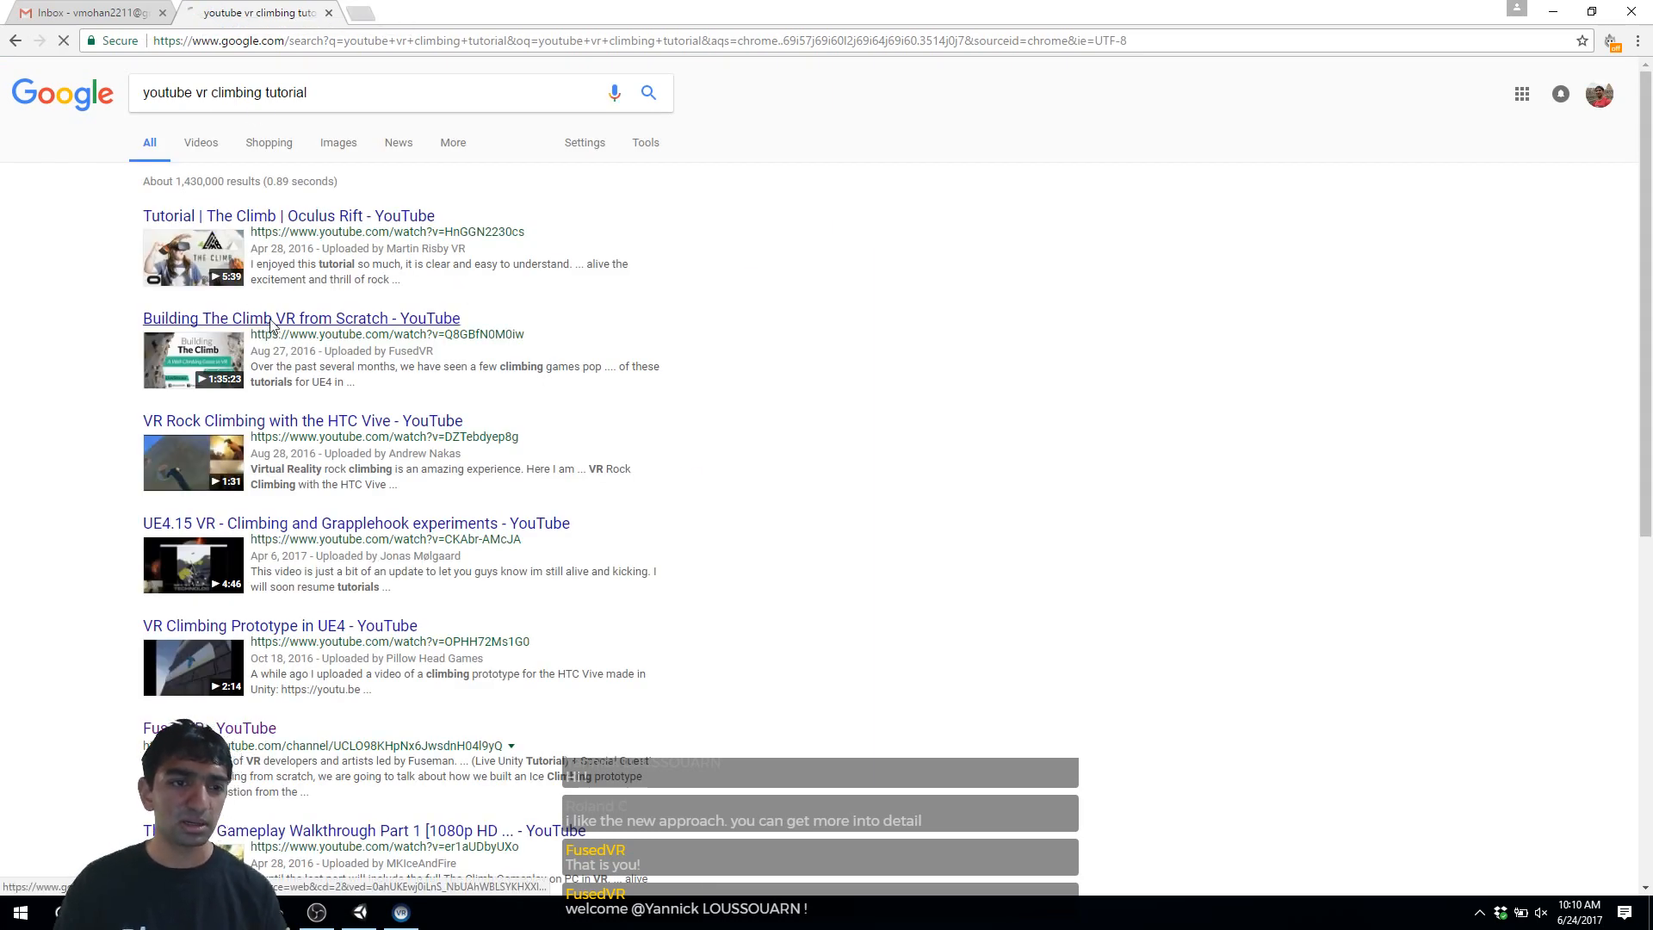
pyautogui.click(299, 317)
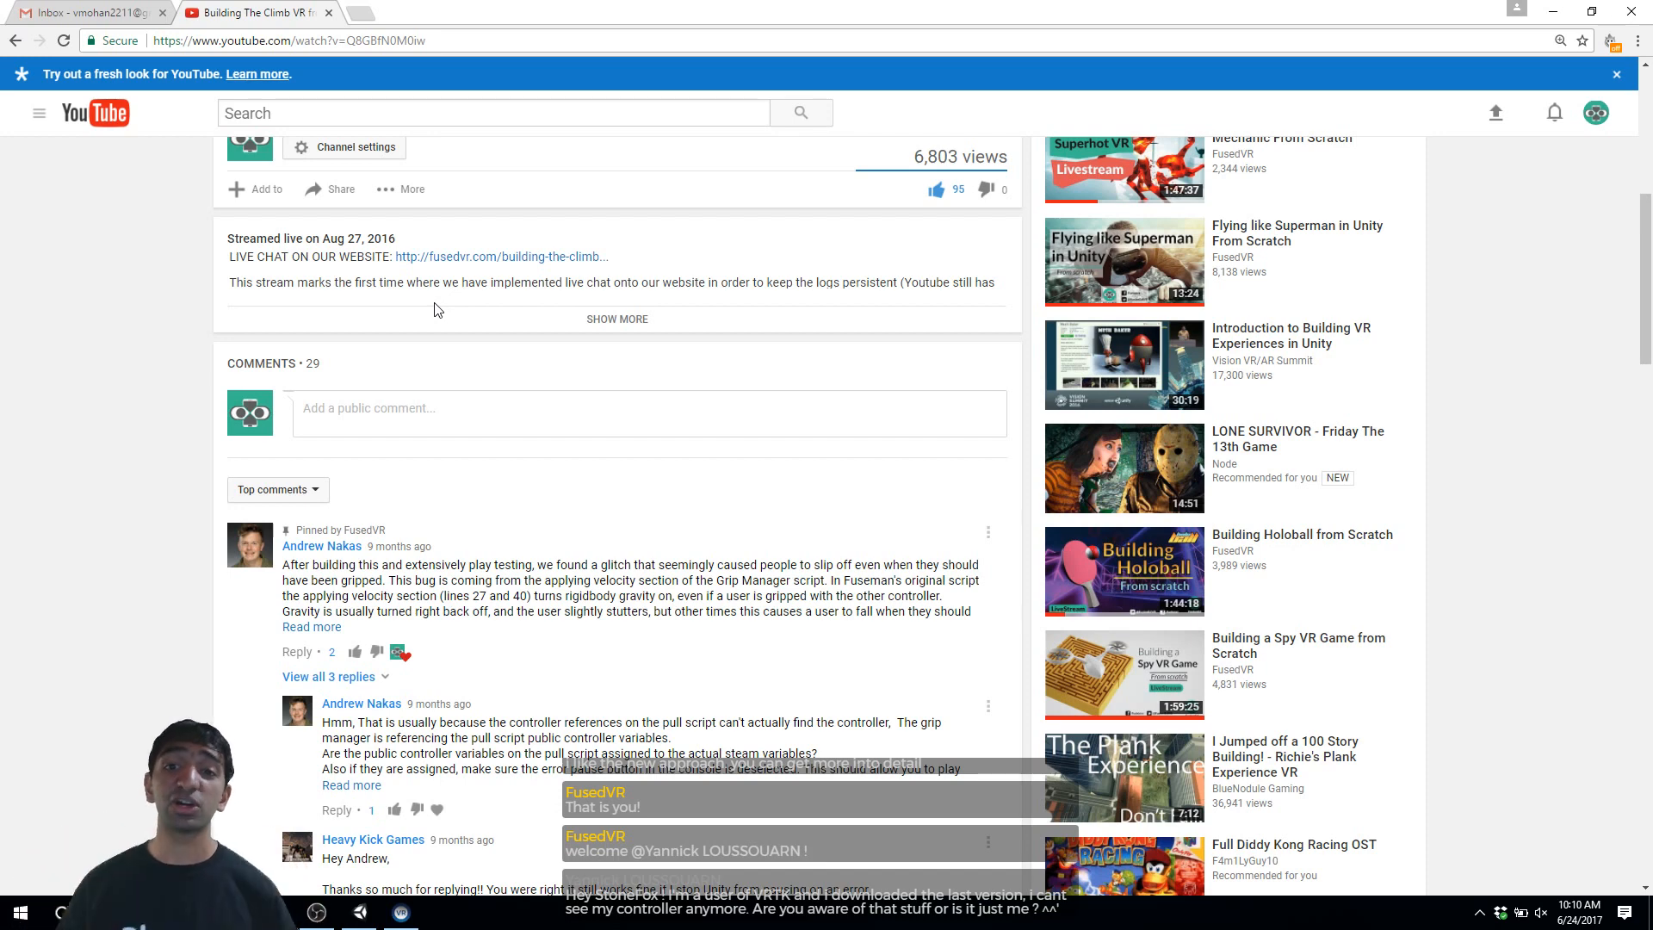
pyautogui.scroll(-3)
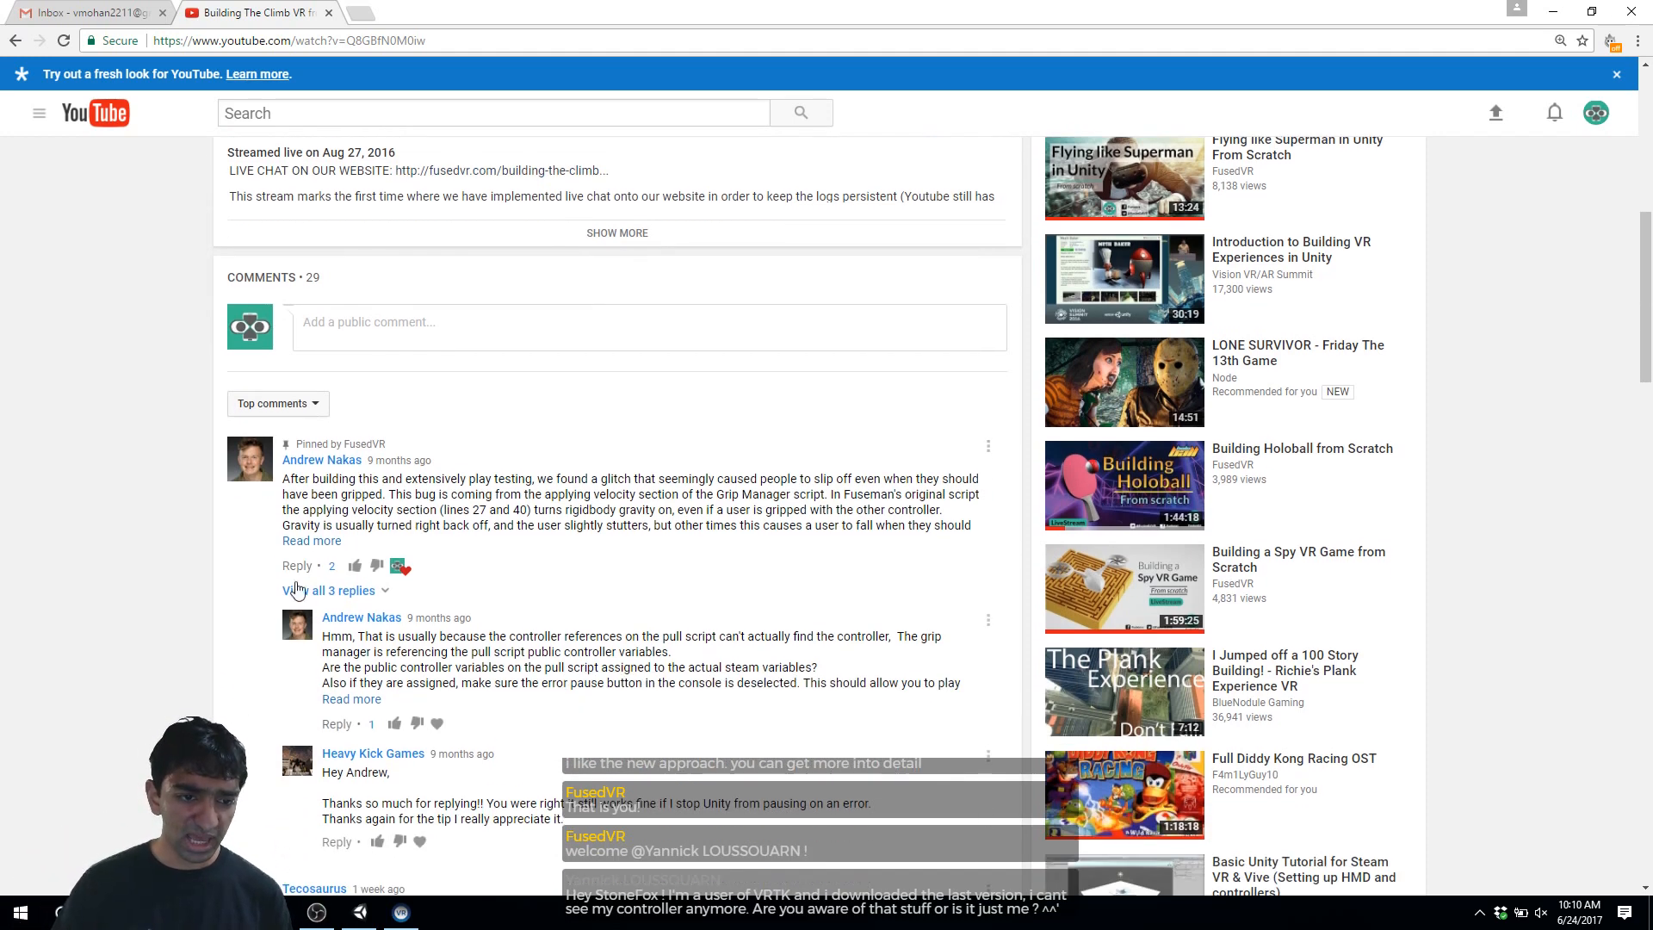
pyautogui.click(312, 539)
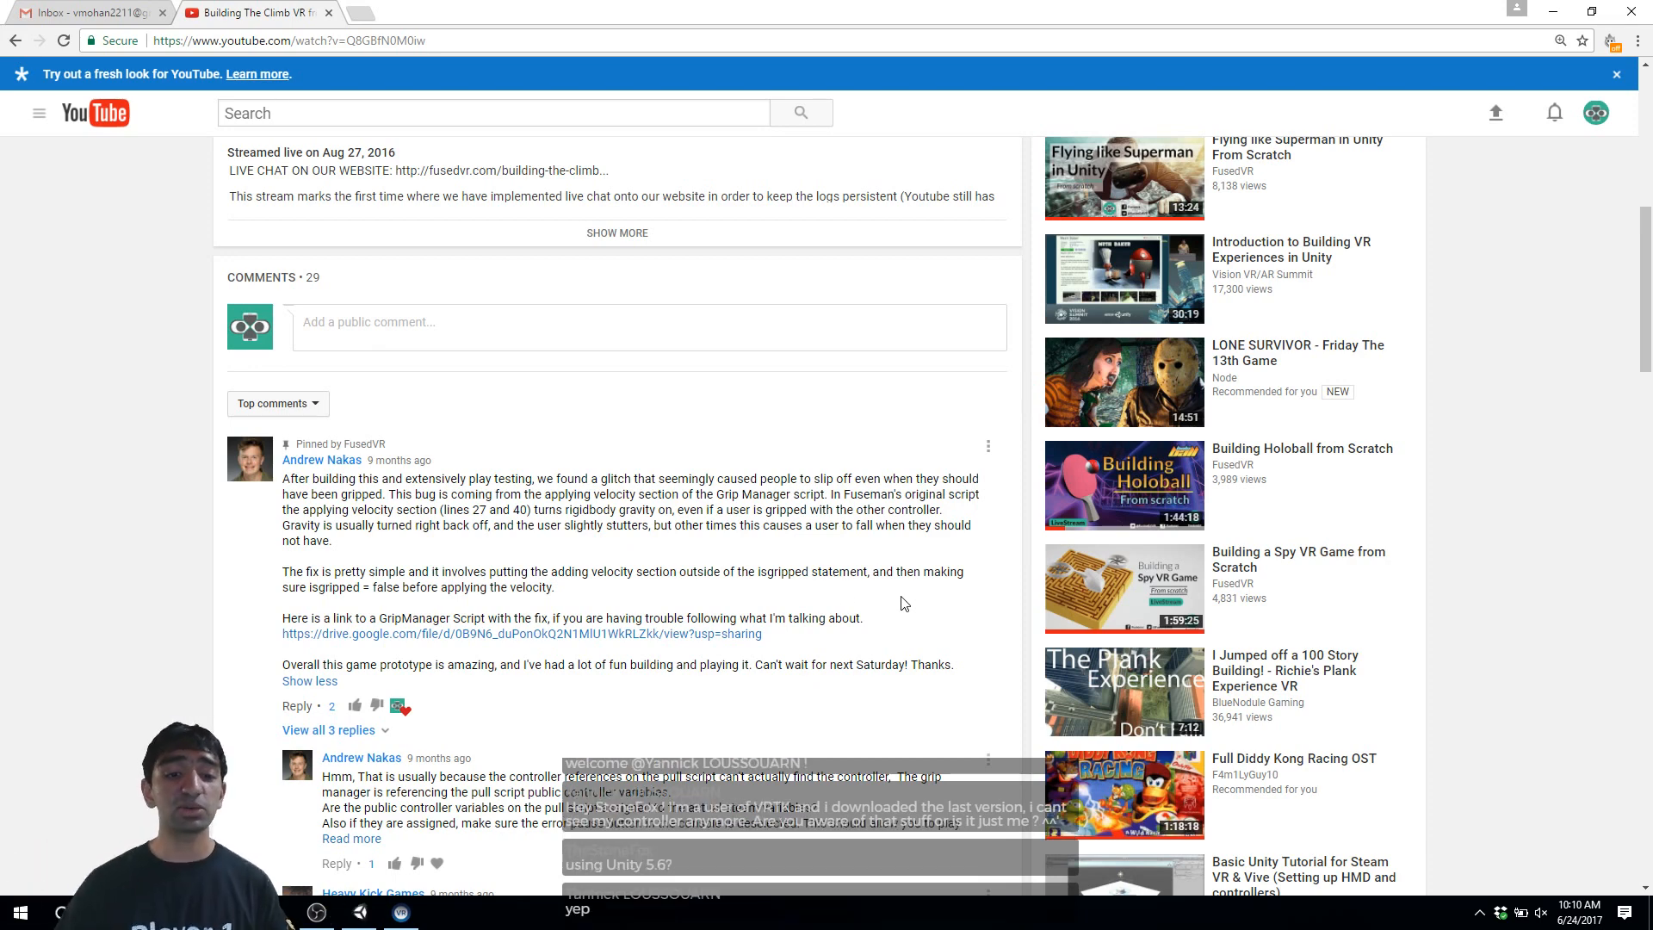
pyautogui.moveTo(782, 663)
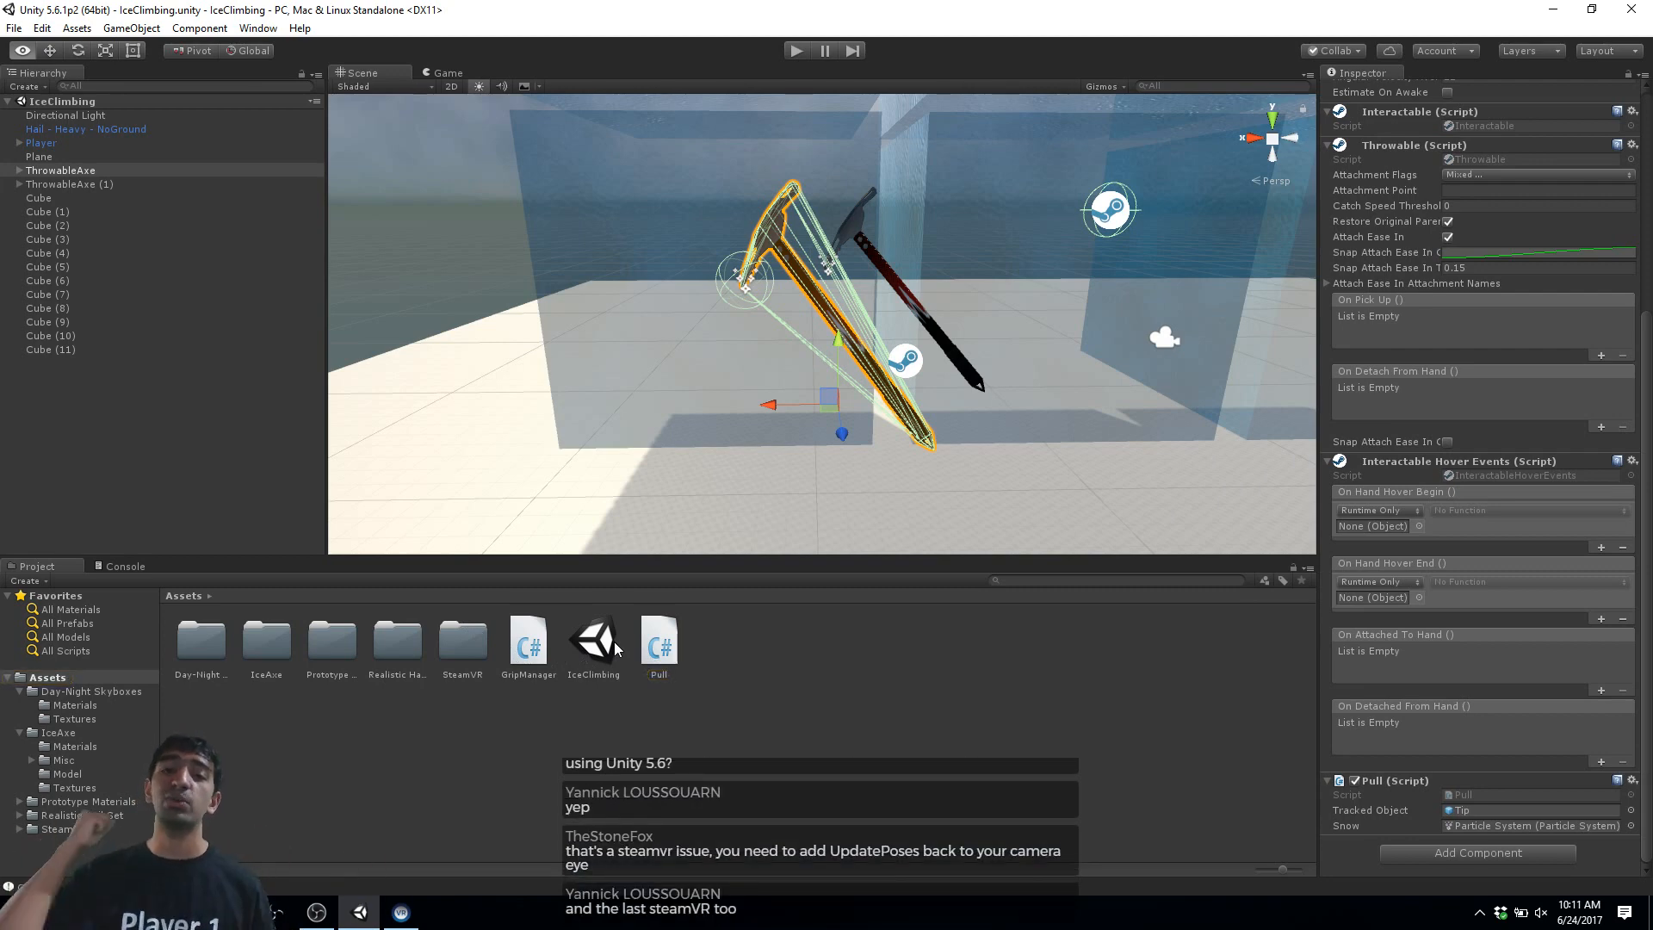
# Step: Open the Pull C# script from the Assets folder in Visual Studio
pyautogui.click(658, 641)
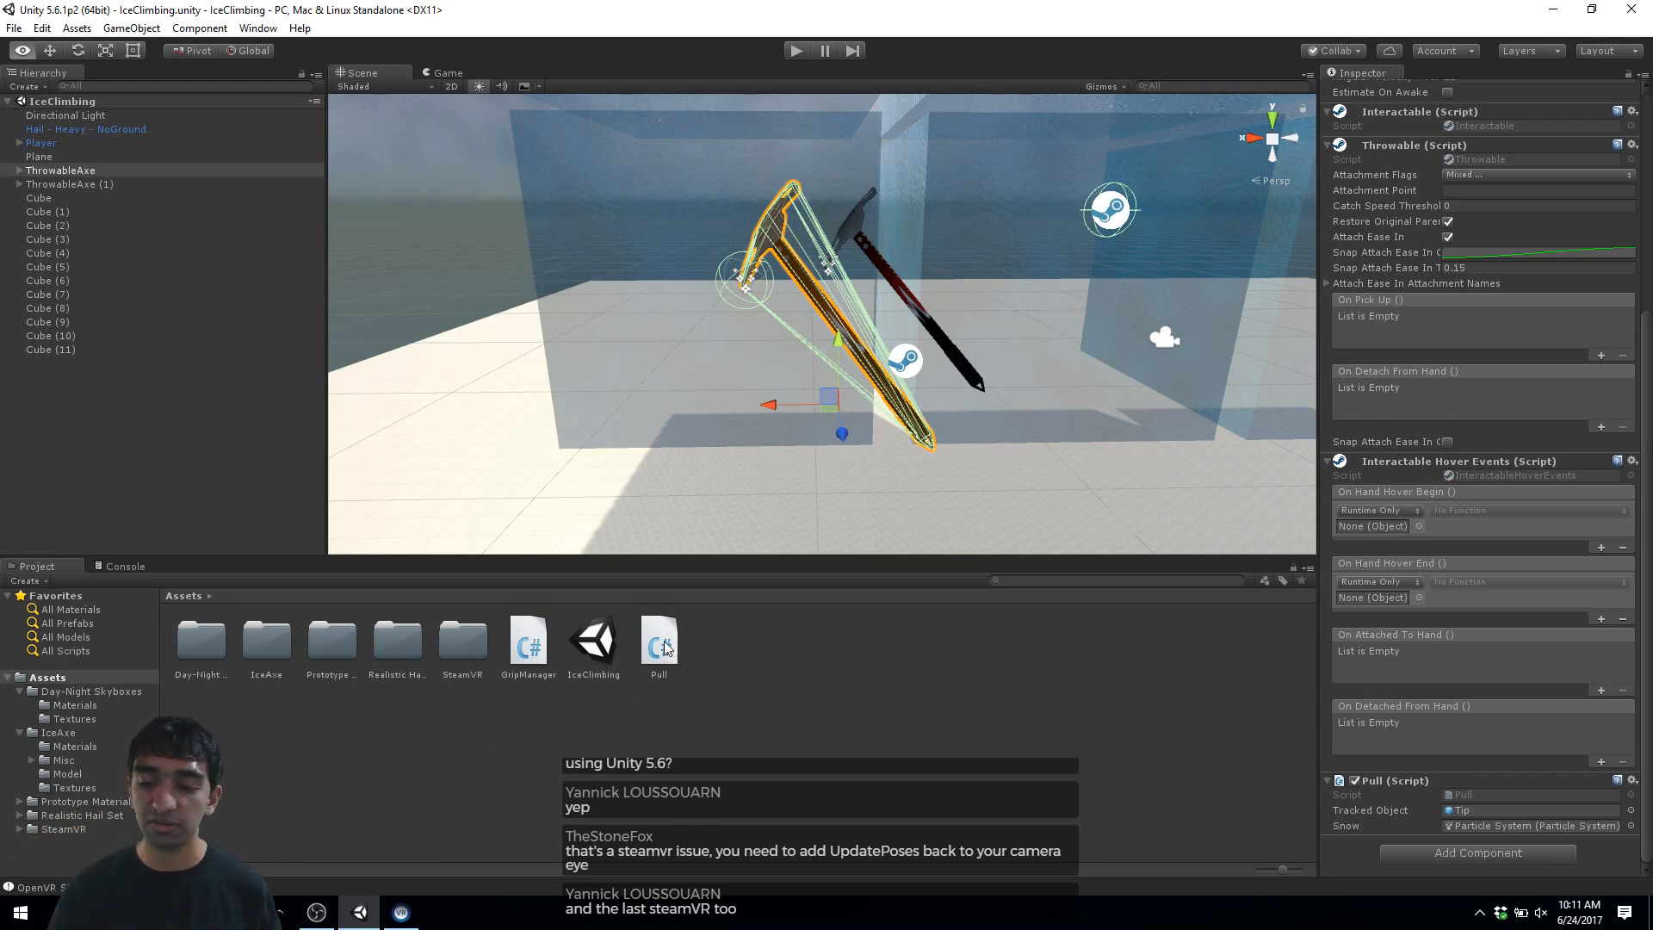
pyautogui.click(658, 637)
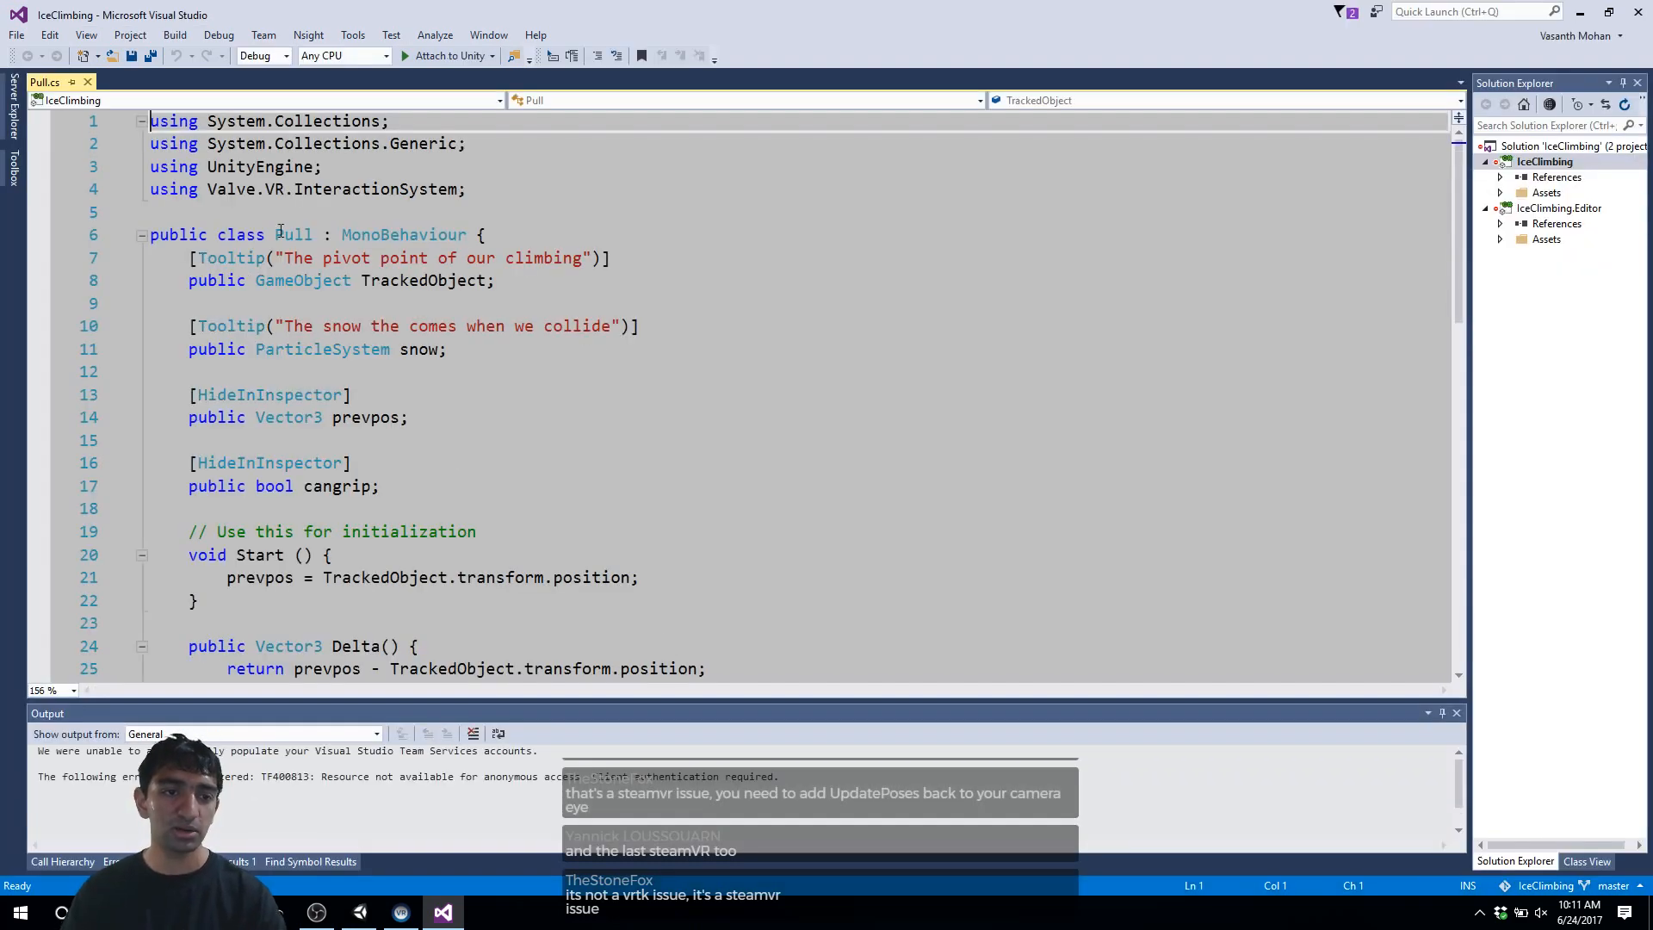
# Step: View GripManager.cs in Visual Studio, then select GripManager back in Unity's Assets panel
pyautogui.click(441, 913)
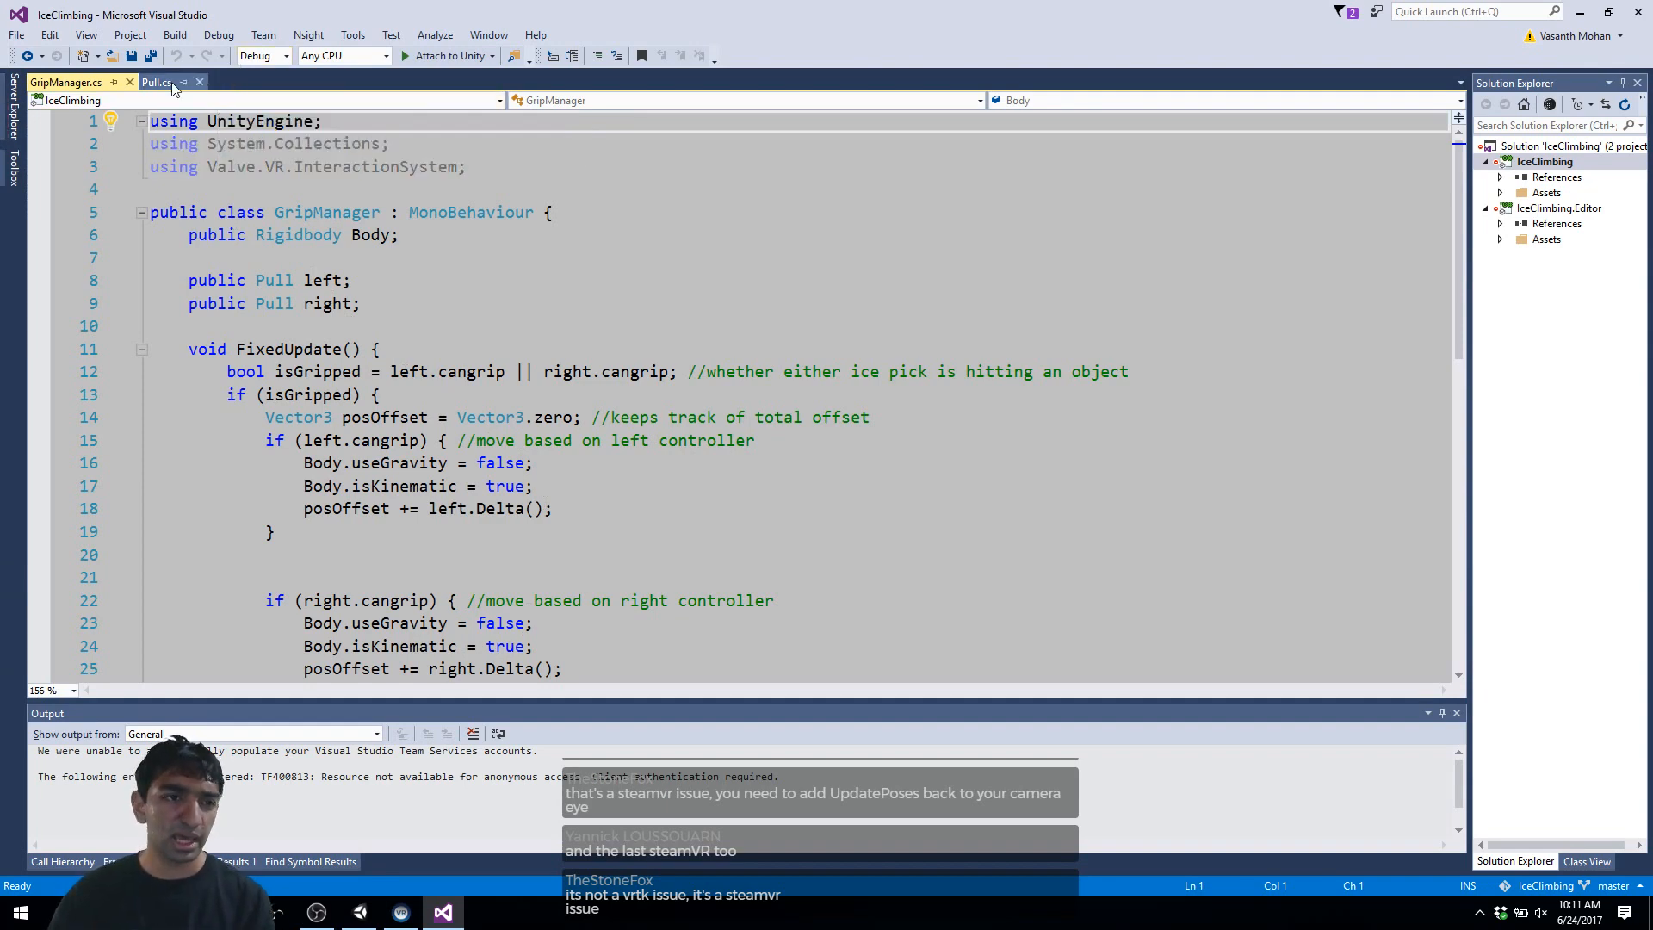
pyautogui.click(157, 82)
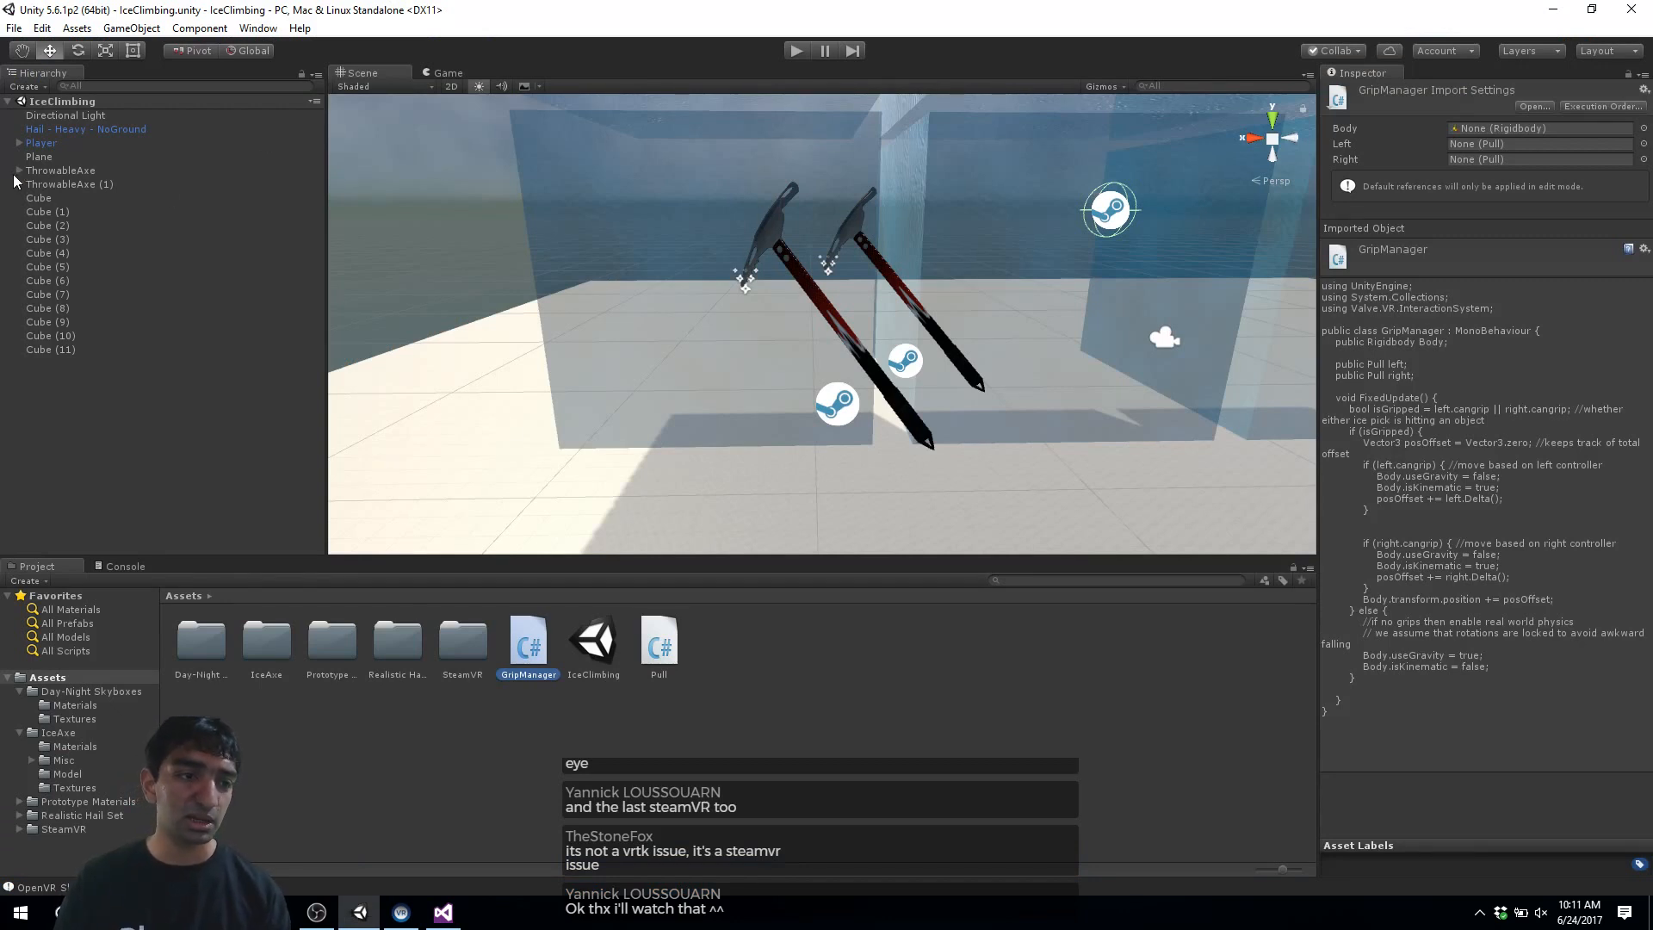
# Step: Expand ThrowableAxe > IceAxe > Tip and select its snow Particle System in the Inspector
pyautogui.click(19, 171)
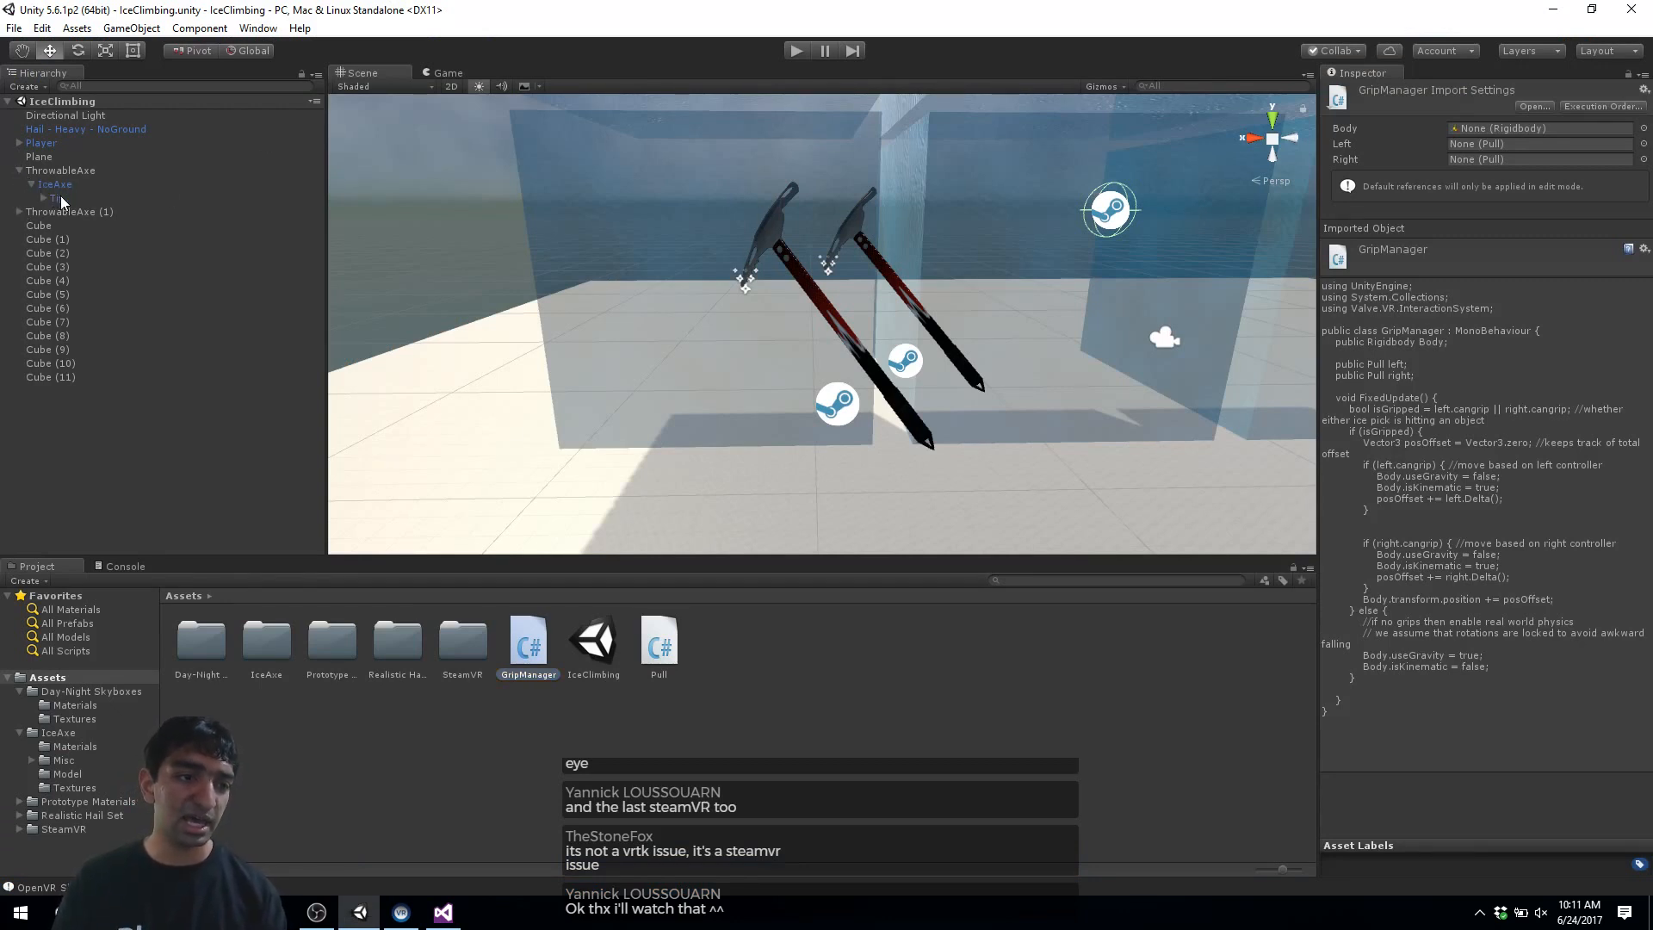
pyautogui.click(55, 198)
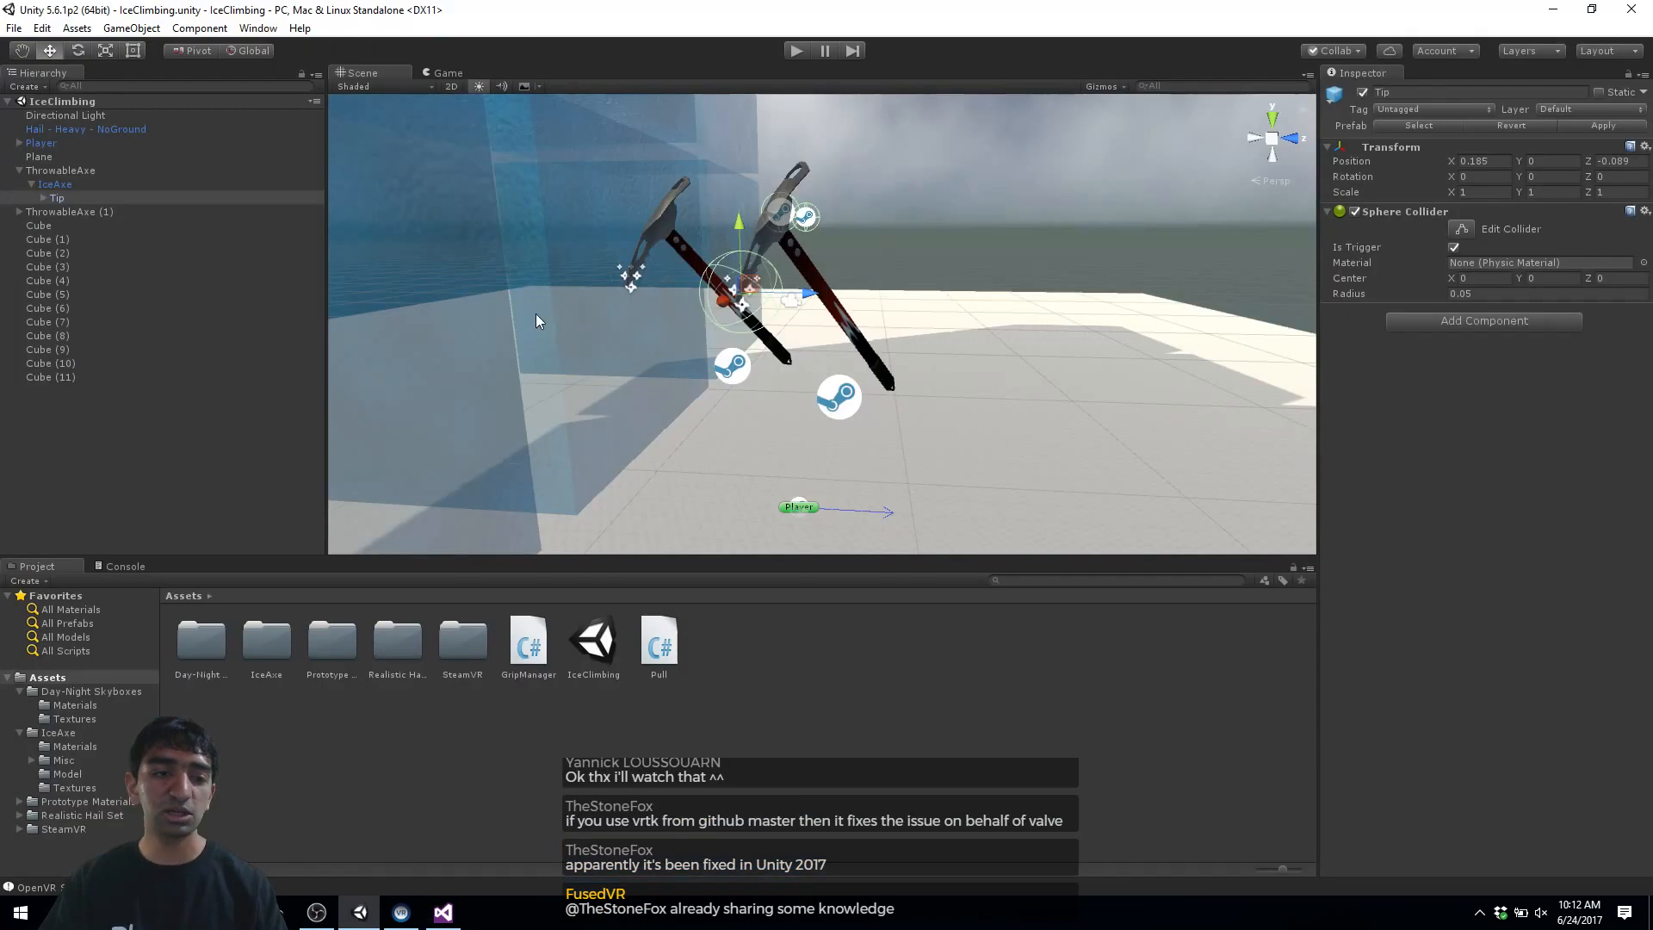
pyautogui.click(57, 198)
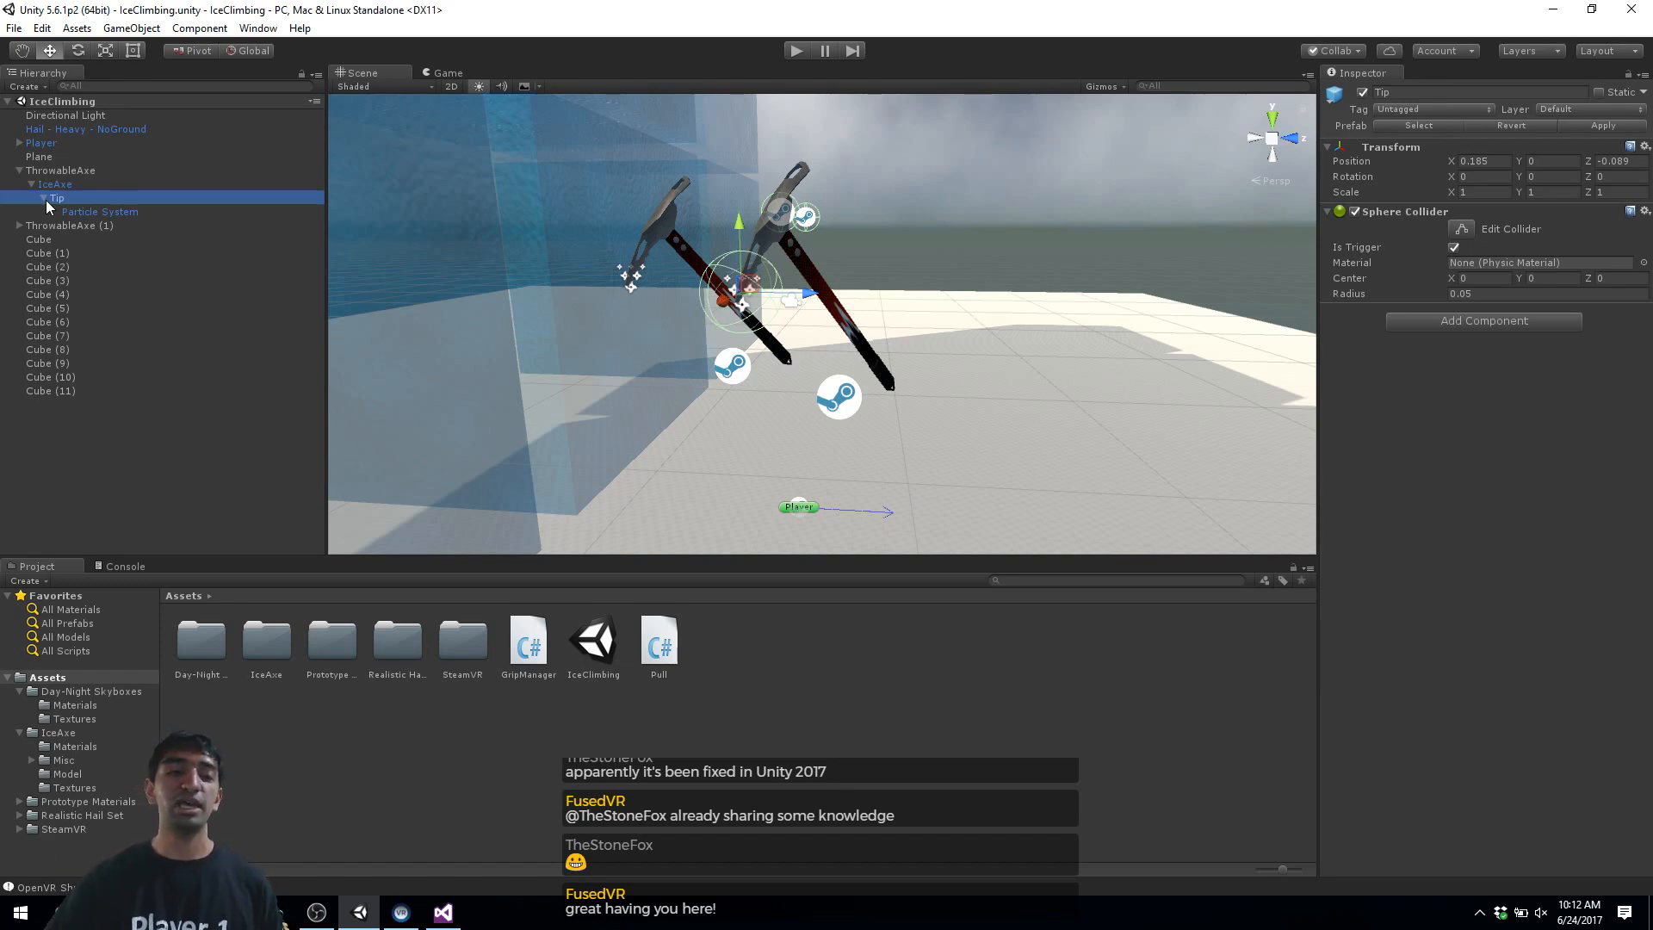
pyautogui.click(99, 210)
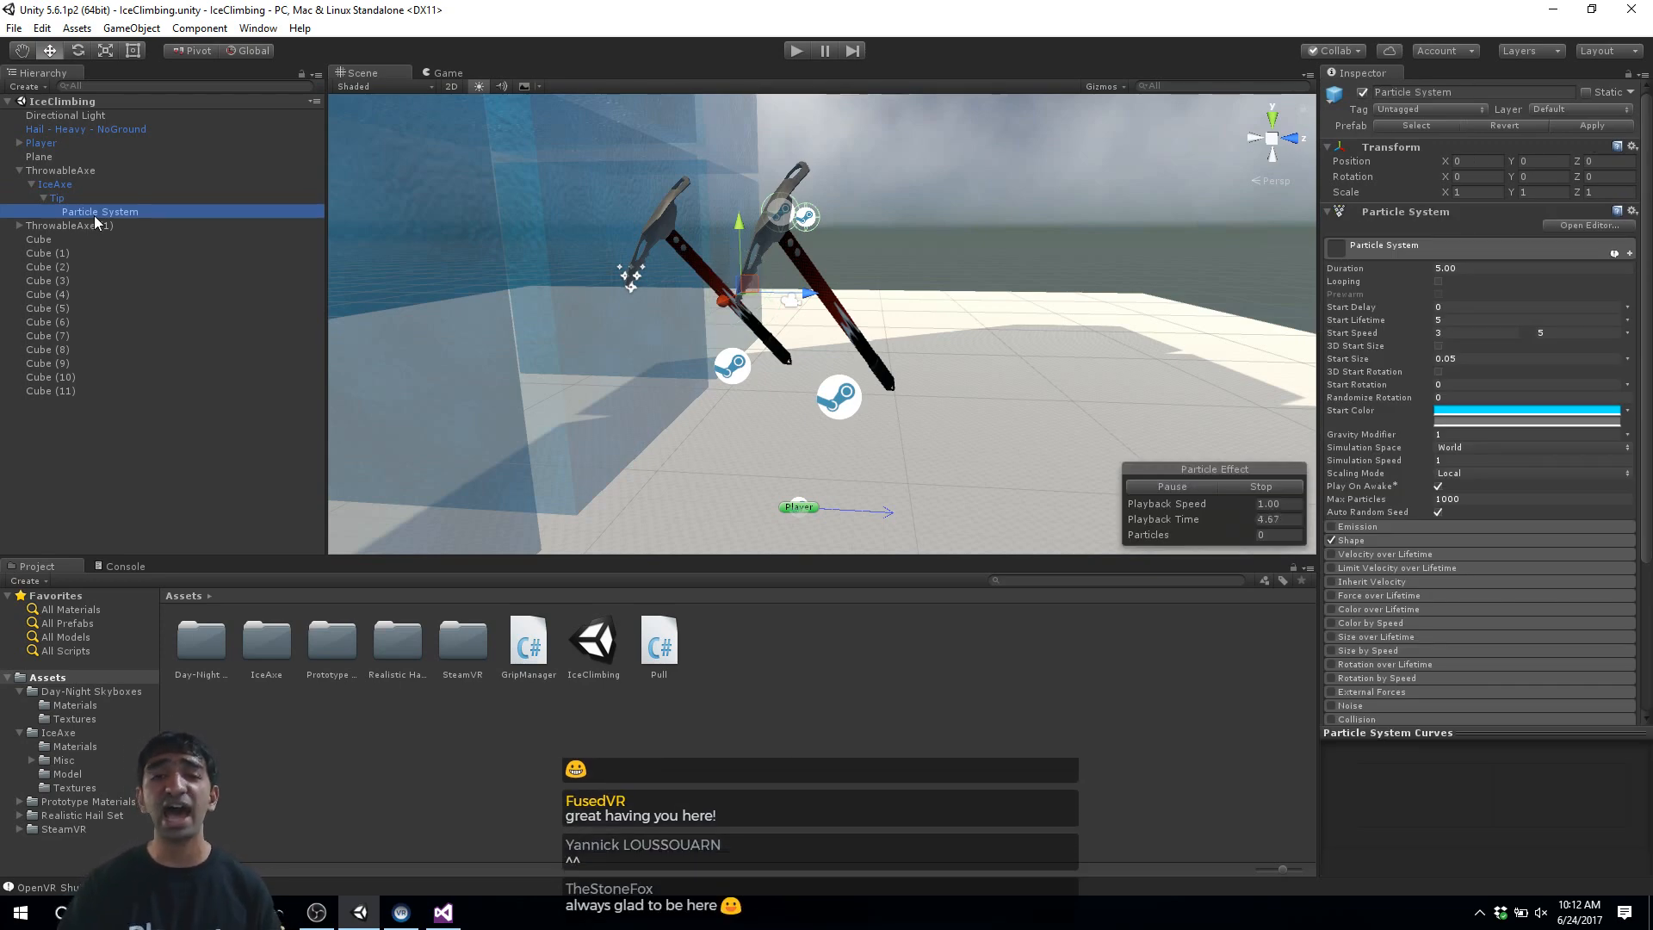
# Step: Stop the snow particle preview and collapse the Tip object's children in the Hierarchy
pyautogui.click(1171, 485)
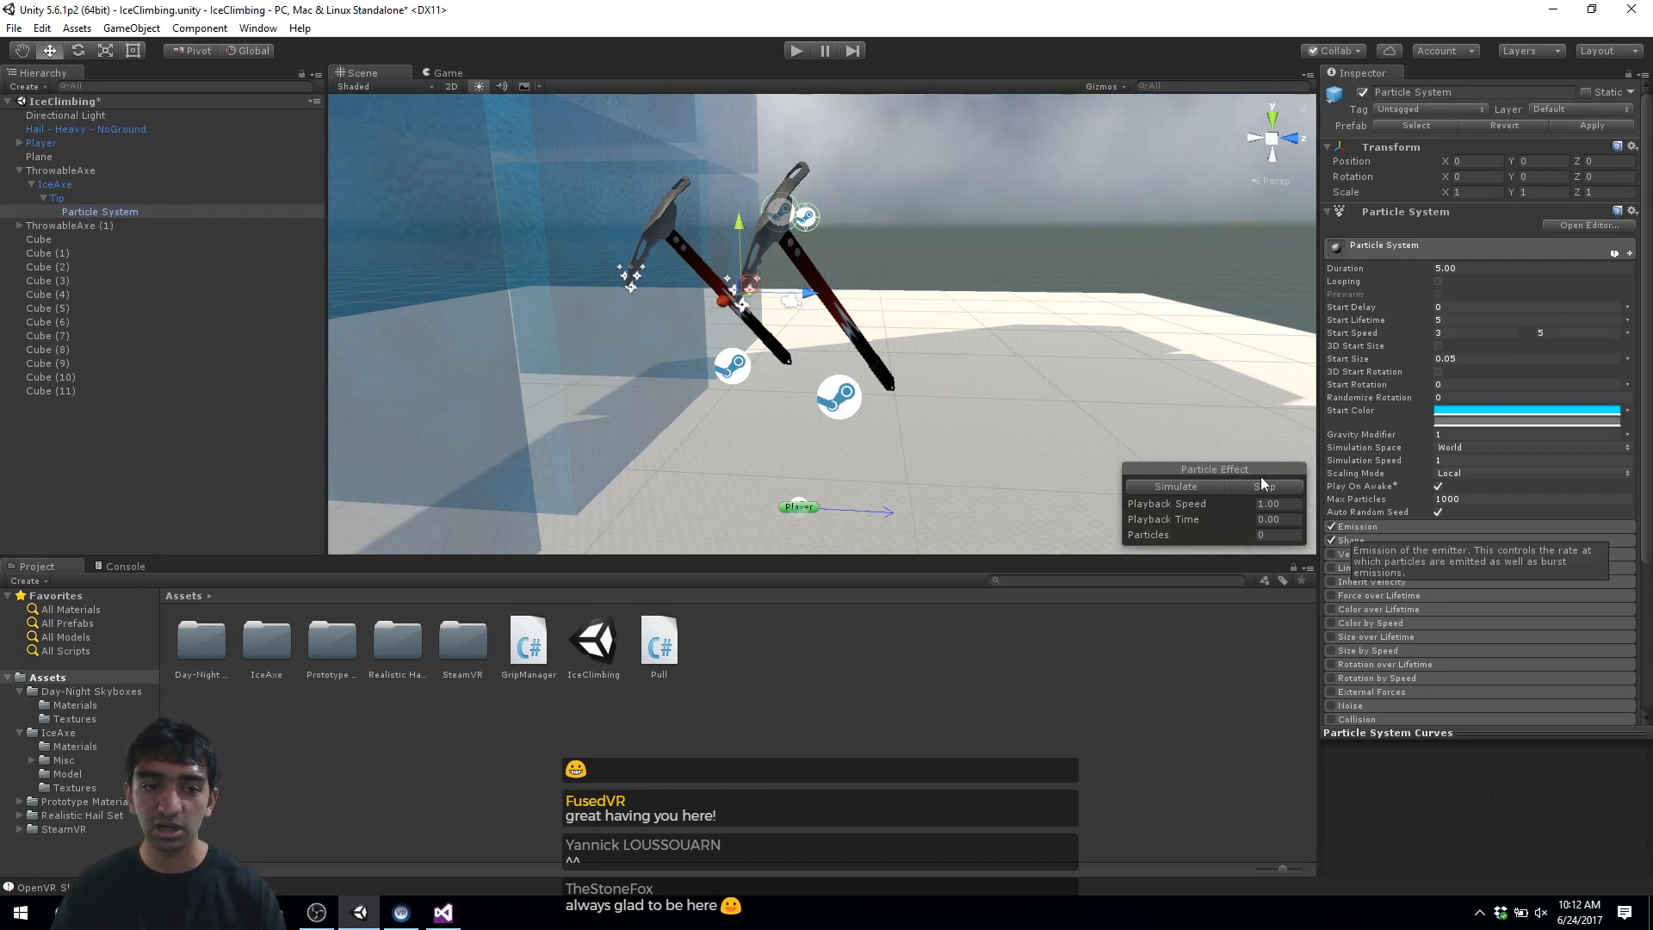
pyautogui.click(1174, 485)
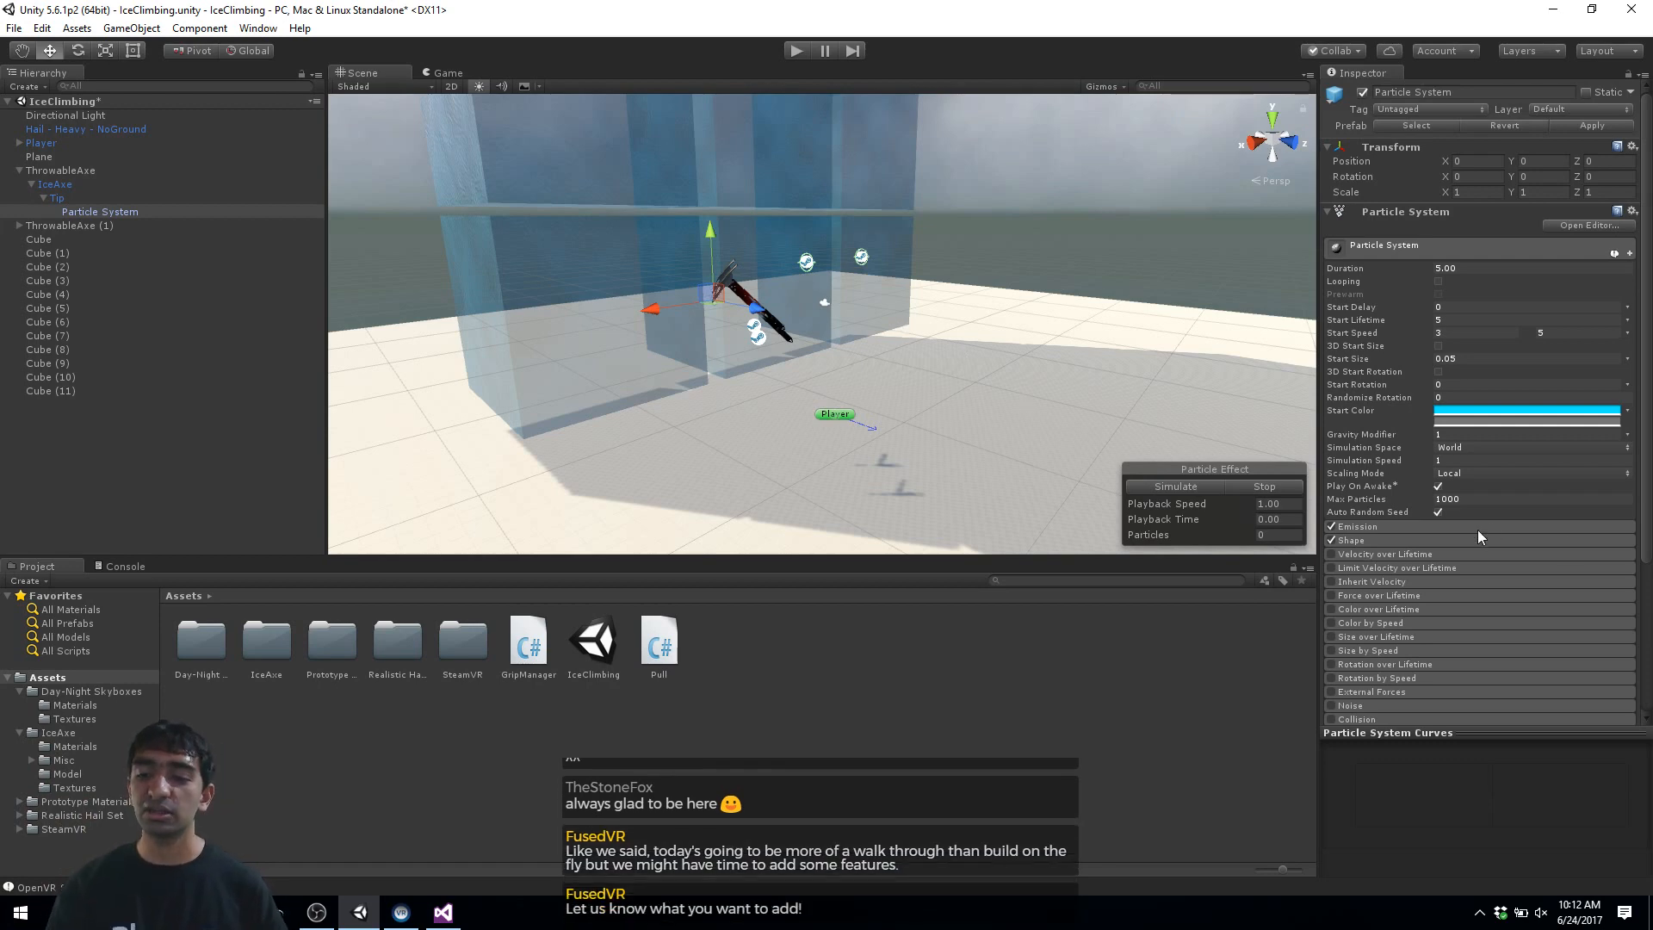
pyautogui.moveTo(1359, 527)
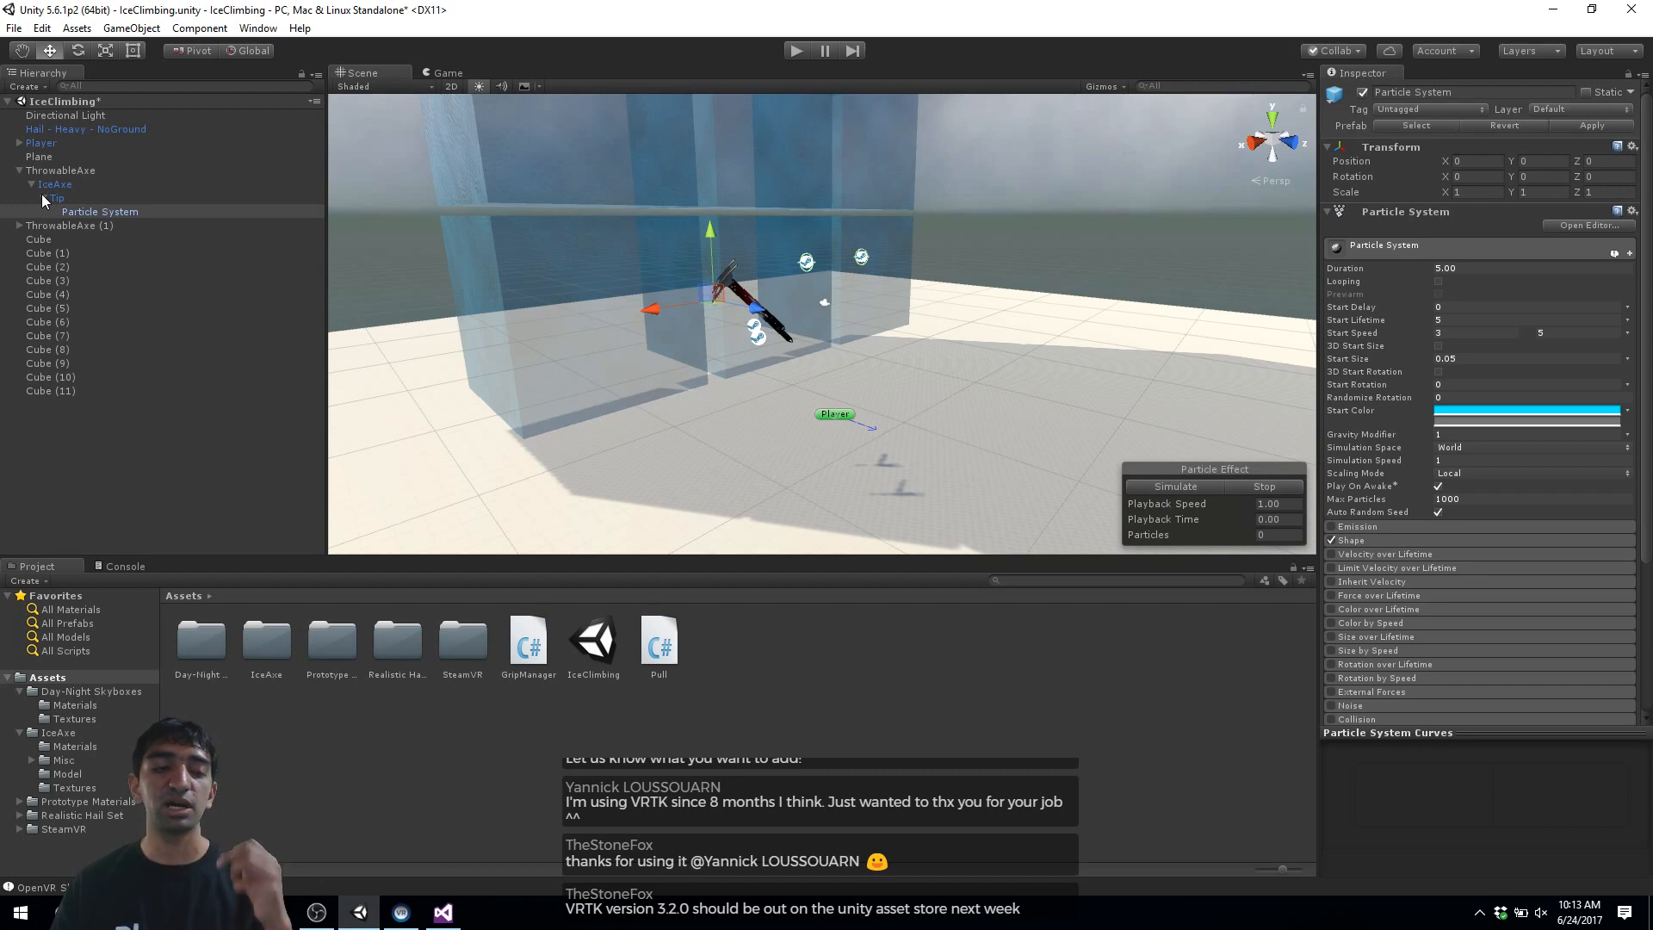
pyautogui.click(31, 184)
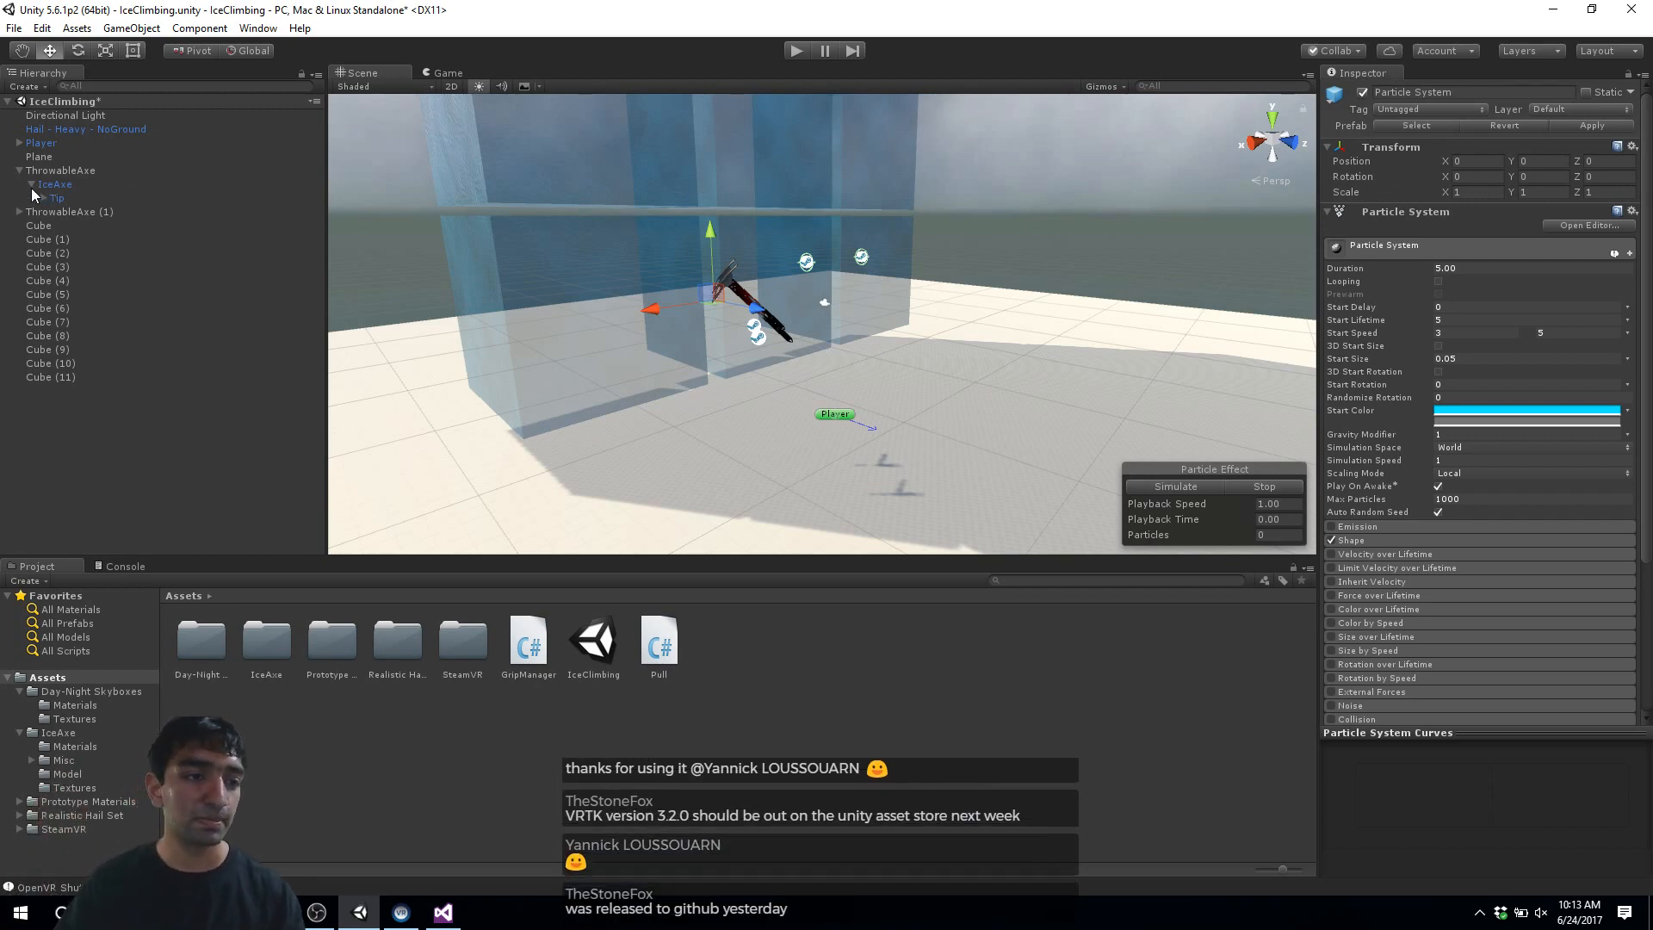
# Step: Collapse the first ThrowableAxe hierarchy and switch over to Visual Studio
pyautogui.click(69, 184)
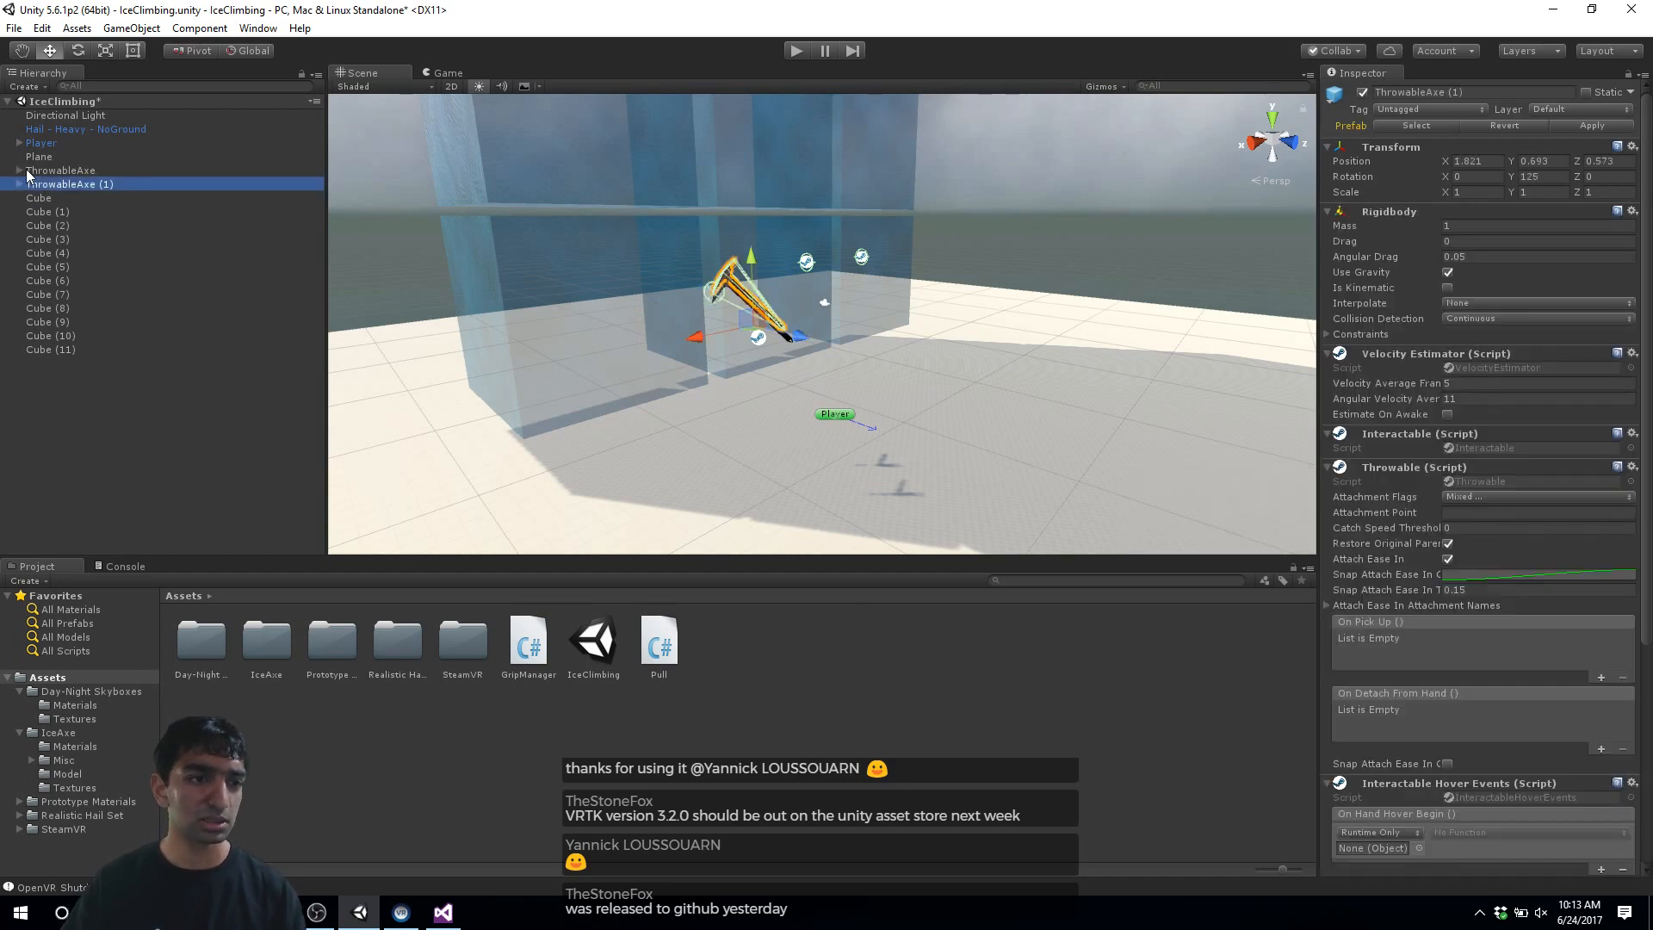
pyautogui.press('alt+tab')
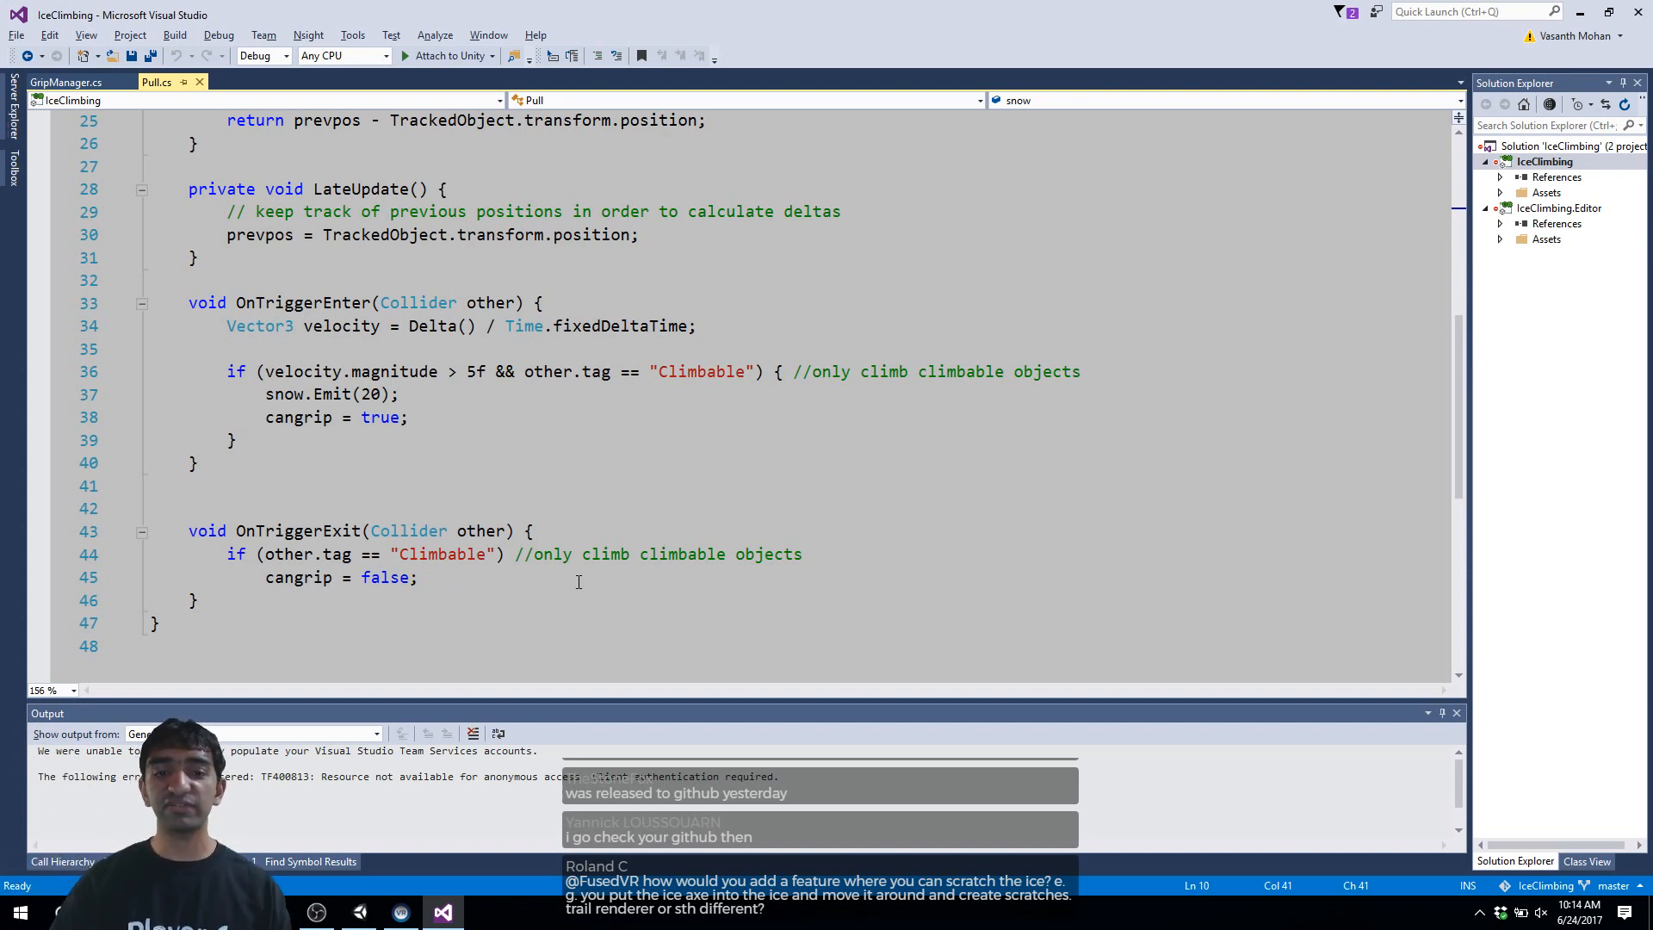
pyautogui.doubleClick(697, 372)
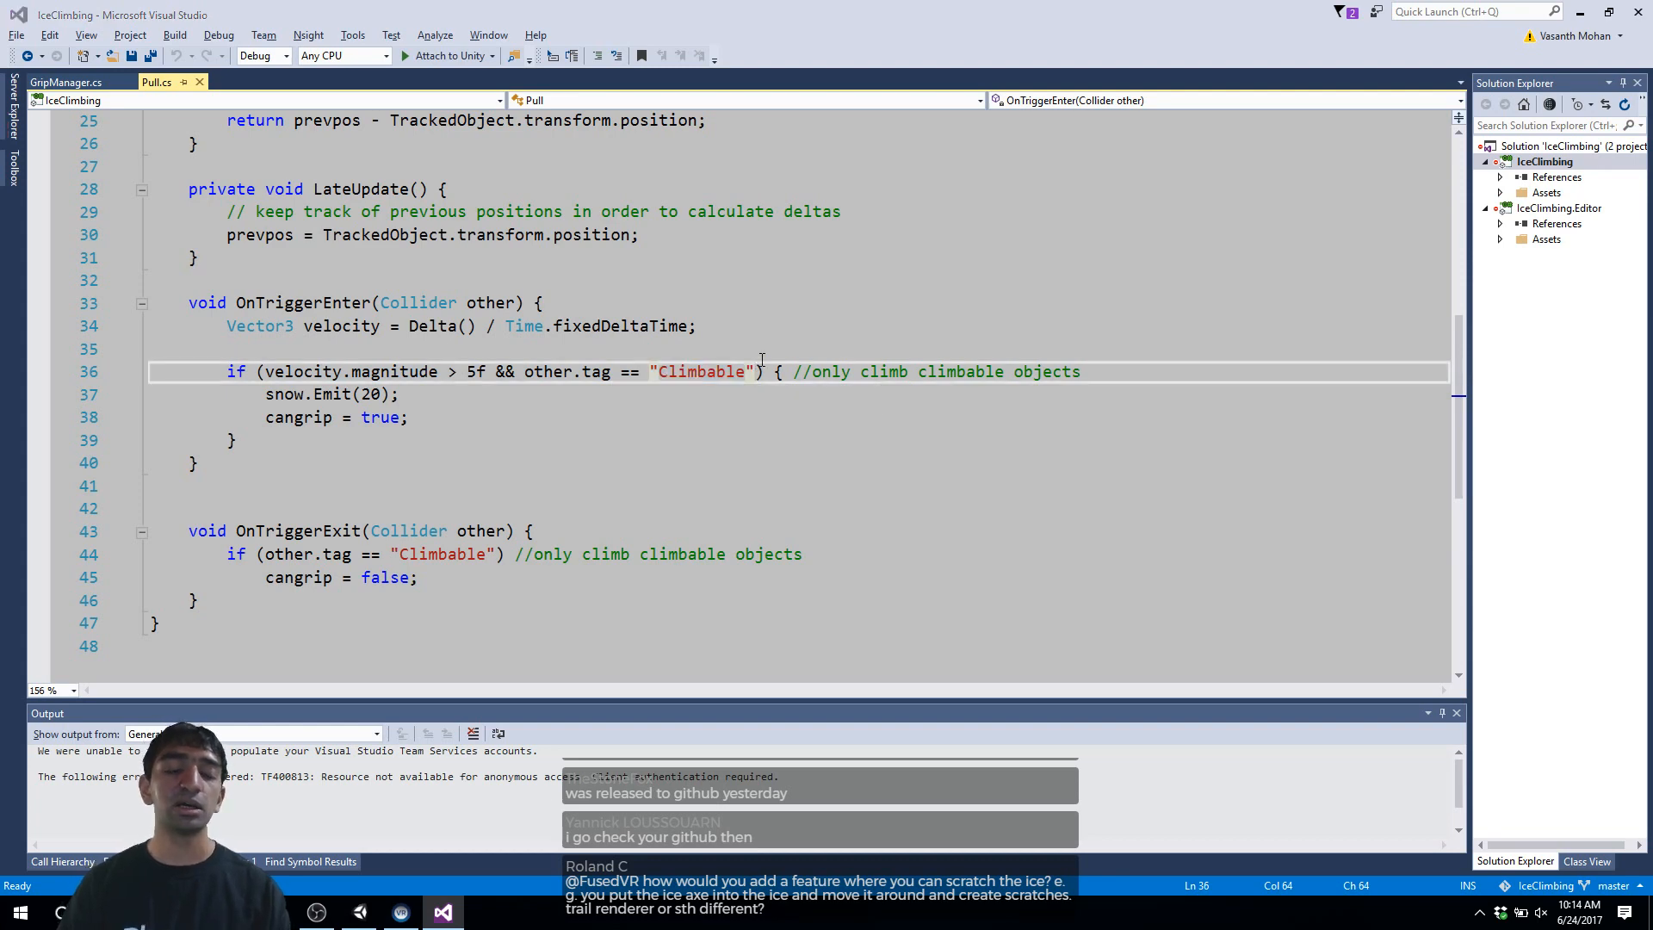
pyautogui.click(441, 913)
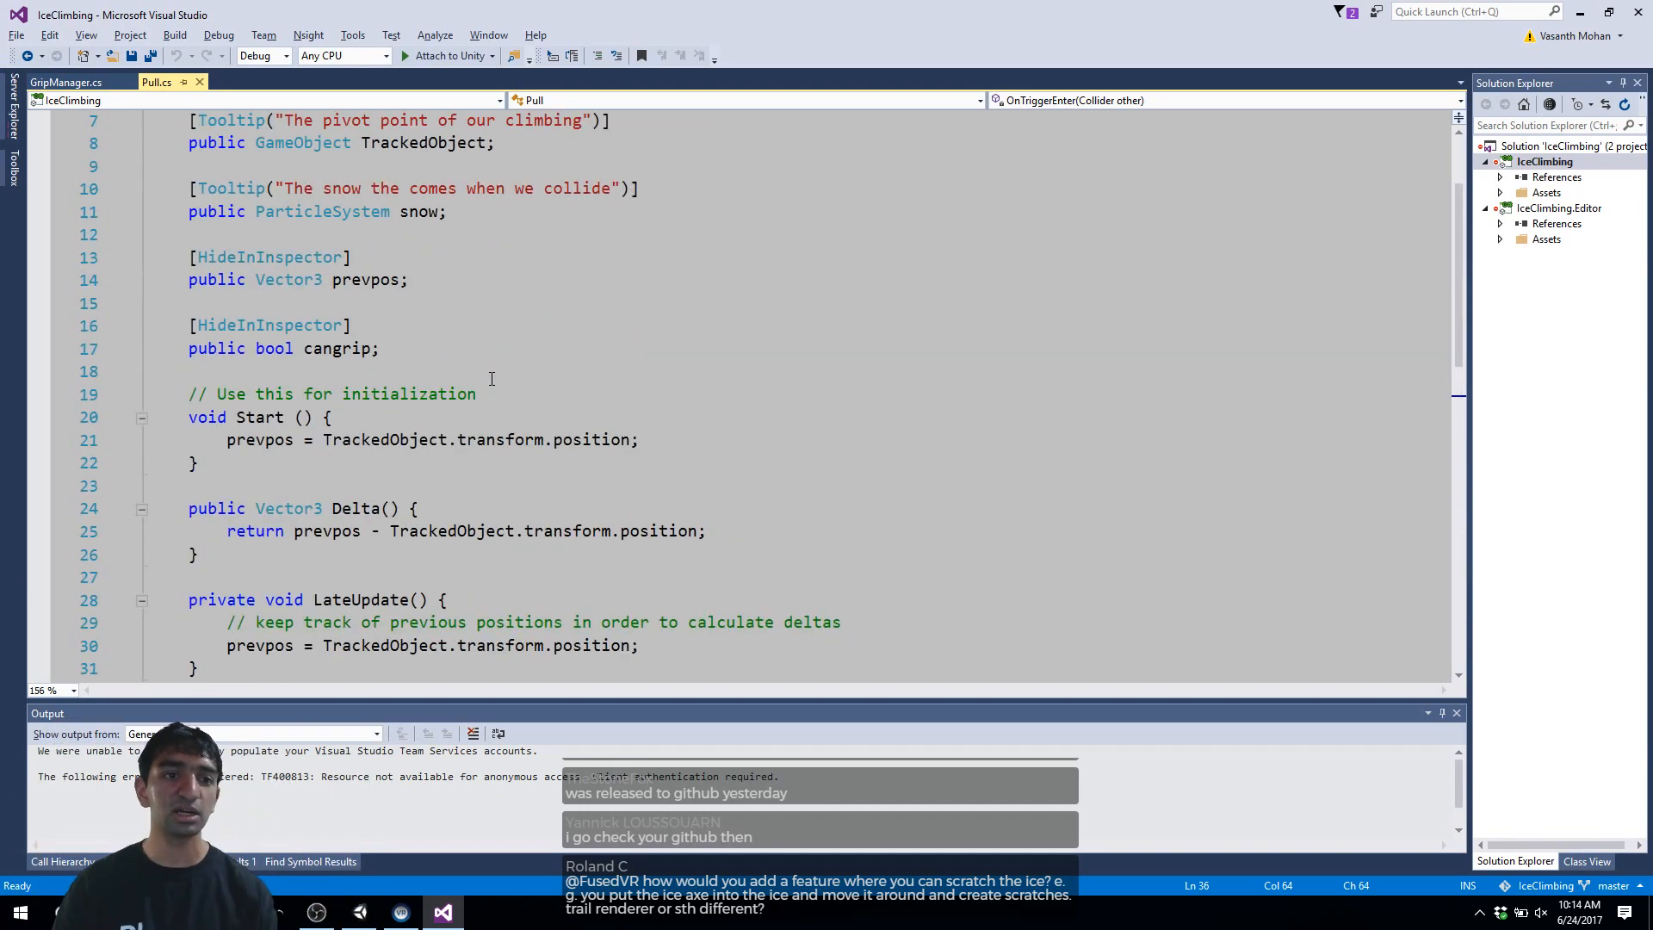
pyautogui.click(398, 913)
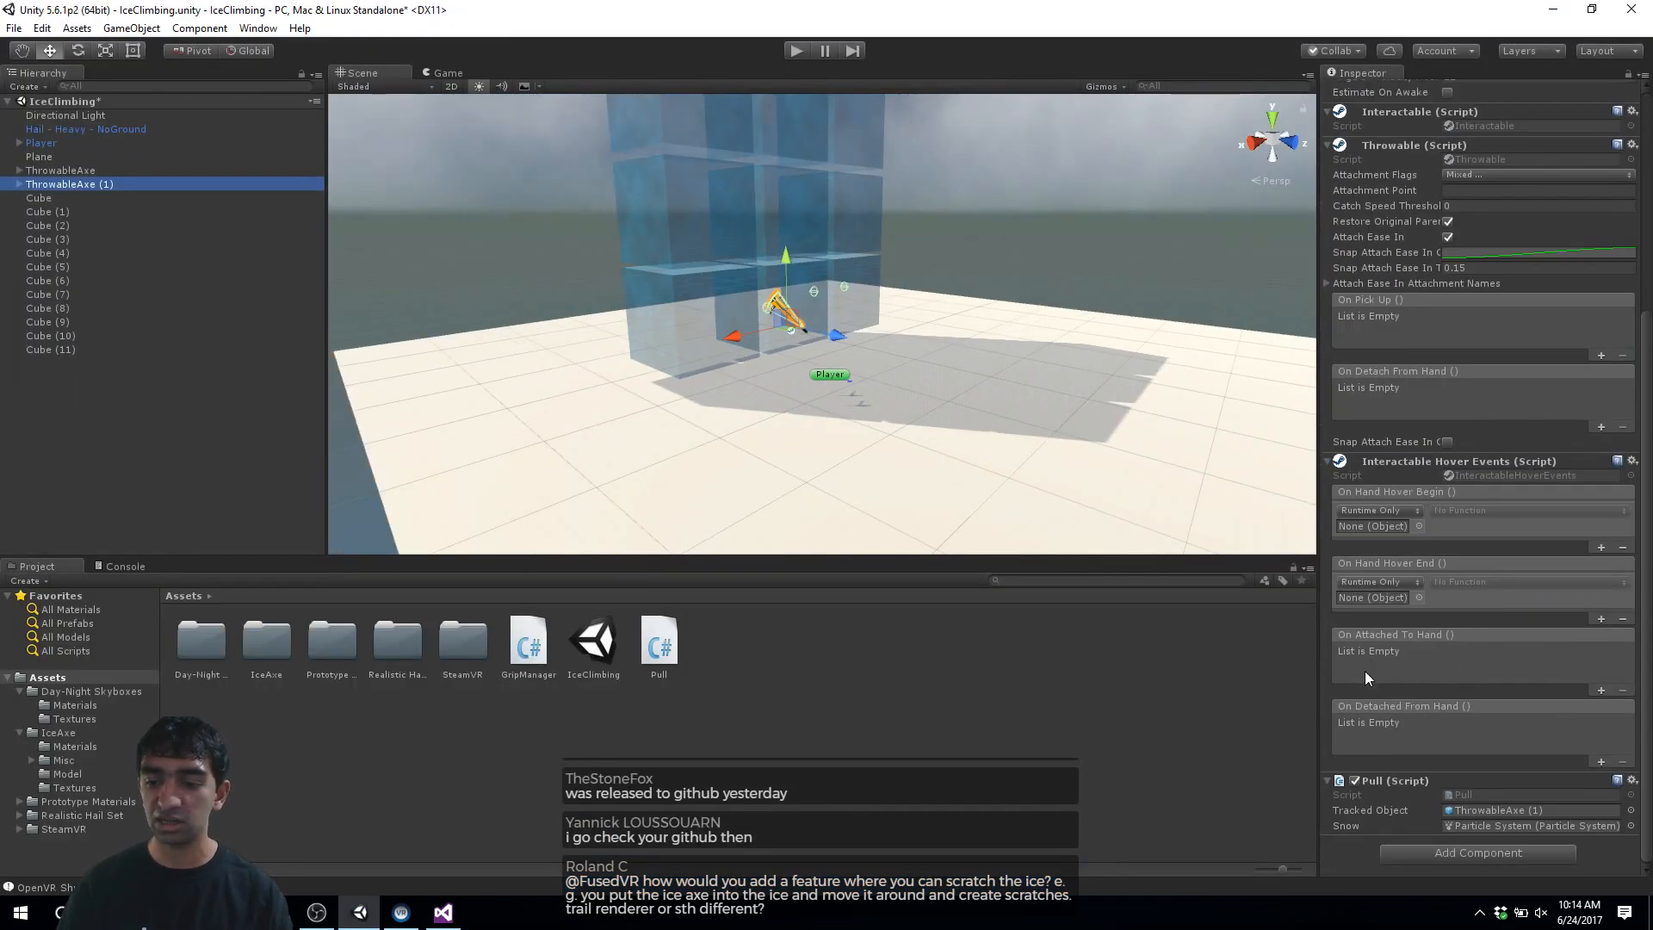
pyautogui.click(62, 171)
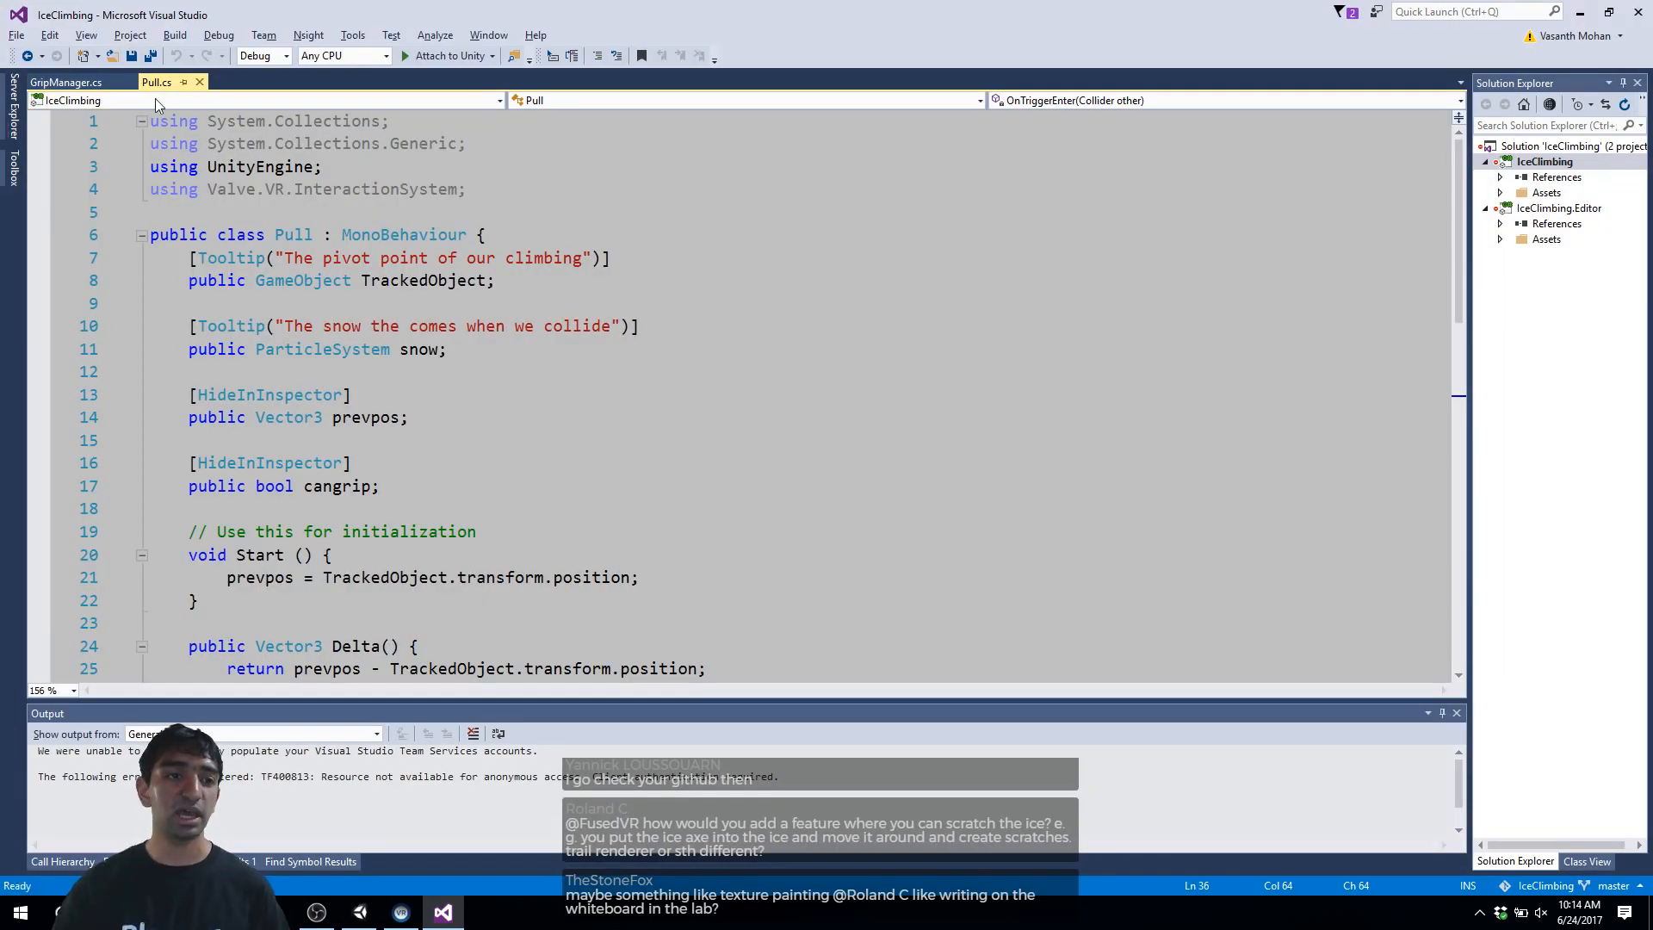
# Step: Review the GripManager class declaration and its public left Pull reference
pyautogui.click(66, 83)
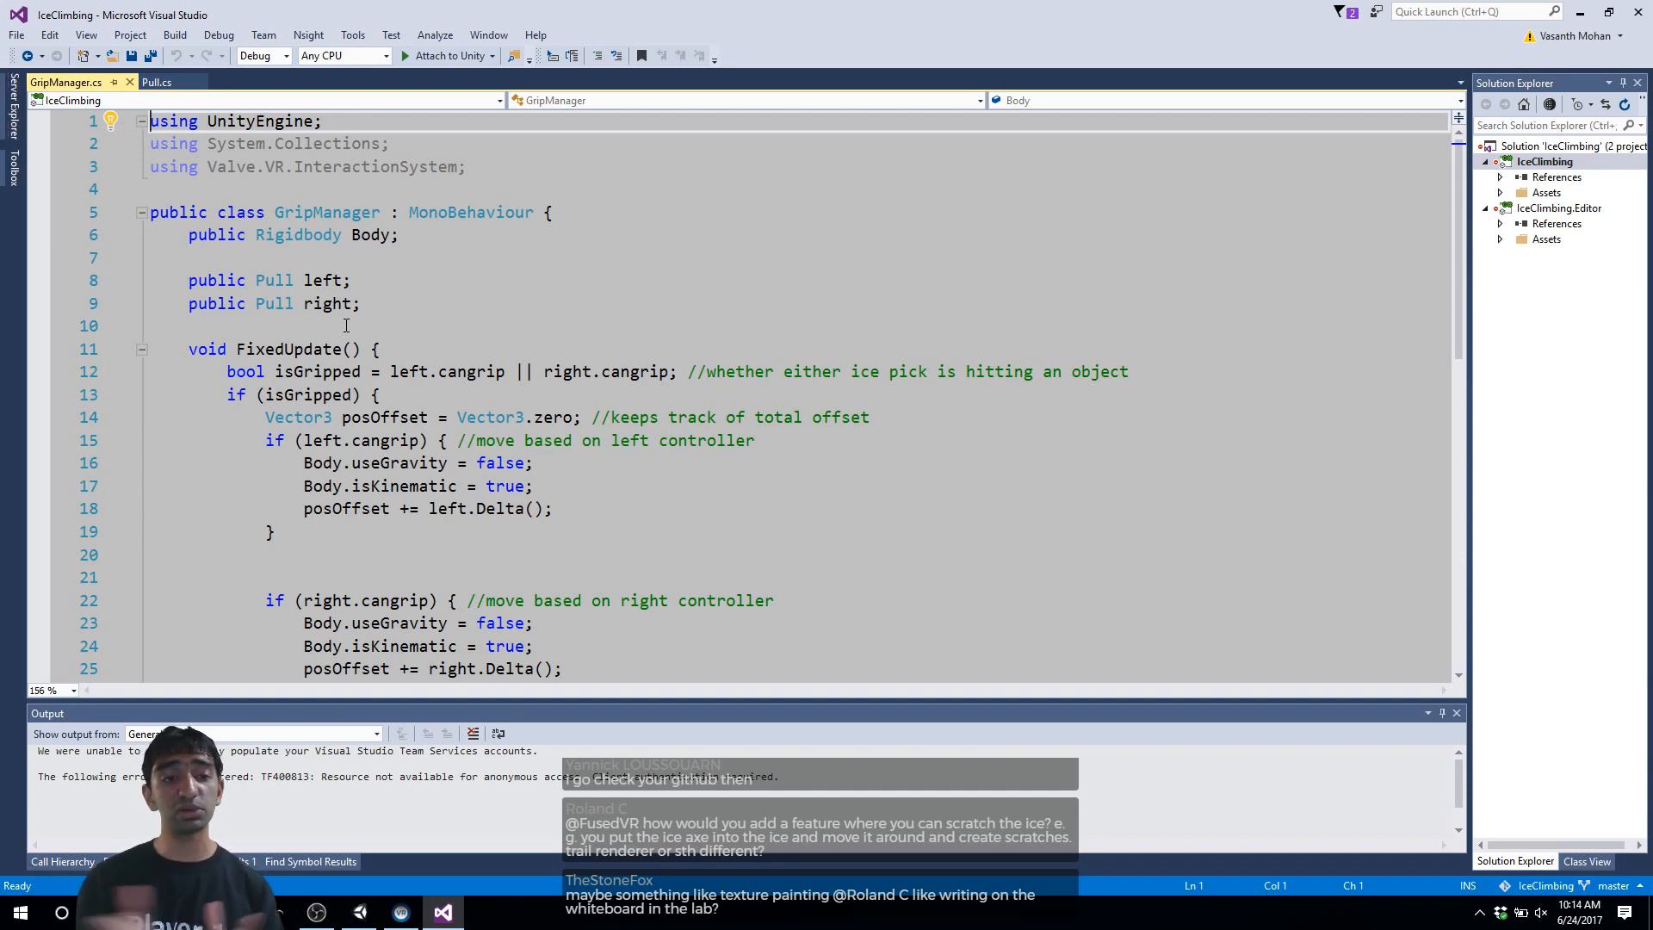
pyautogui.moveTo(152, 212); pyautogui.dragTo(397, 234)
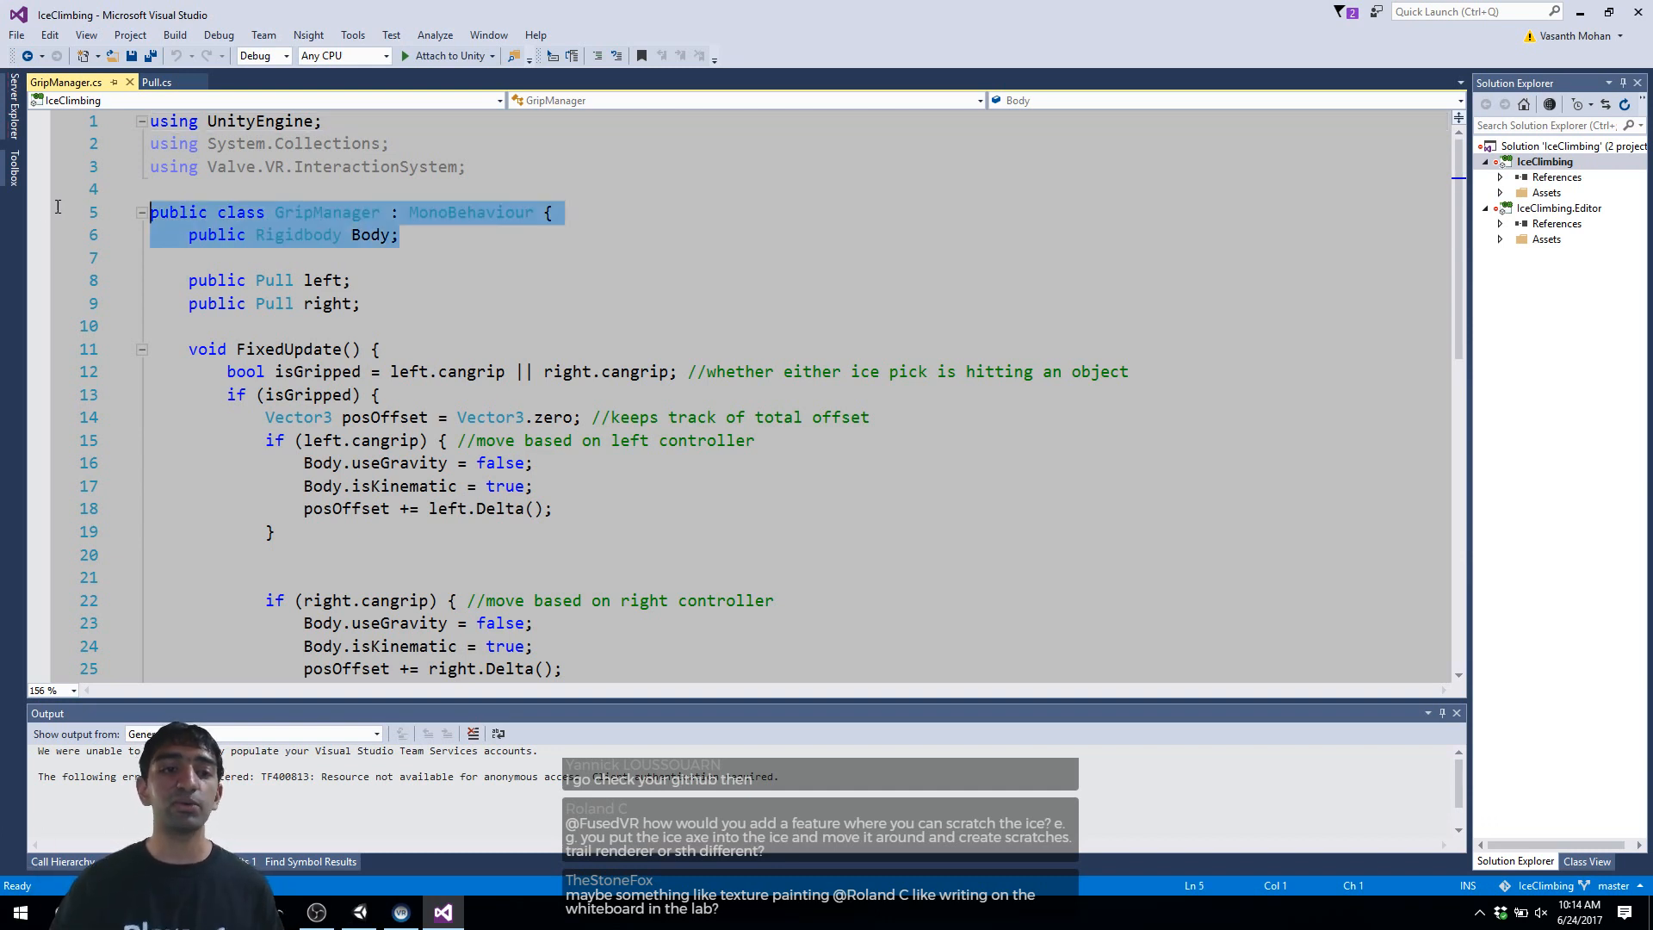
pyautogui.click(350, 279)
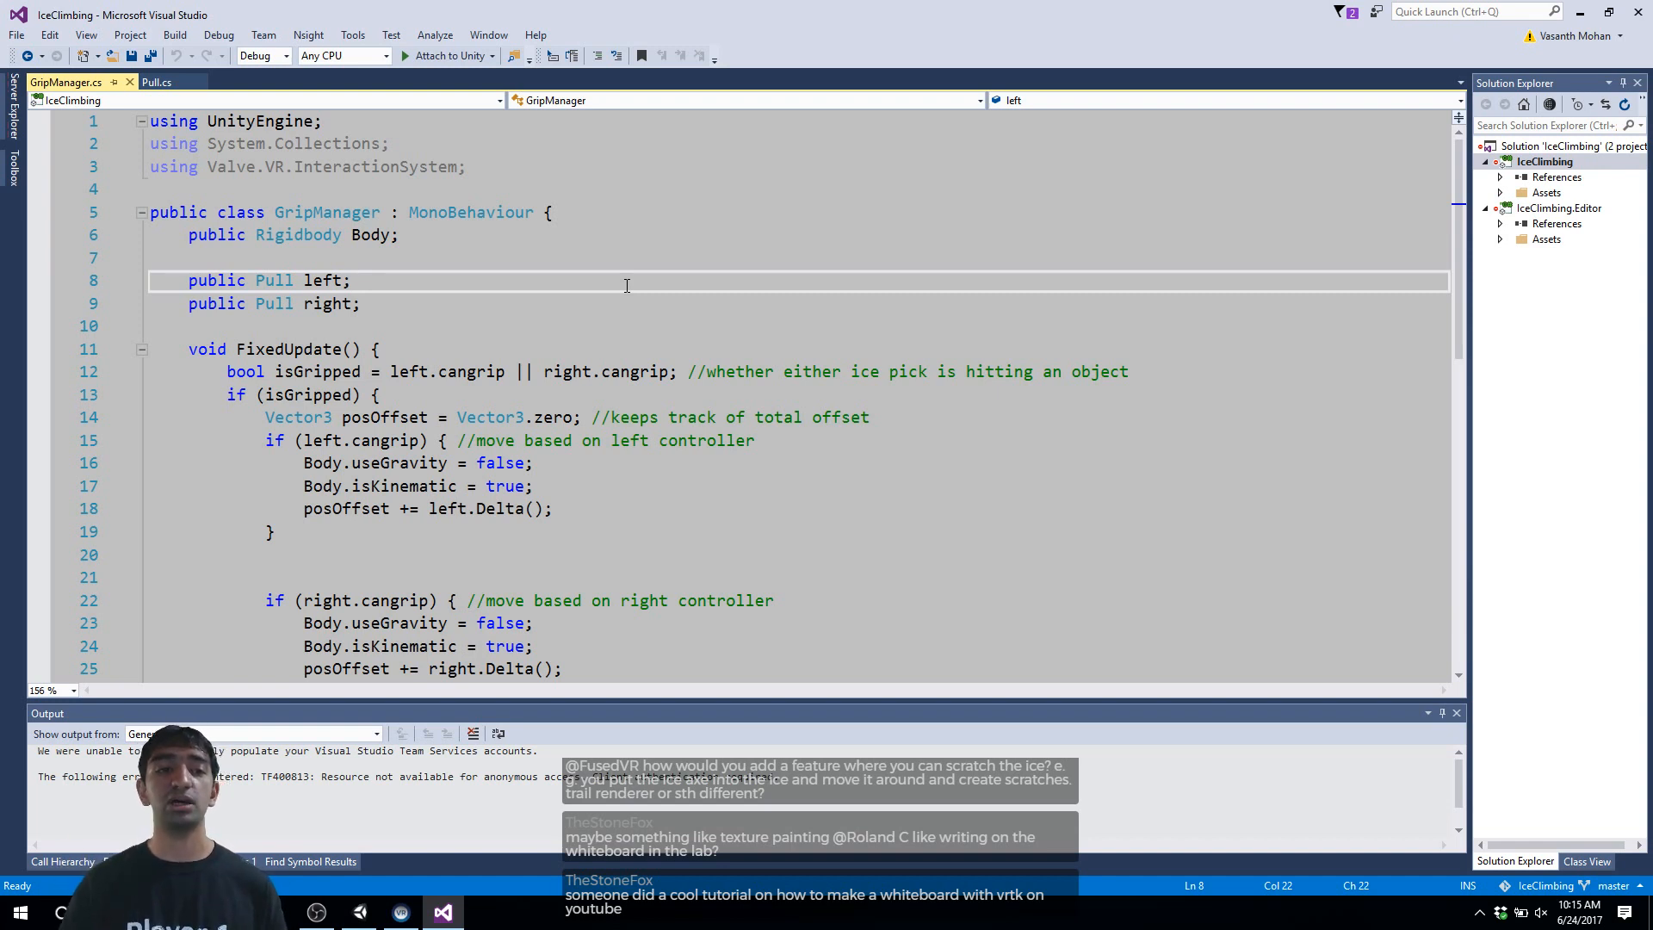
pyautogui.click(352, 281)
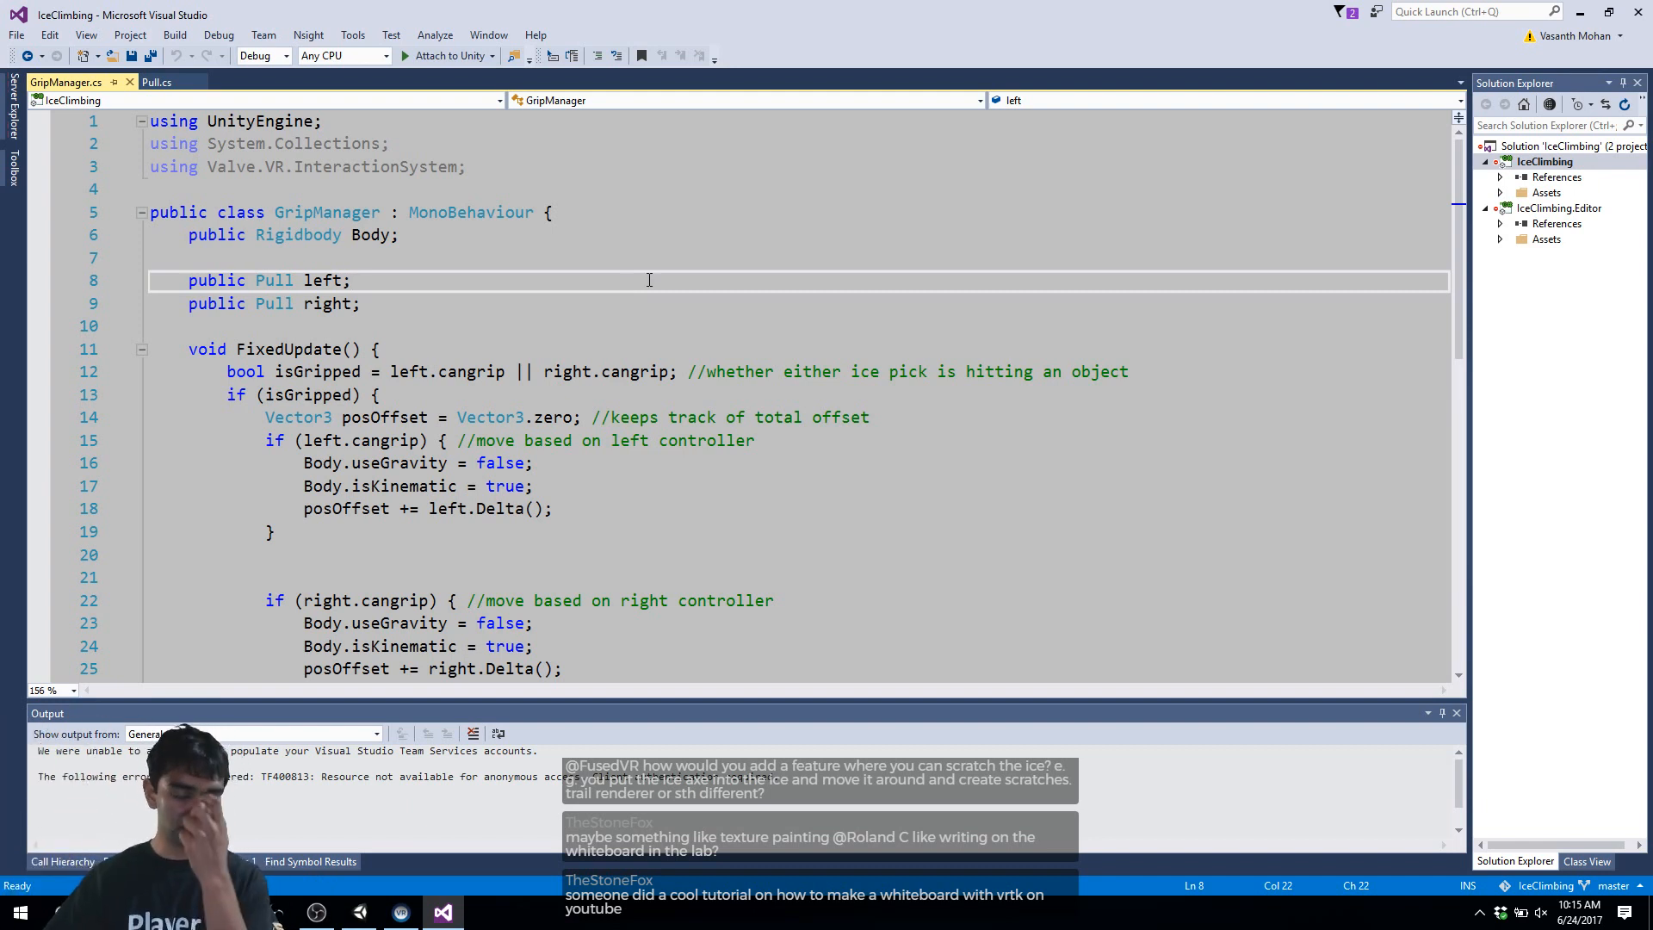
pyautogui.scroll(-3)
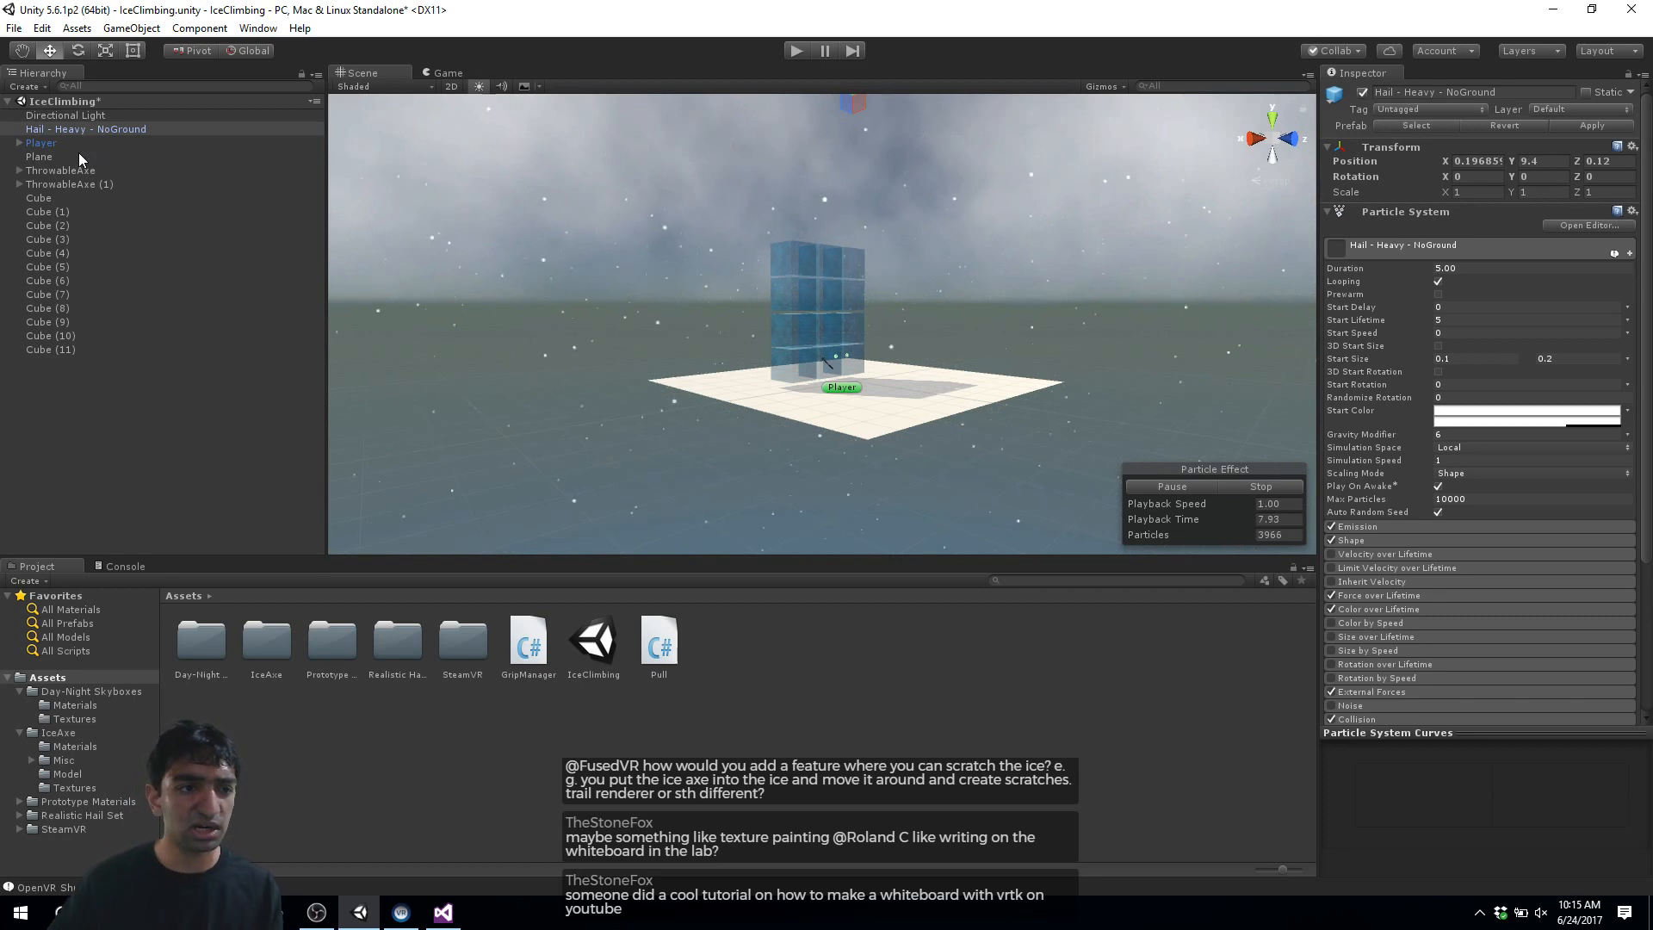
# Step: Select the ground plane objects in the Unity scene hierarchy
pyautogui.click(40, 157)
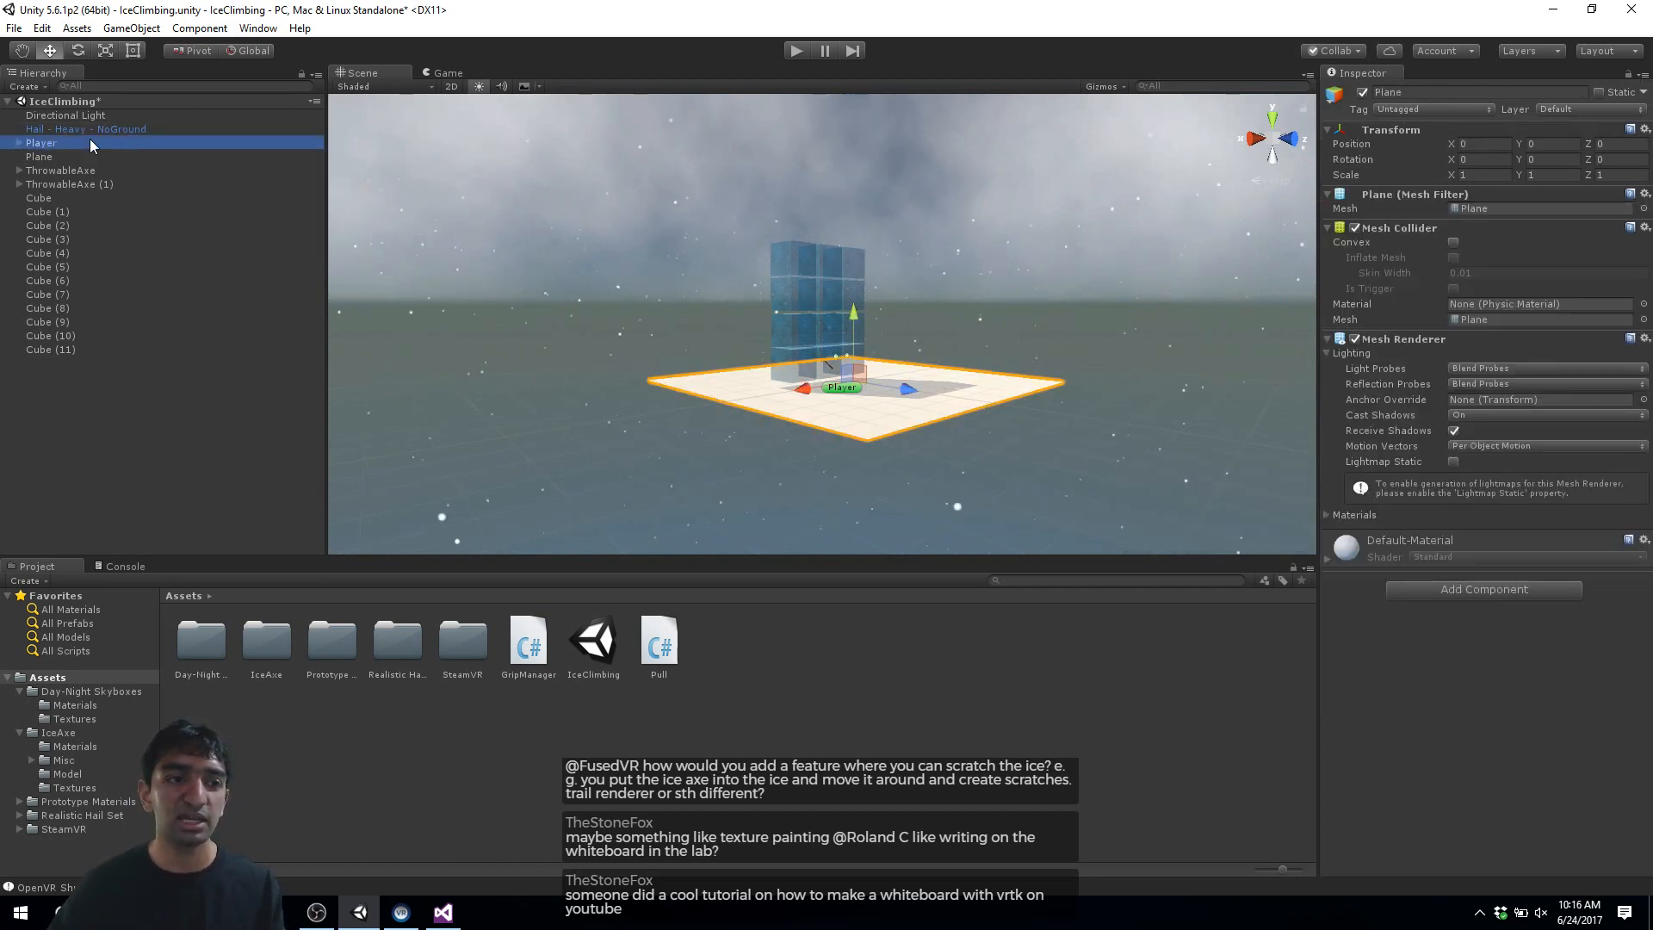
pyautogui.click(41, 143)
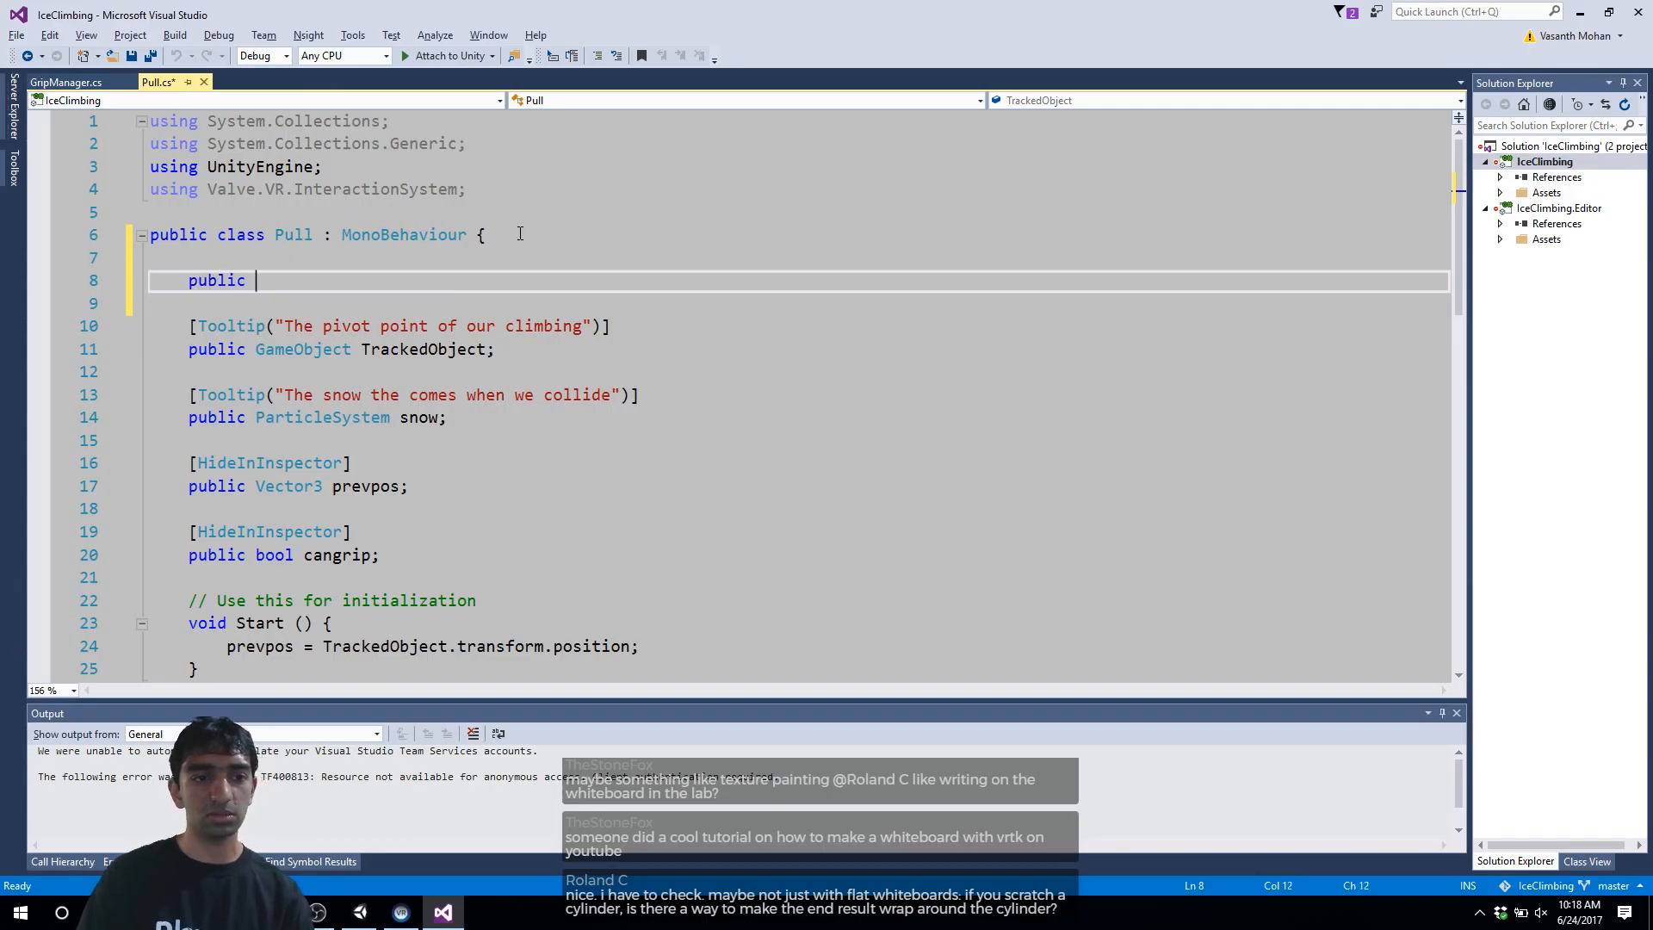
# Step: Declare a public Hand field named hand at the top of the Pull class
pyautogui.write('Hand')
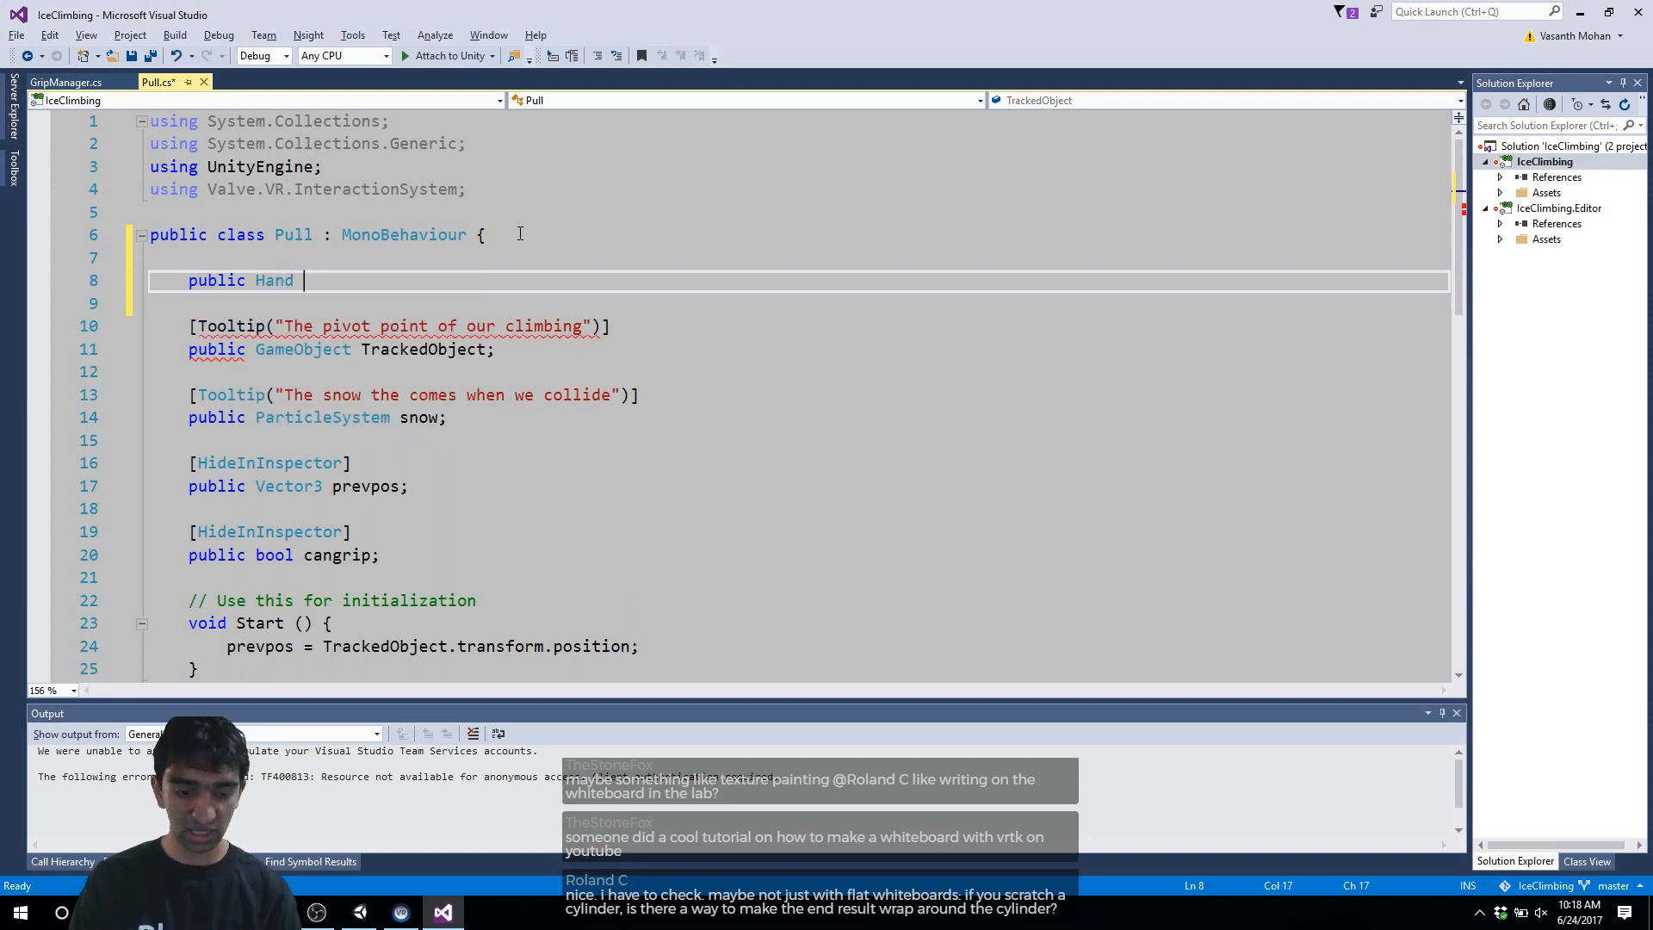
pyautogui.write('hand;')
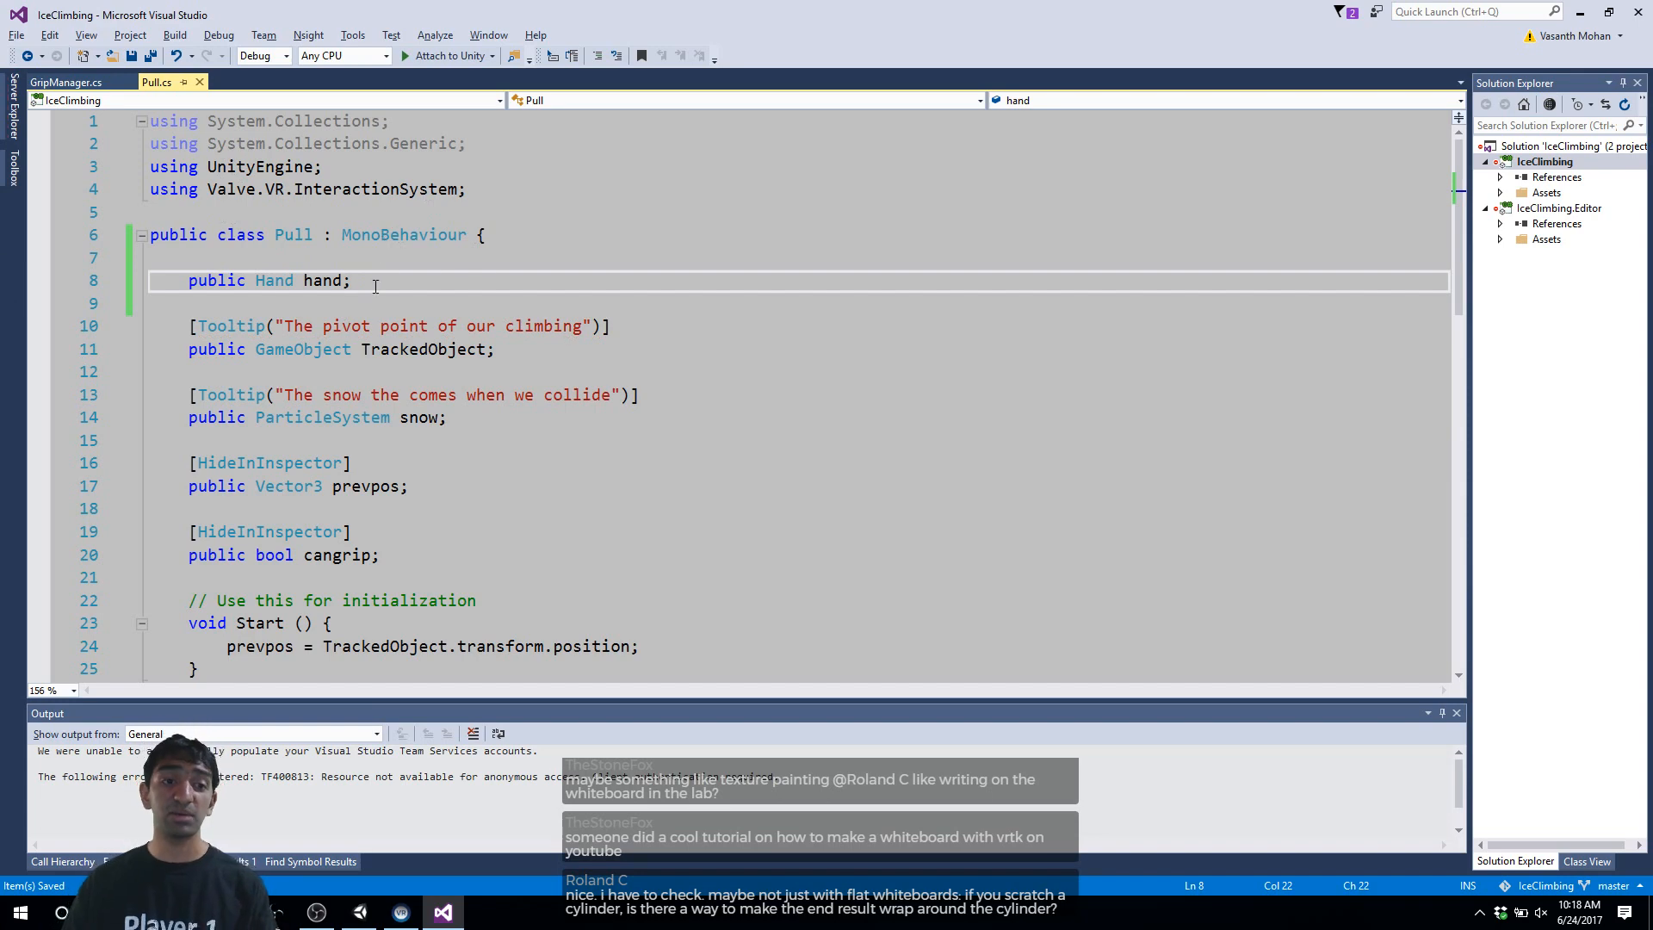
pyautogui.scroll(-3)
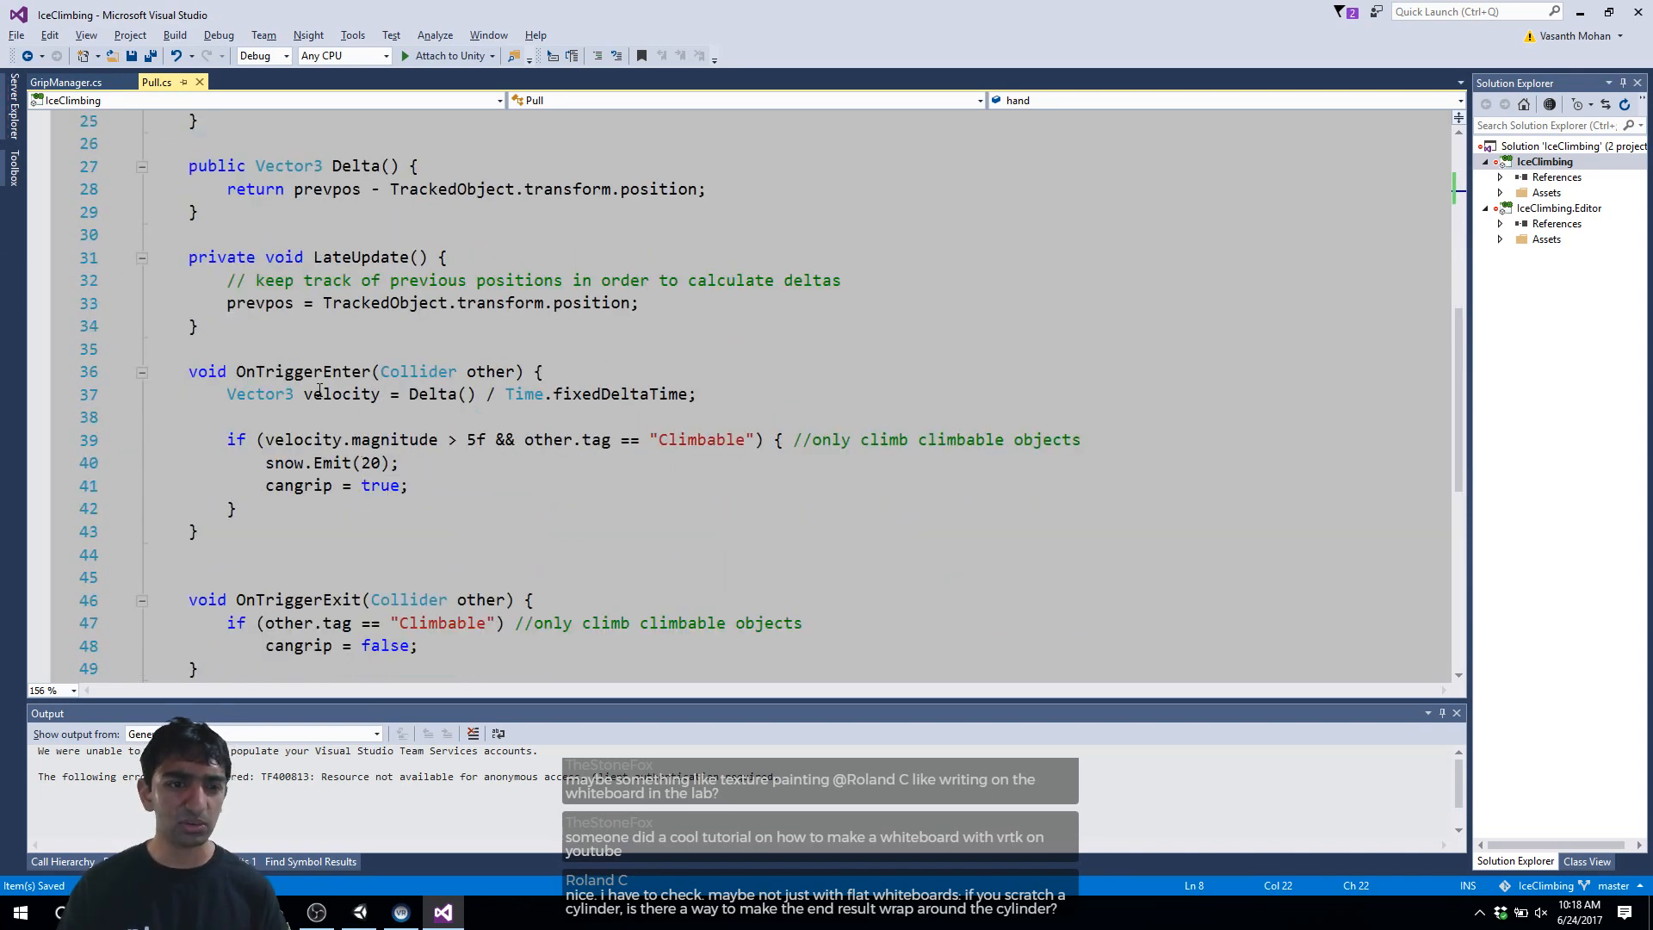
# Step: Begin a hand member call in OnTriggerEnter, erasing the mistyped name to browse IntelliSense
pyautogui.write('han')
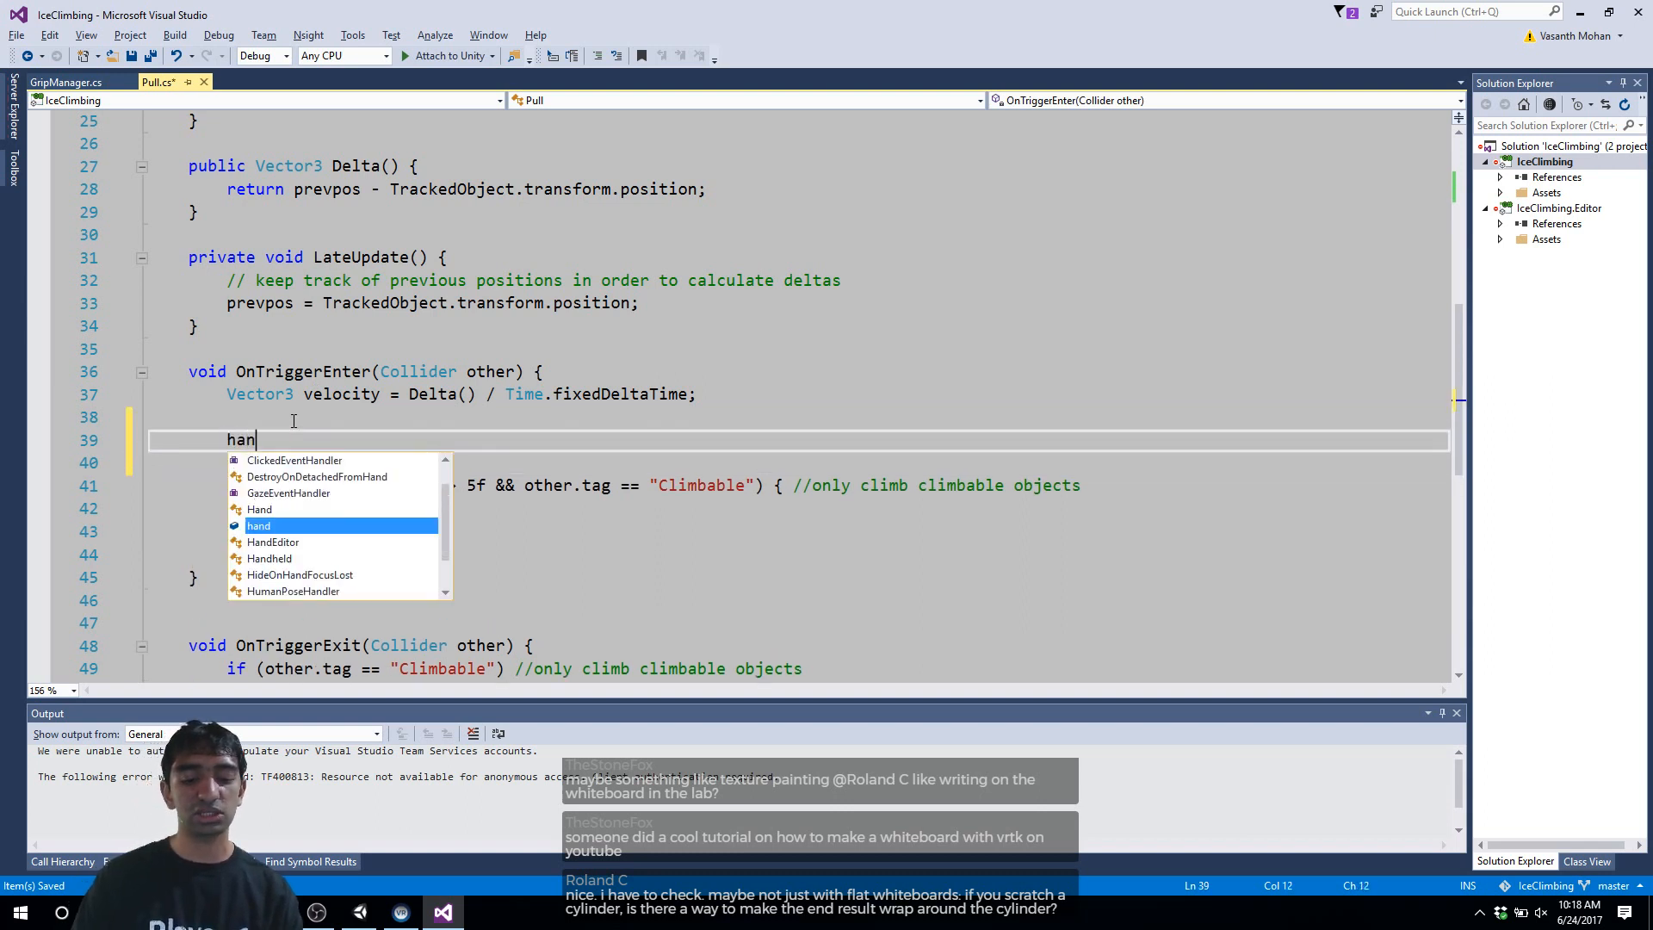
pyautogui.write('d.On')
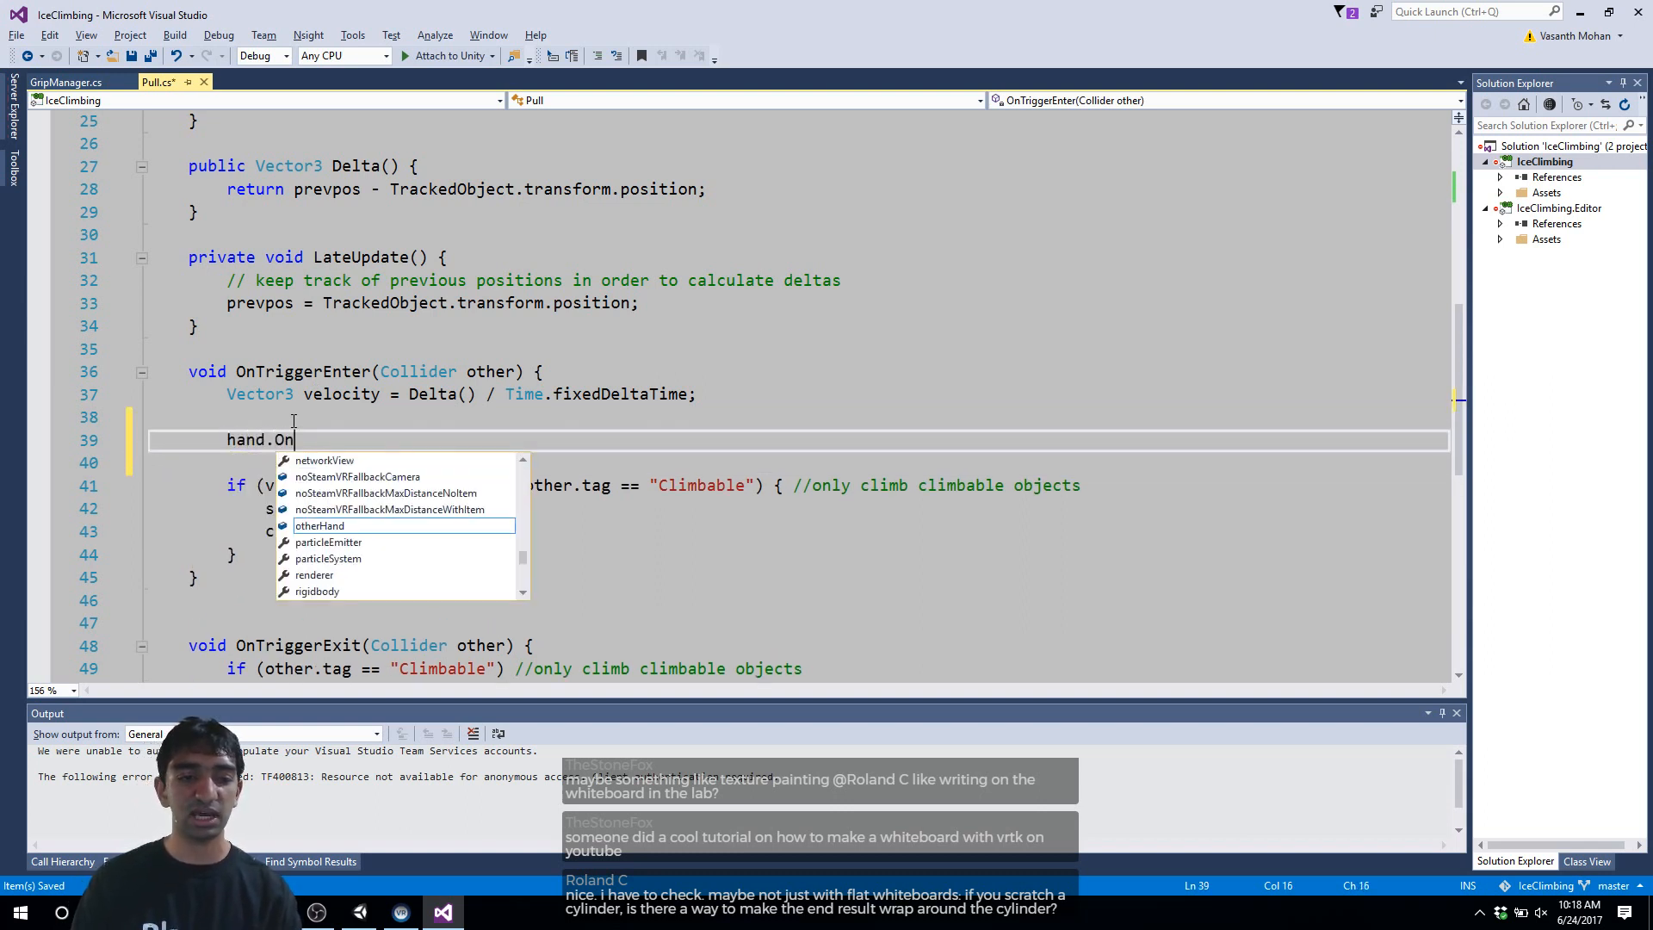
pyautogui.write('Tri')
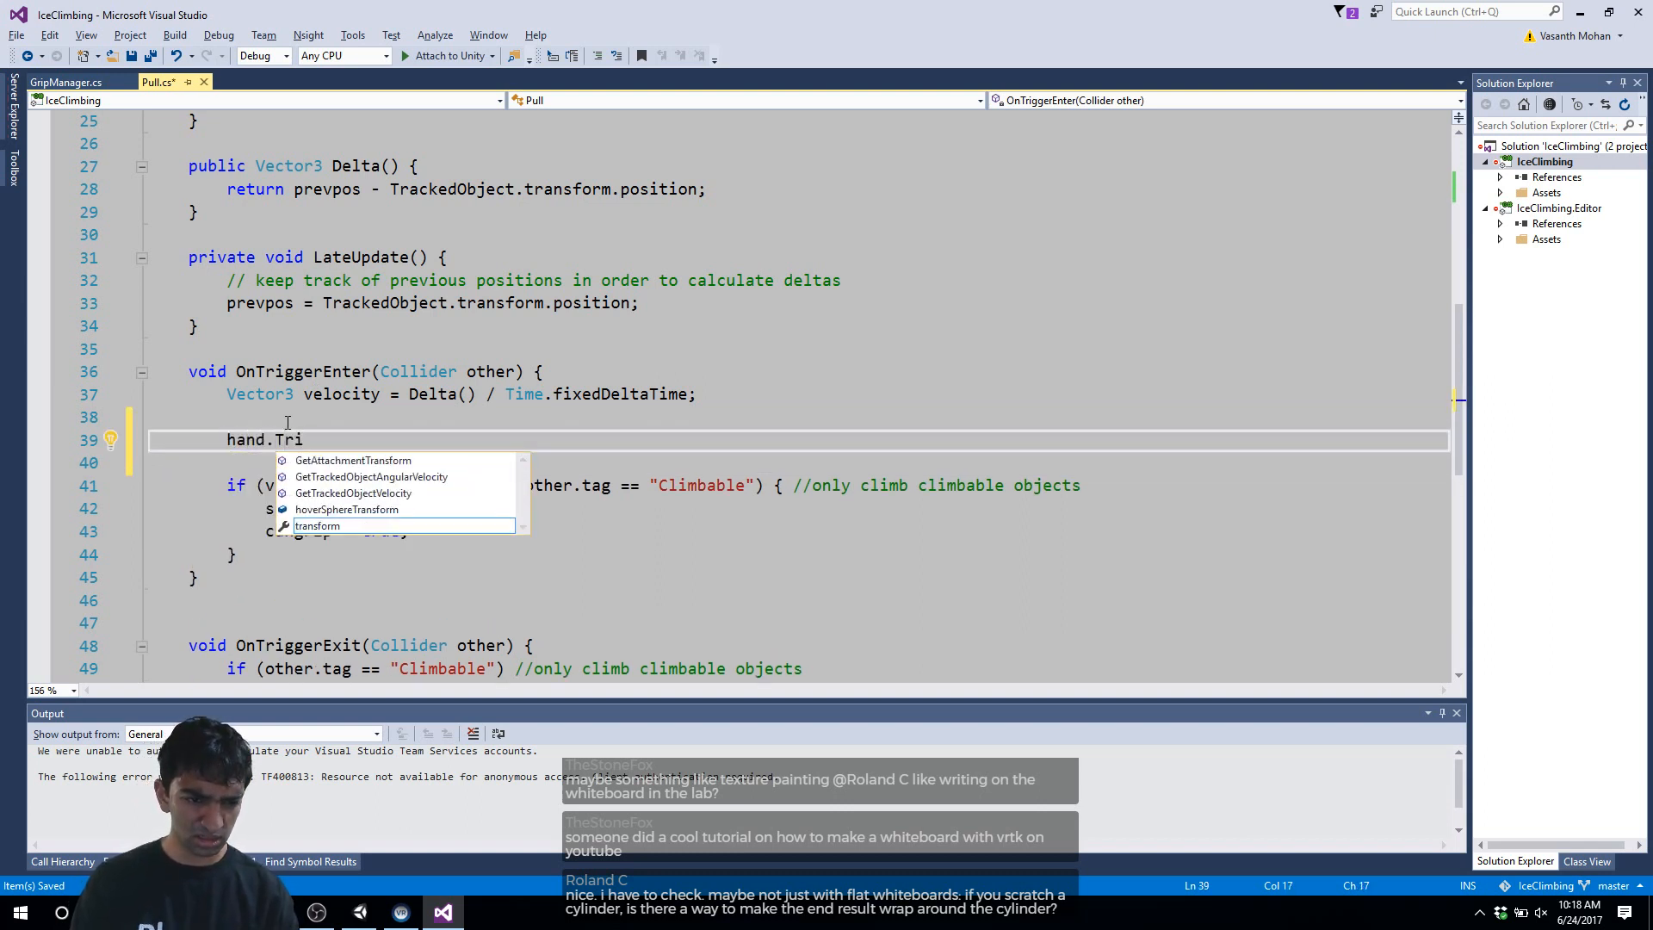
pyautogui.write('Hap')
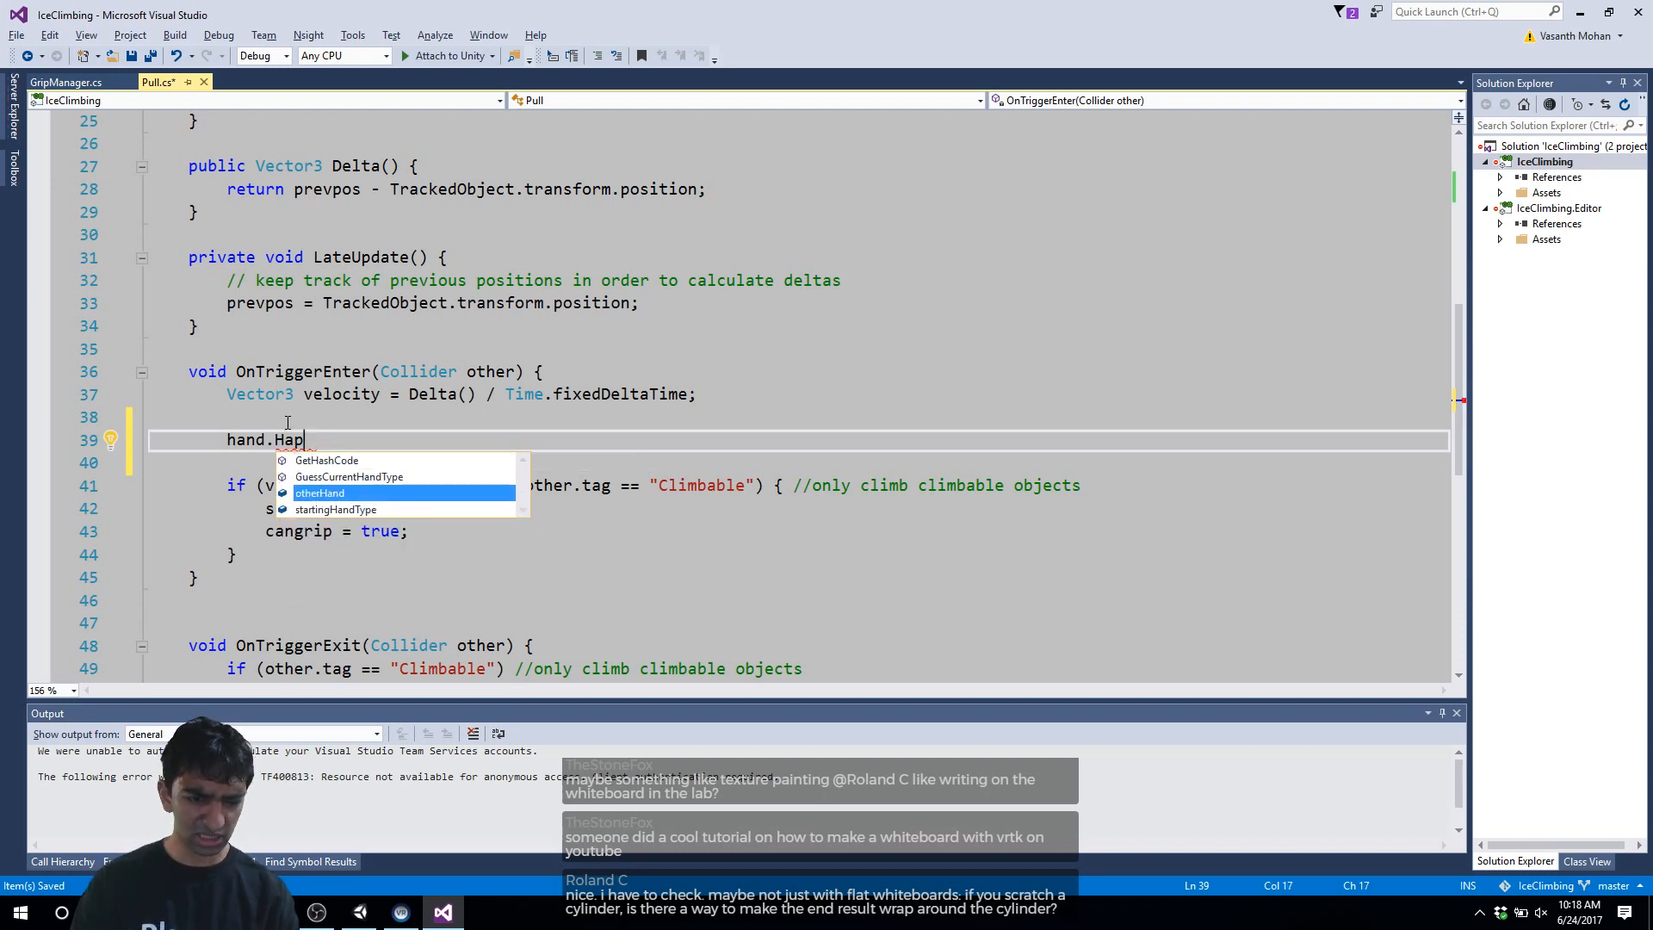
pyautogui.press('BackSpace')
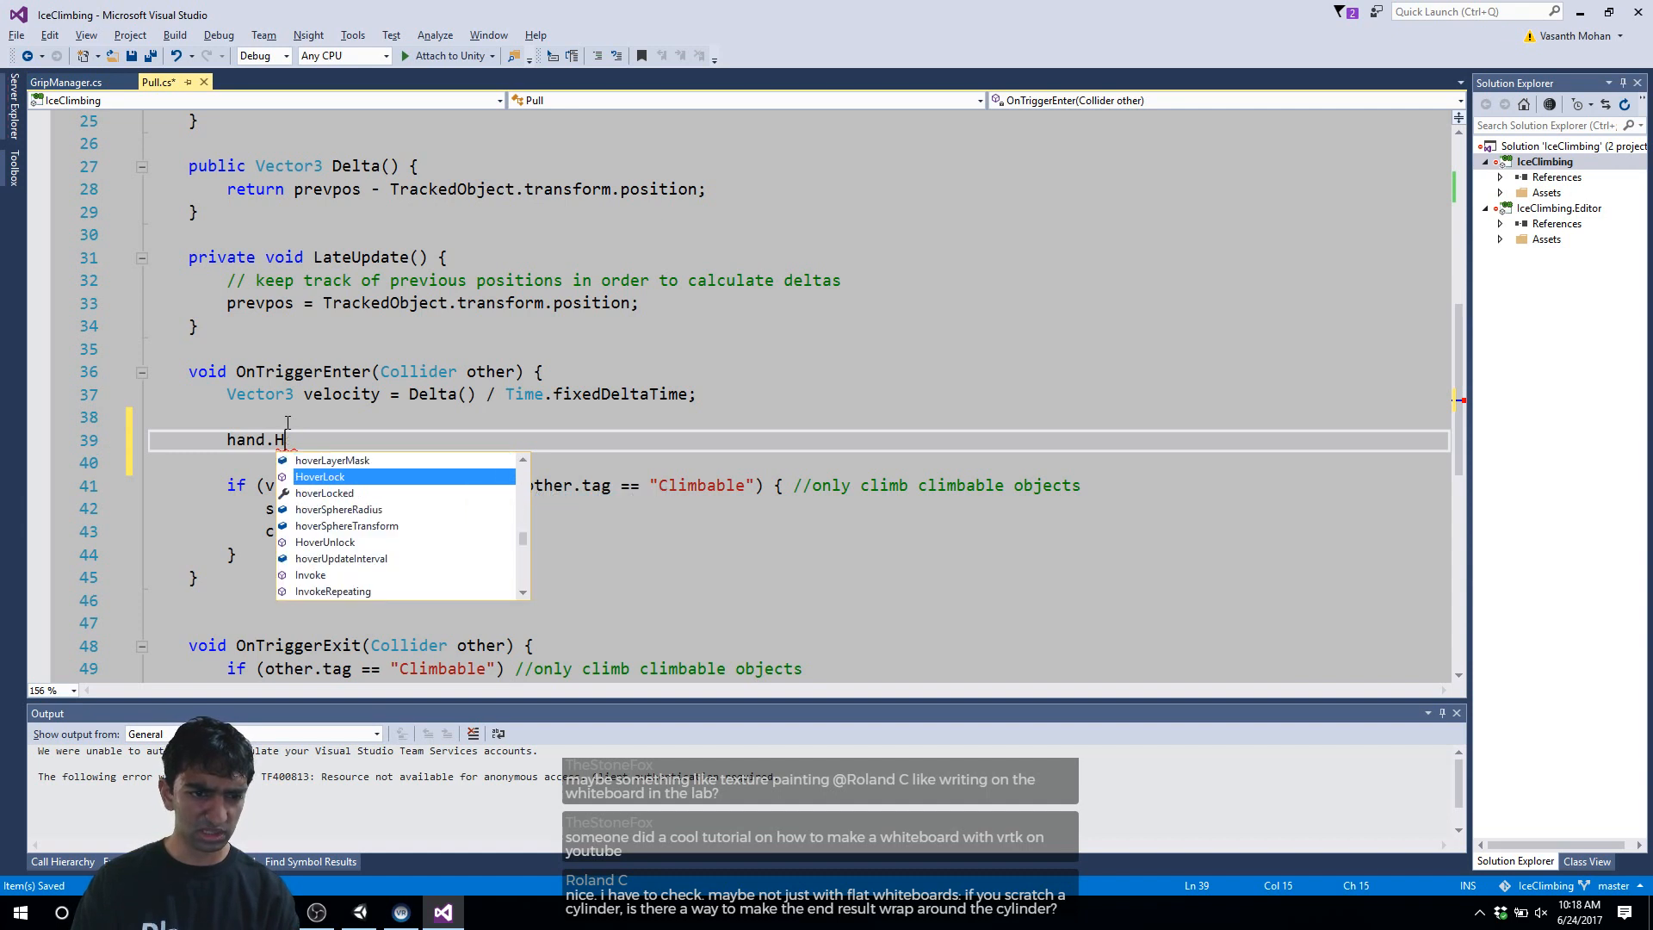
pyautogui.press('Backspace')
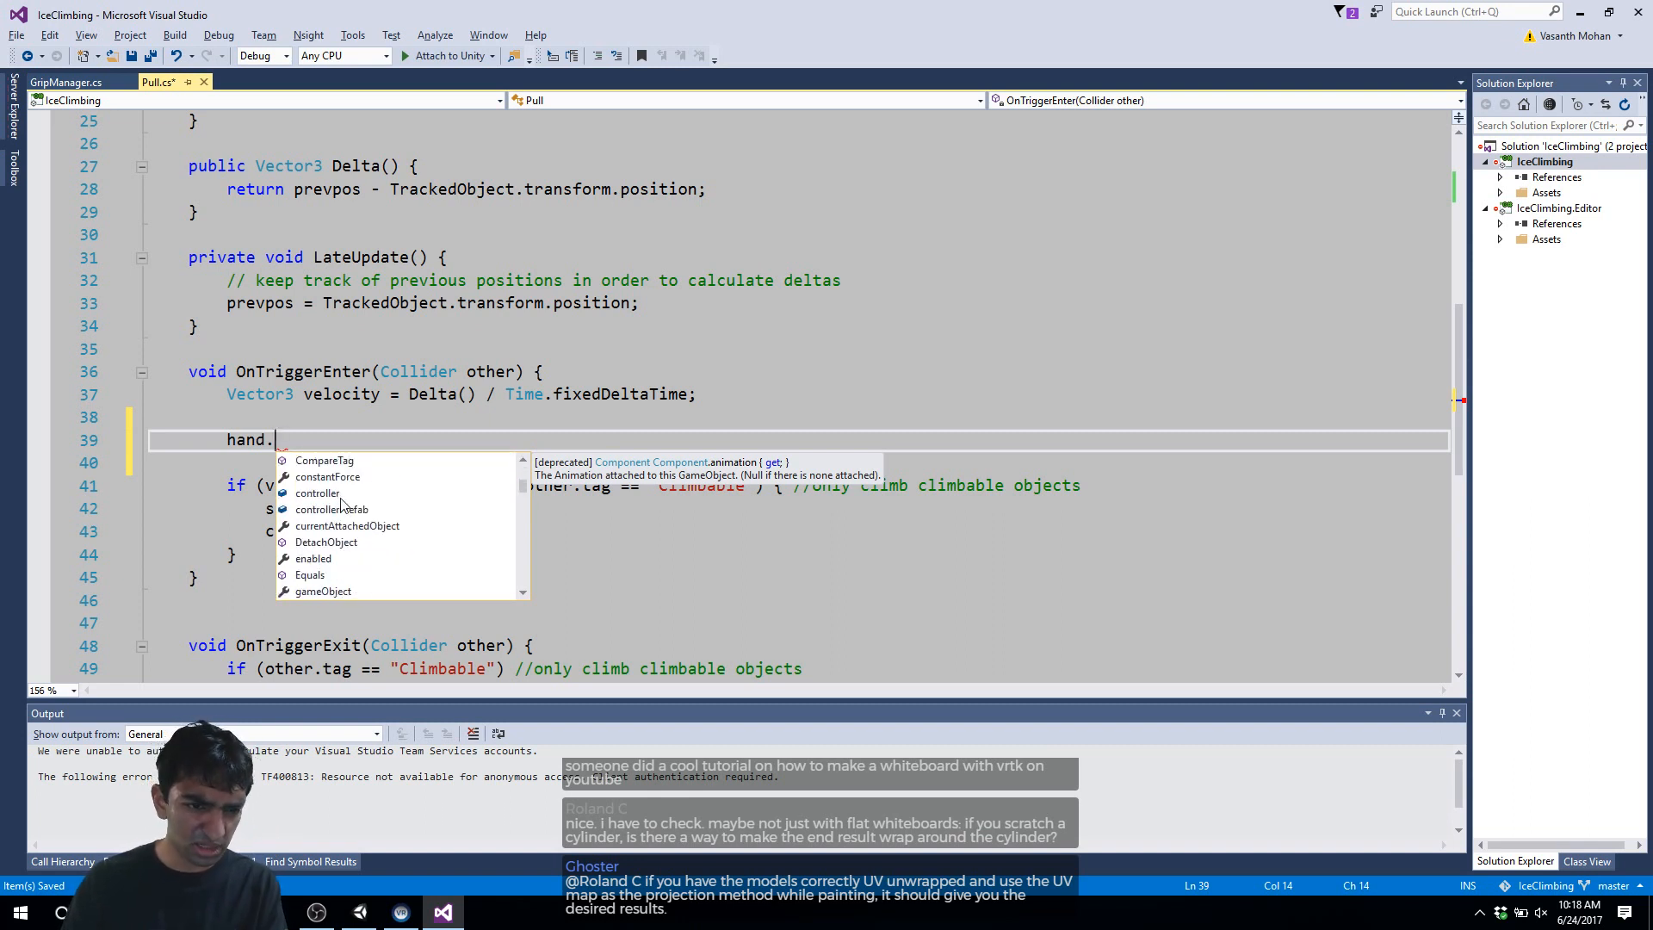
# Step: Call hand.controller.TriggerHapticPulse() with default values in OnTriggerEnter
pyautogui.write('controller.han')
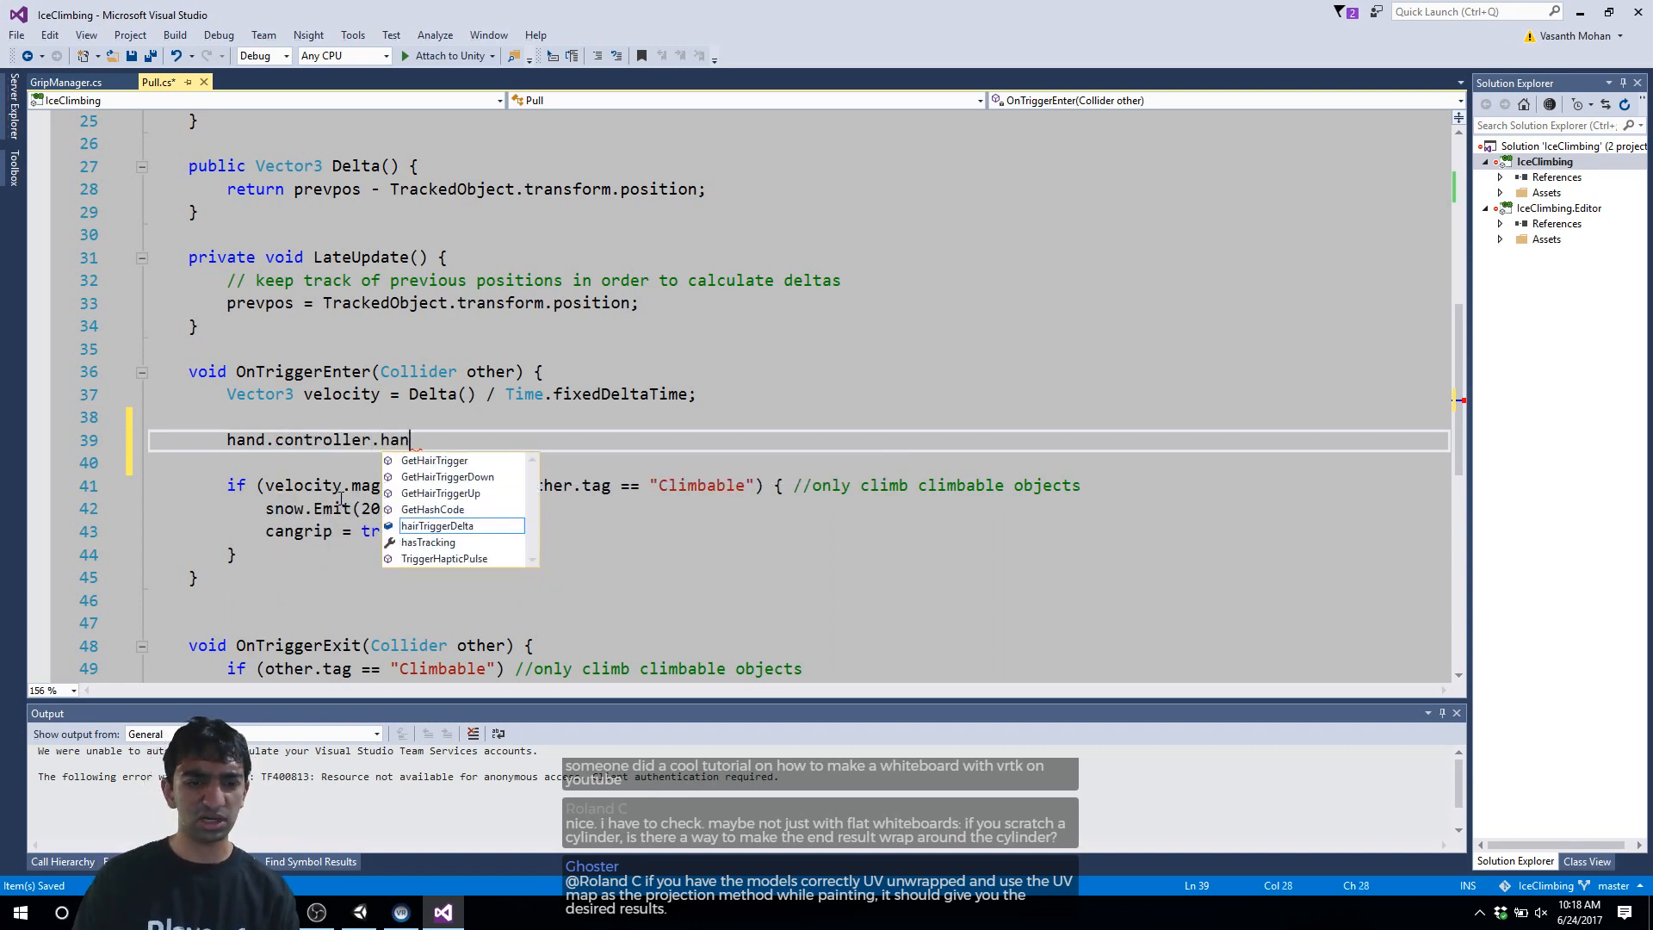
pyautogui.write('Hap')
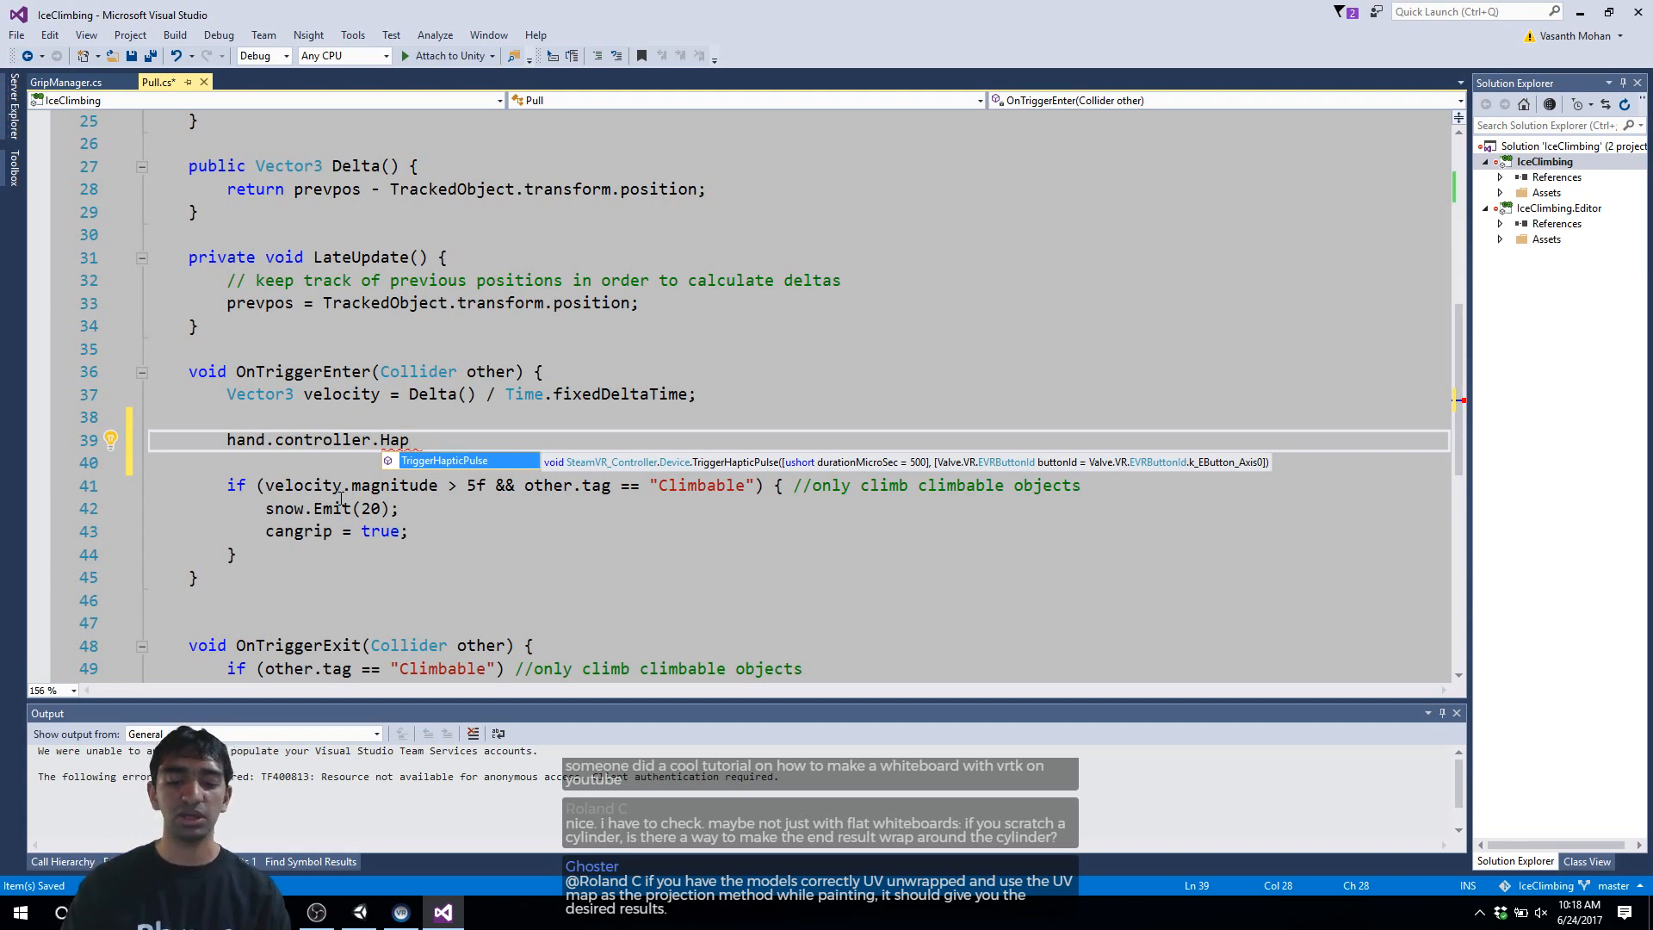
pyautogui.write('TriggerHapticPulse(100, Valve.VR.EVRButtonId.')
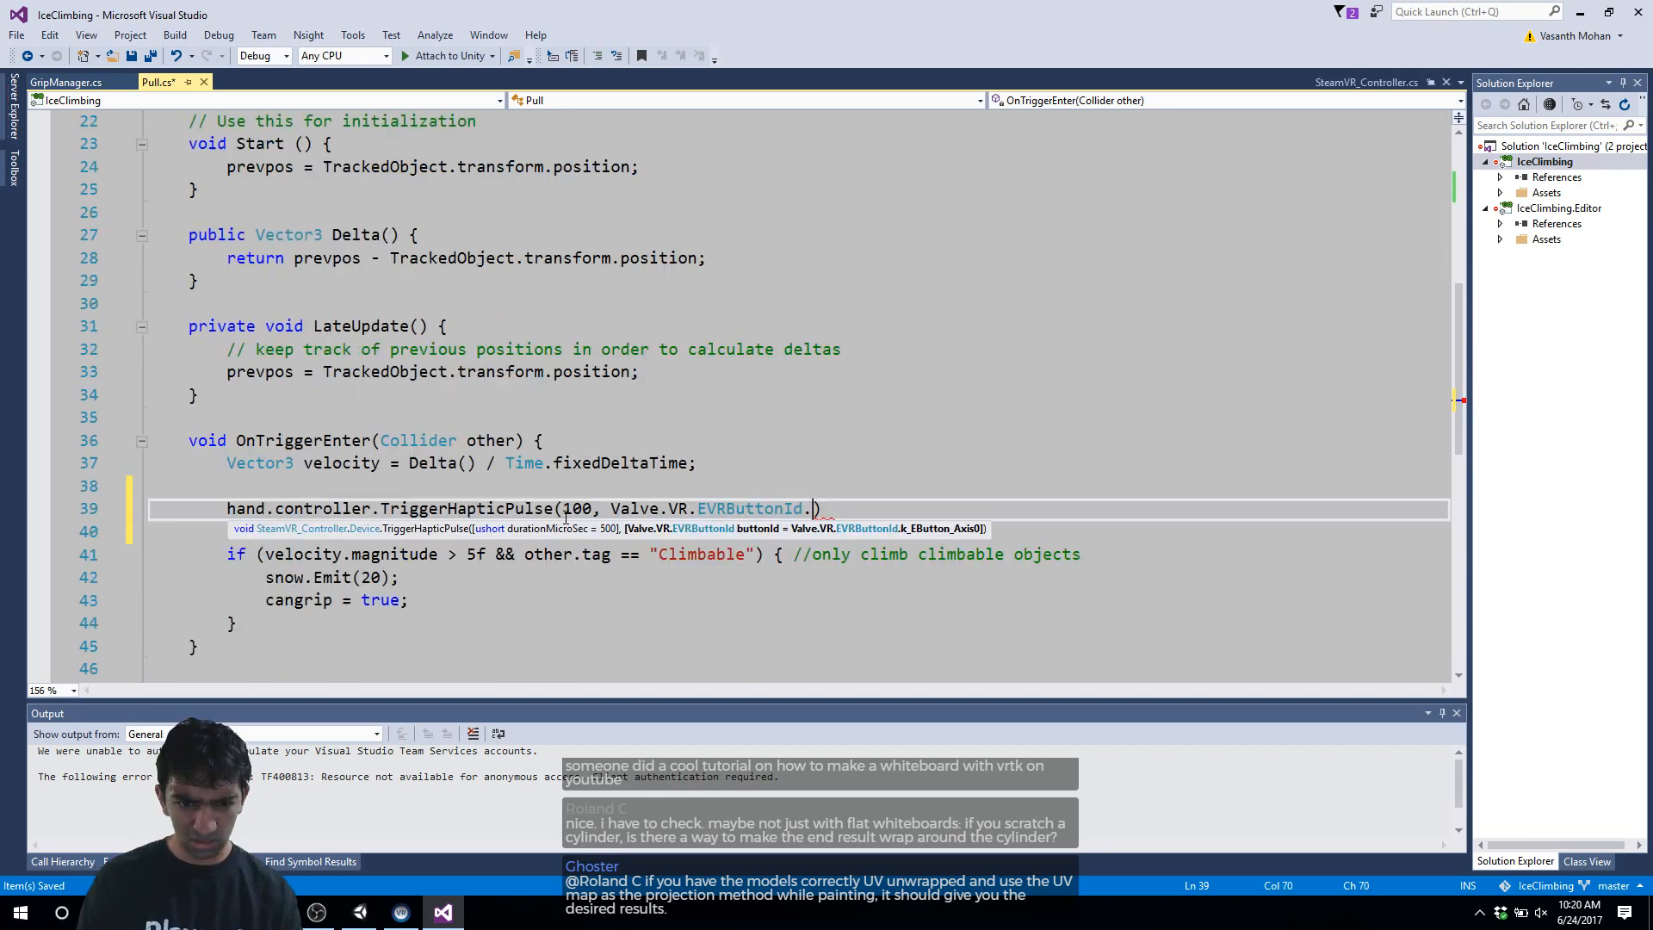
pyautogui.press('backspace')
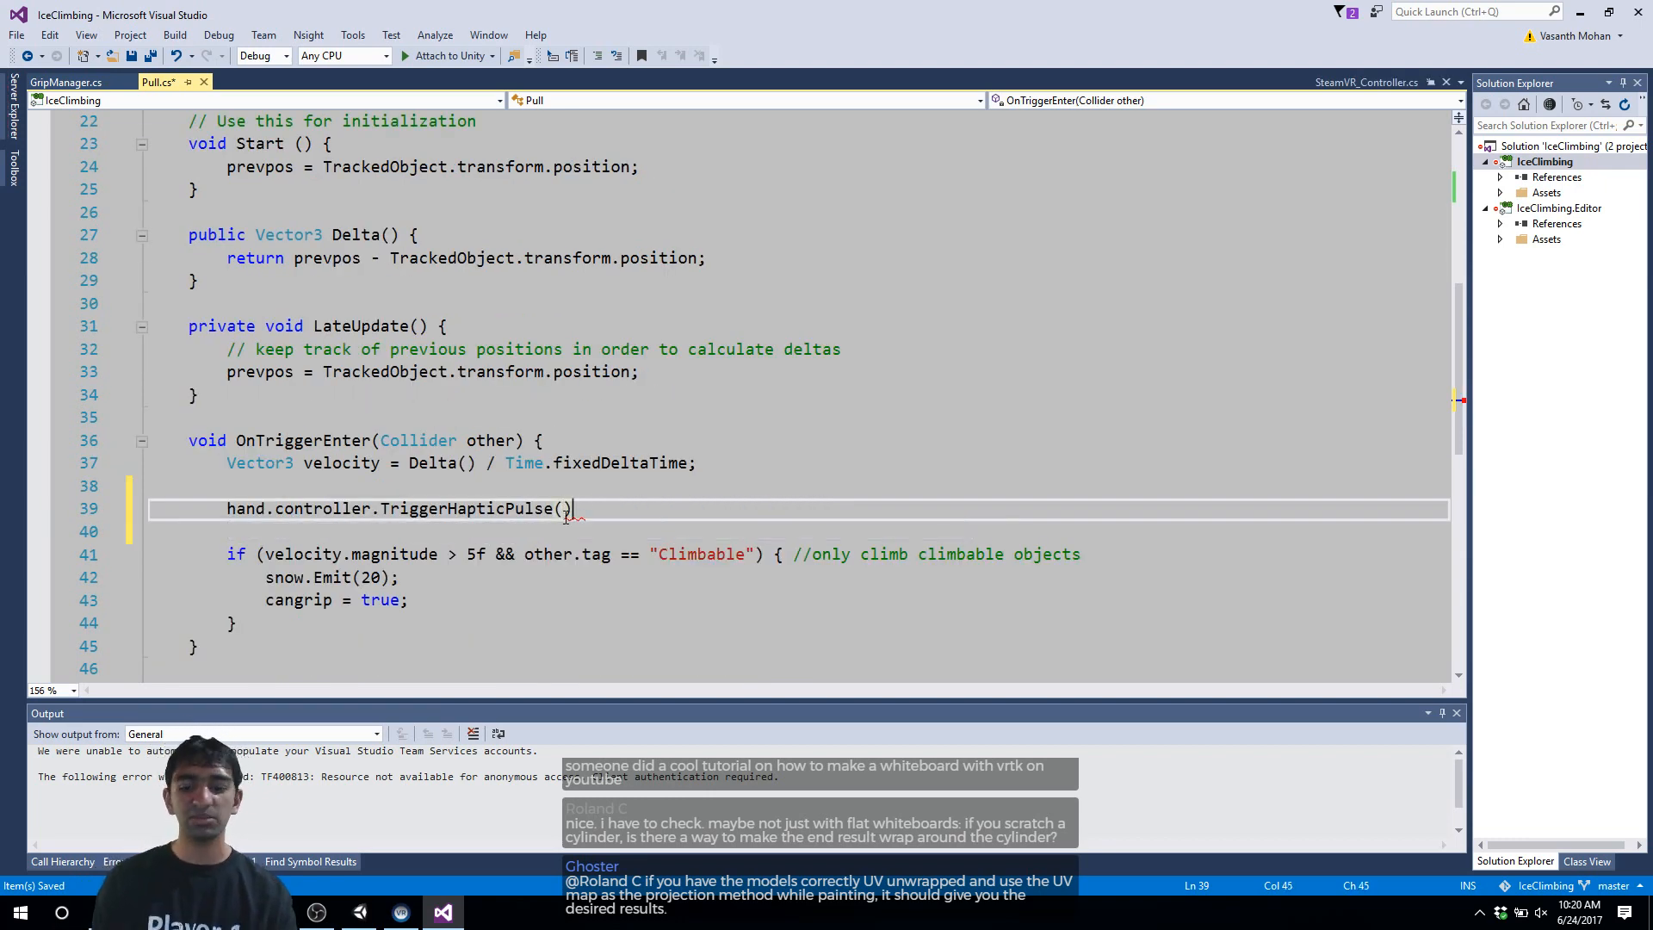
pyautogui.write(';')
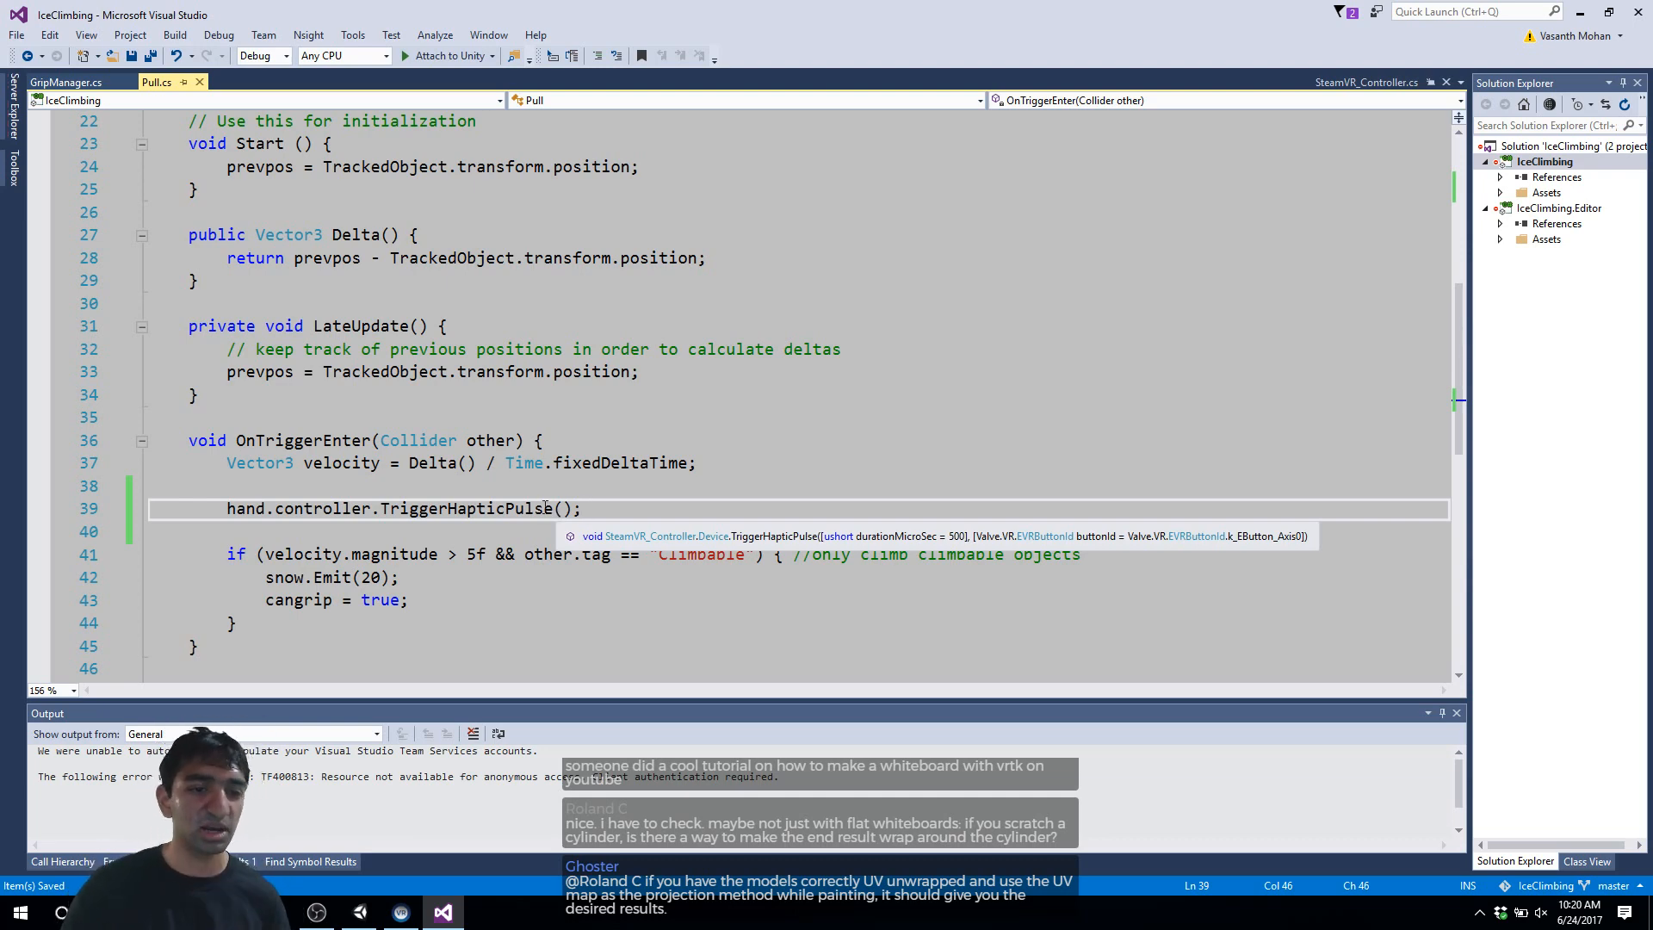
pyautogui.scroll(-3)
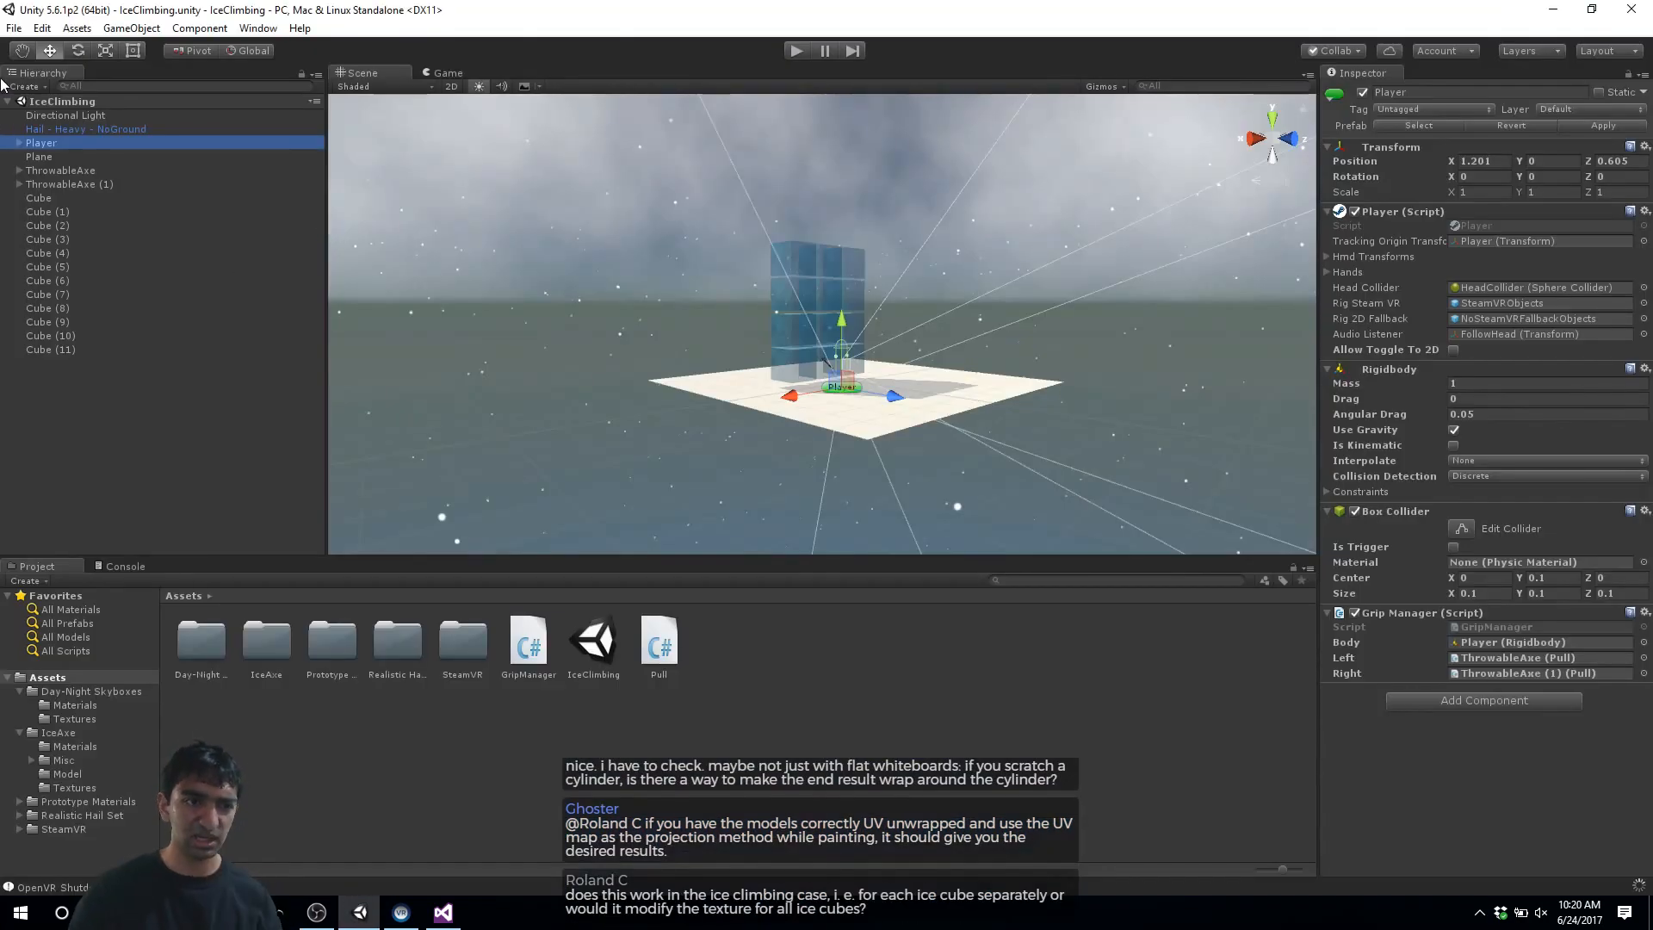
# Step: Expand Player and SteamVRObjects to reveal Hand1 and Hand2, then review ThrowableAxe's components
pyautogui.click(60, 171)
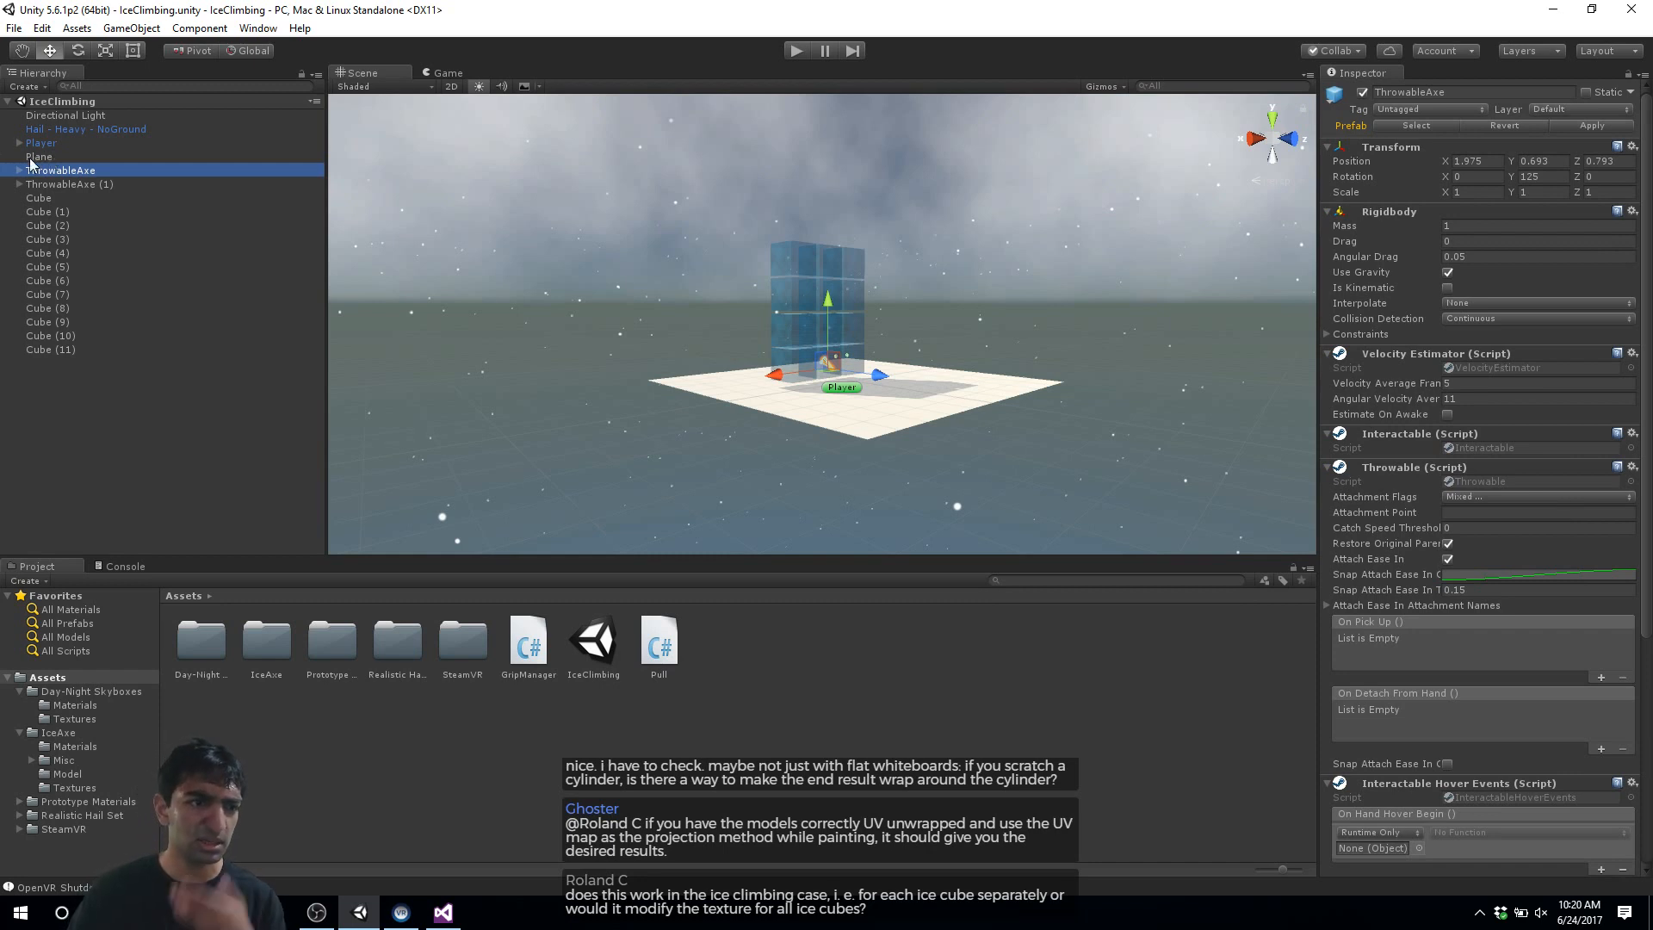
pyautogui.click(86, 129)
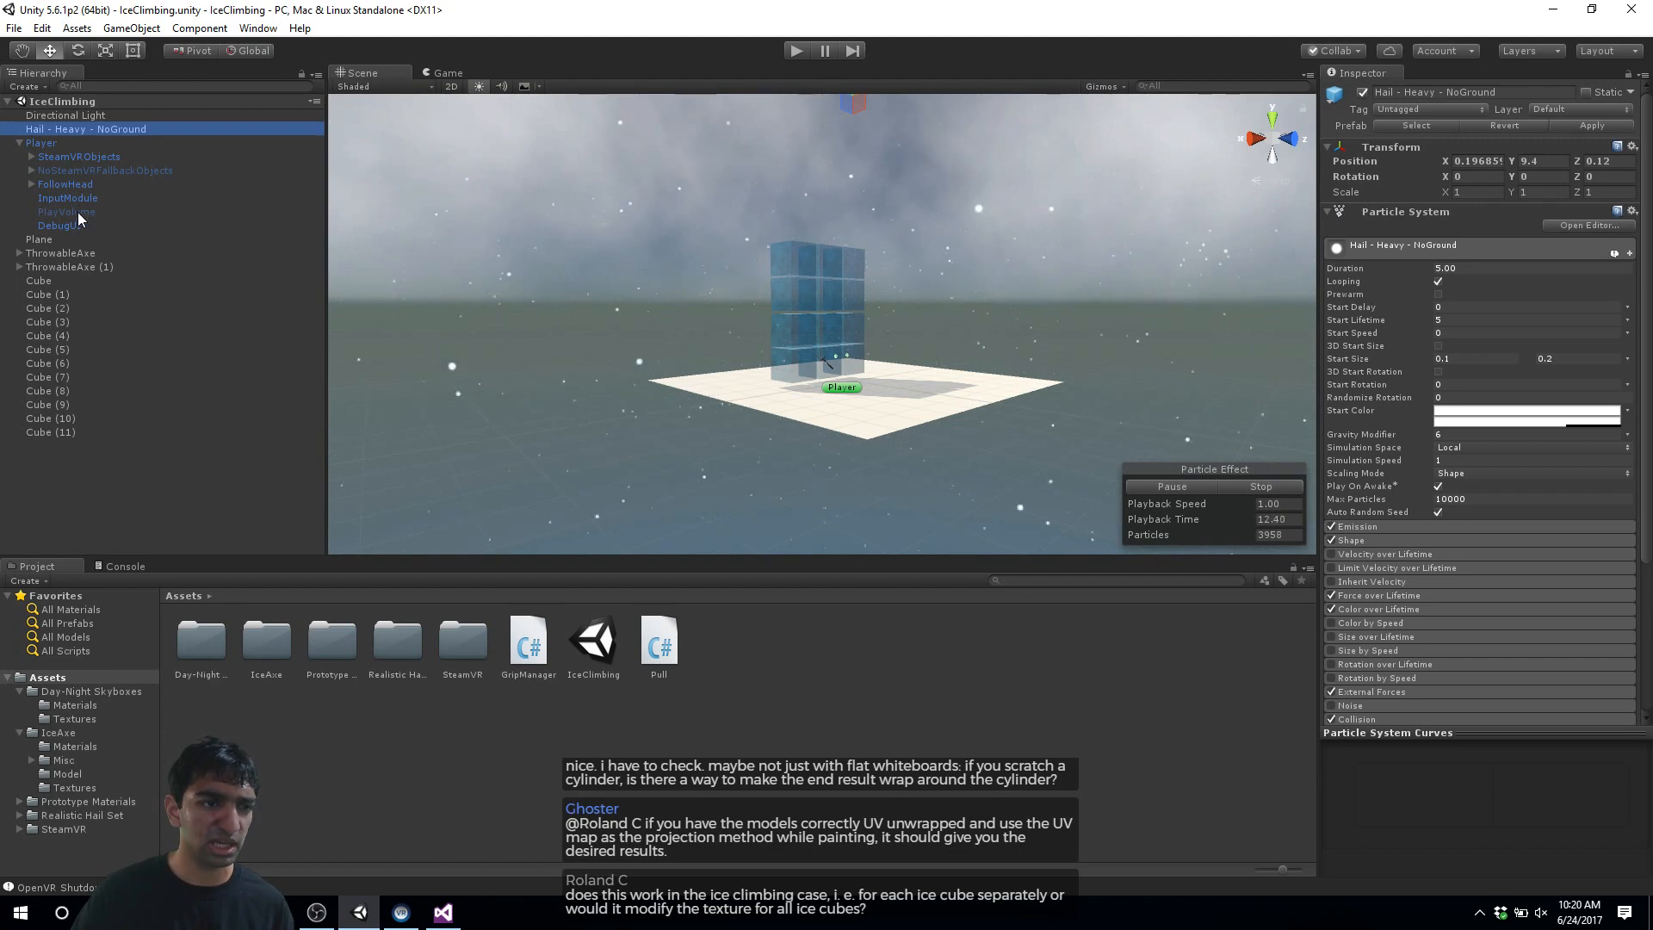
pyautogui.click(31, 157)
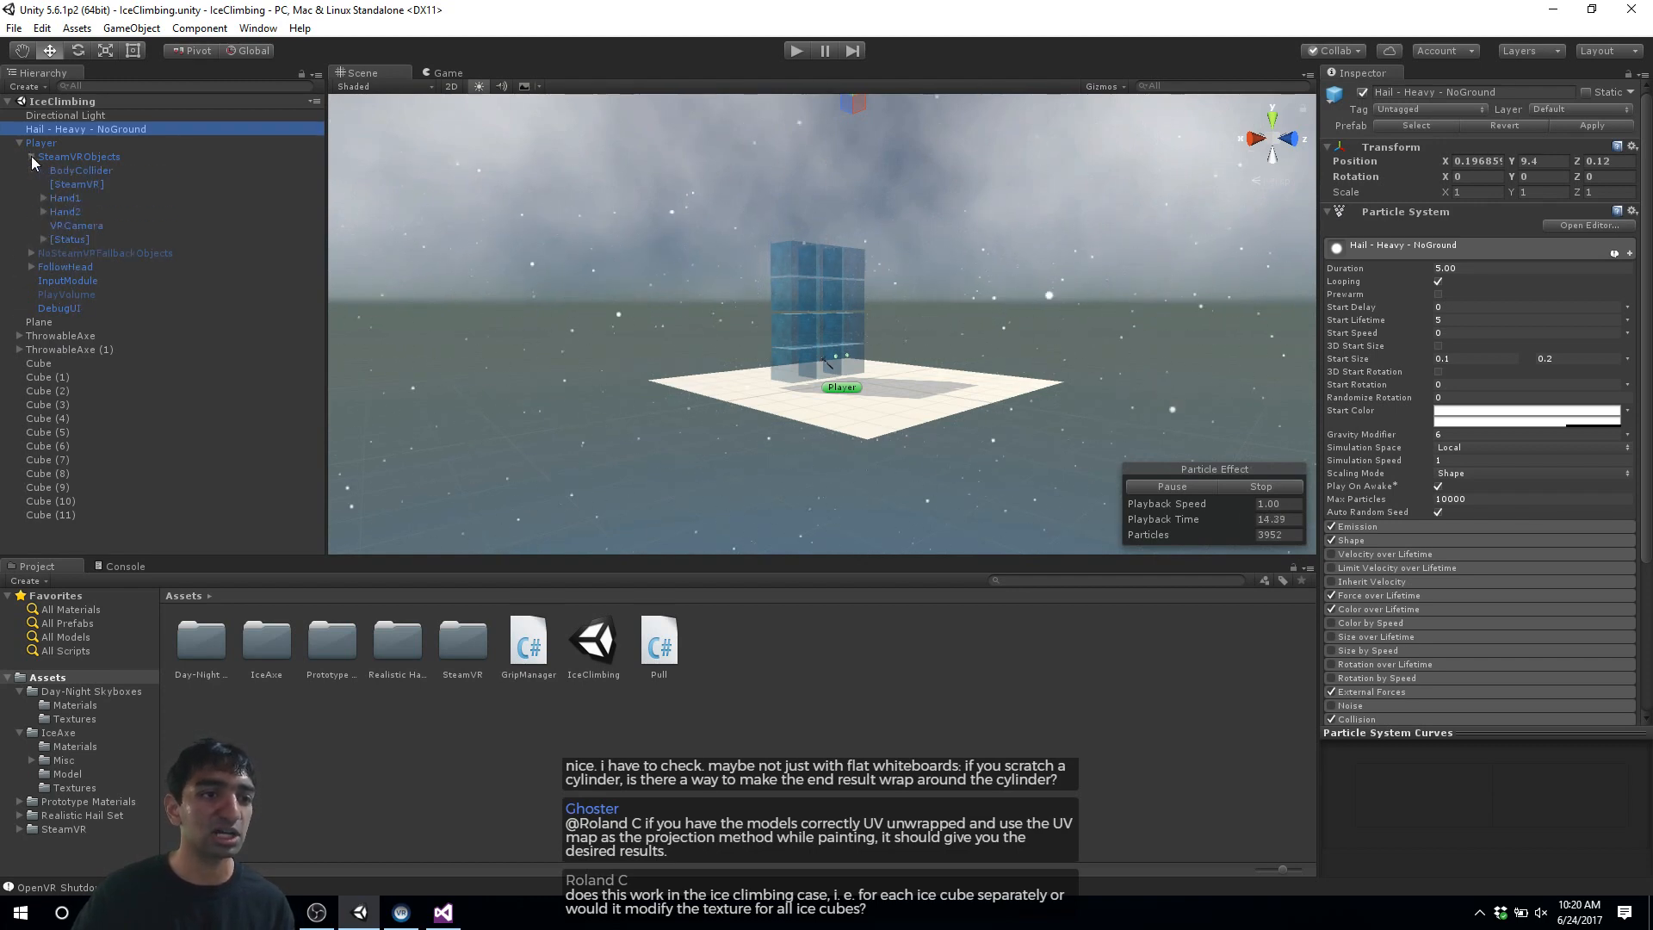
pyautogui.click(61, 336)
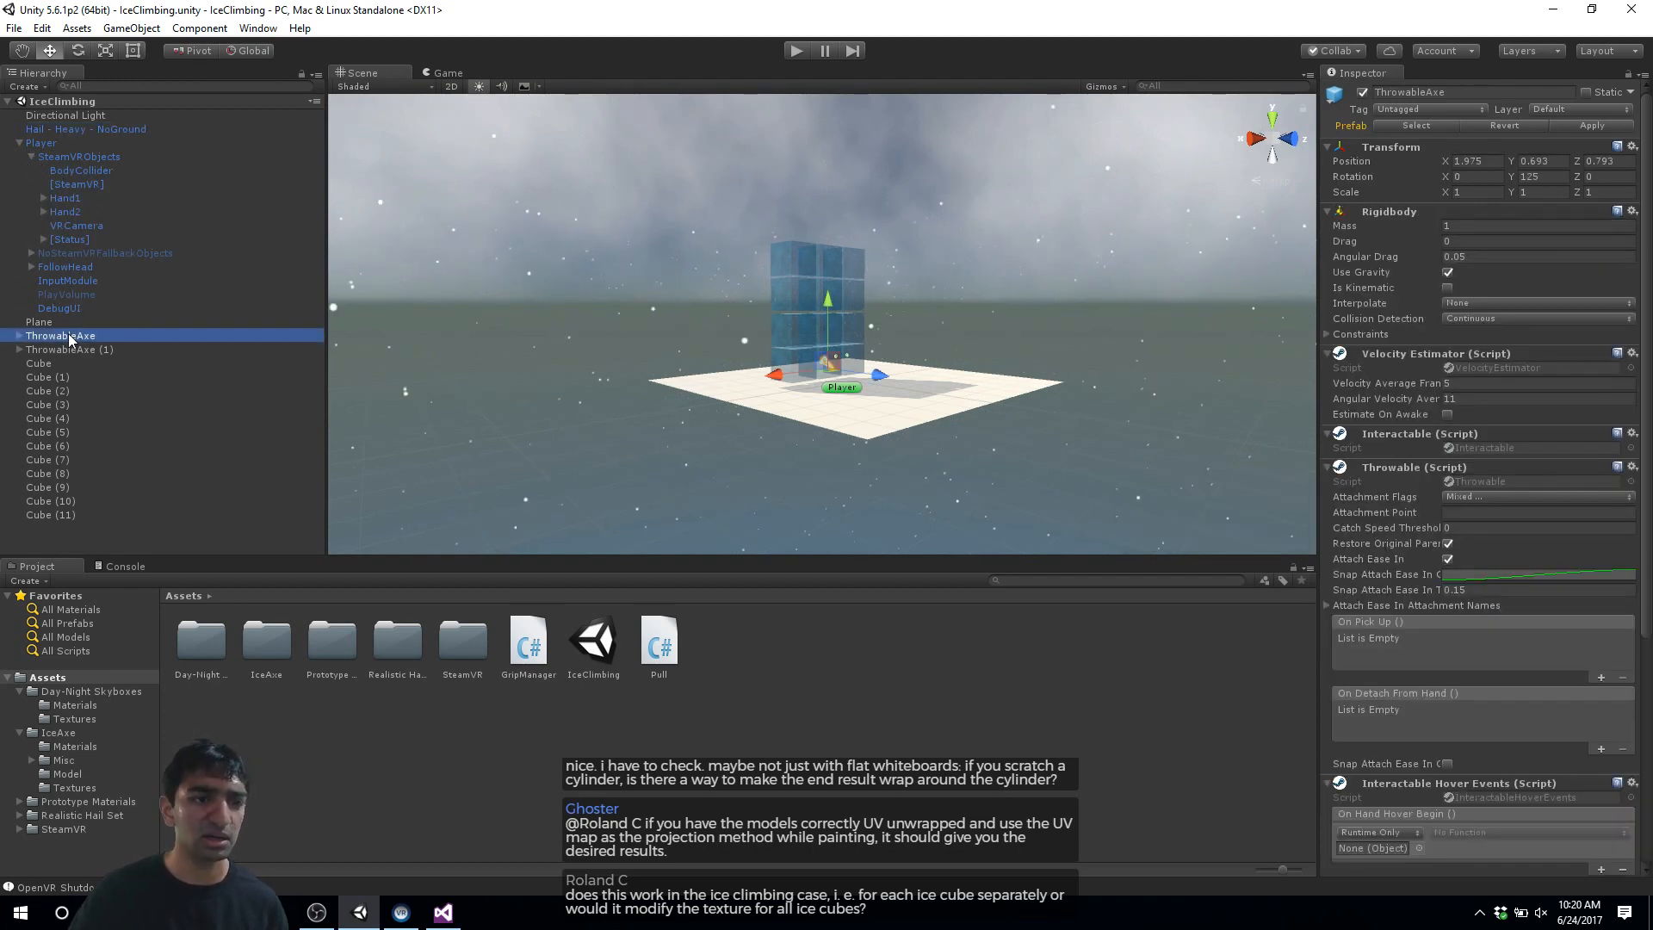
pyautogui.scroll(-3)
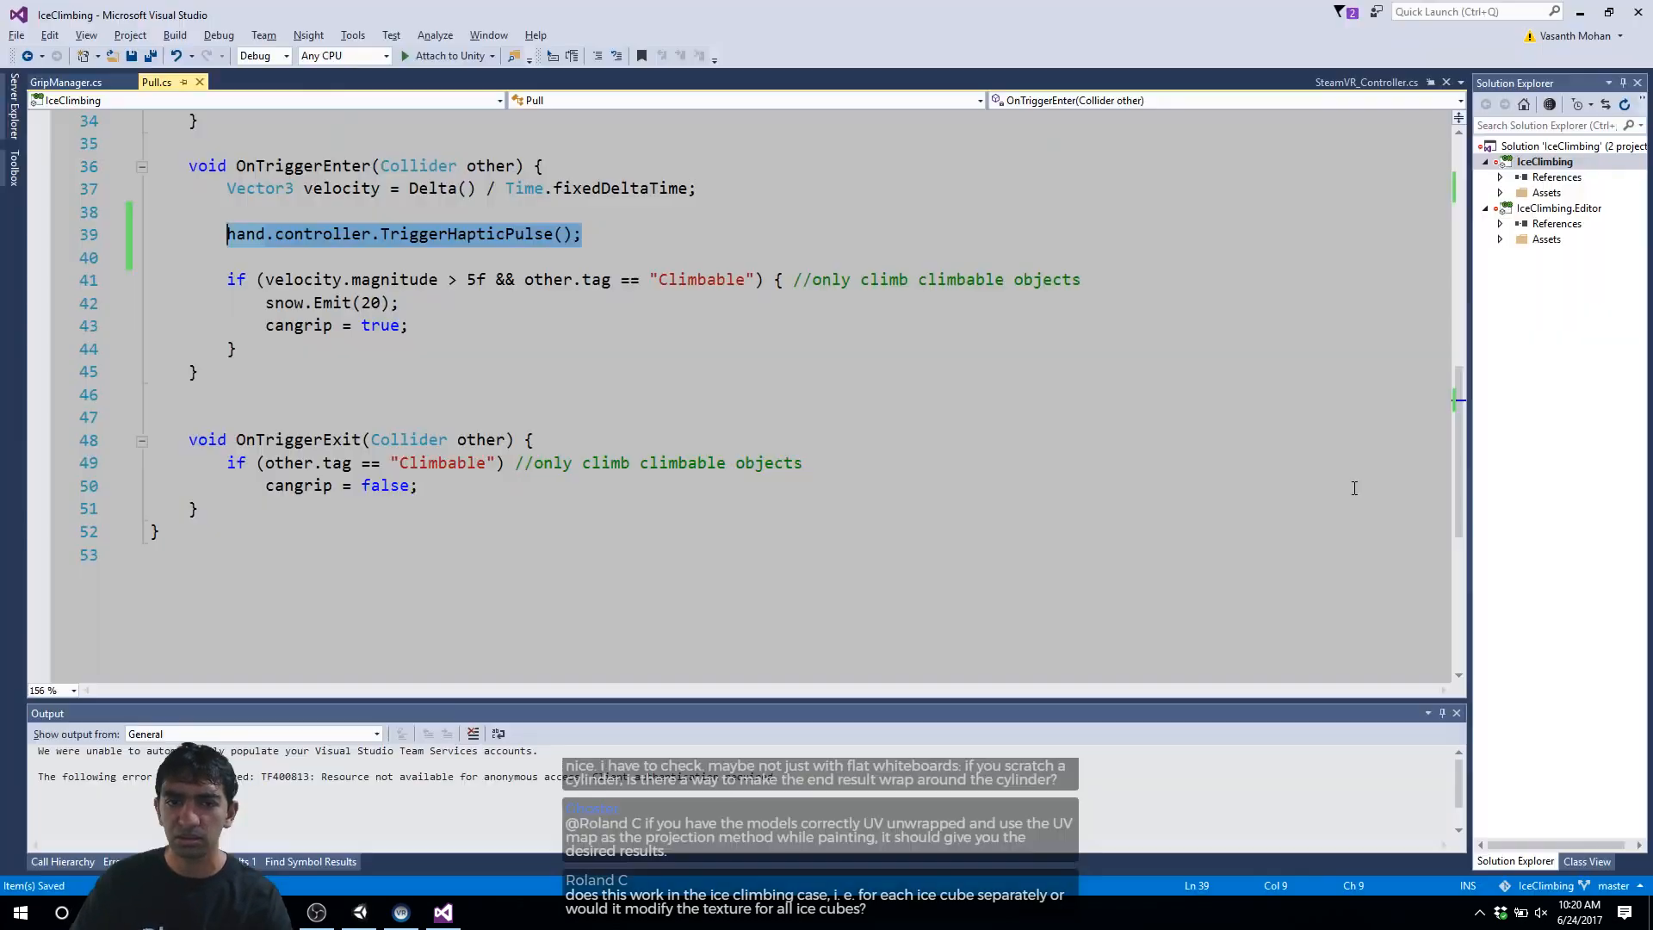
# Step: Switch to Visual Studio and scroll through the Interactable script's hand events
pyautogui.press('alt+tab')
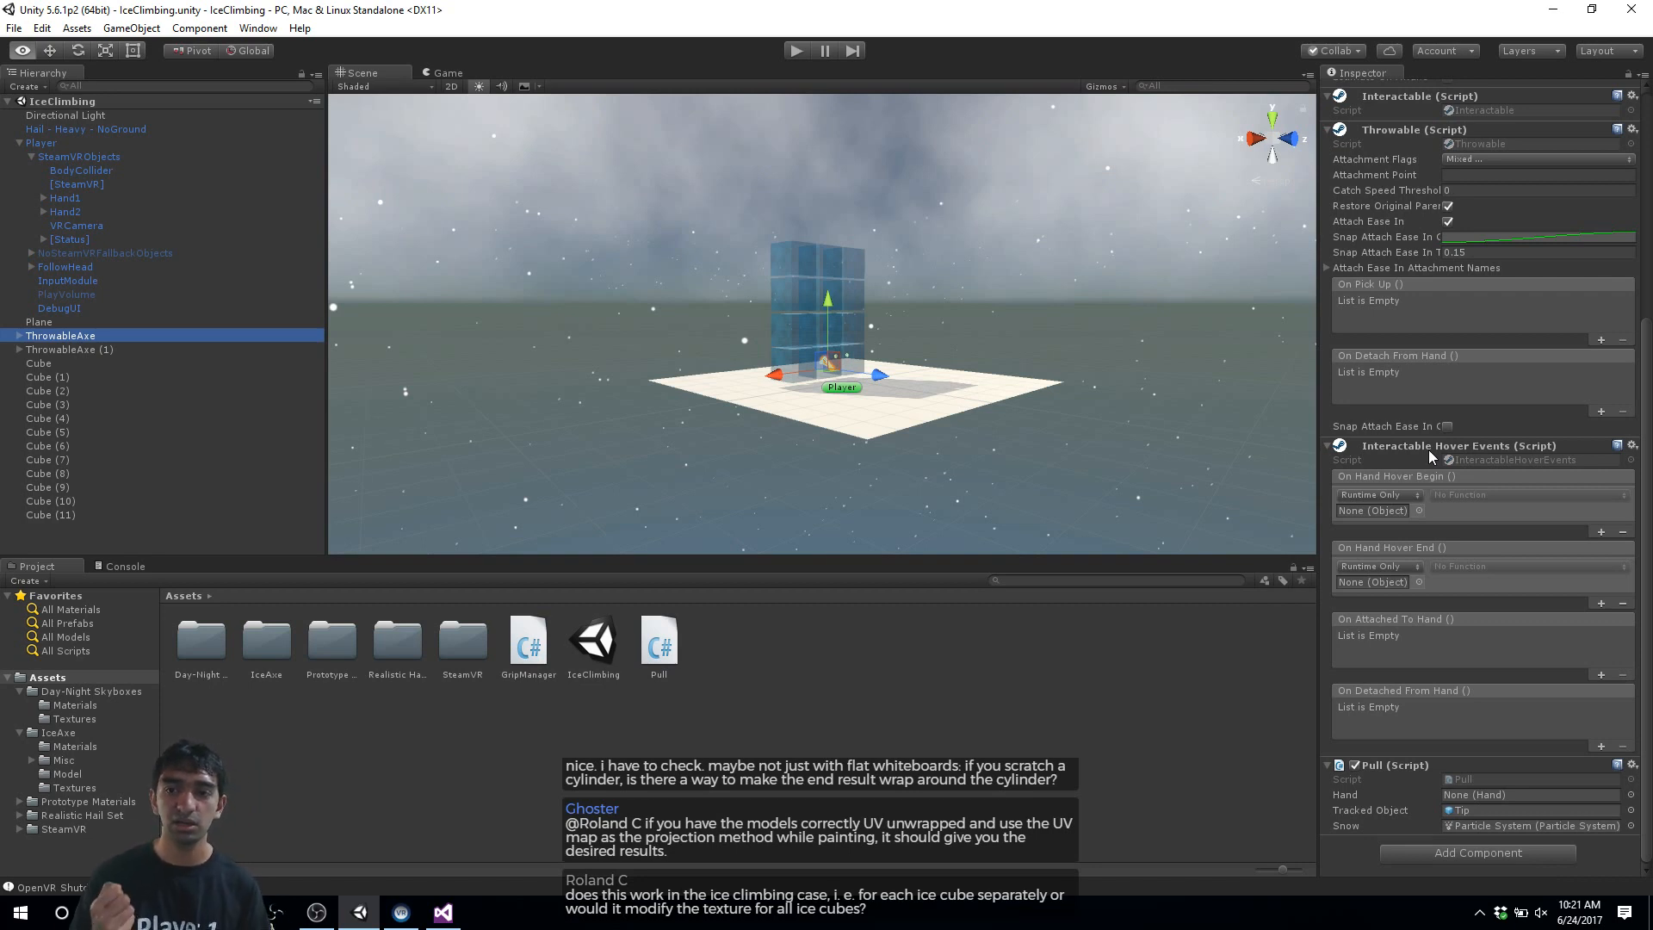
pyautogui.scroll(-3)
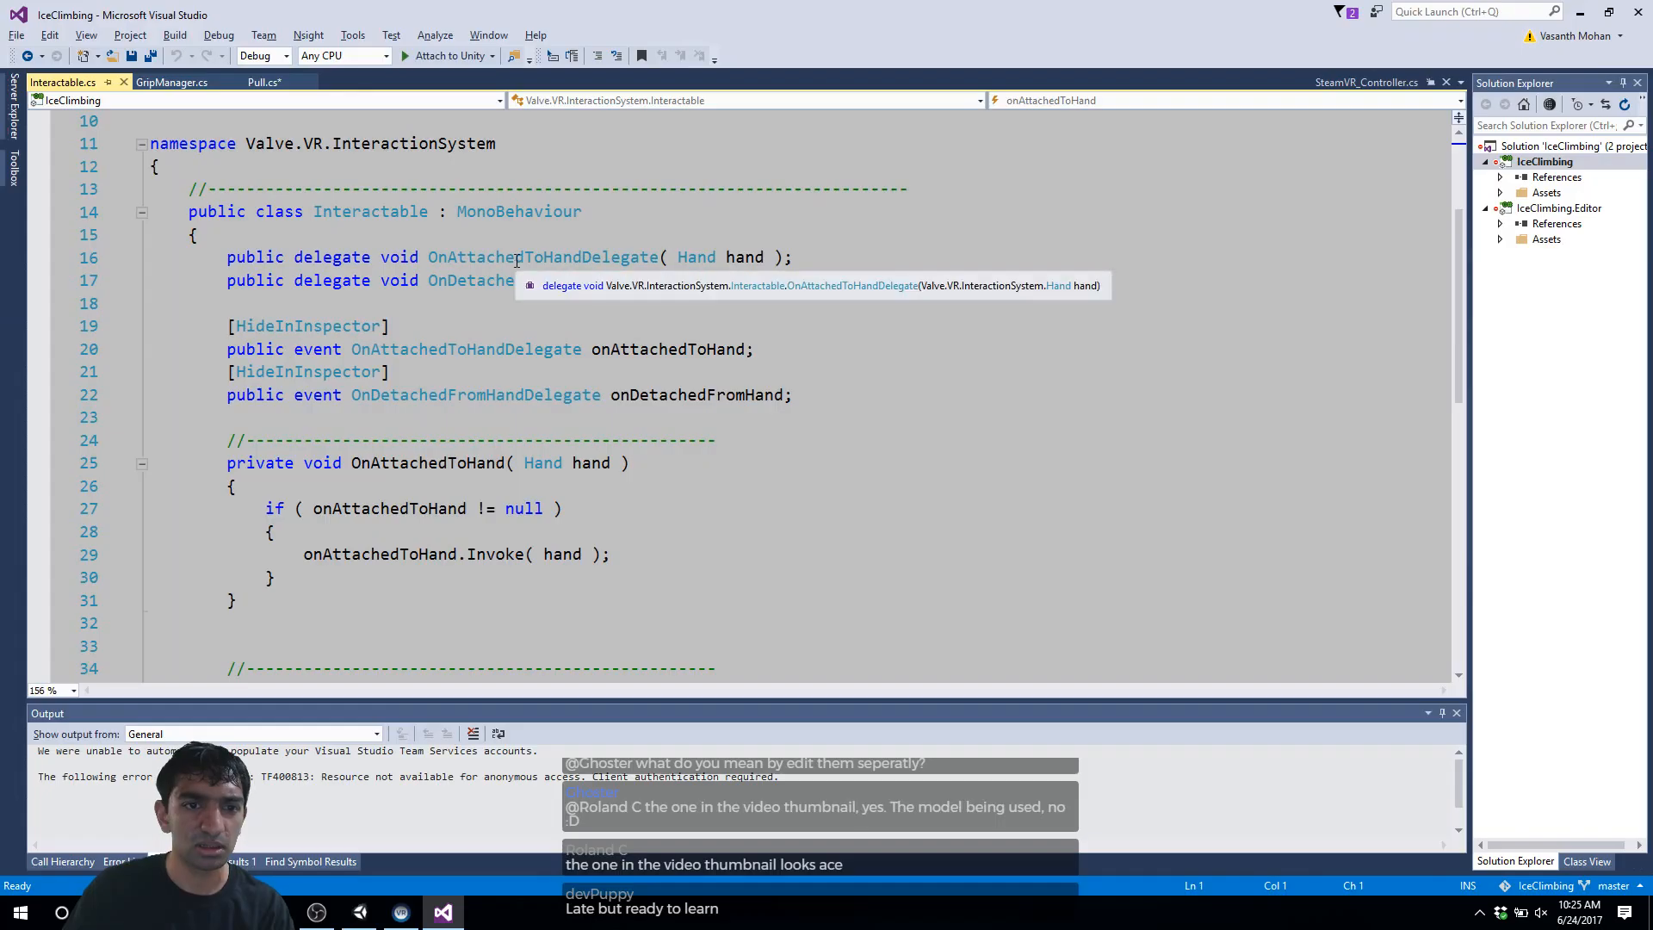
# Step: Pick out the onAttachedToHand event in Interactable and return to the Pull script
pyautogui.scroll(-3)
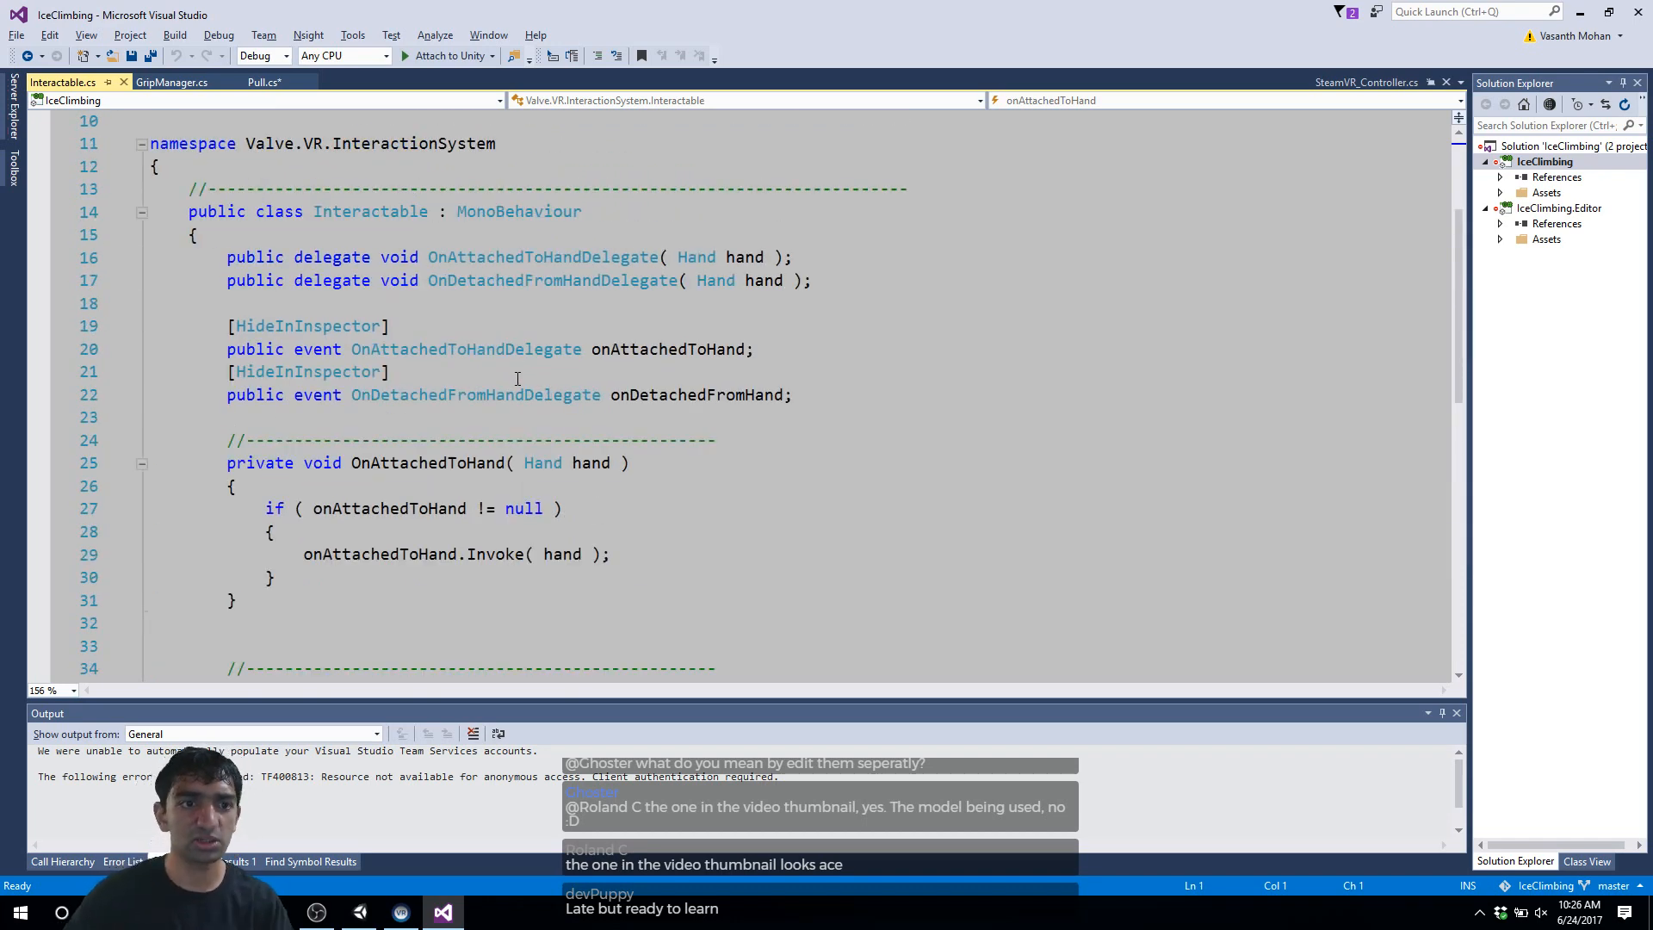
pyautogui.moveTo(172, 83)
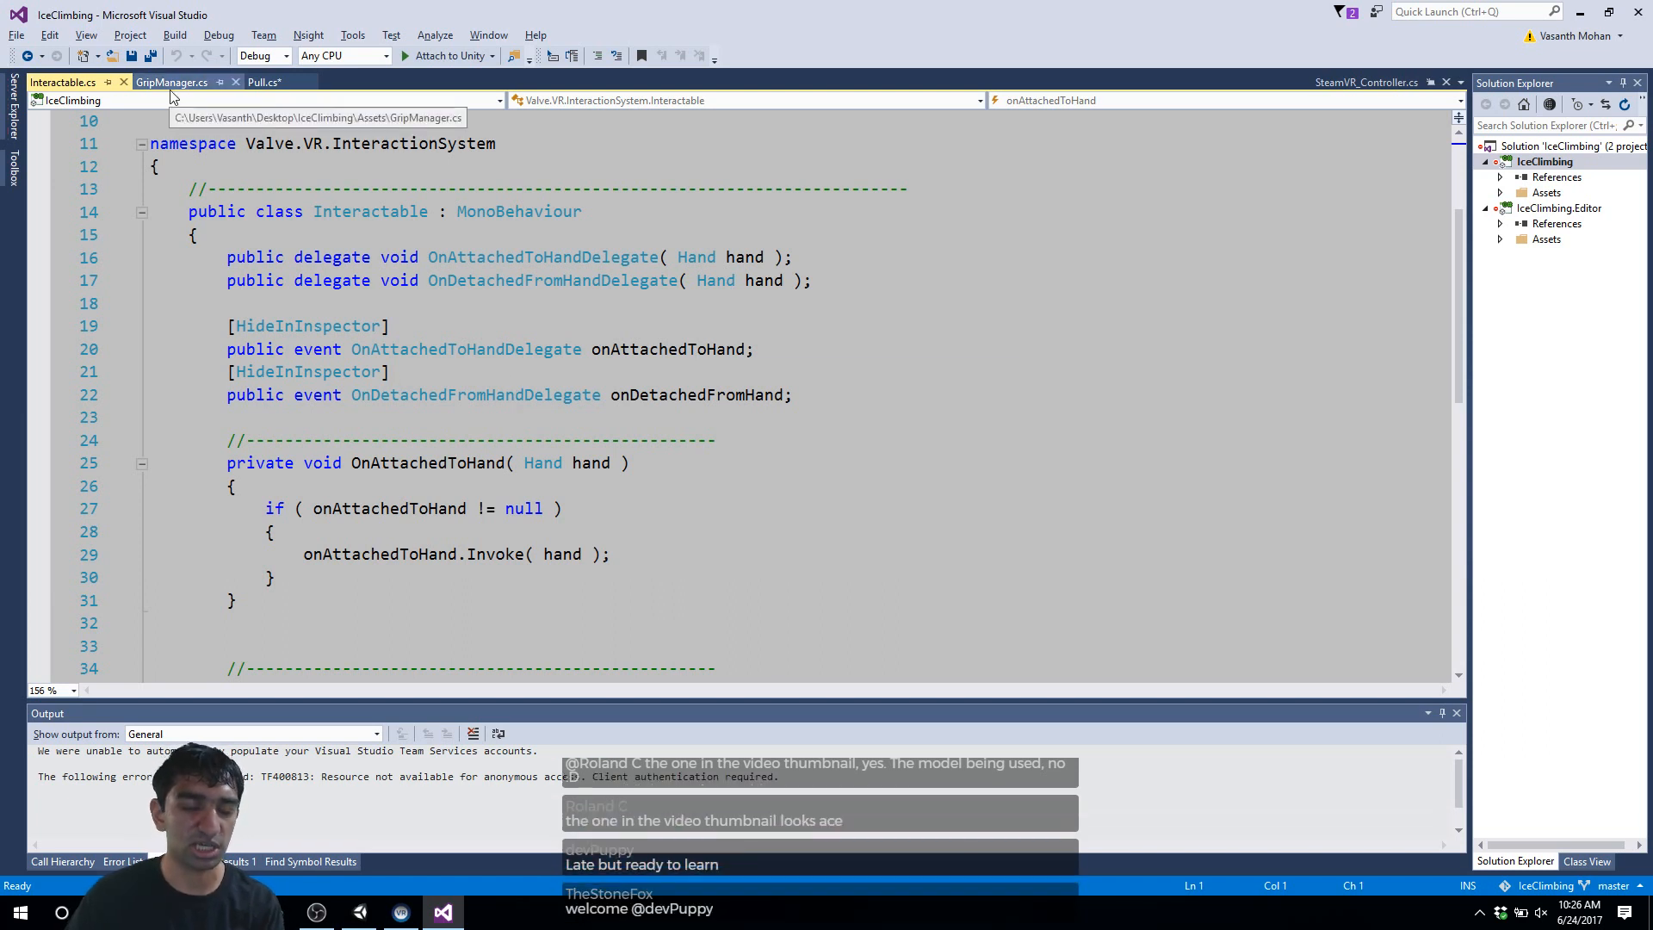
pyautogui.doubleClick(670, 350)
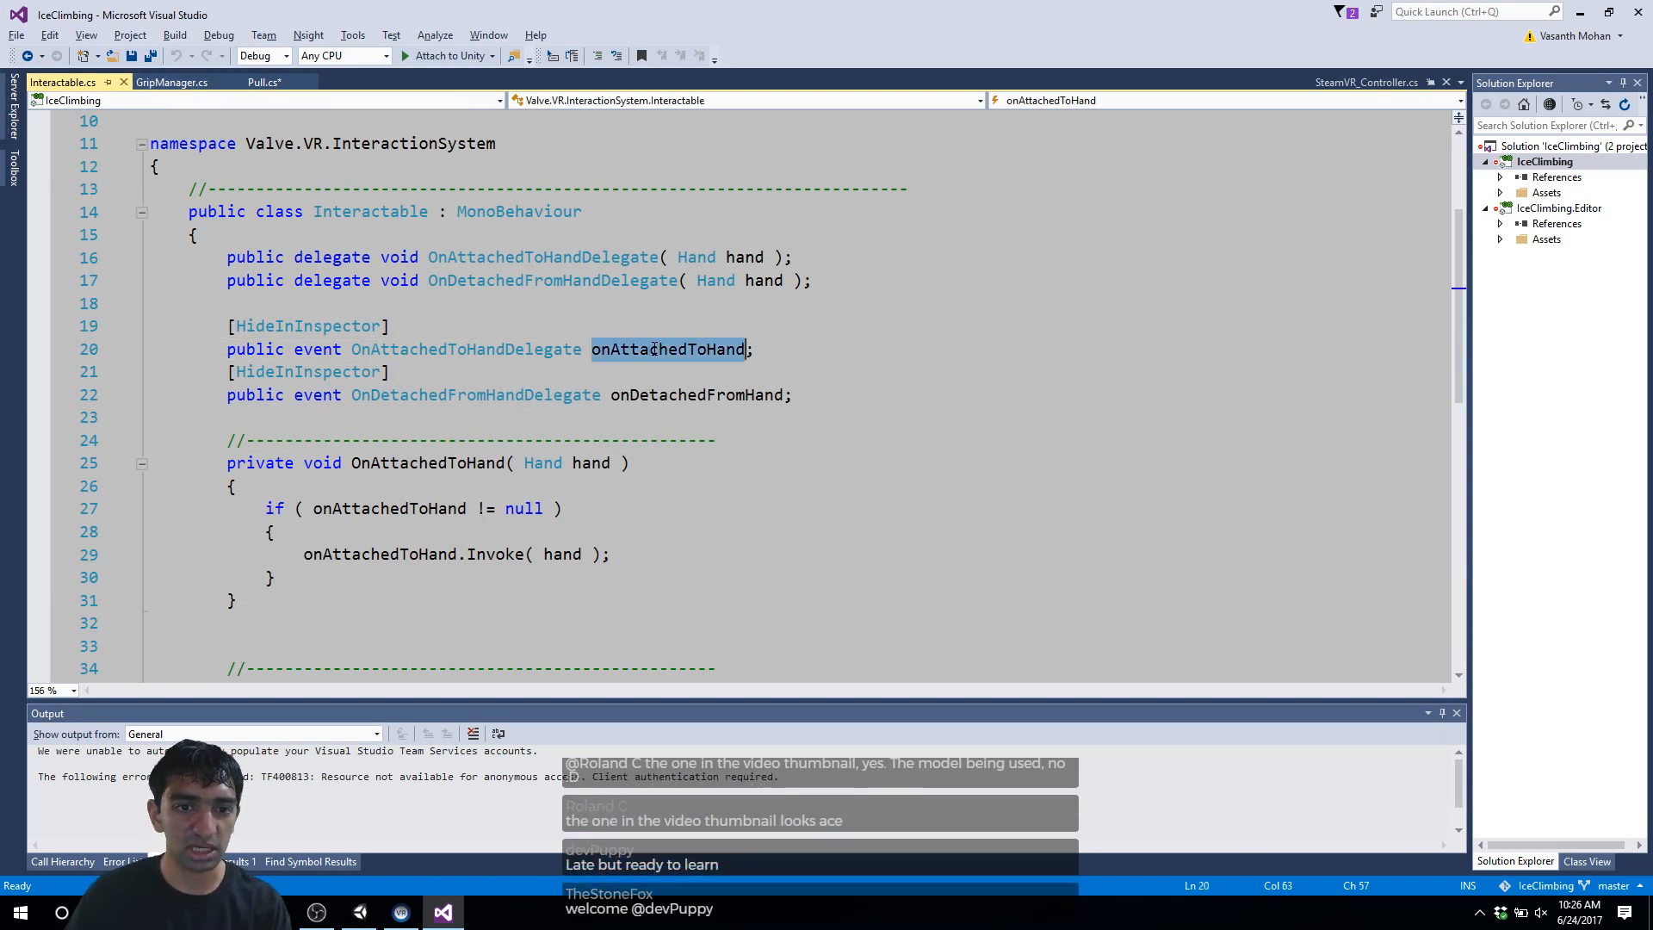
pyautogui.click(261, 83)
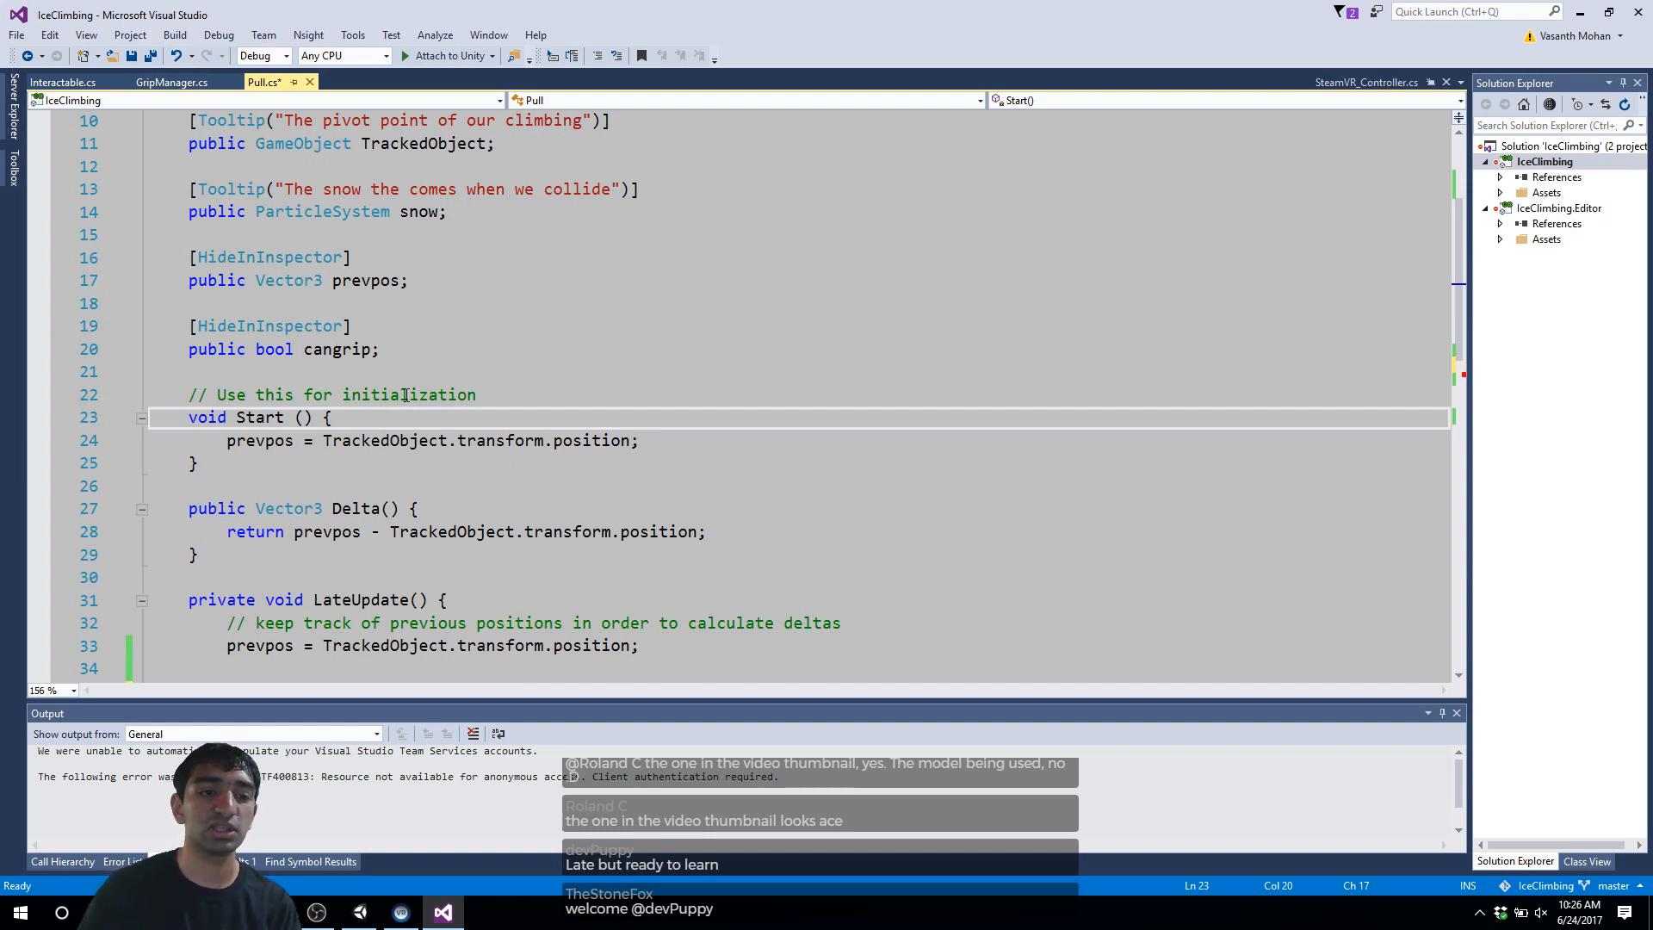
pyautogui.moveTo(62, 82)
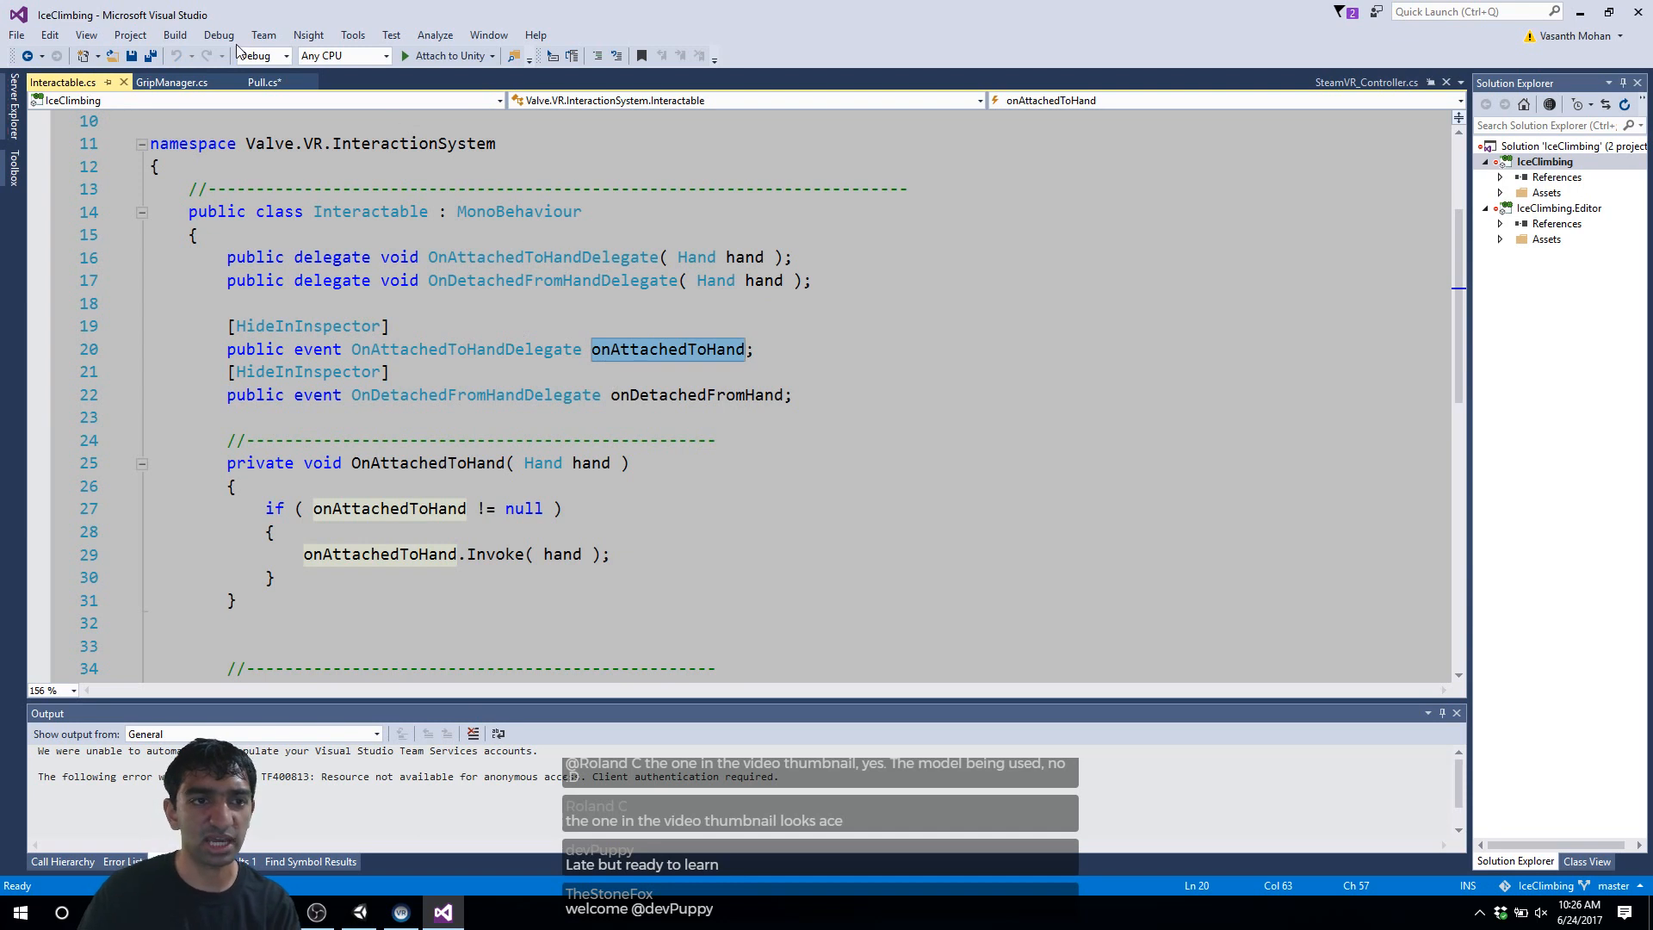
pyautogui.click(274, 83)
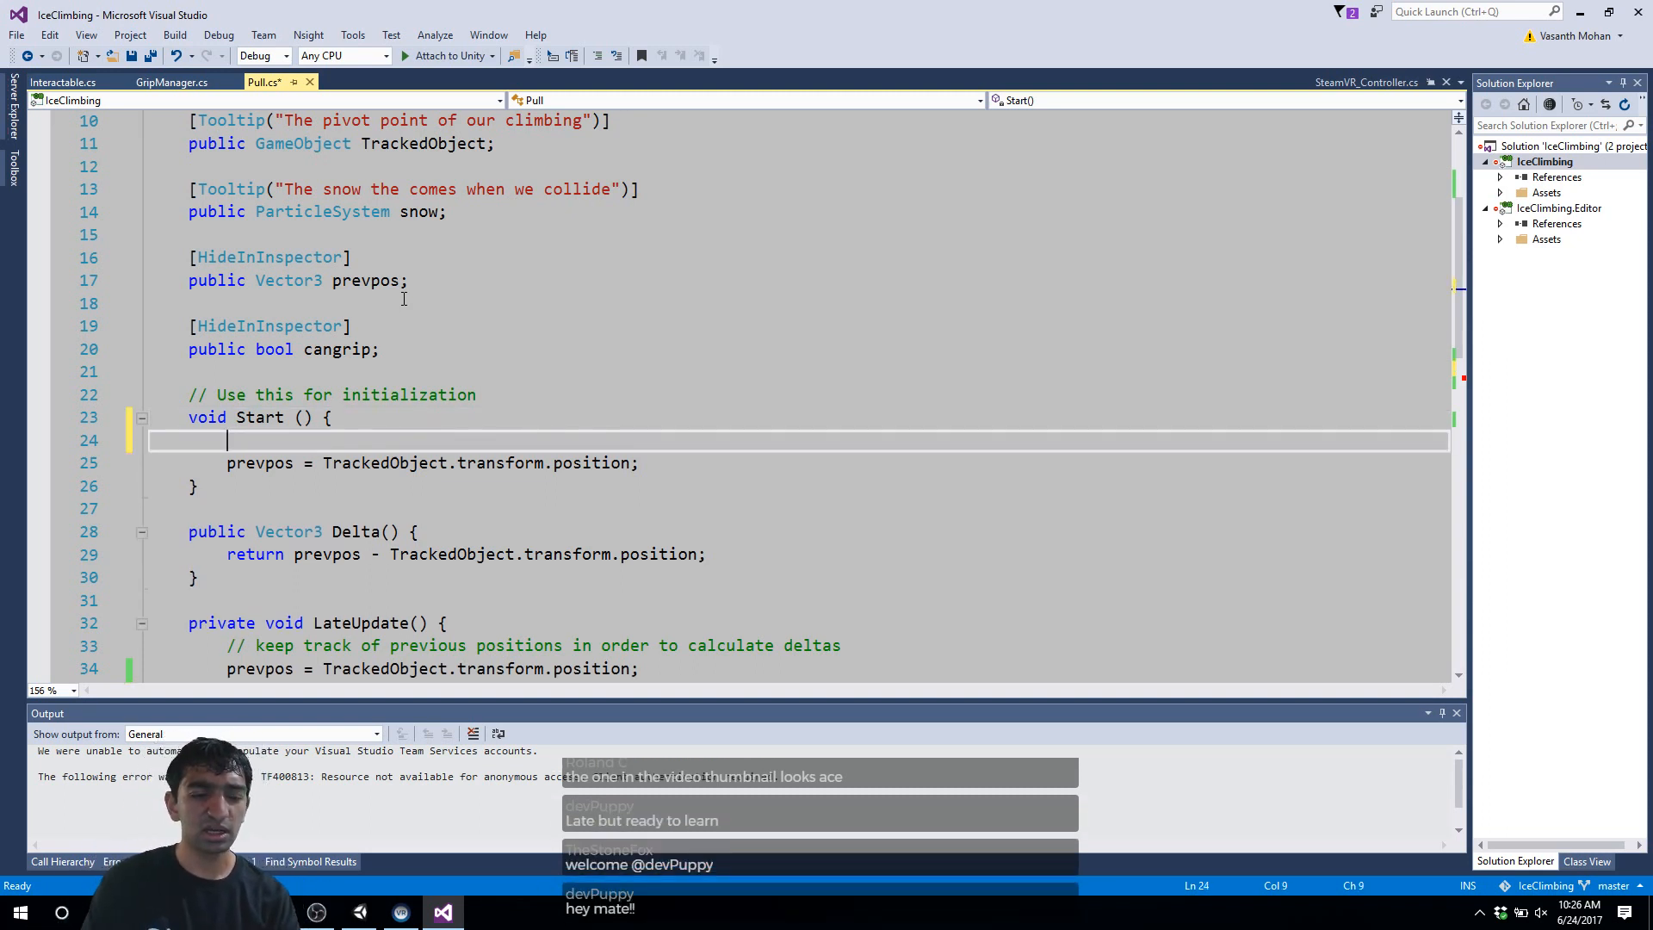
# Step: Rename the field to interactable and subscribe interactable.onAttachedToHand += in Start
pyautogui.write('hand')
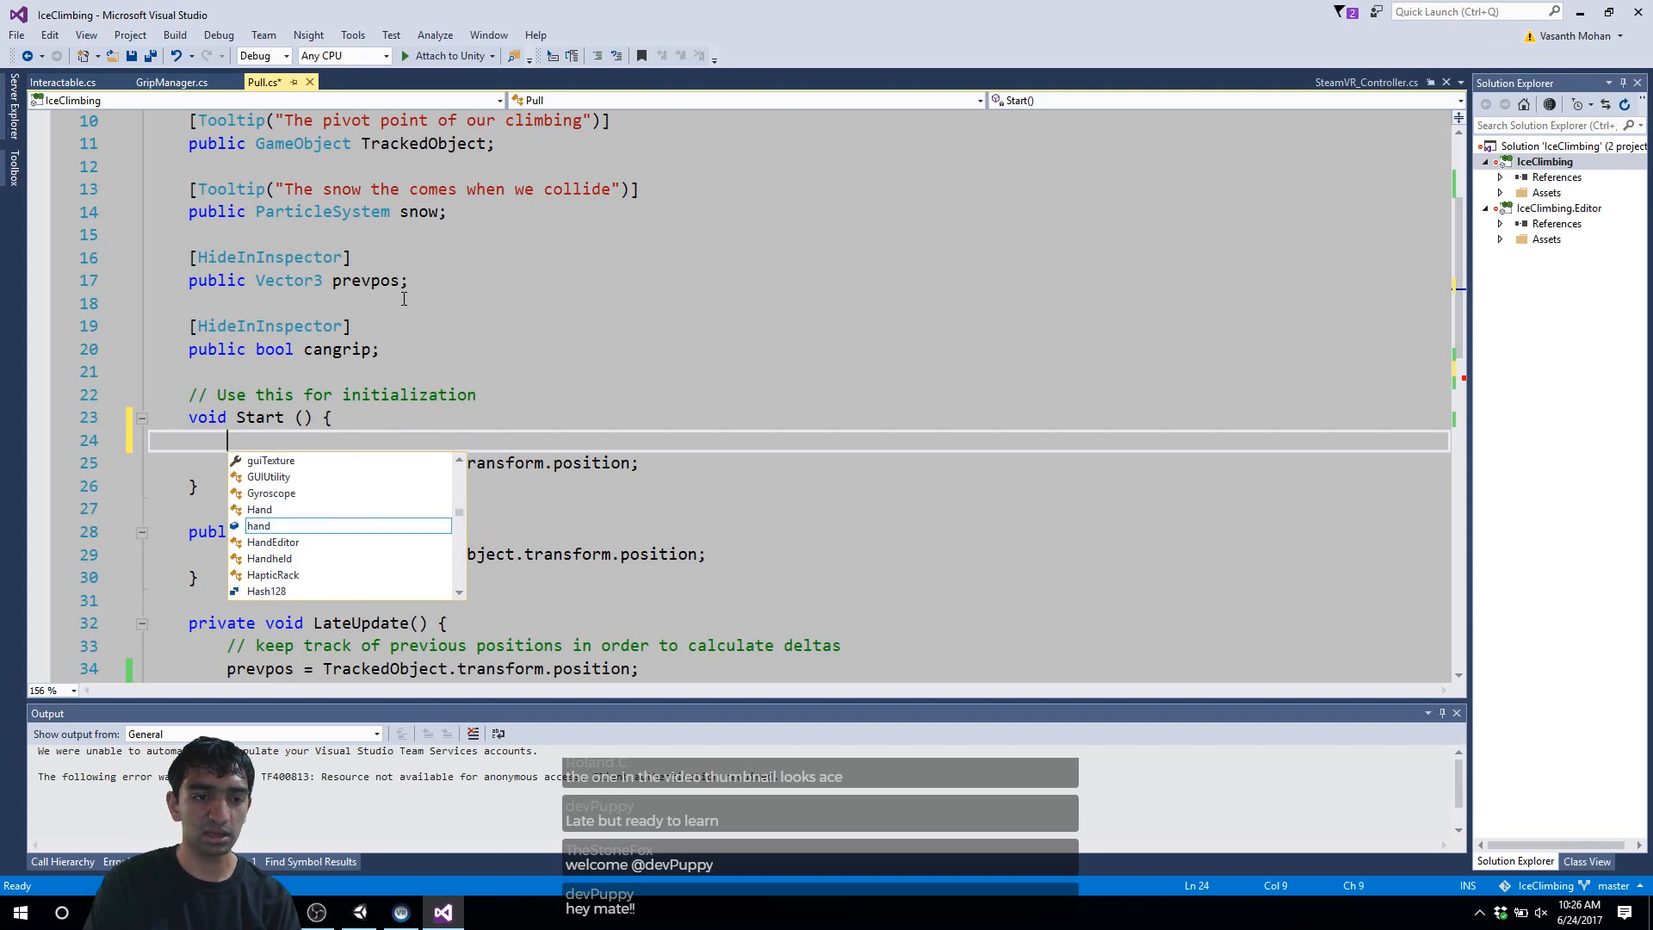
pyautogui.write('onAttachedToHand')
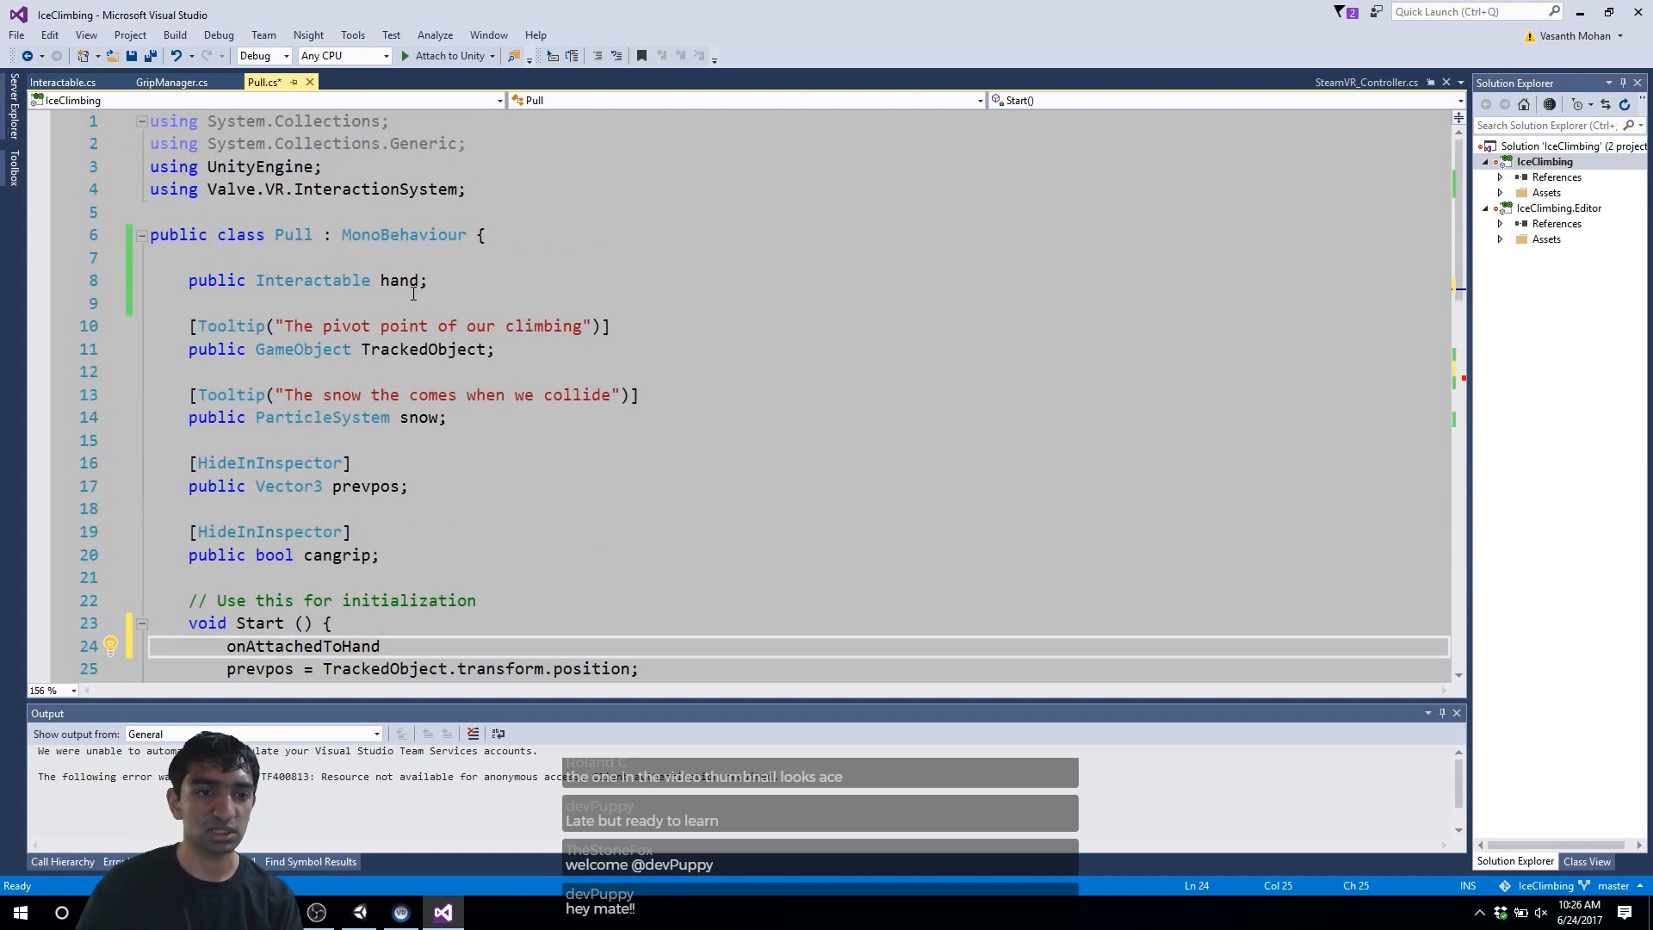
pyautogui.write('interacbl')
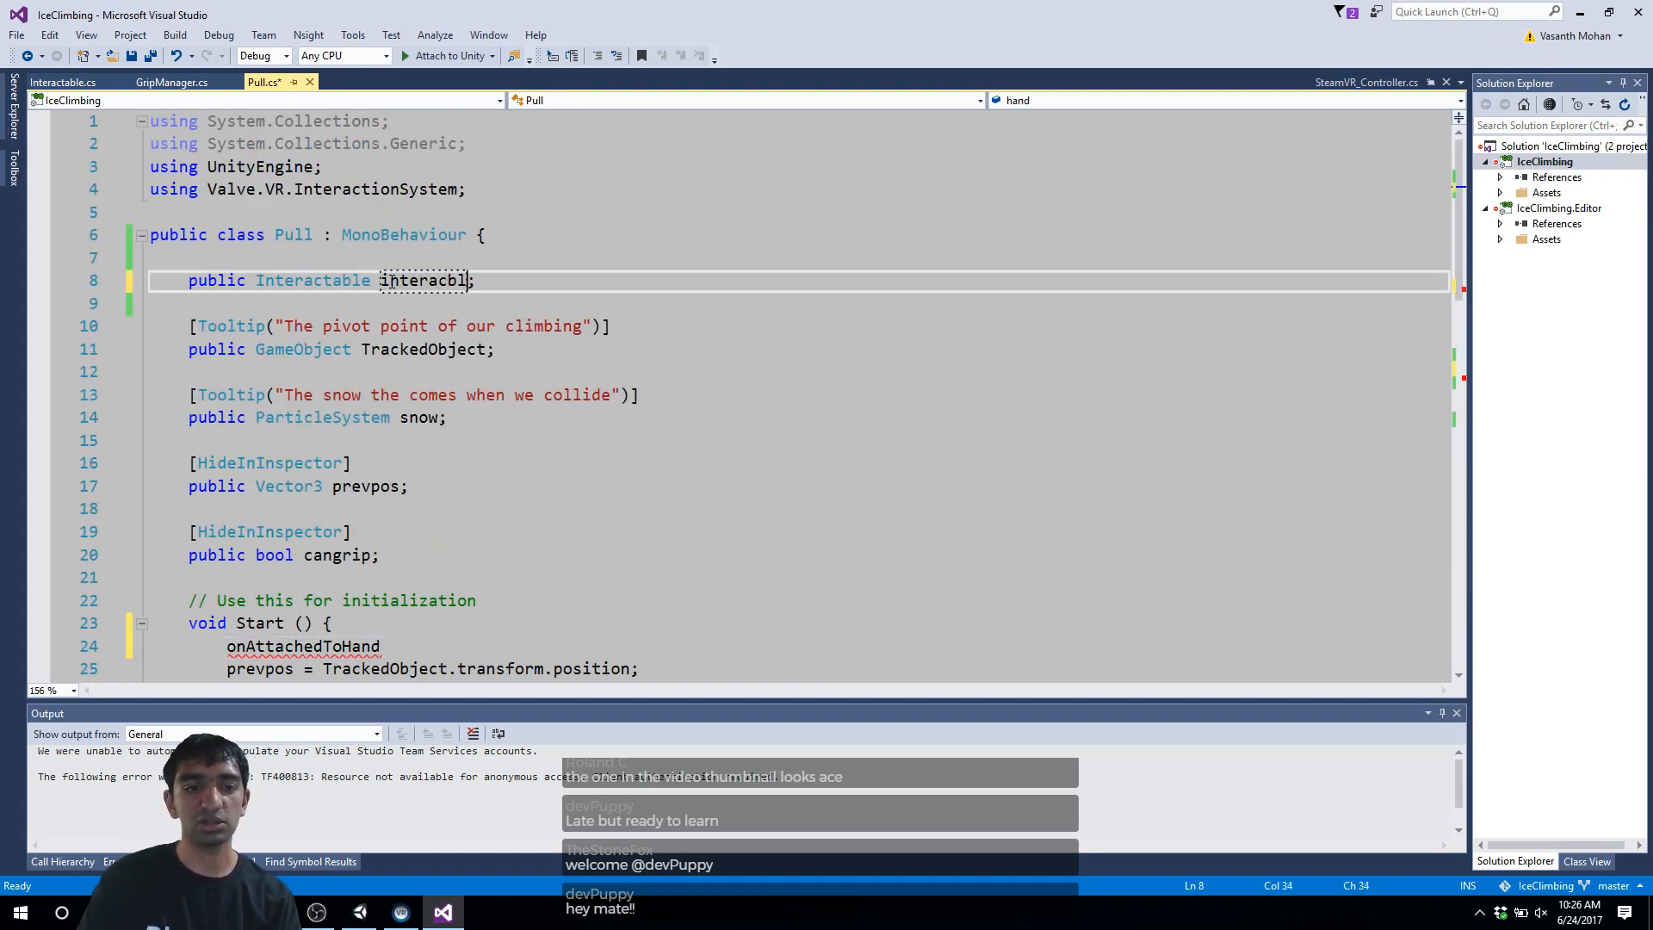
pyautogui.press('BackSpace')
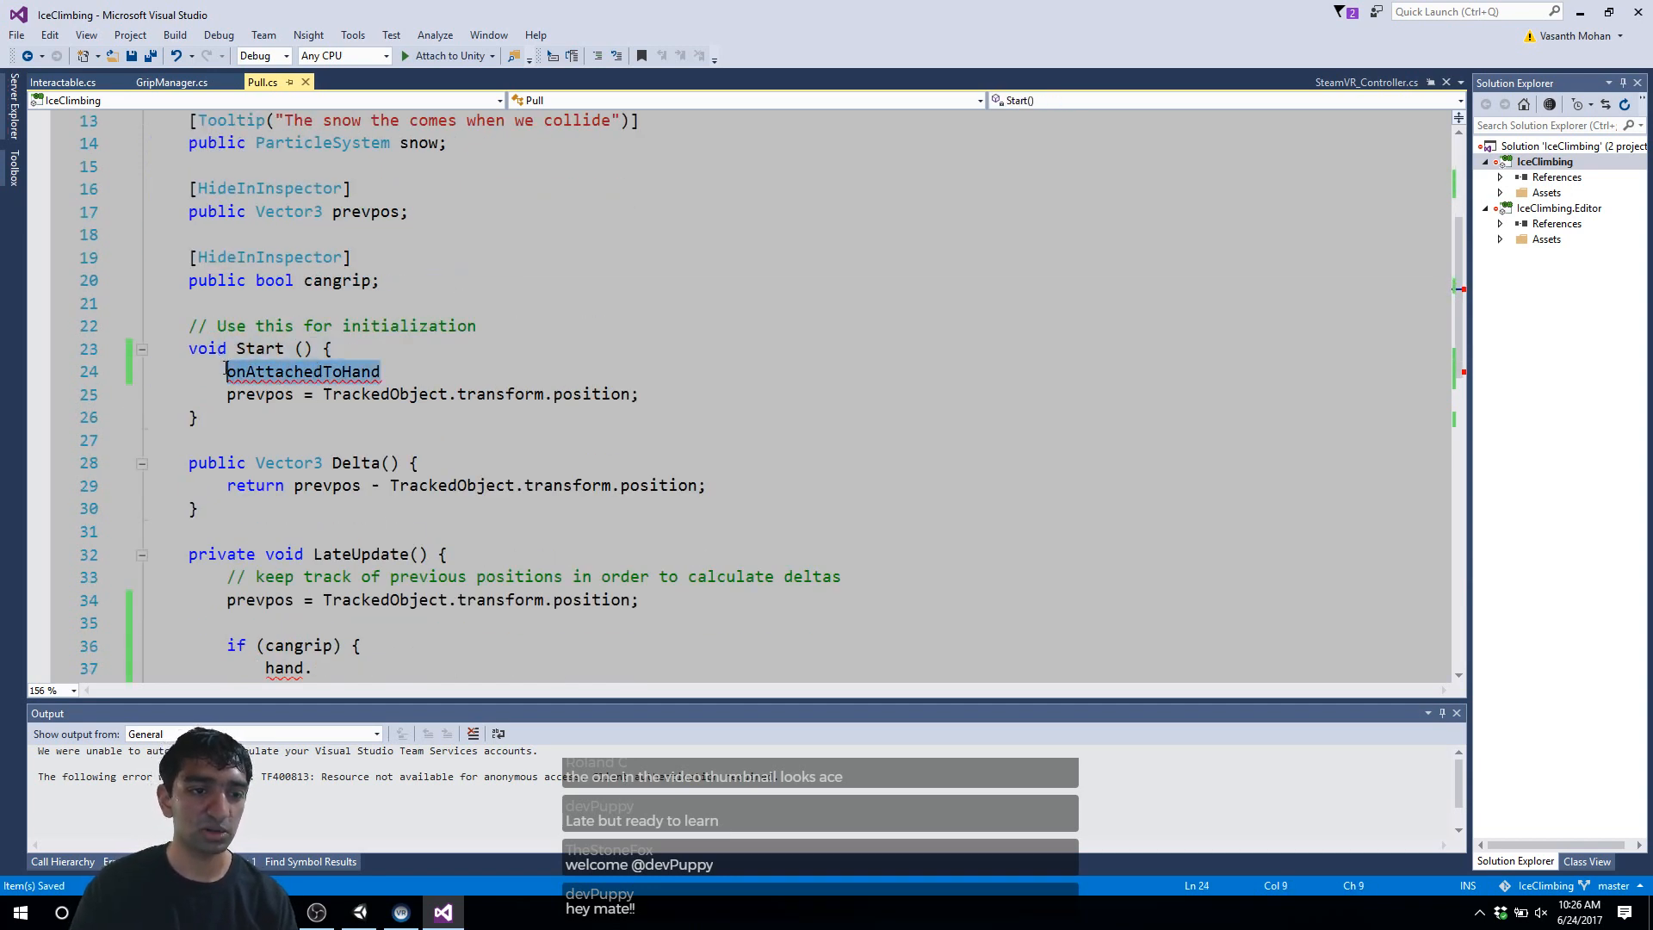
pyautogui.write('interactable.')
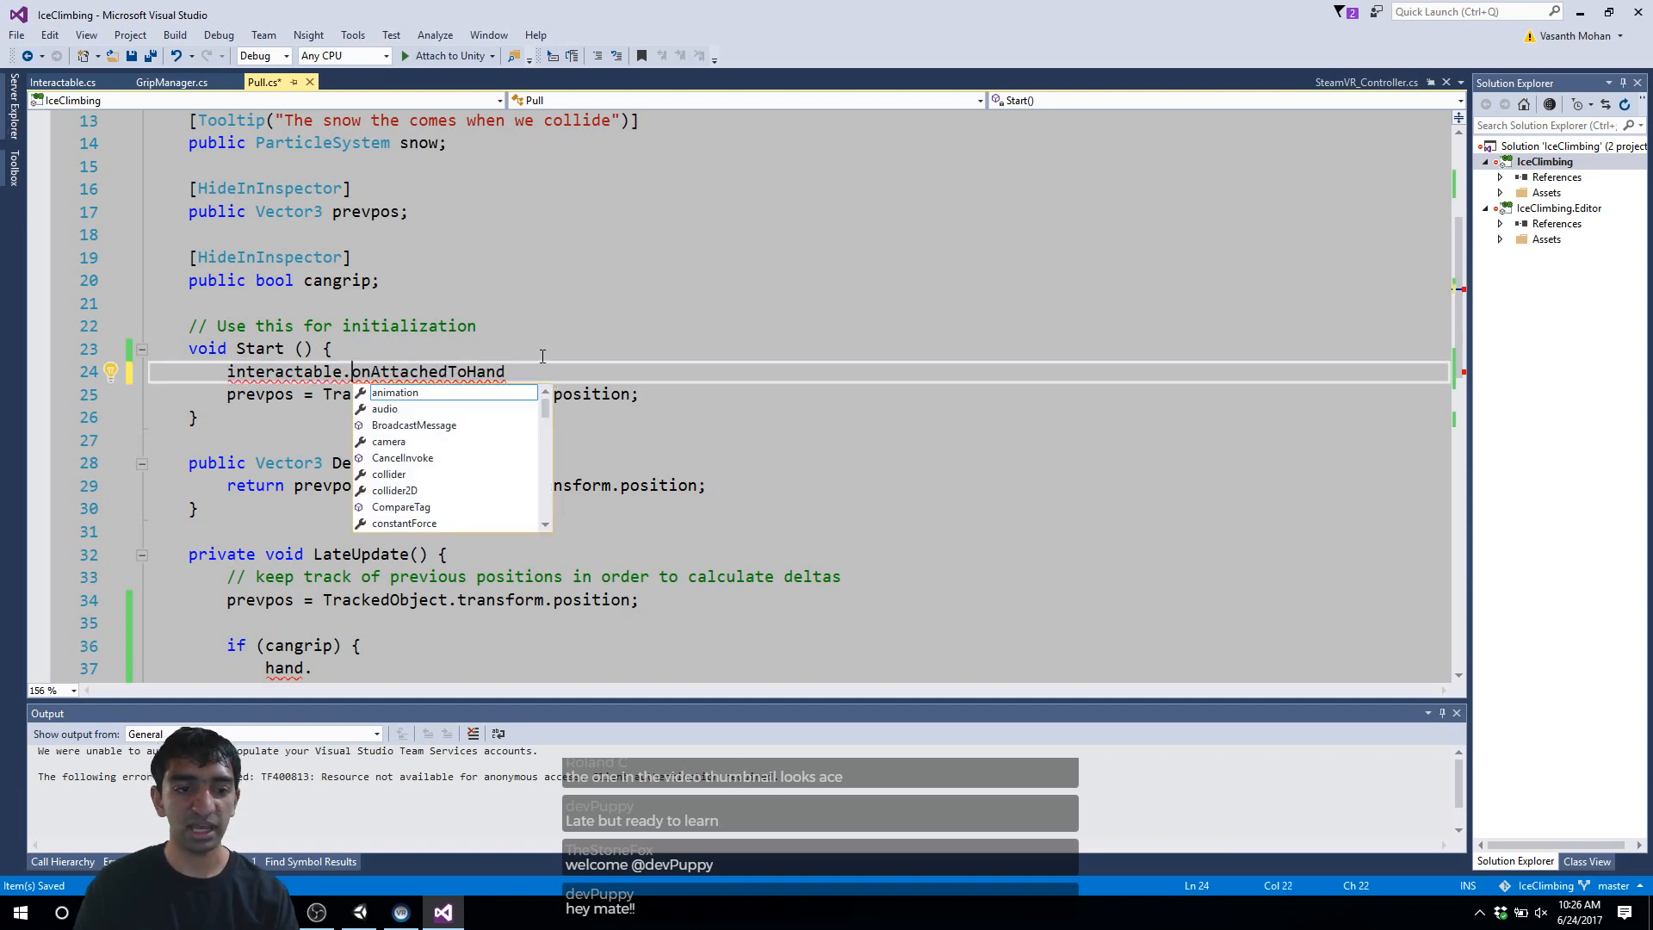
pyautogui.write('+=')
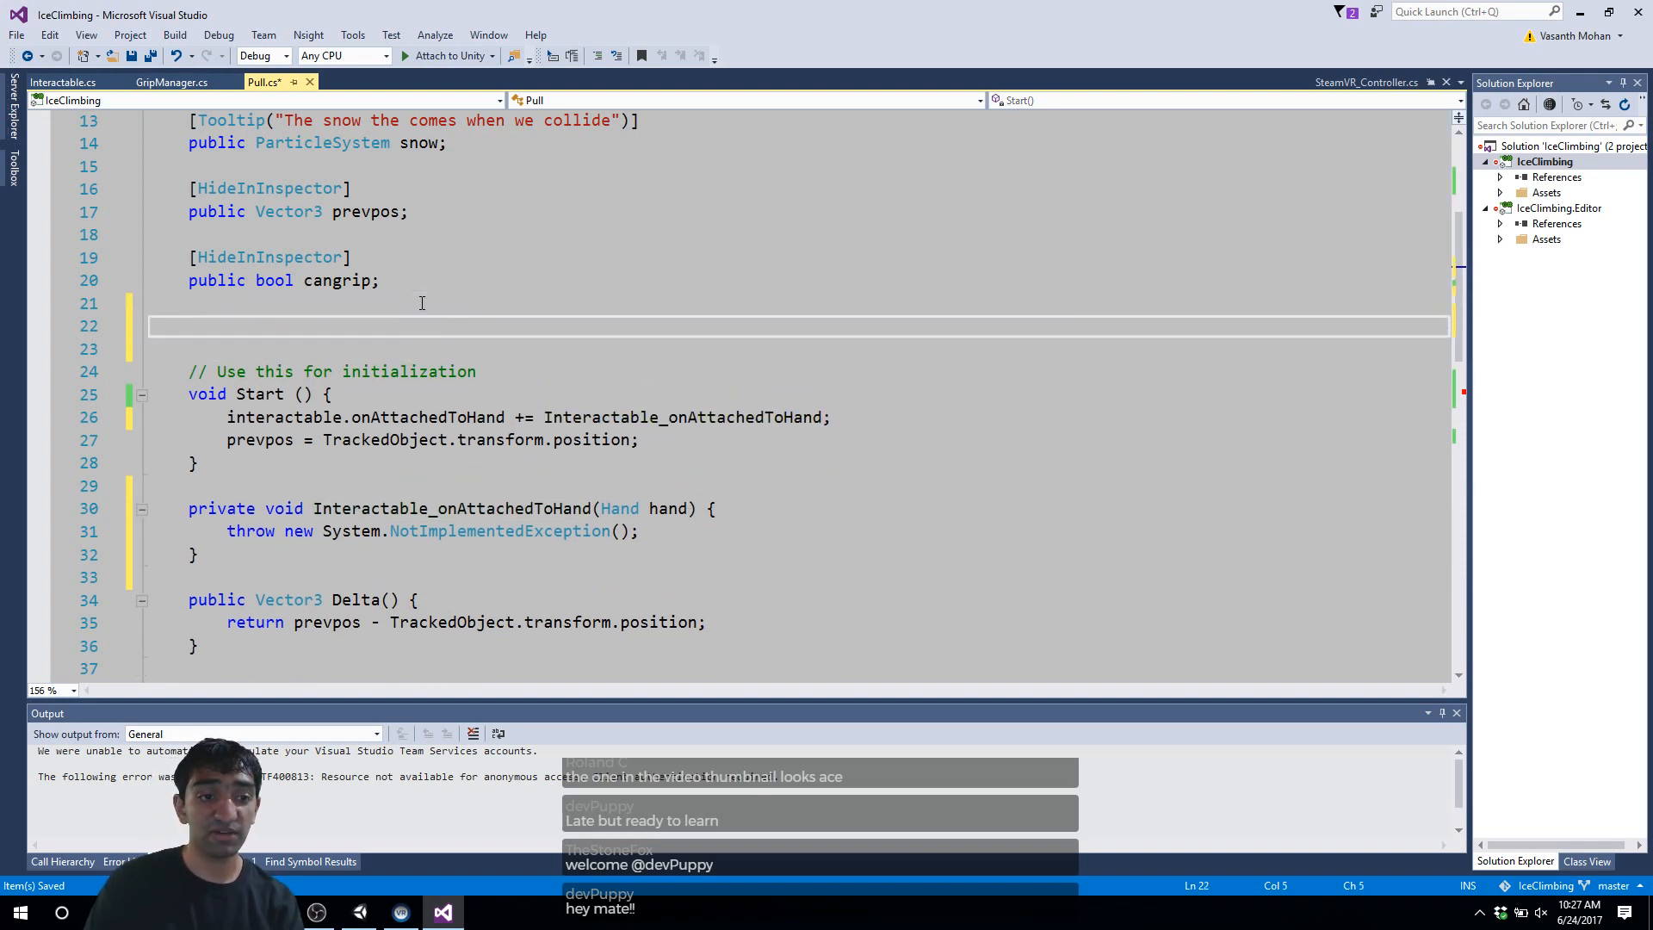
# Step: Declare 'private Hand hand;' and assign 'this.hand = hand;' in the attach handler
pyautogui.write('pri')
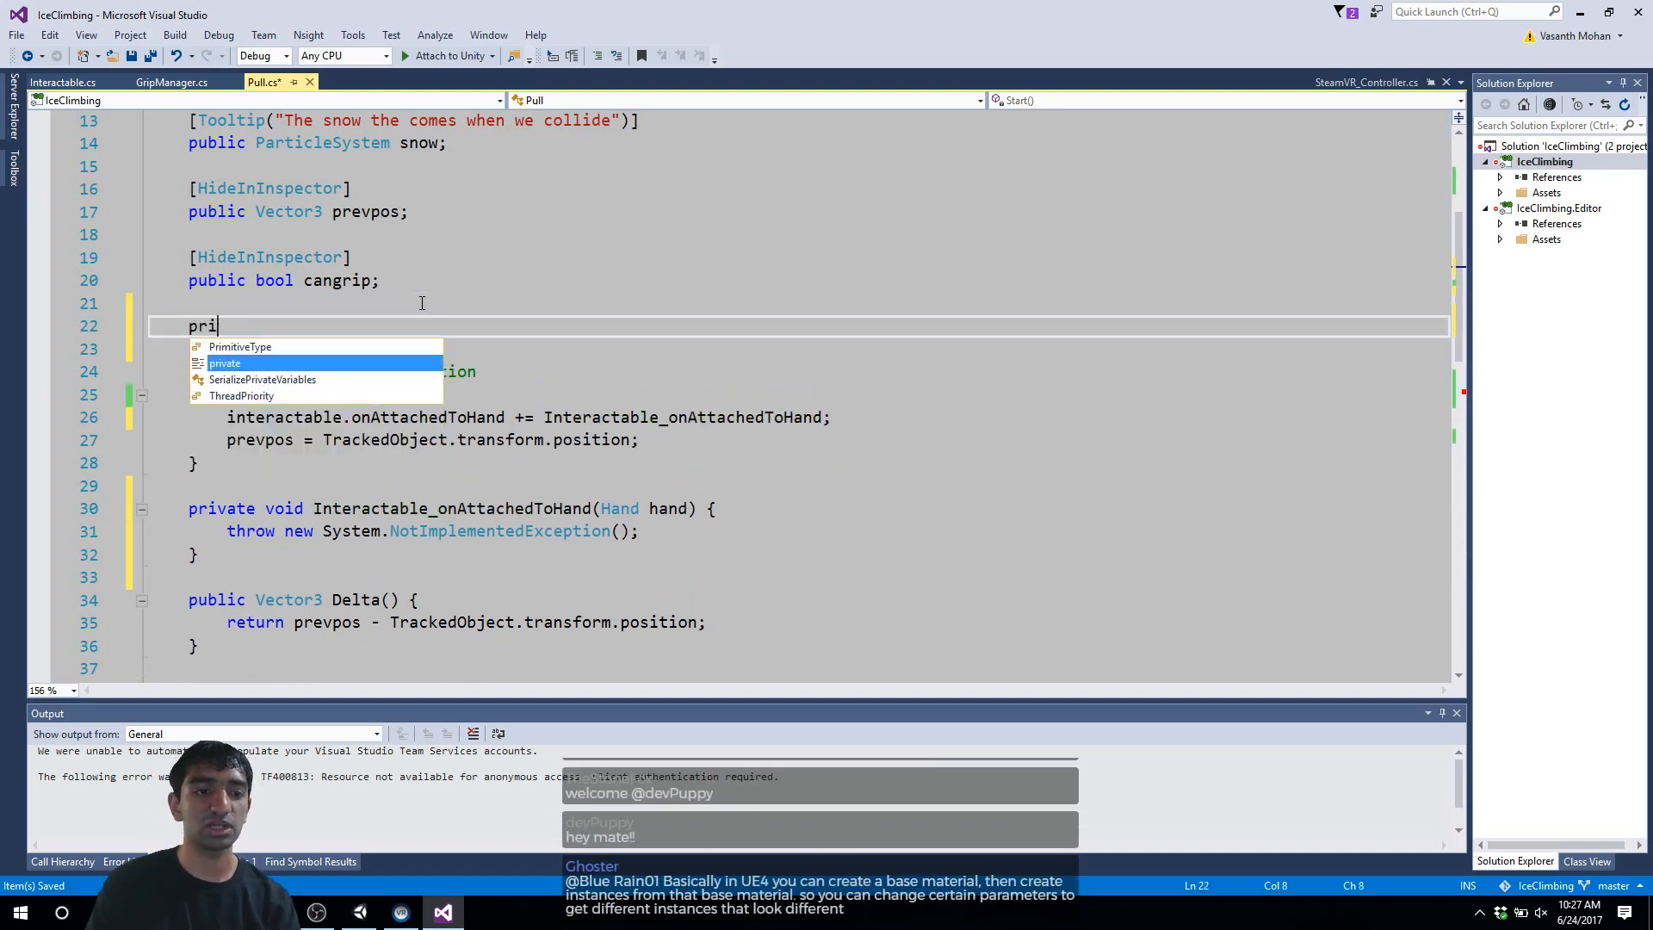
pyautogui.write('vate Hand')
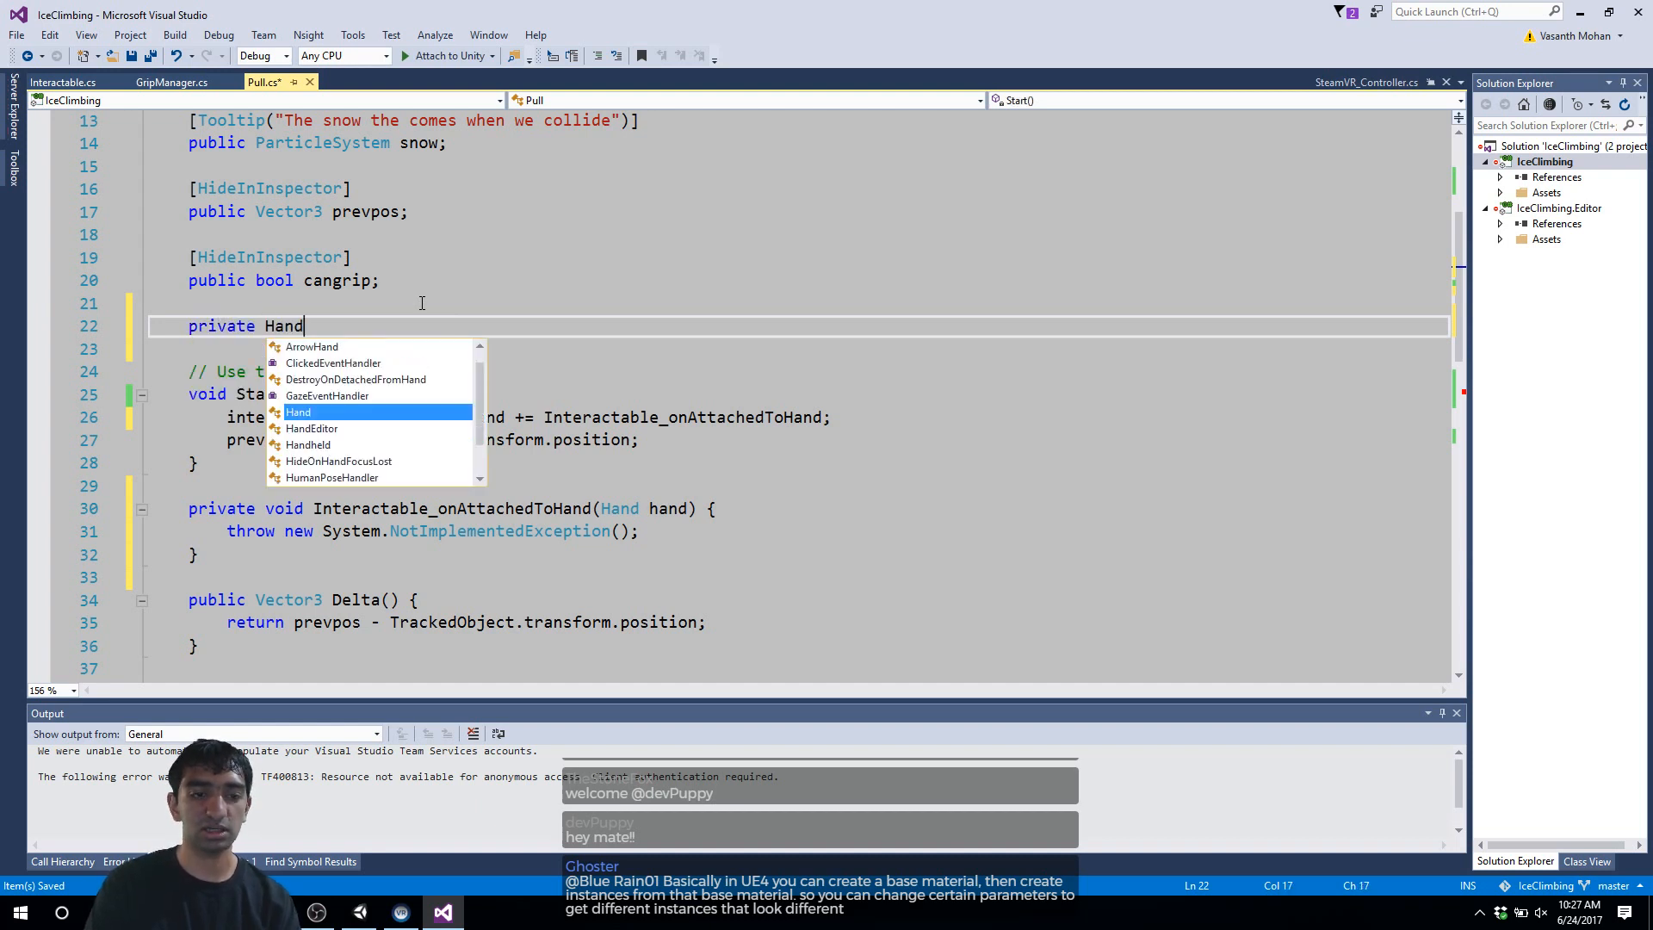
pyautogui.write('hand;')
pyautogui.click(801, 531)
pyautogui.write('t')
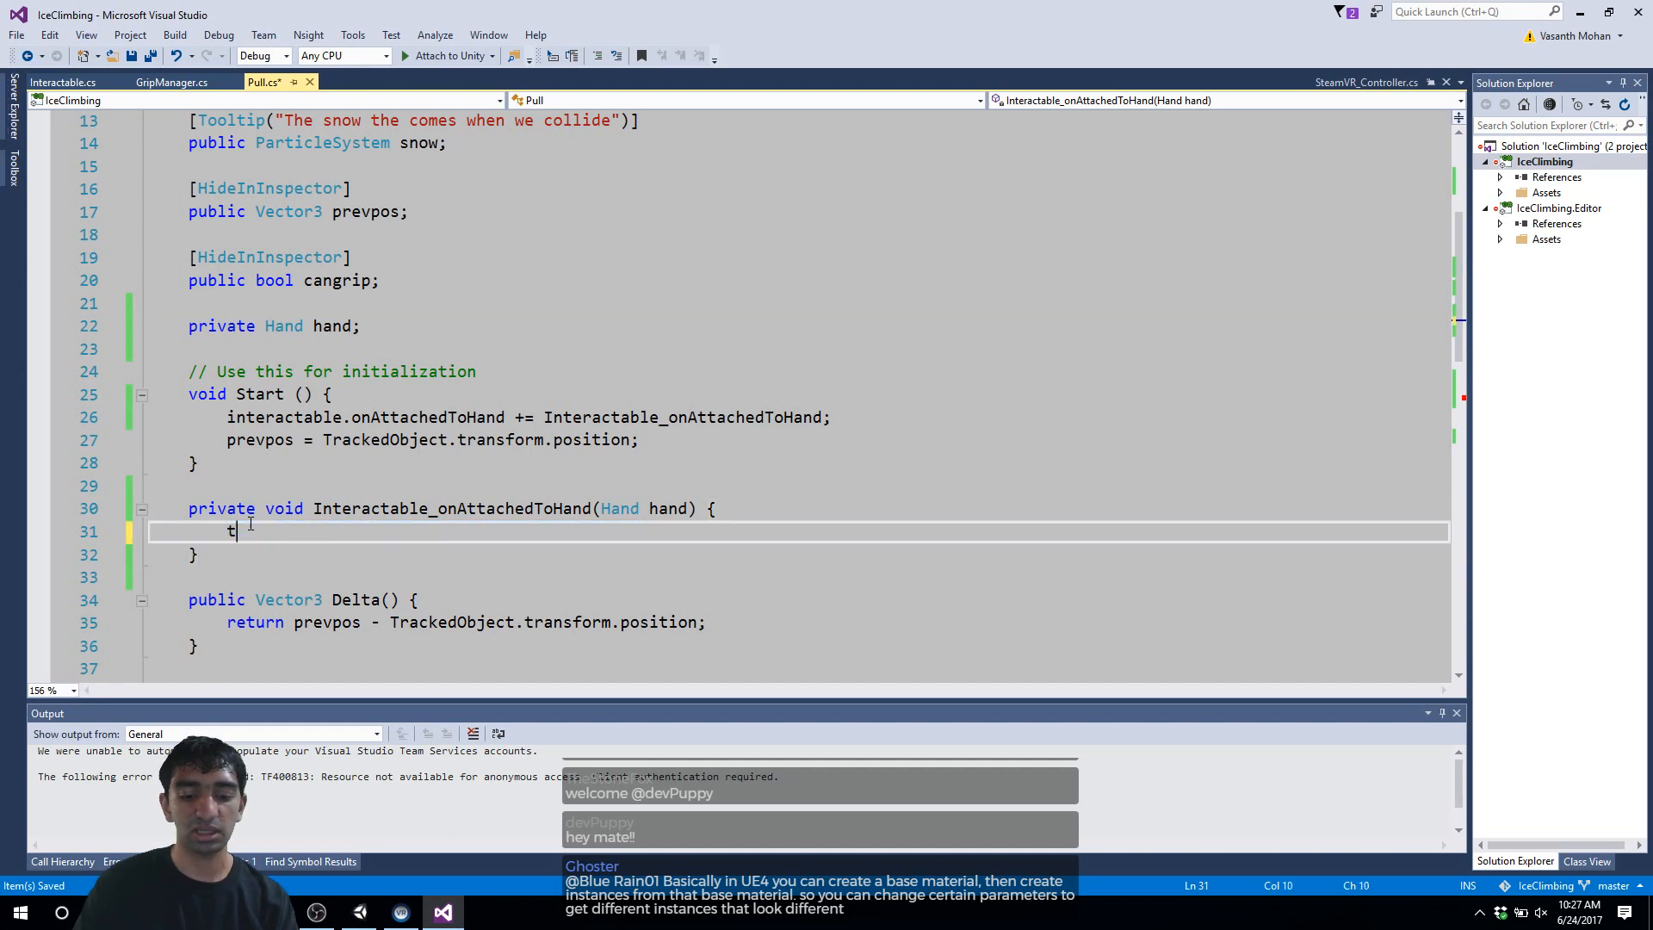
pyautogui.write('his.hand')
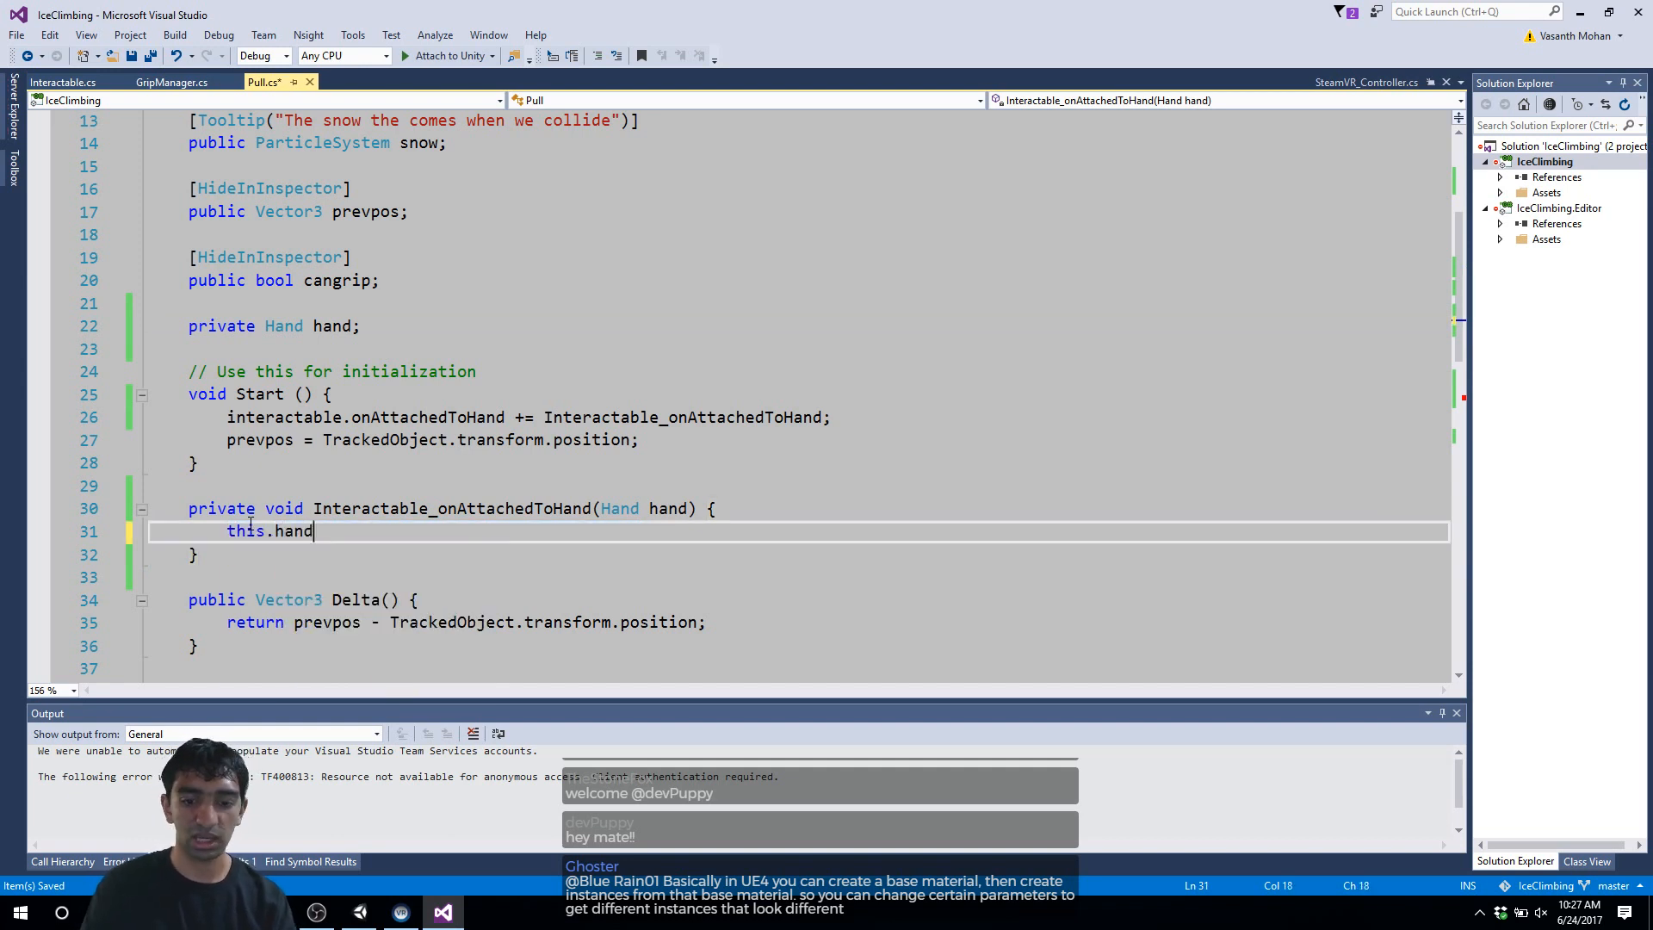
pyautogui.write('=')
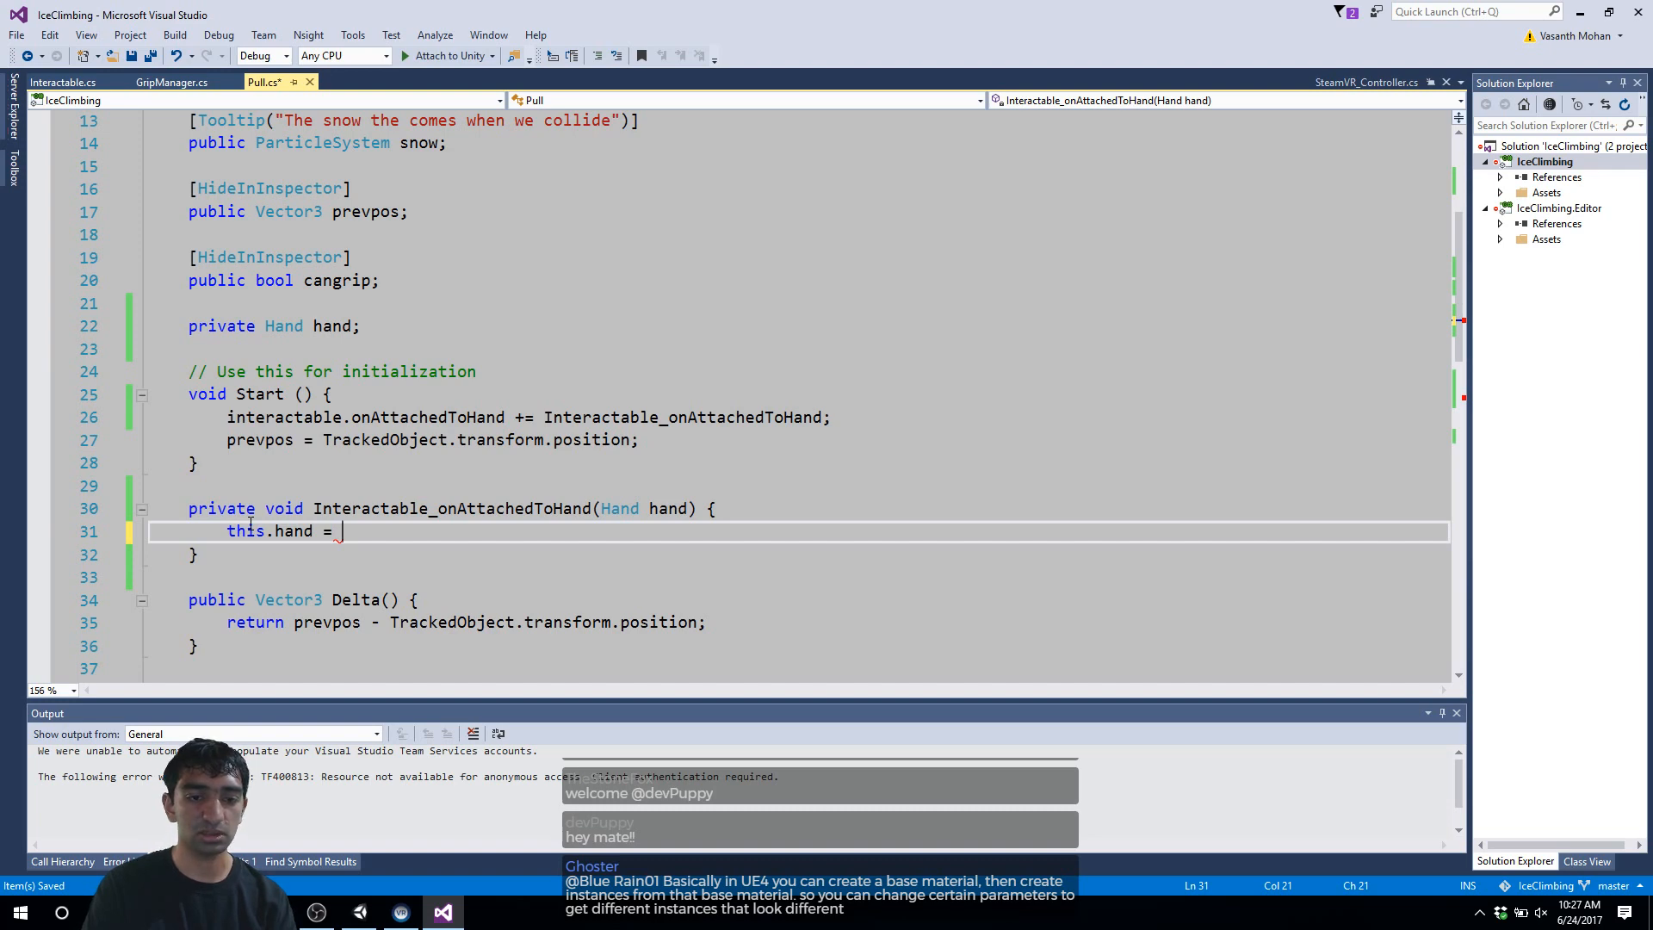
pyautogui.write('hand;')
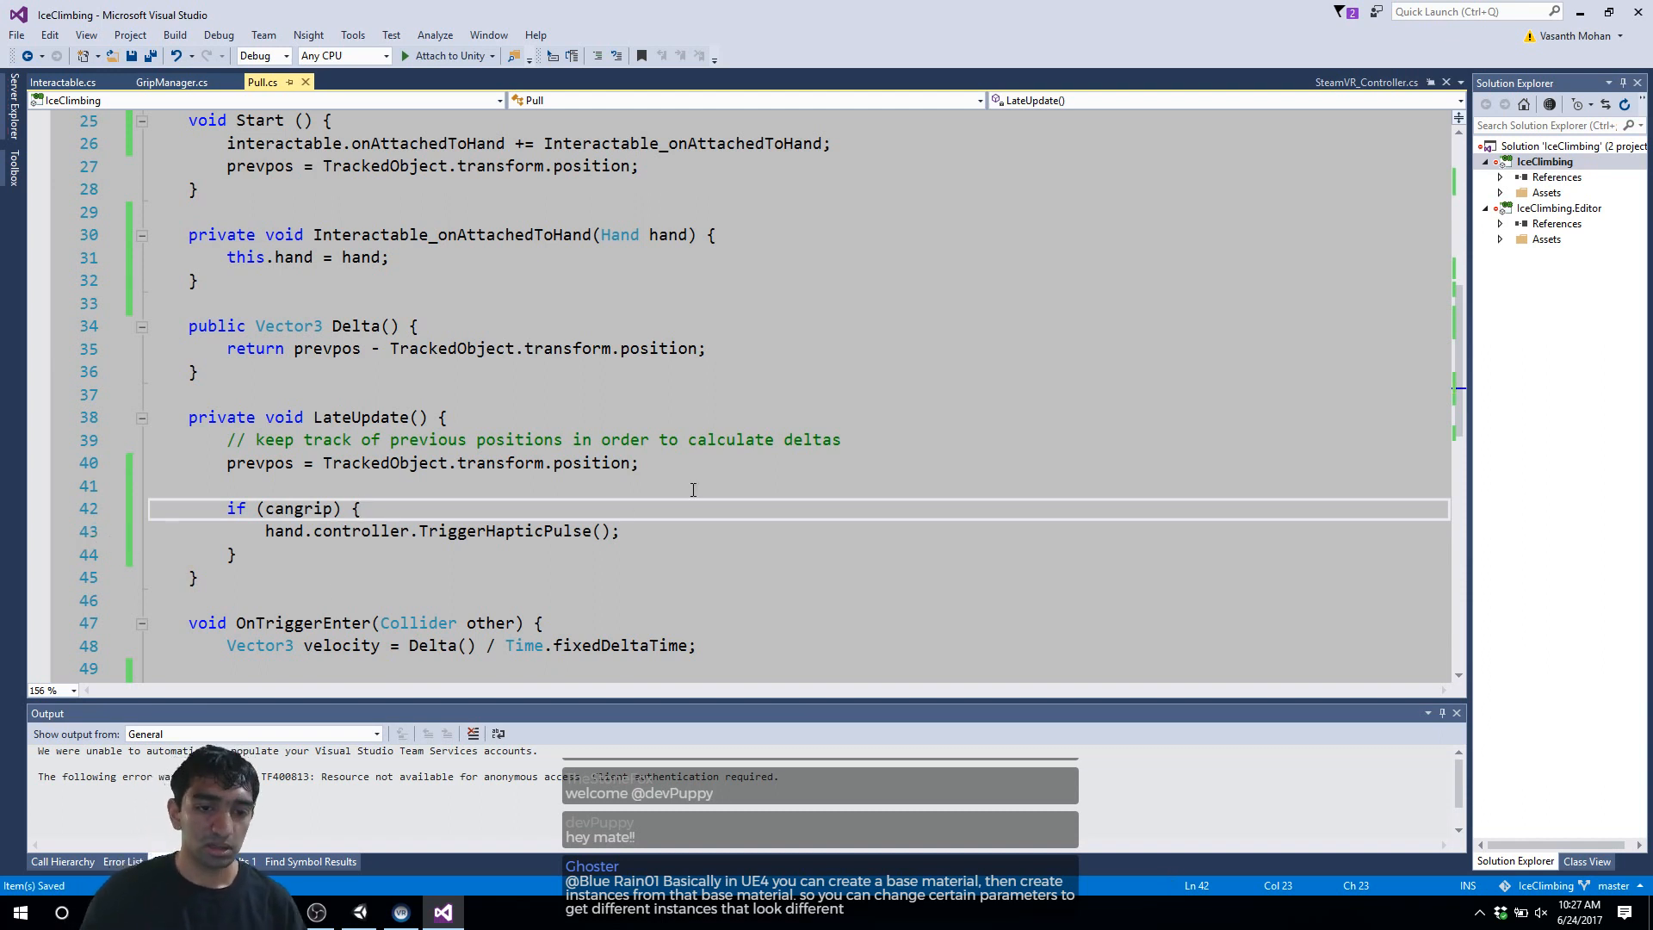
# Step: Add a // comment on the TriggerHapticPulse line noting it uses the saved hand for haptic feedback while climbing
pyautogui.write('//')
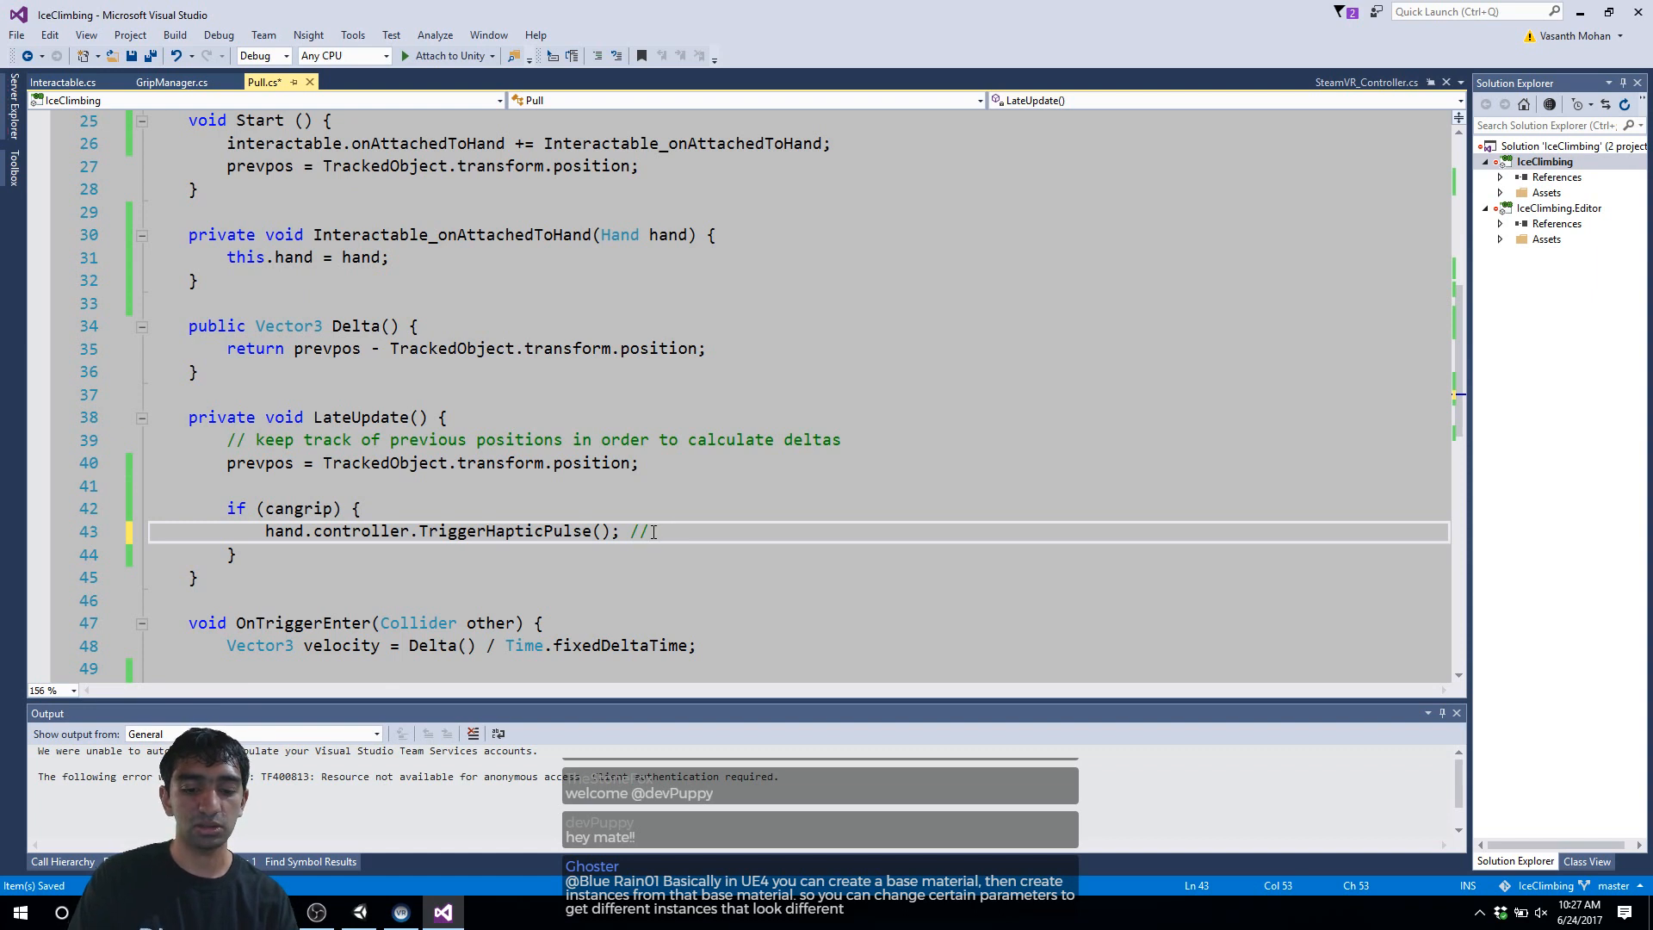
pyautogui.write('uses the hand we saved and adds')
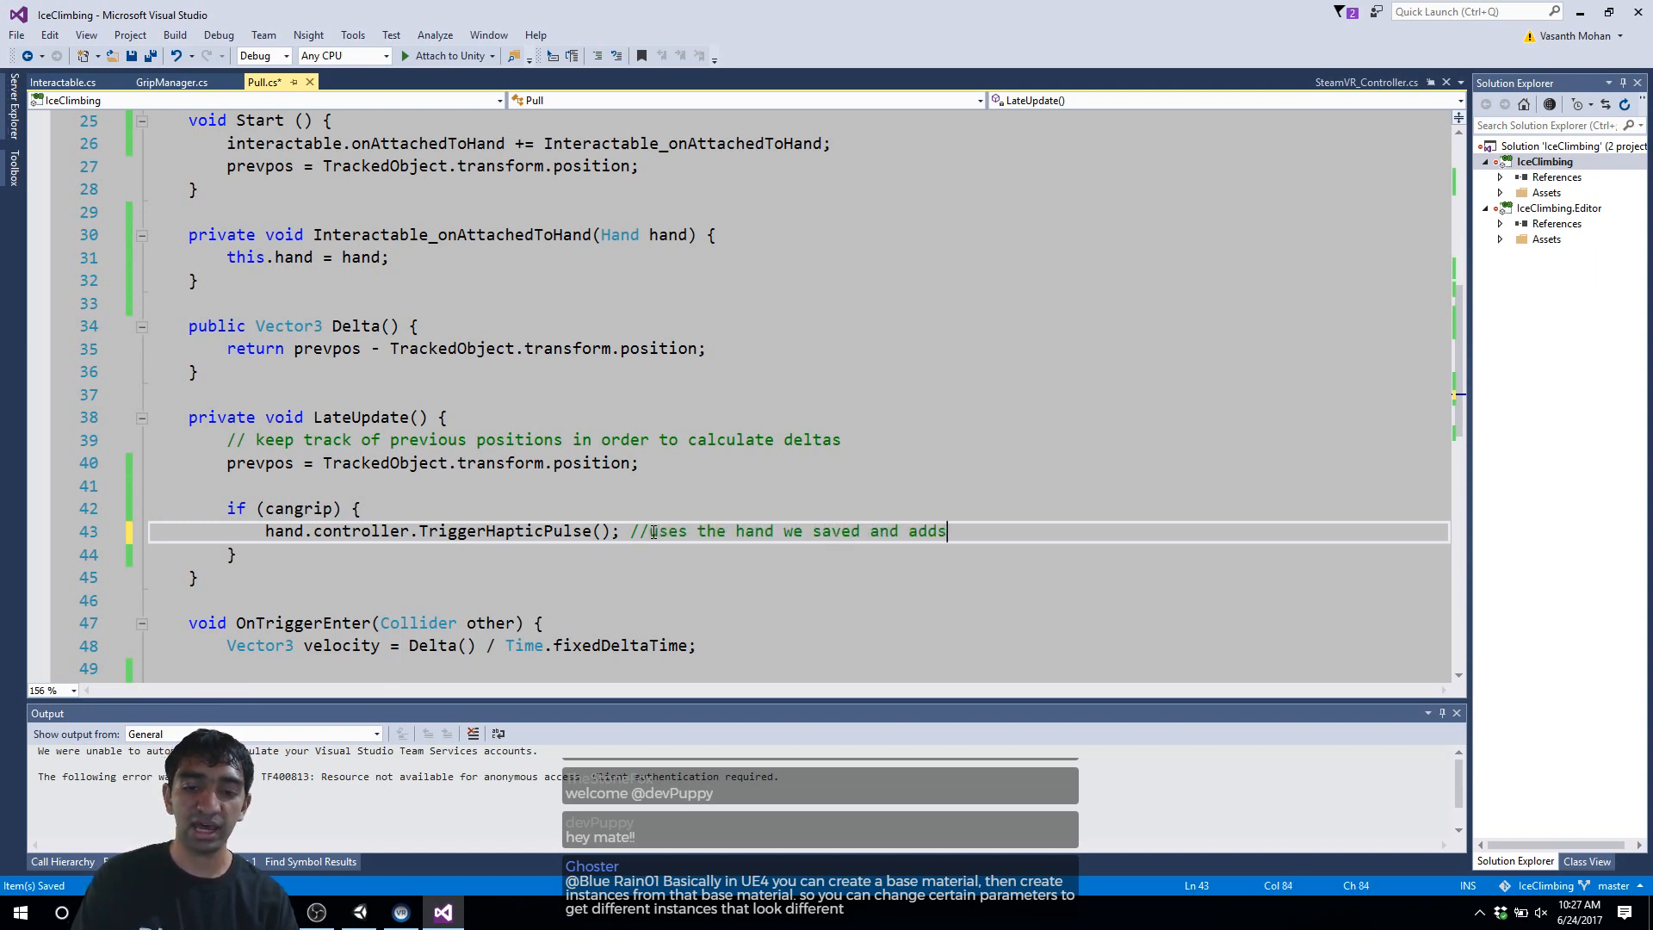
pyautogui.write('haptic f')
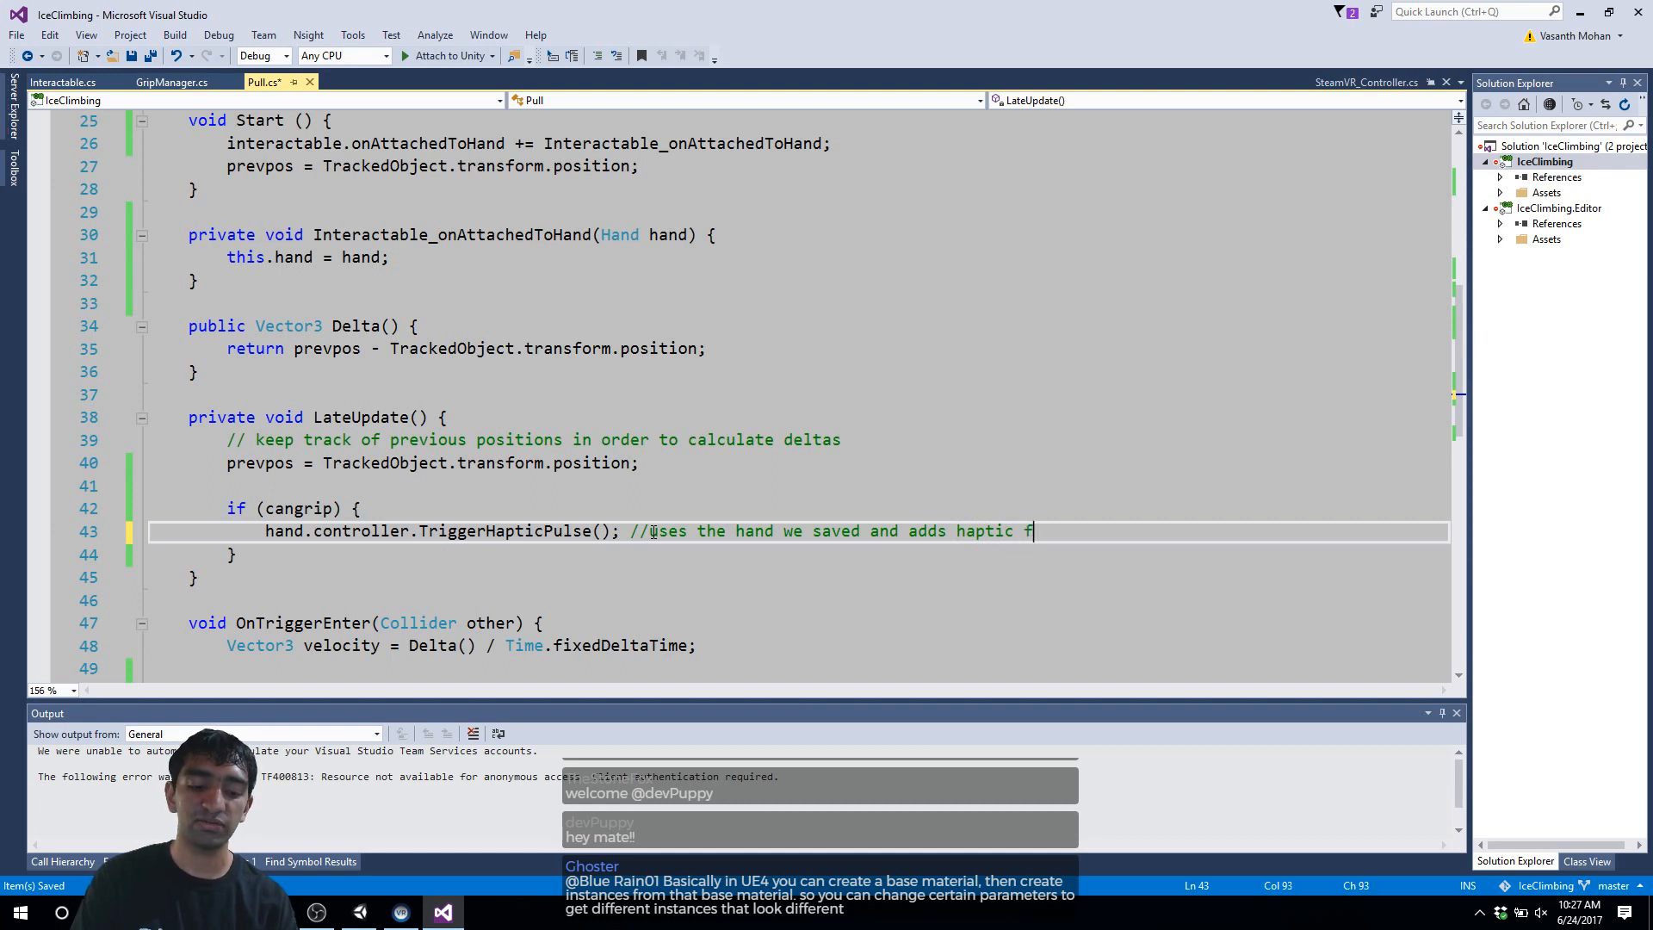
pyautogui.write('eedback to it when we climb')
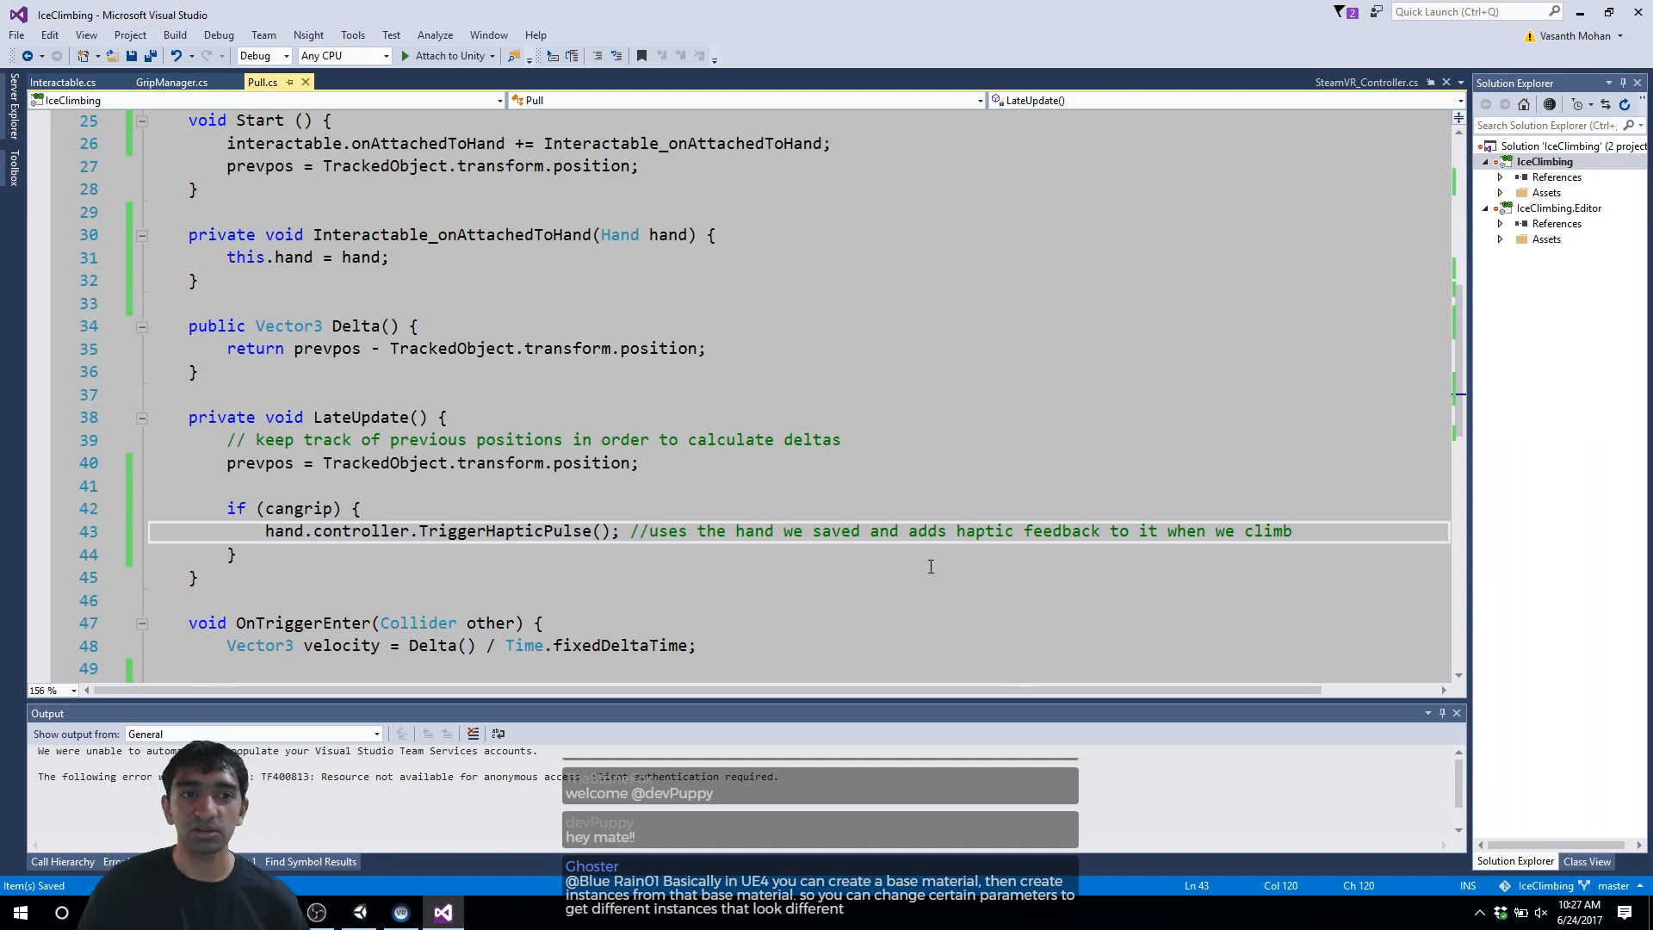
pyautogui.moveTo(702, 545)
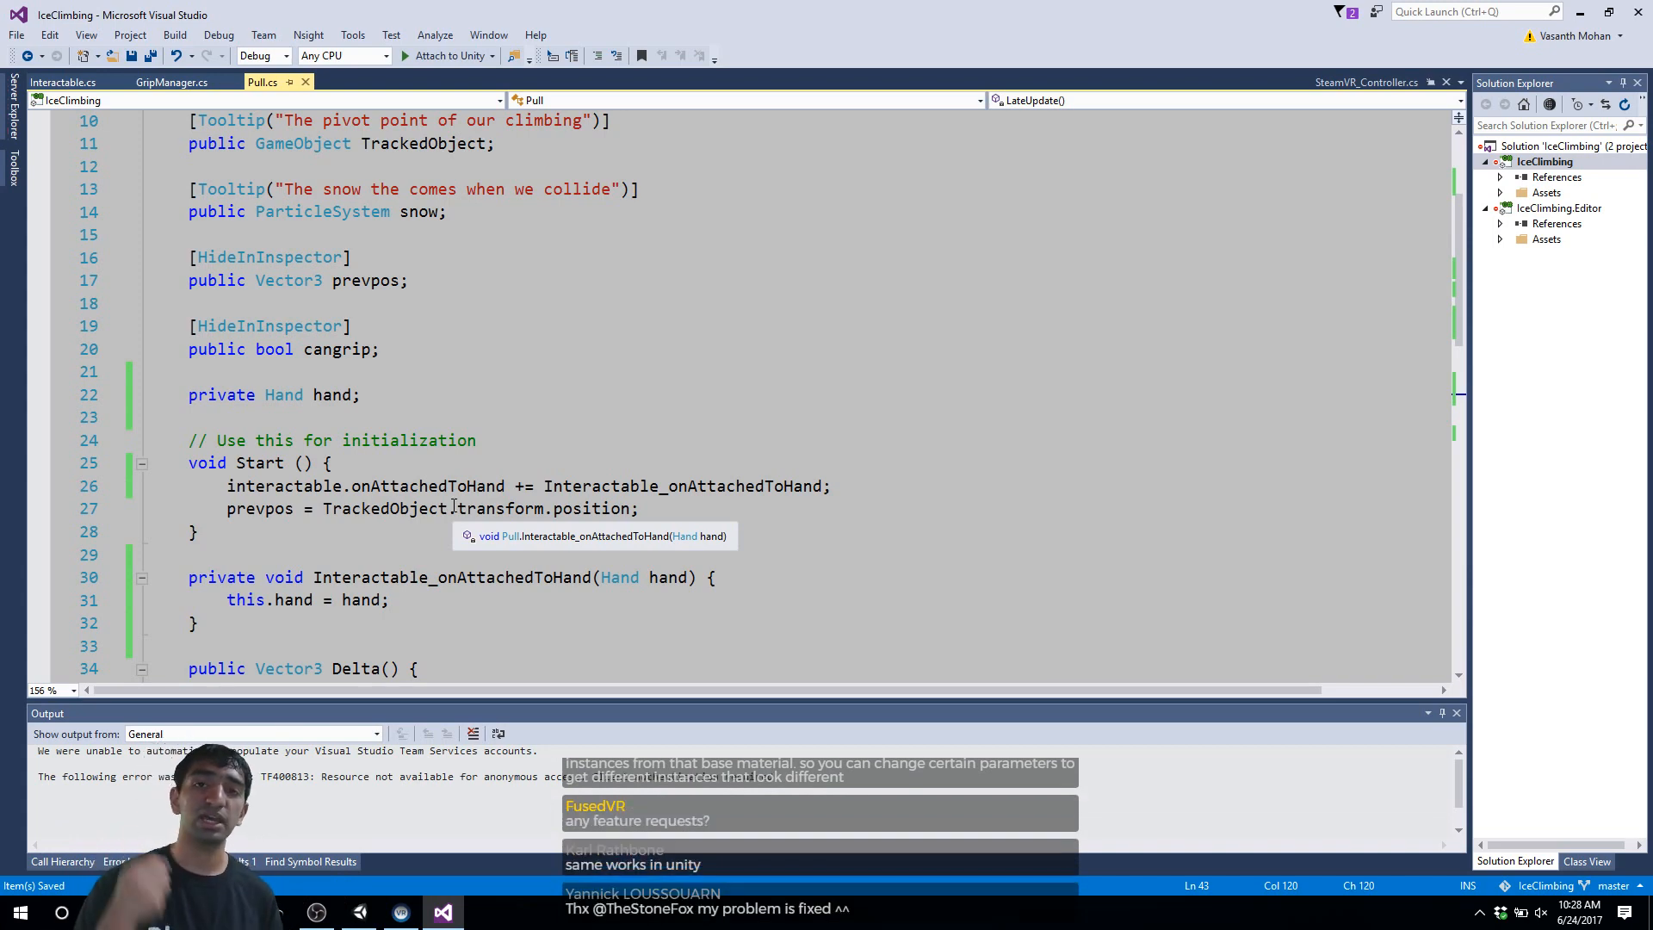
pyautogui.press('alt+tab')
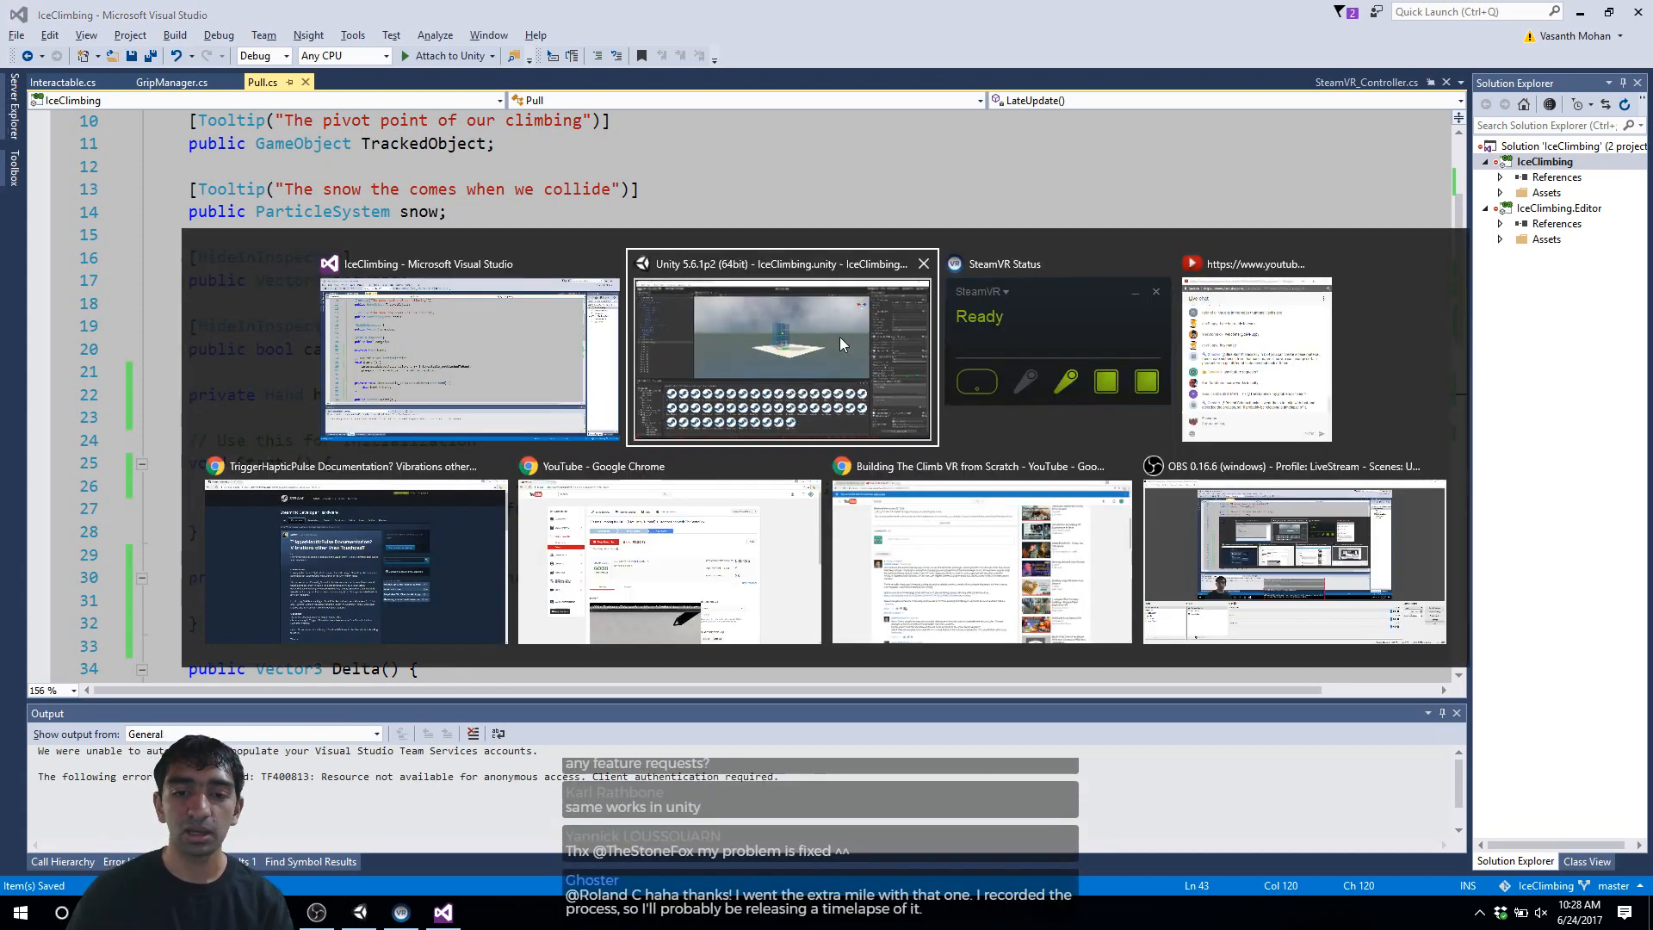
# Step: Return to the Unity editor and start Play mode on the IceClimbing scene
pyautogui.click(780, 348)
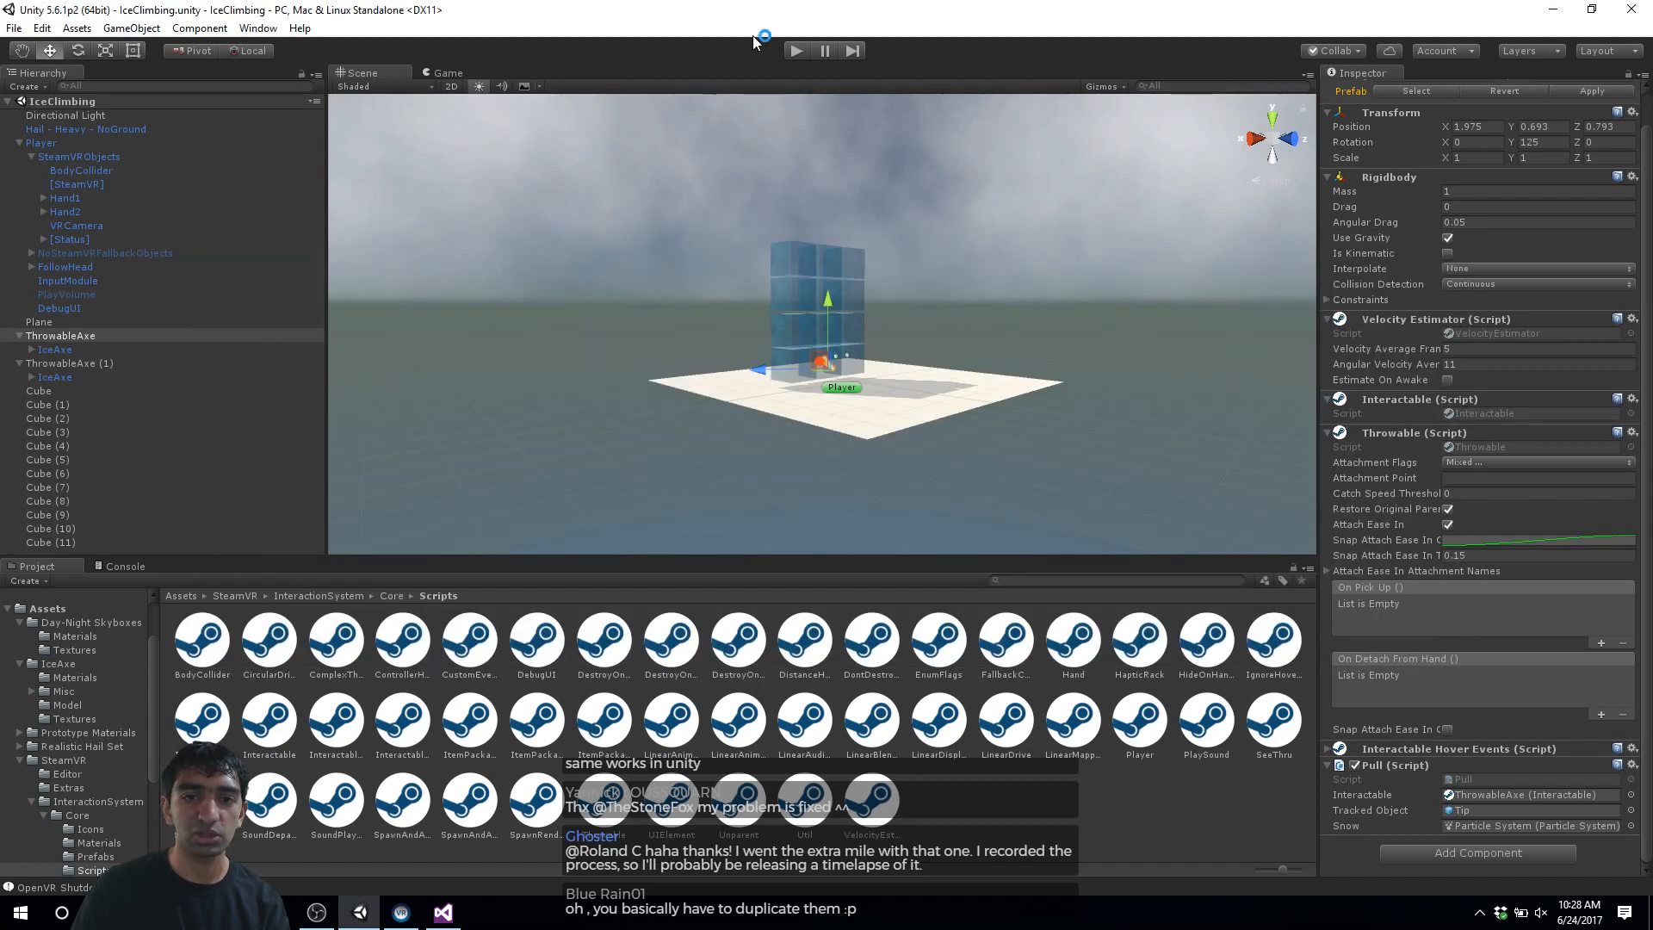
pyautogui.click(797, 50)
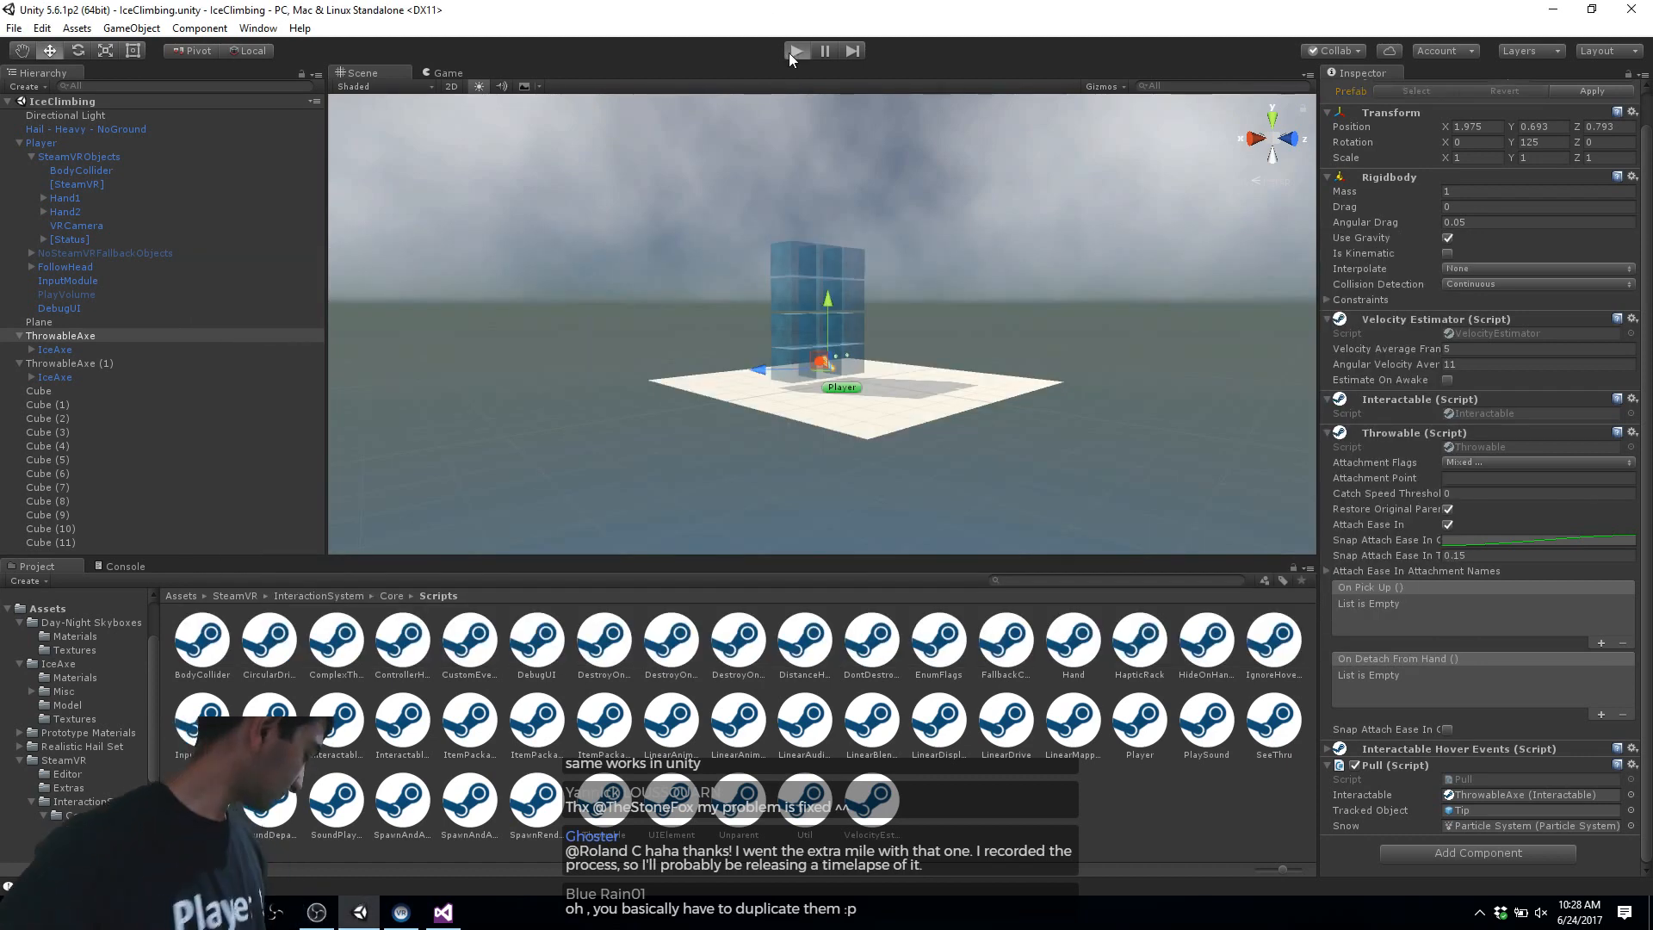
pyautogui.click(795, 50)
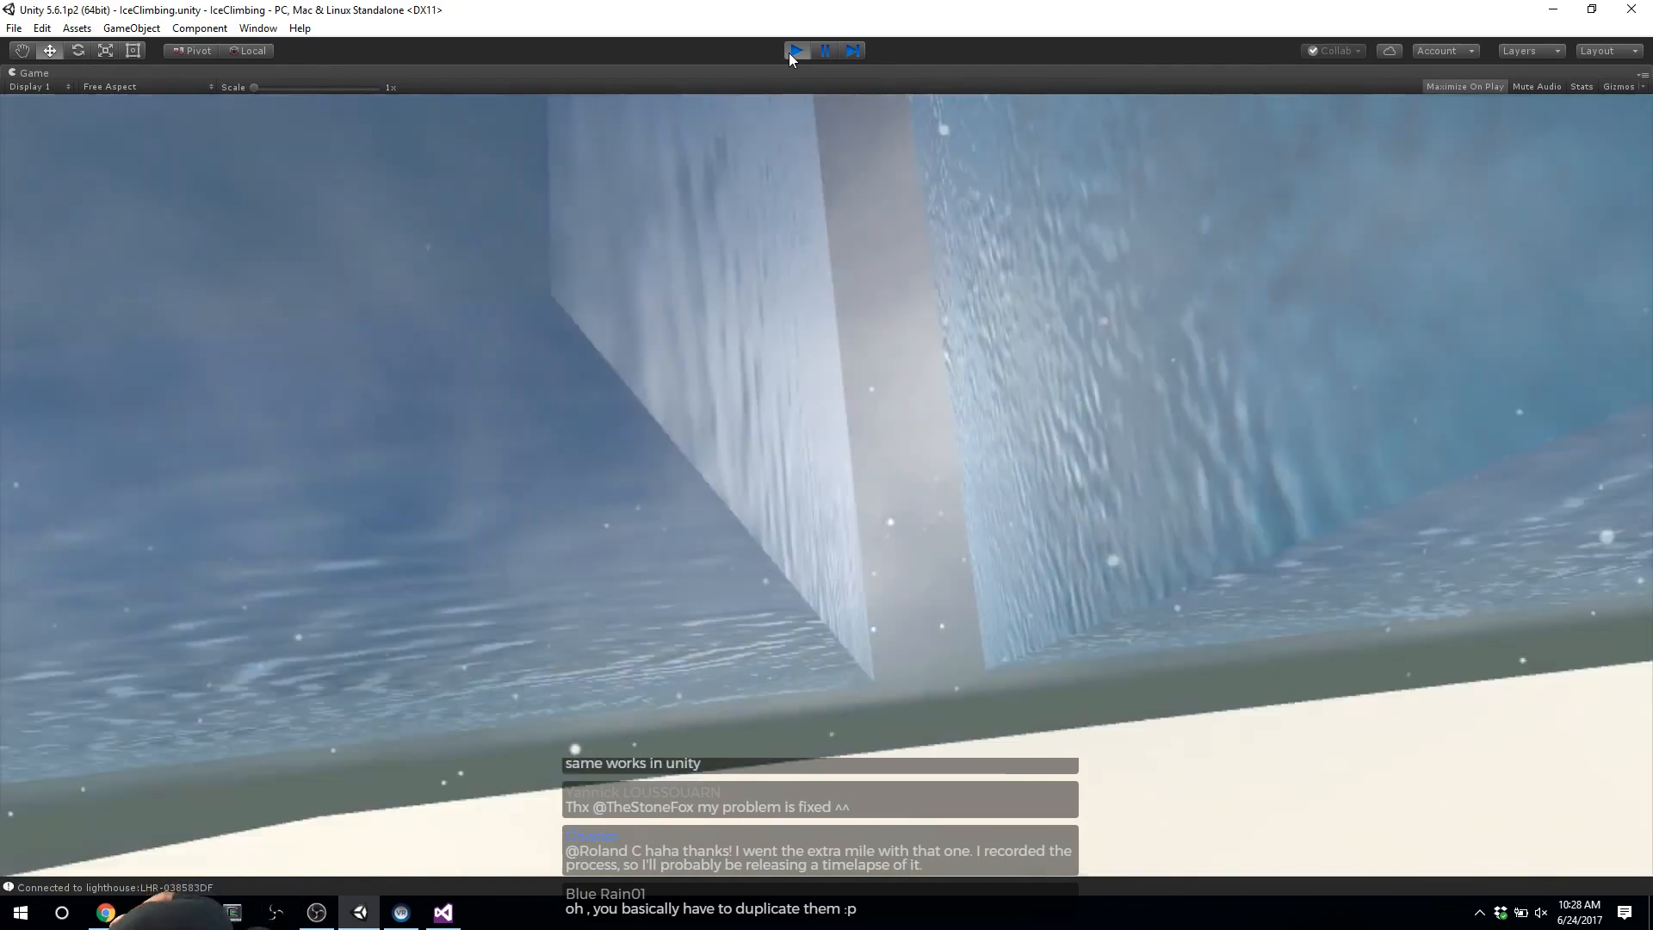